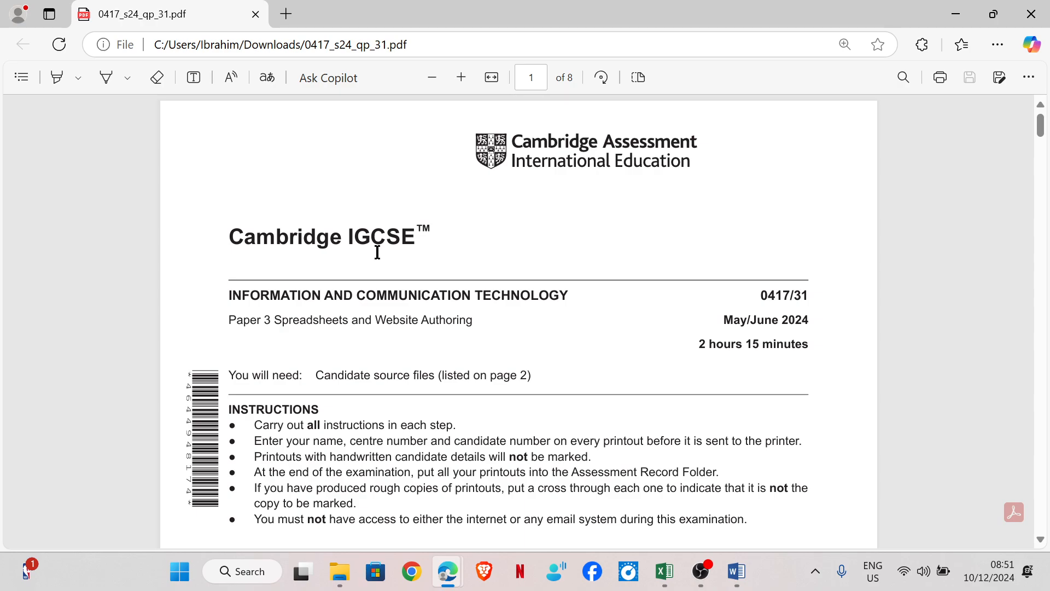
{"action": "mouse_move", "coordinate": [678, 297]}
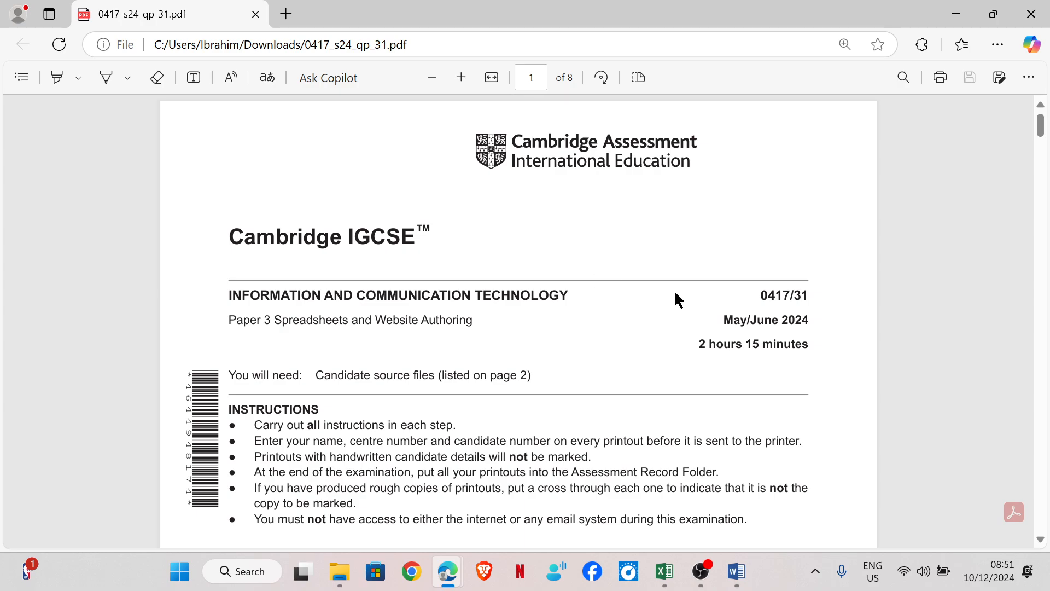
{"action": "mouse_move", "coordinate": [808, 325]}
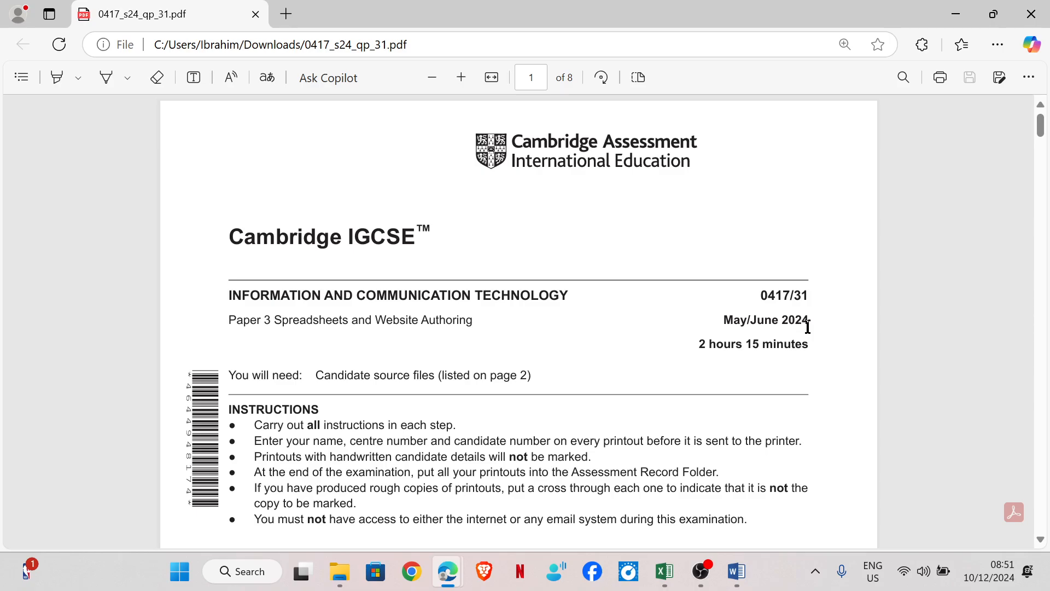
{"action": "mouse_move", "coordinate": [609, 363]}
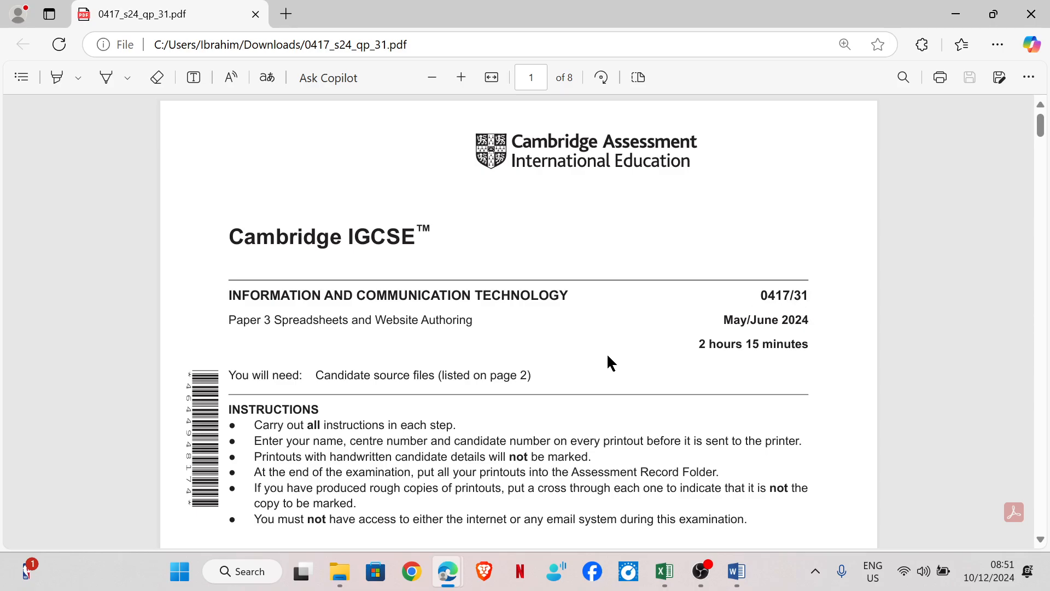
{"action": "mouse_move", "coordinate": [398, 333]}
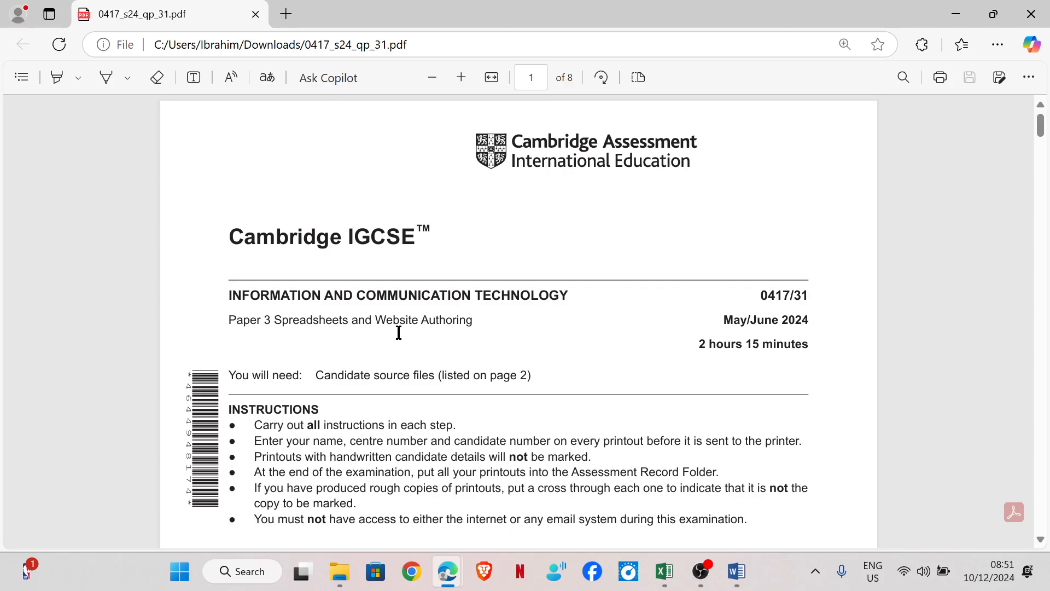
{"action": "mouse_move", "coordinate": [479, 324]}
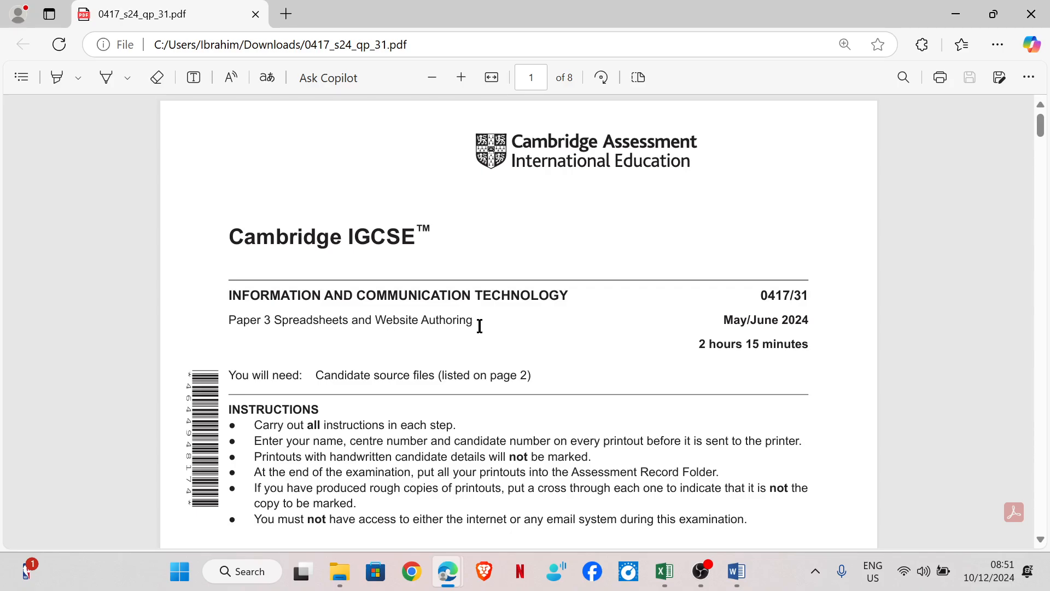
{"action": "mouse_move", "coordinate": [291, 332]}
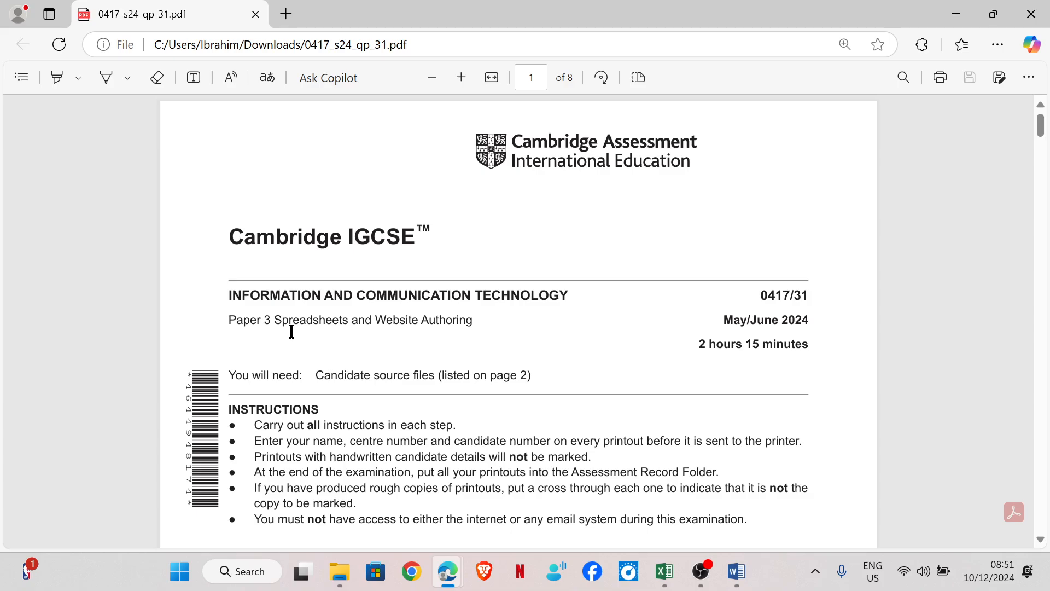
{"action": "mouse_move", "coordinate": [329, 343]}
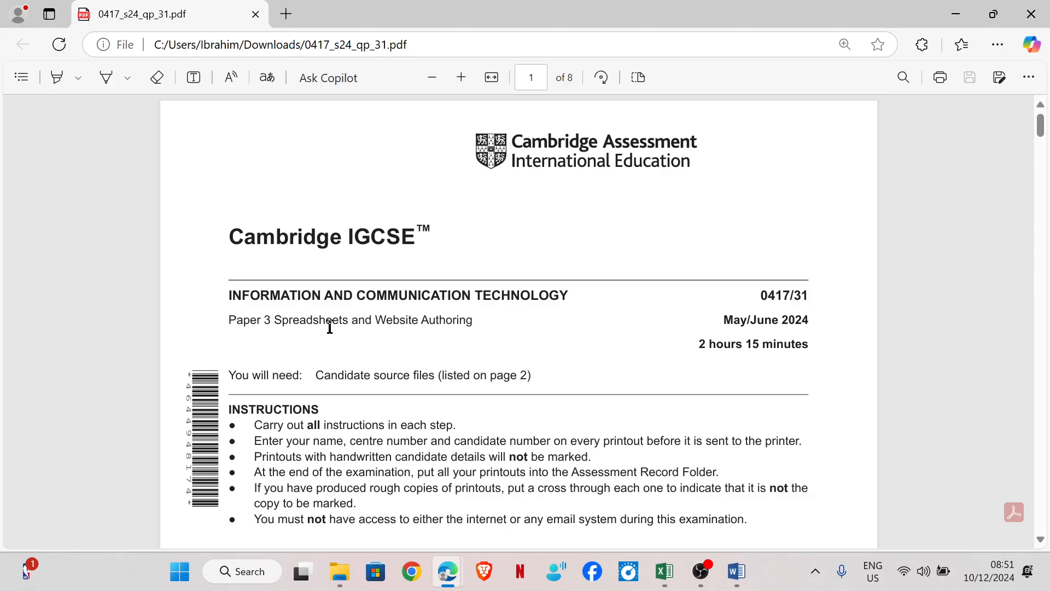
Scroll the exam paper to page 4, Task 3 – File management, question 10
{"action": "scroll", "scroll_direction": "down", "scroll_amount": 3}
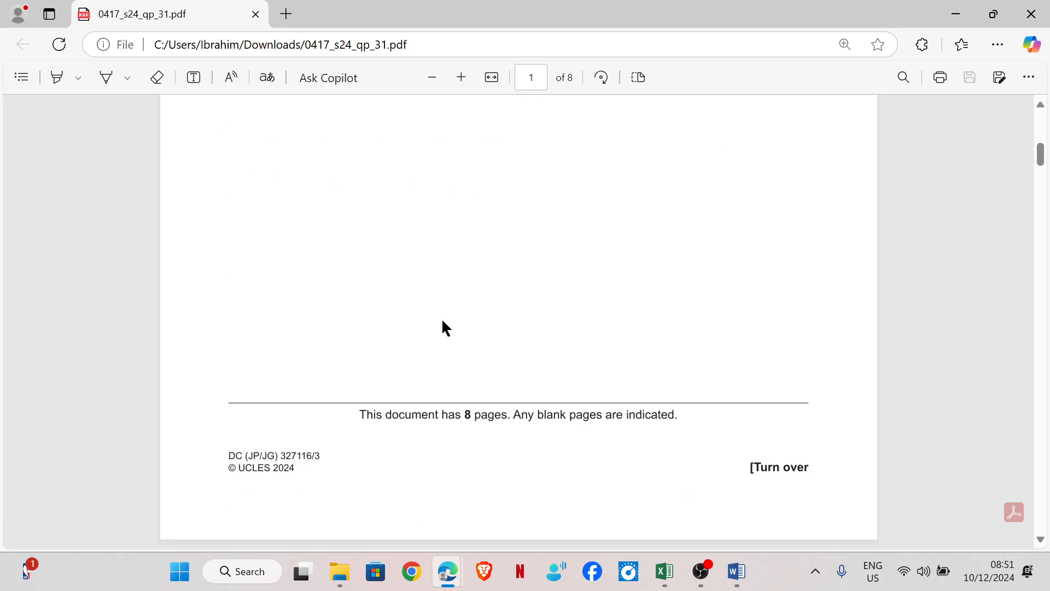
{"action": "scroll", "scroll_direction": "down", "scroll_amount": 3}
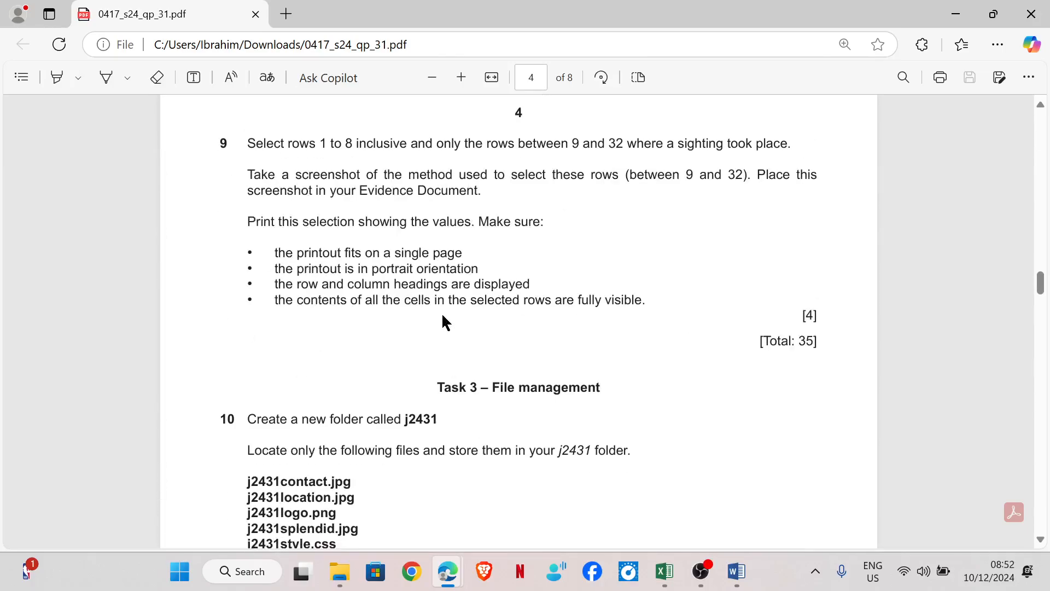
{"action": "scroll", "scroll_direction": "down", "scroll_amount": 3}
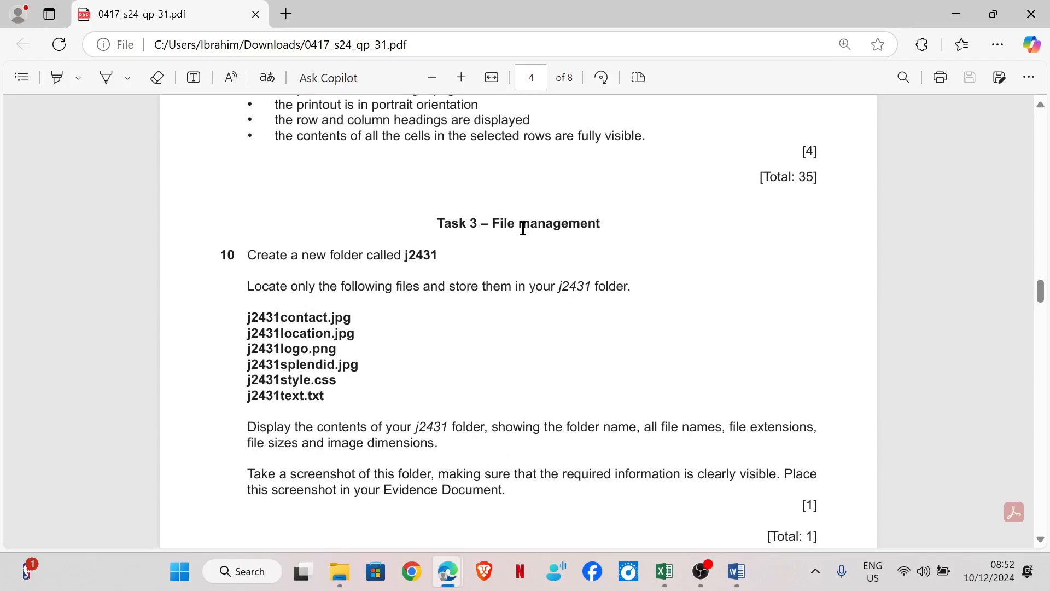
{"action": "mouse_move", "coordinate": [404, 255]}
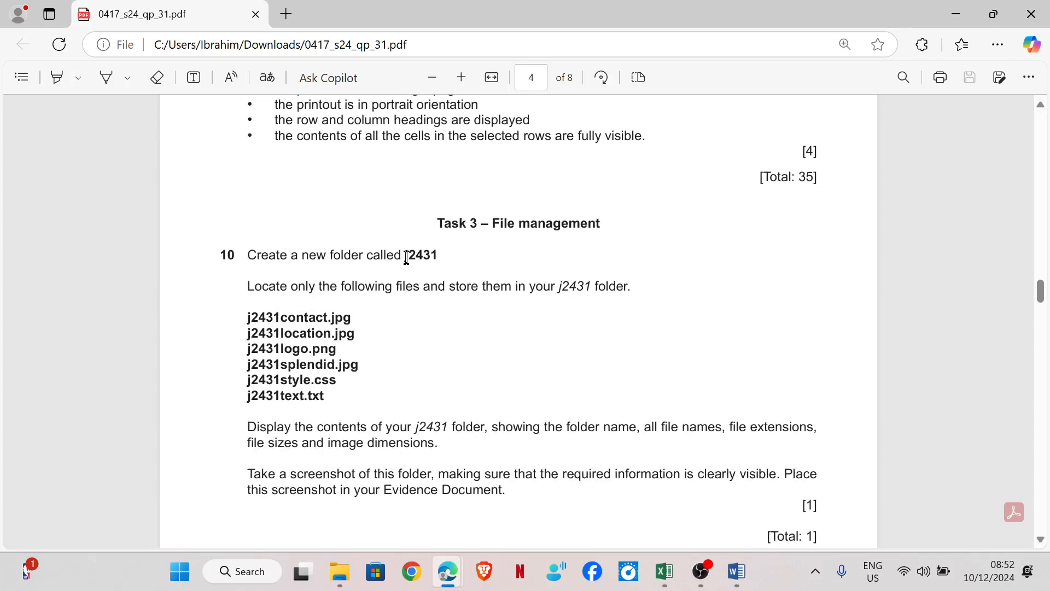
Copy the folder name j2431 from the question and open the source files folder
{"action": "double_click", "coordinate": [419, 256]}
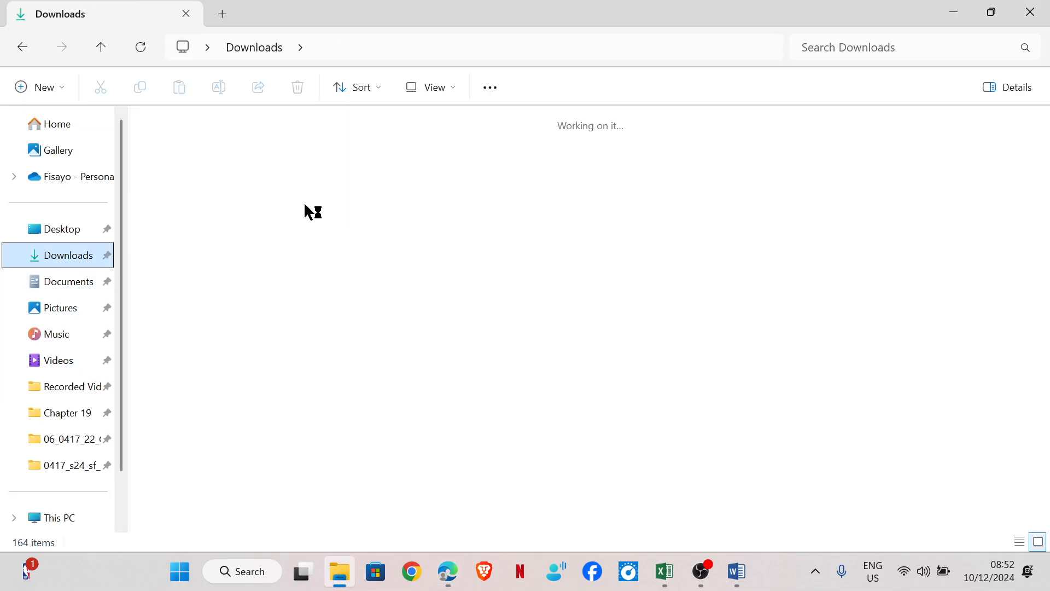
{"action": "double_click", "coordinate": [64, 465]}
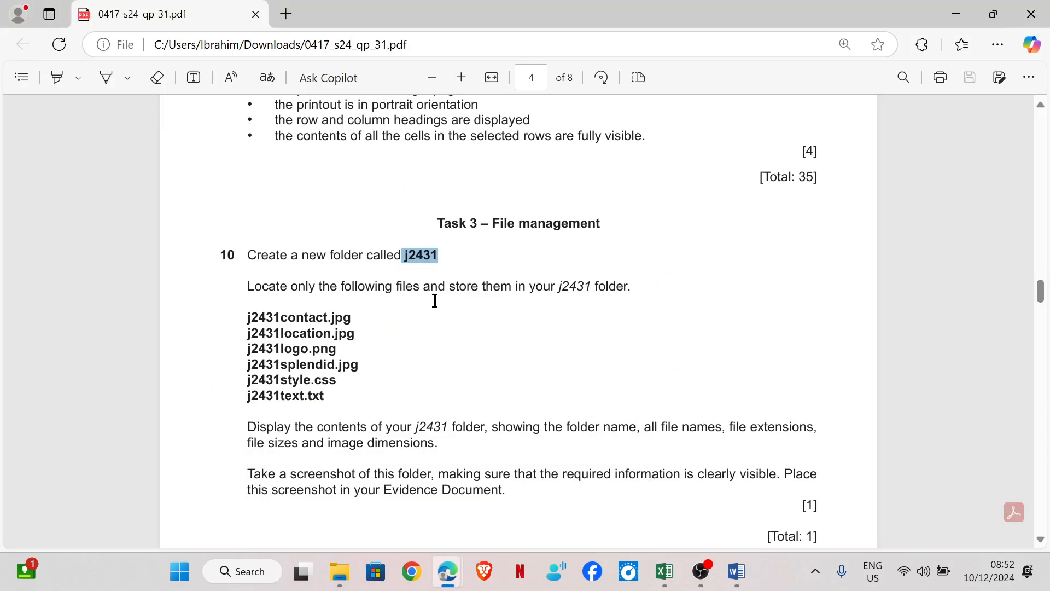
{"action": "mouse_move", "coordinate": [598, 300]}
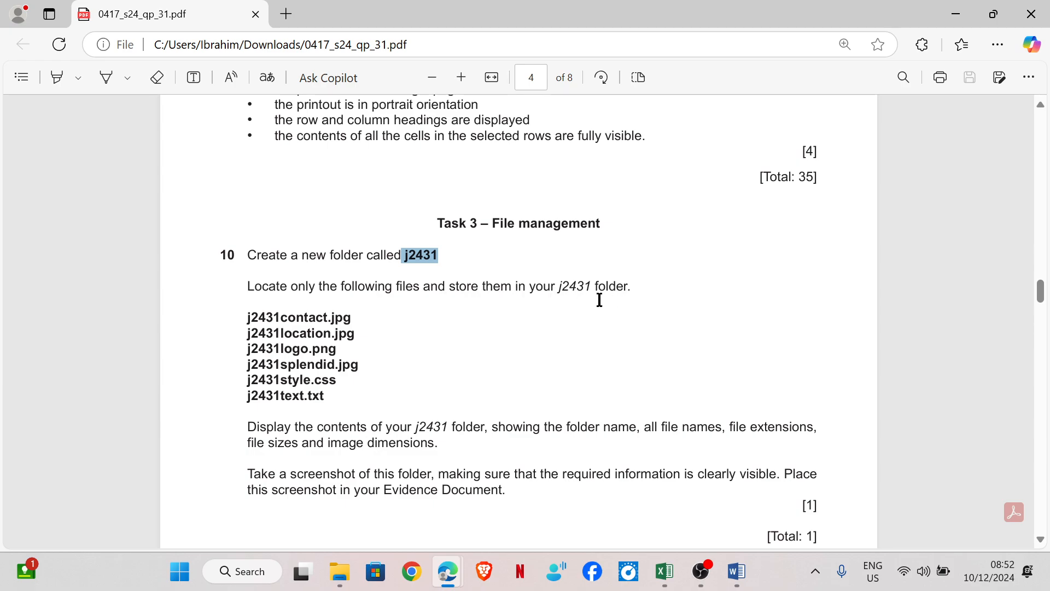
{"action": "mouse_move", "coordinate": [732, 477]}
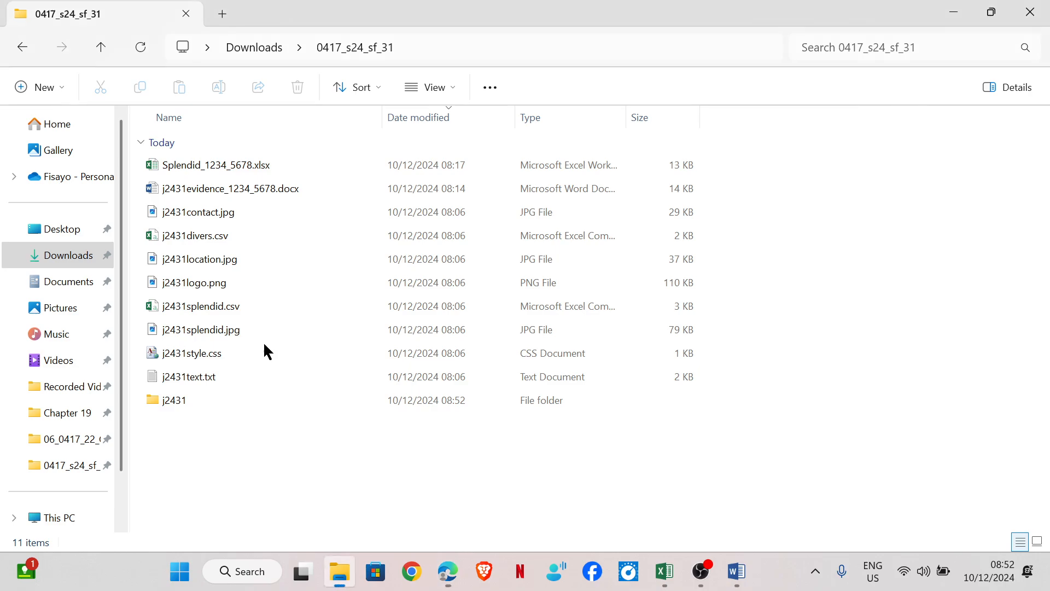
Select j2431contact.jpg, location.jpg, logo.png, splendid.jpg, style.css and text.txt for moving
{"action": "left_click", "coordinate": [198, 212]}
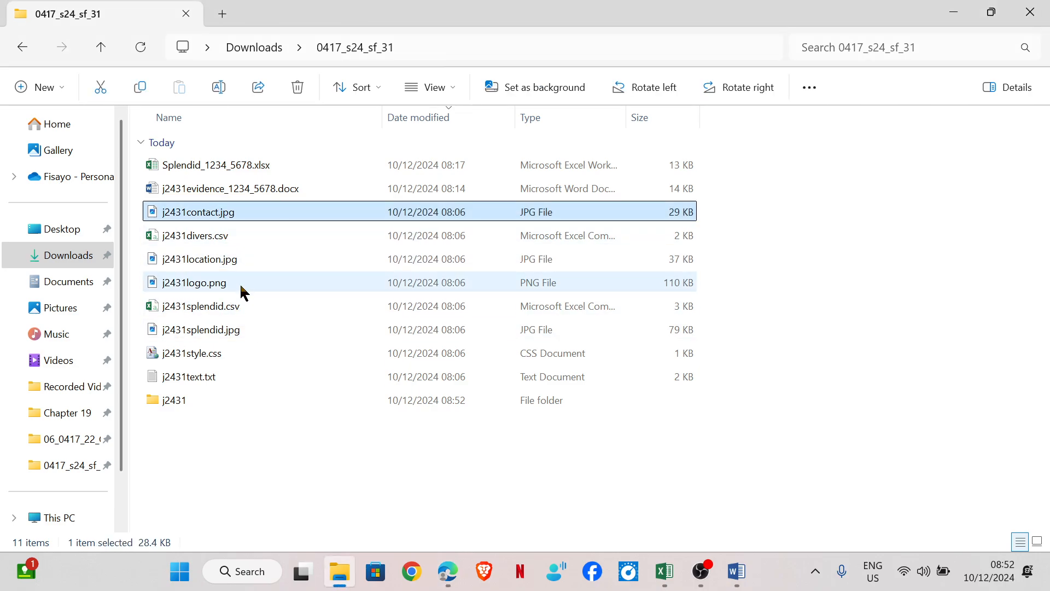
{"action": "left_click", "coordinate": [199, 258]}
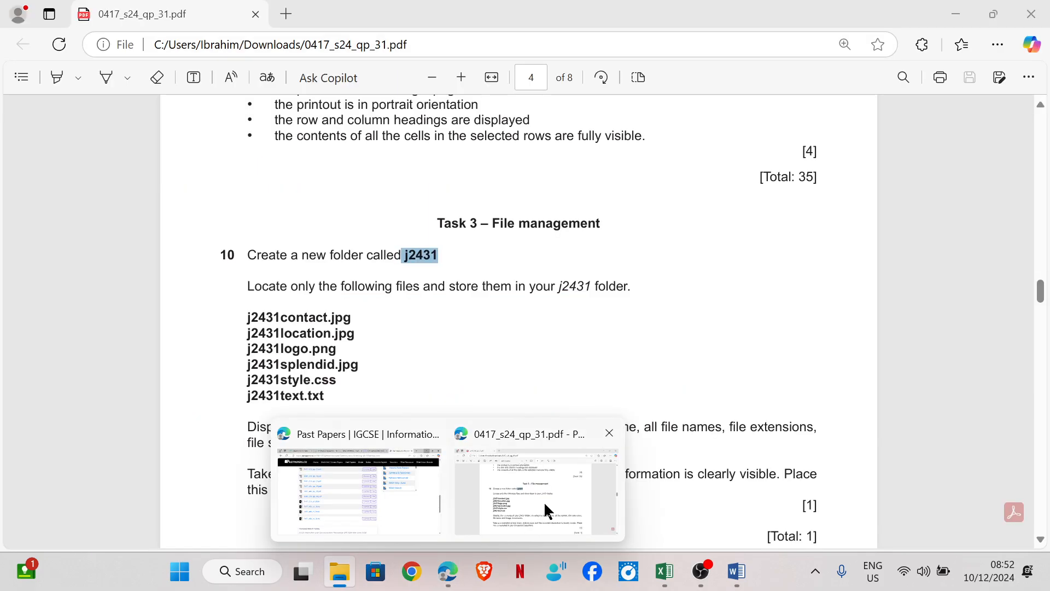
{"action": "mouse_move", "coordinate": [575, 390]}
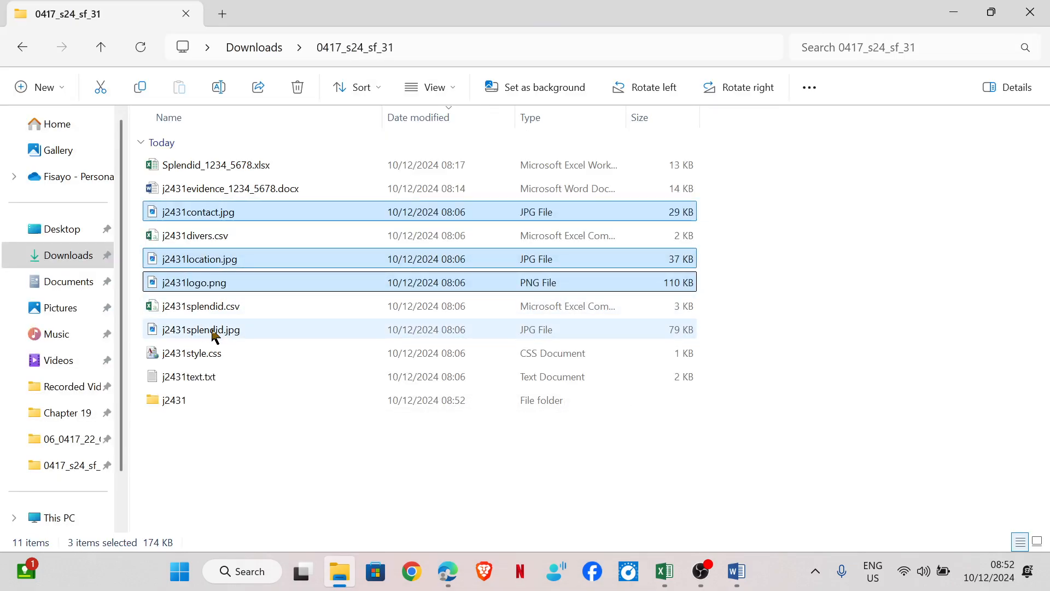
{"action": "left_click", "coordinate": [189, 353]}
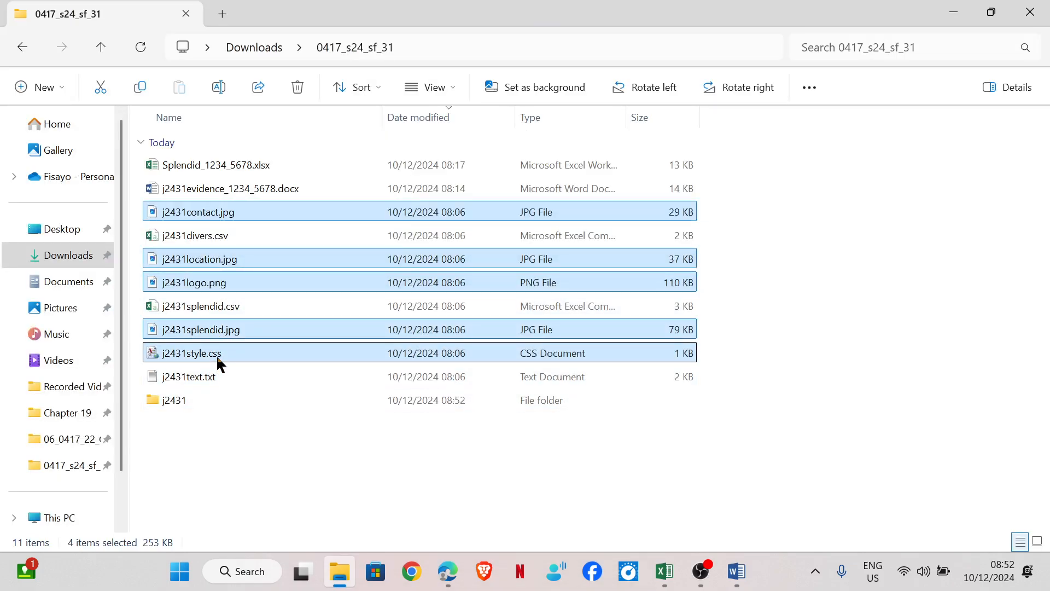
{"action": "left_click", "coordinate": [189, 377]}
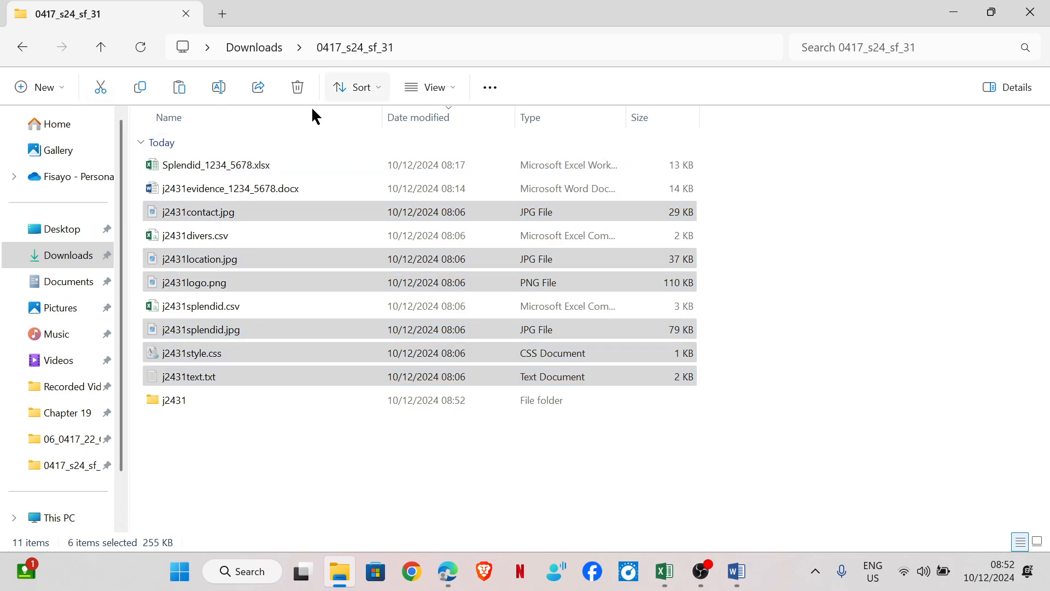
{"action": "double_click", "coordinate": [174, 400]}
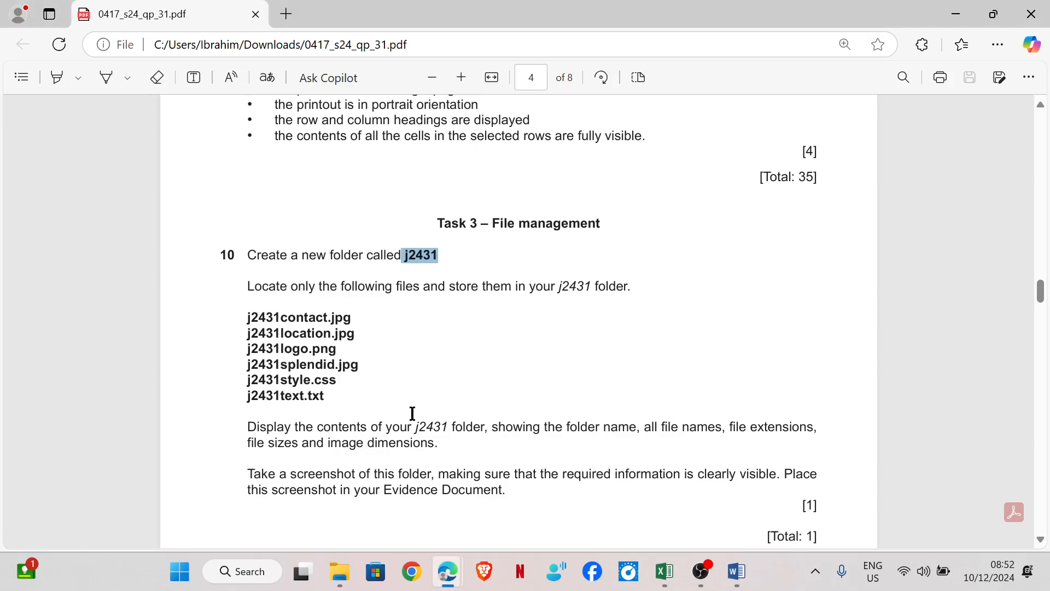
Scroll to reread question 10's folder-contents screenshot instructions
{"action": "scroll", "scroll_direction": "down", "scroll_amount": 3}
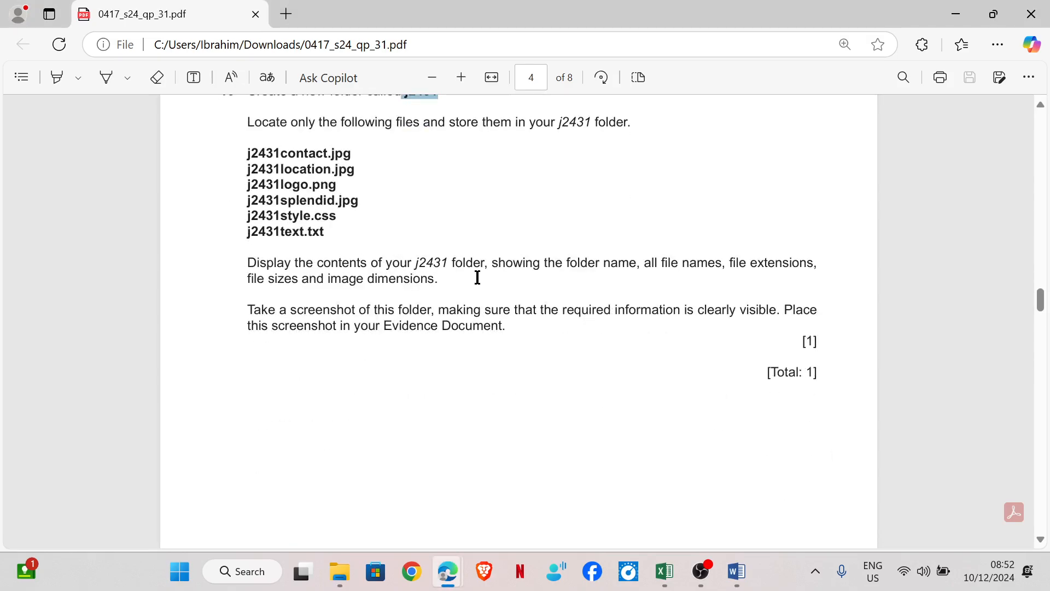
{"action": "mouse_move", "coordinate": [571, 268]}
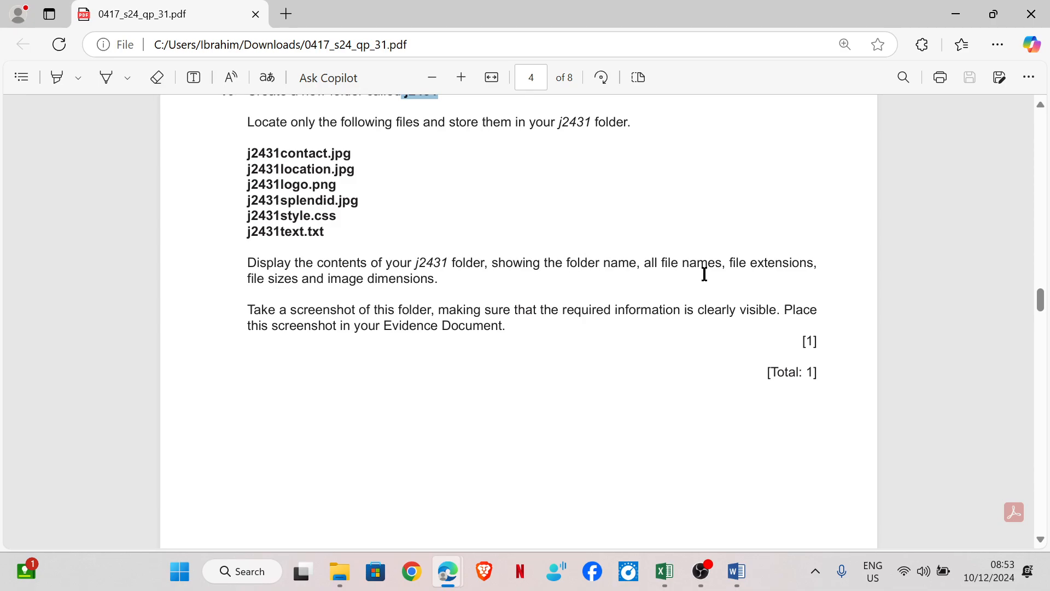
{"action": "mouse_move", "coordinate": [248, 298]}
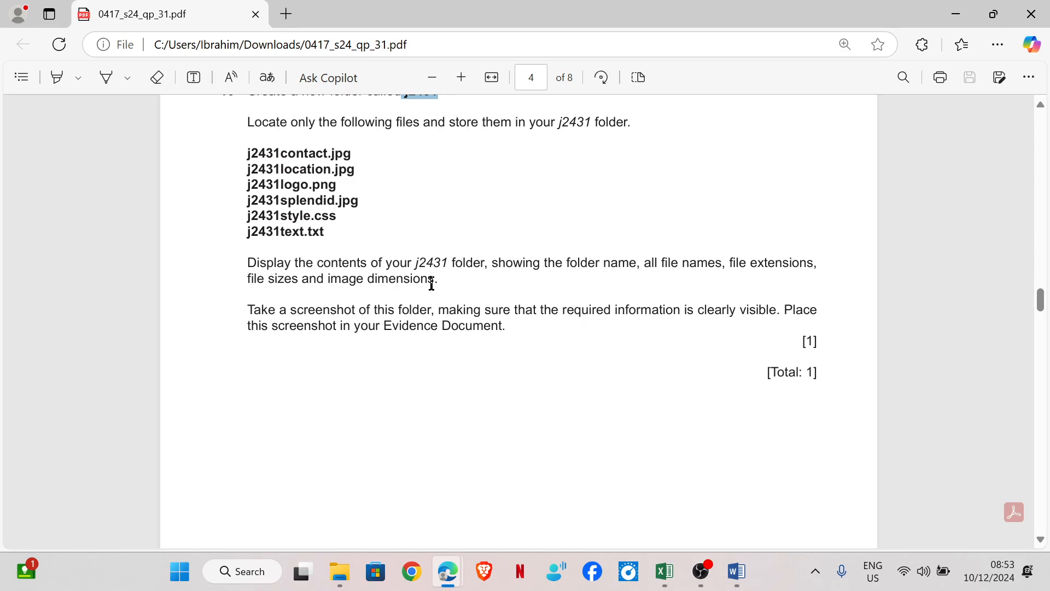
{"action": "mouse_move", "coordinate": [429, 328]}
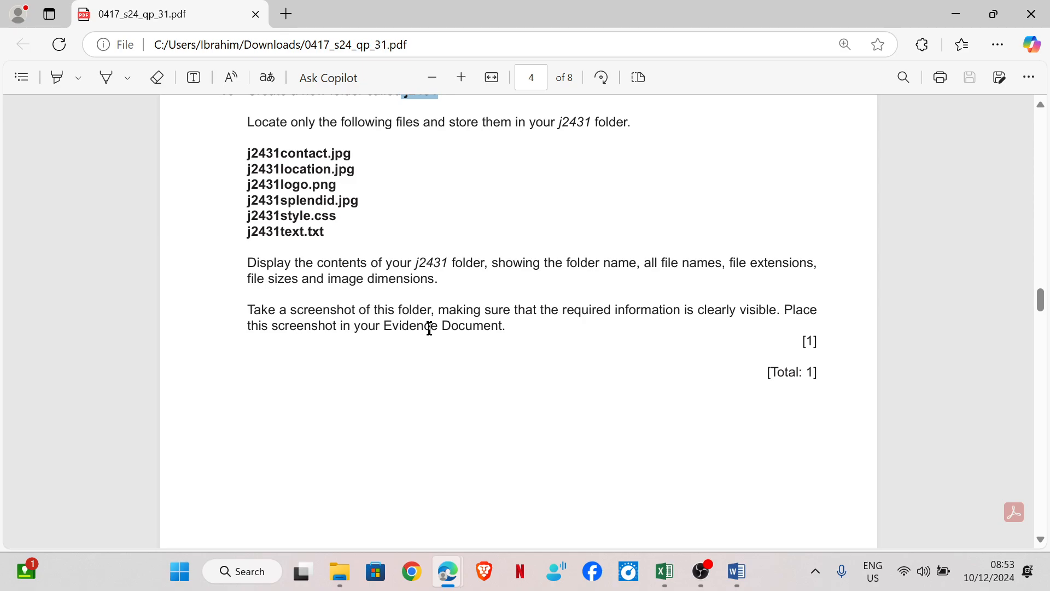
{"action": "mouse_move", "coordinate": [713, 318]}
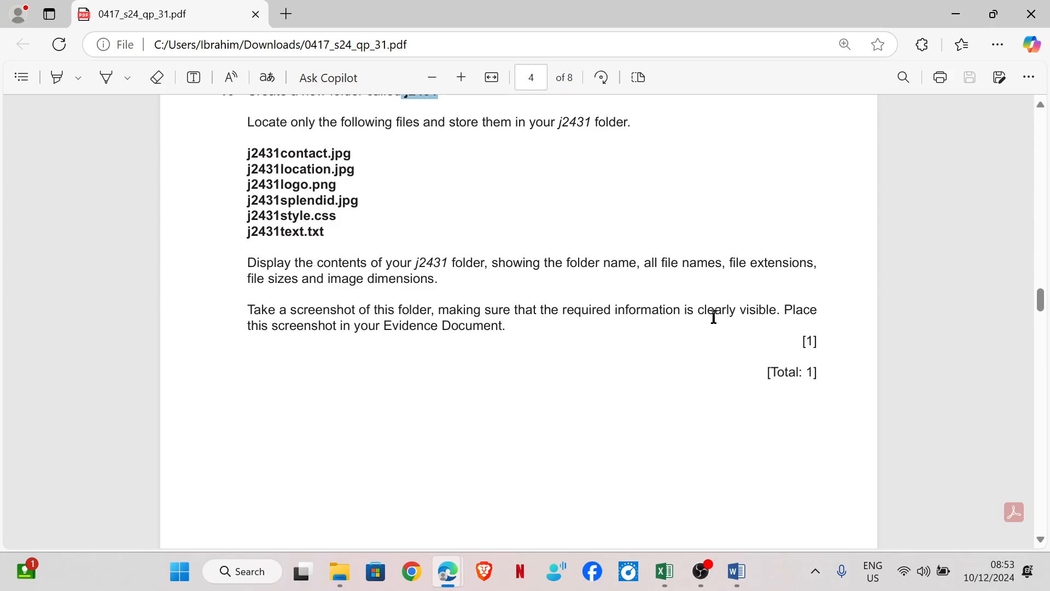
{"action": "mouse_move", "coordinate": [564, 375]}
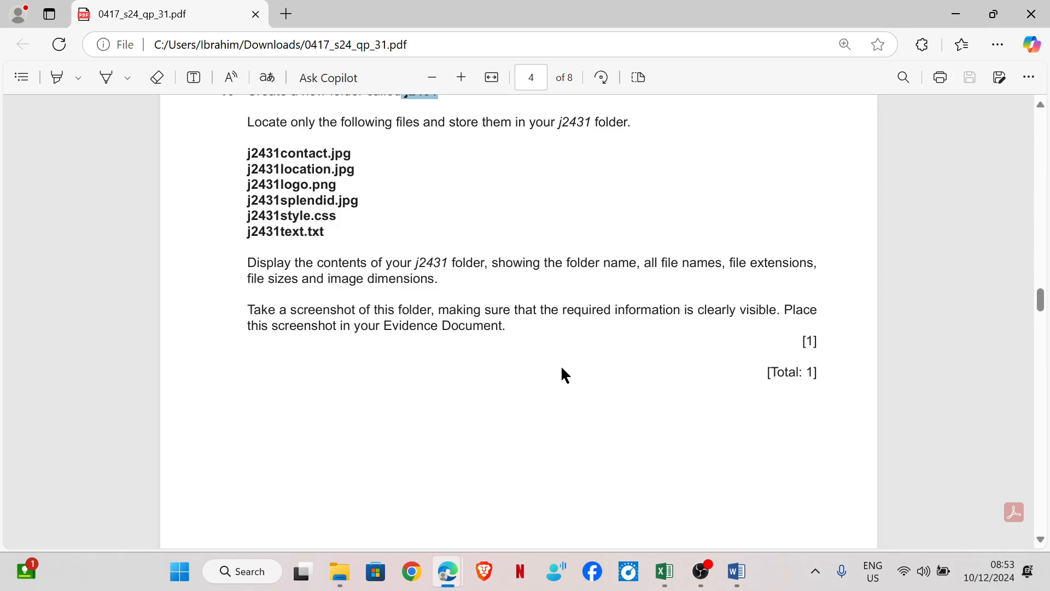
{"action": "mouse_move", "coordinate": [479, 342]}
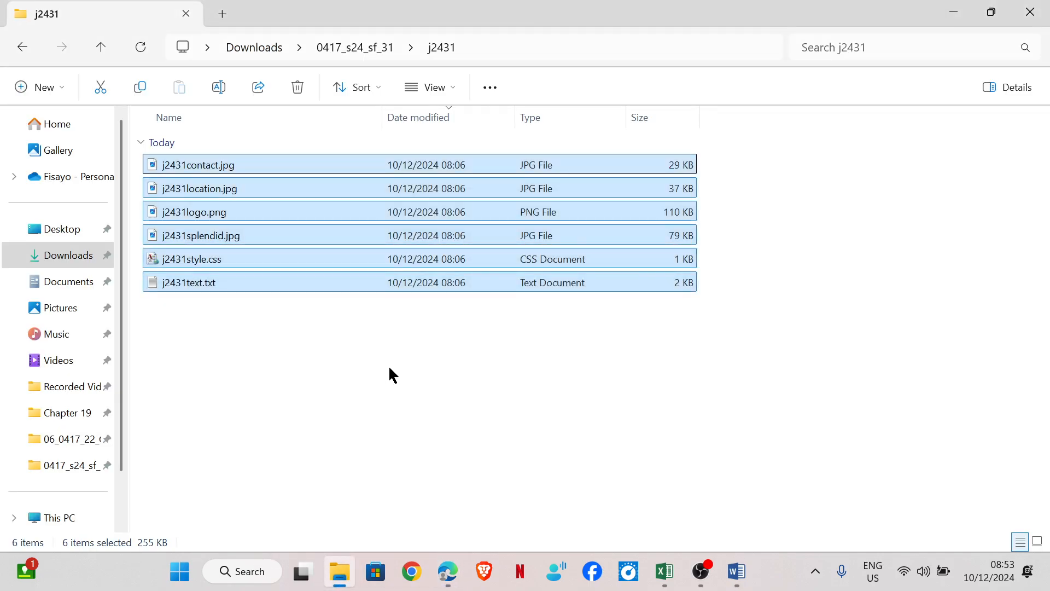
Switch the j2431 folder to Details layout showing types, sizes and image dimensions
{"action": "left_click", "coordinate": [434, 87]}
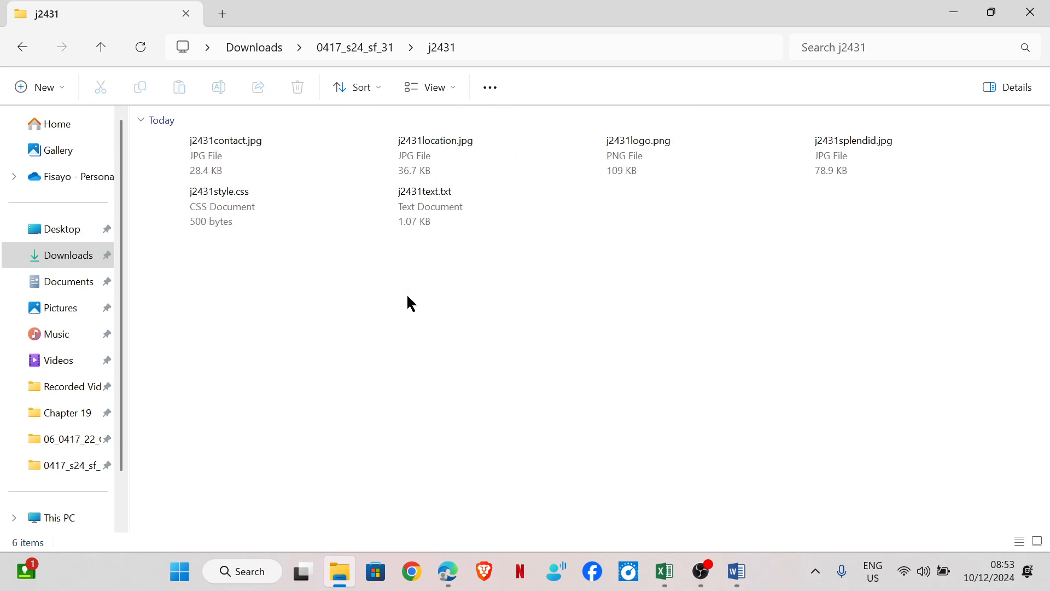
{"action": "left_click", "coordinate": [435, 87]}
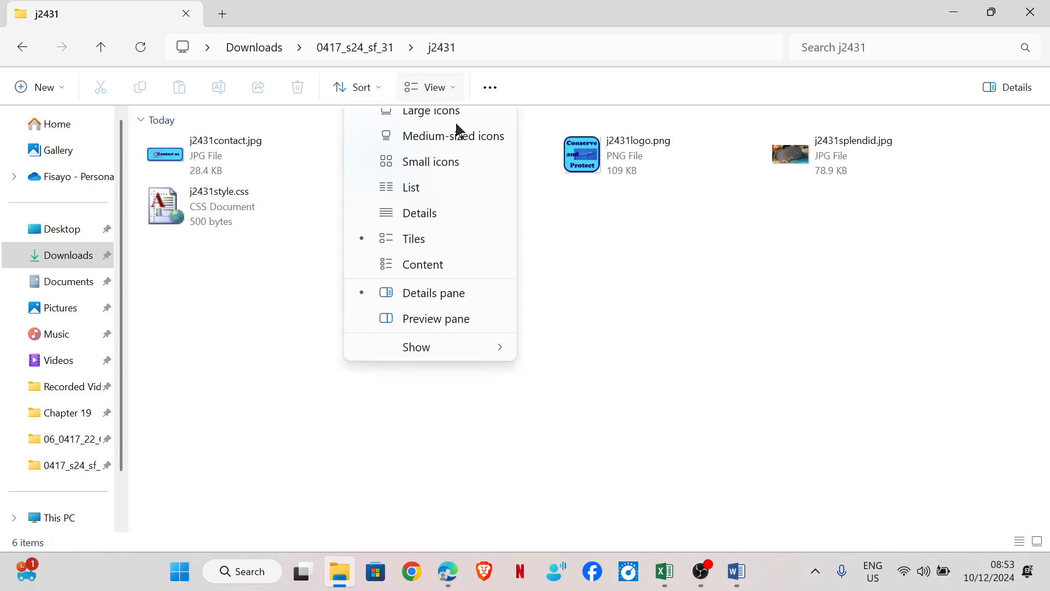
{"action": "left_click", "coordinate": [420, 212]}
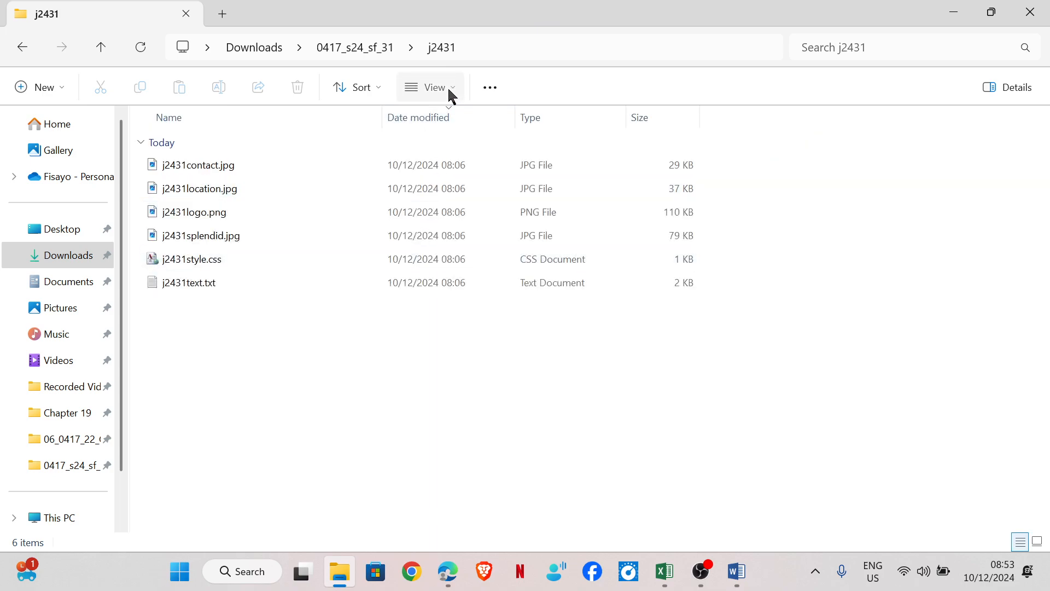
{"action": "left_click", "coordinate": [431, 87]}
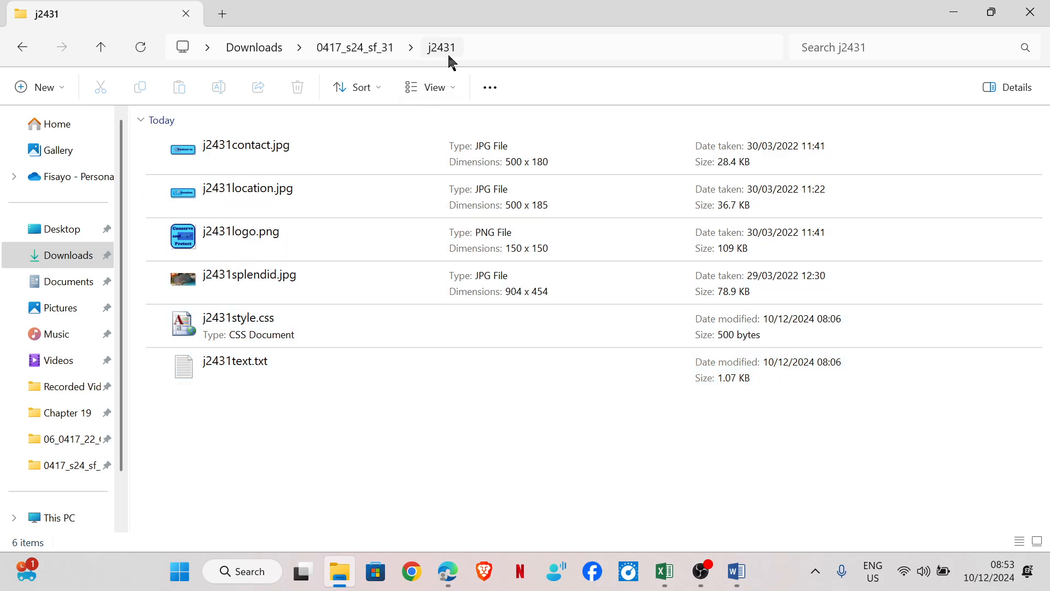
{"action": "mouse_move", "coordinate": [381, 405]}
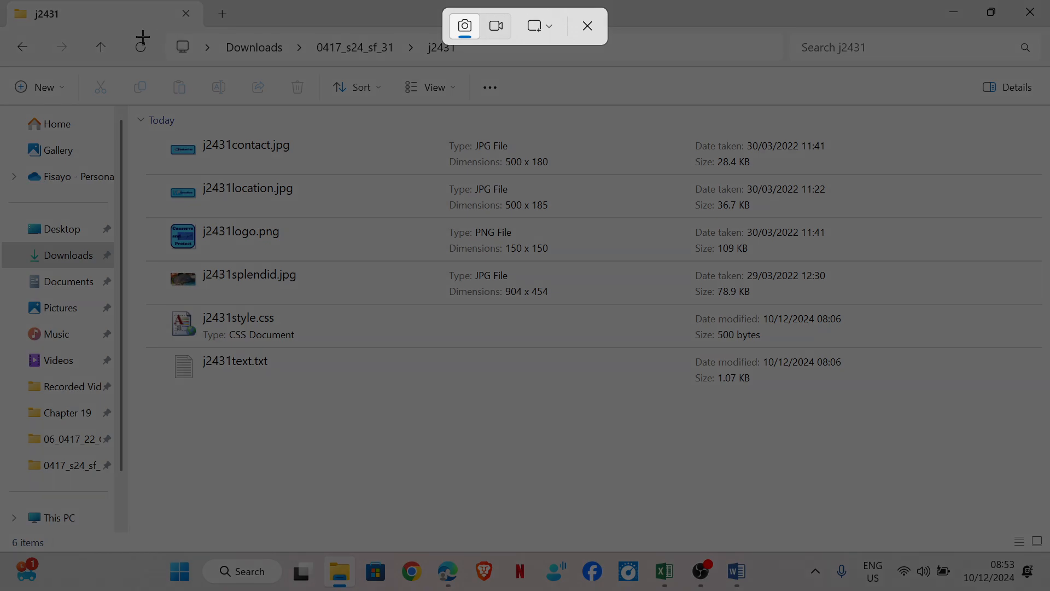
Snip the j2431 folder window and type 'Step 10 Evidence' in Word
{"action": "left_click", "coordinate": [587, 26]}
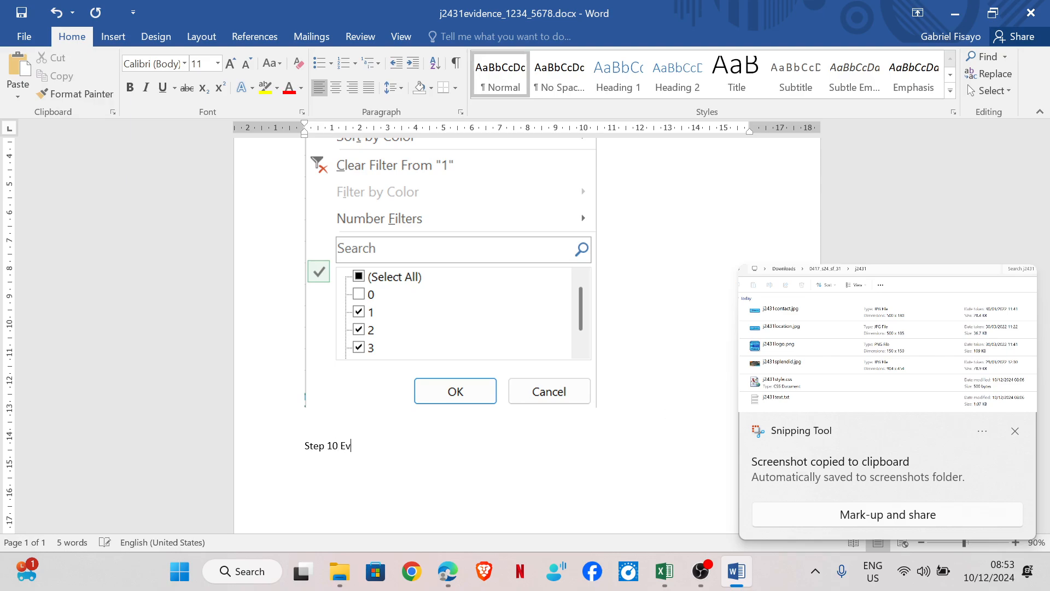
{"action": "type", "text": "idence"}
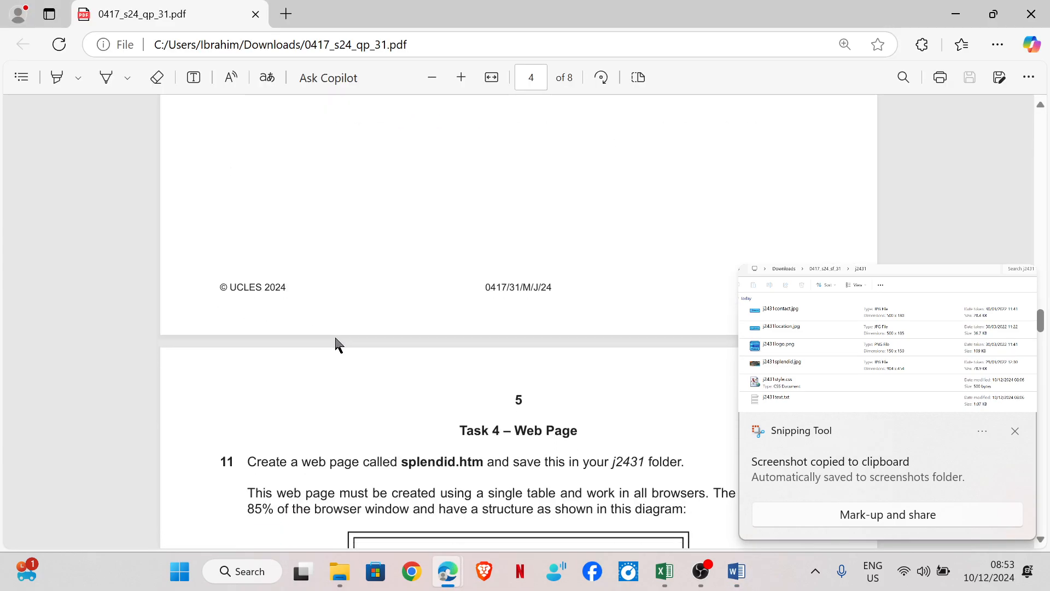
Scroll the exam paper to page 5, Task 4 – Web Page, question 11
{"action": "scroll", "scroll_direction": "down", "scroll_amount": 3}
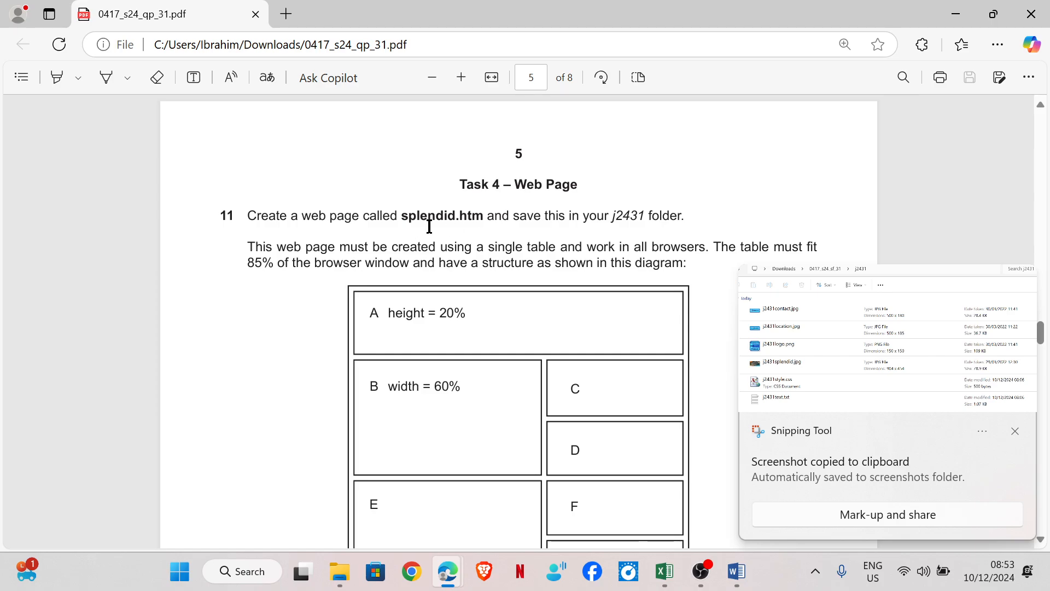
{"action": "scroll", "scroll_direction": "down", "scroll_amount": 3}
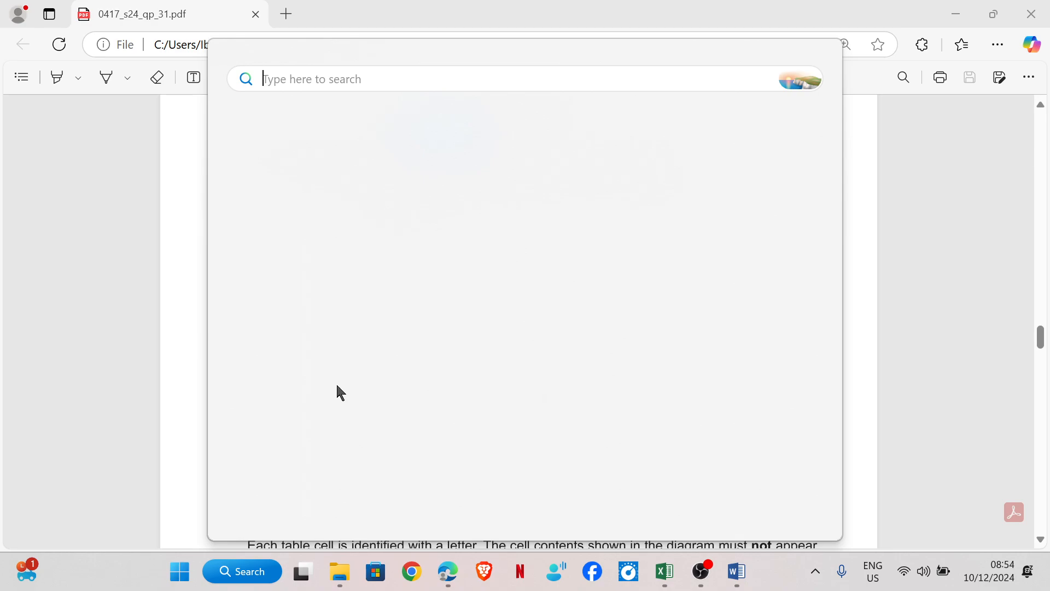
Search Windows and launch Microsoft Expression Web 4 from the Apps results
{"action": "type", "text": "excel 2016"}
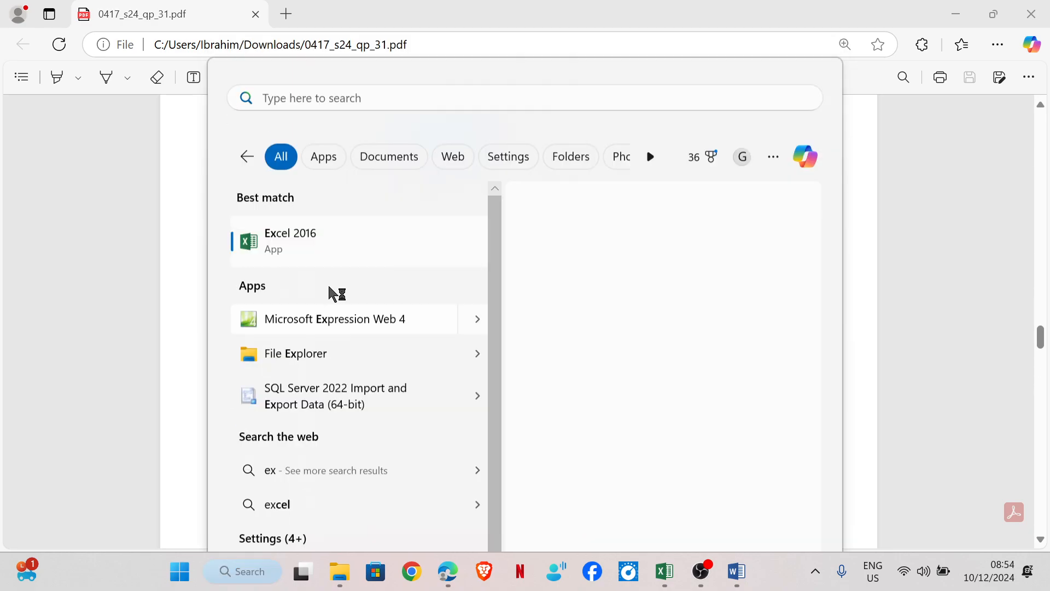
{"action": "left_click", "coordinate": [334, 319]}
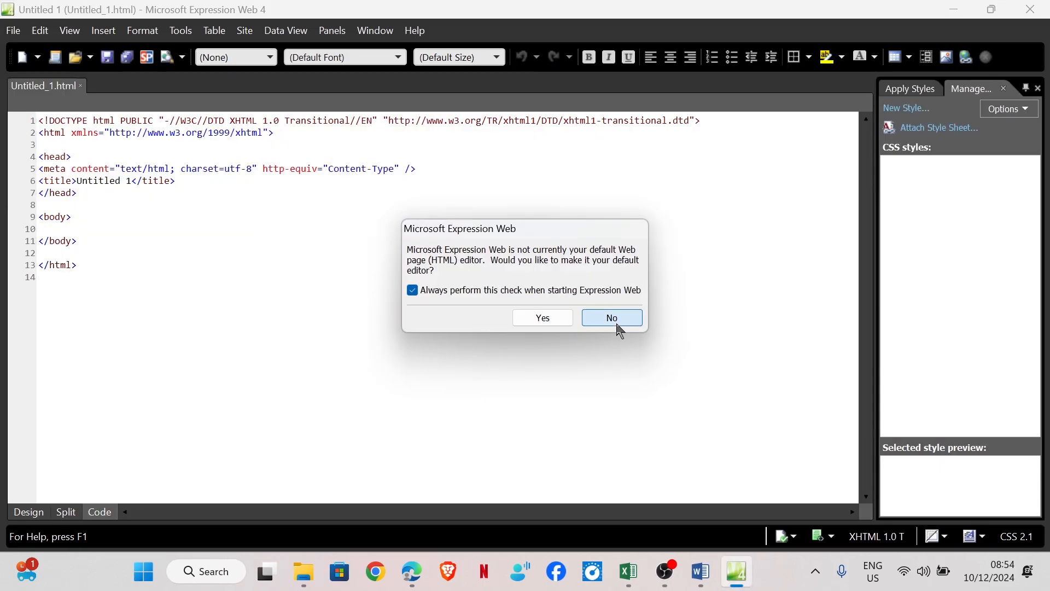
Decline the default-editor prompt and save the blank page as splendid.htm in j2431
{"action": "left_click", "coordinate": [611, 317]}
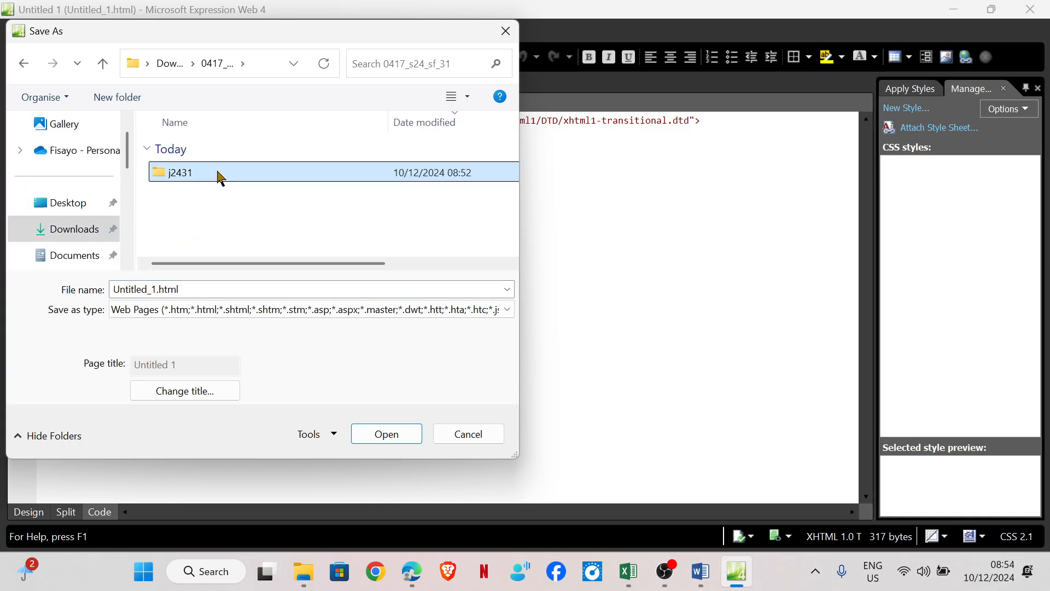
{"action": "double_click", "coordinate": [181, 172]}
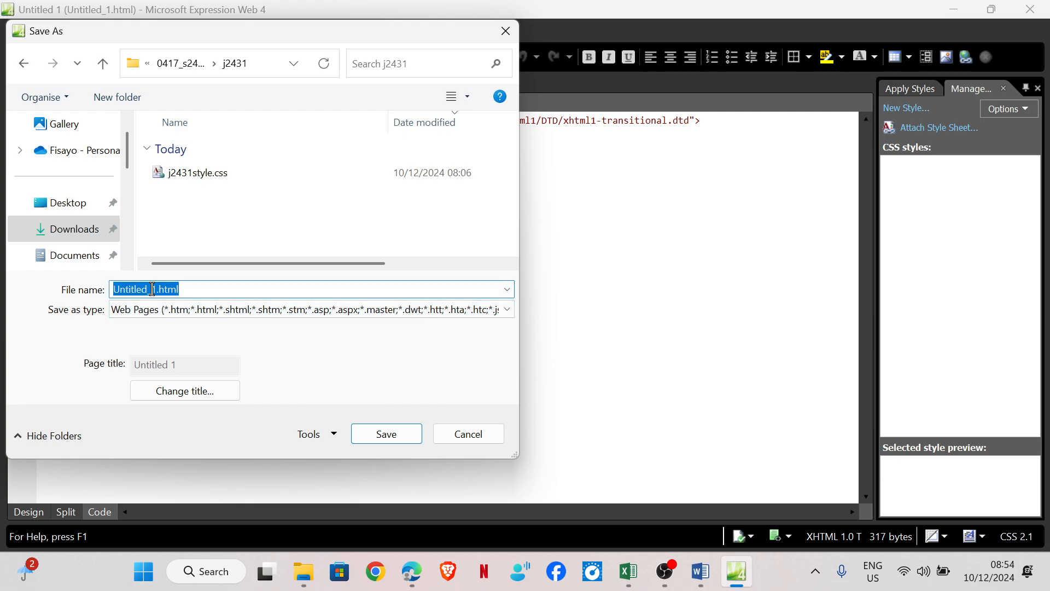
{"action": "left_click", "coordinate": [153, 290]}
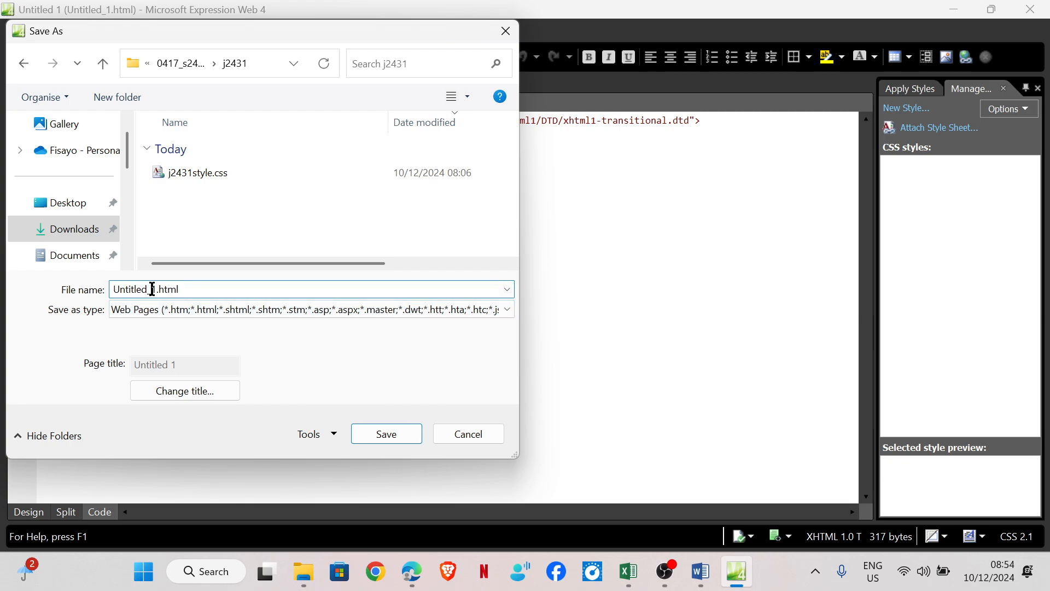
{"action": "mouse_move", "coordinate": [410, 571]}
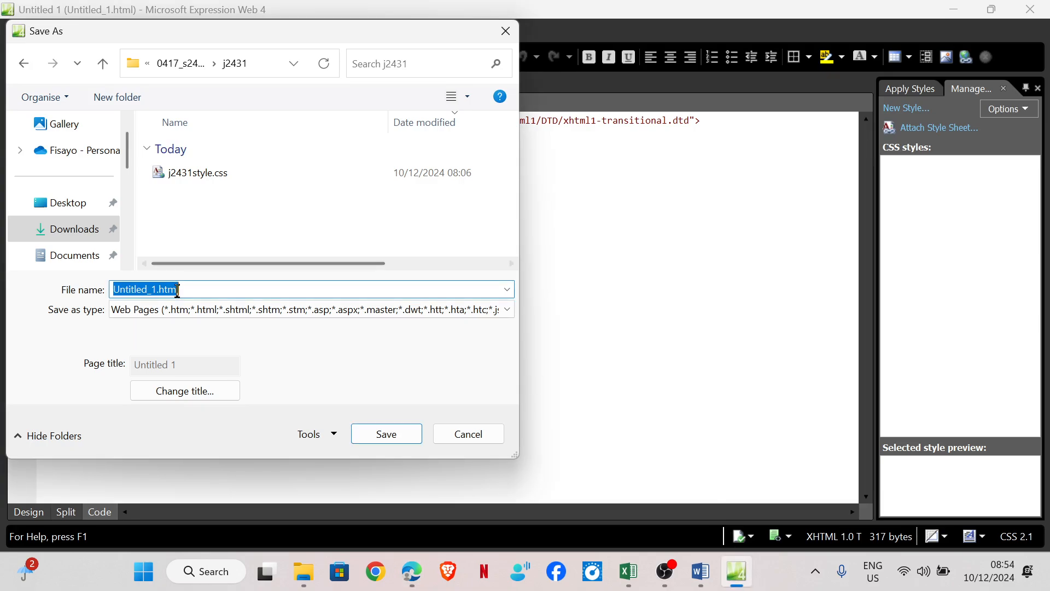
{"action": "type", "text": "splendid.htm"}
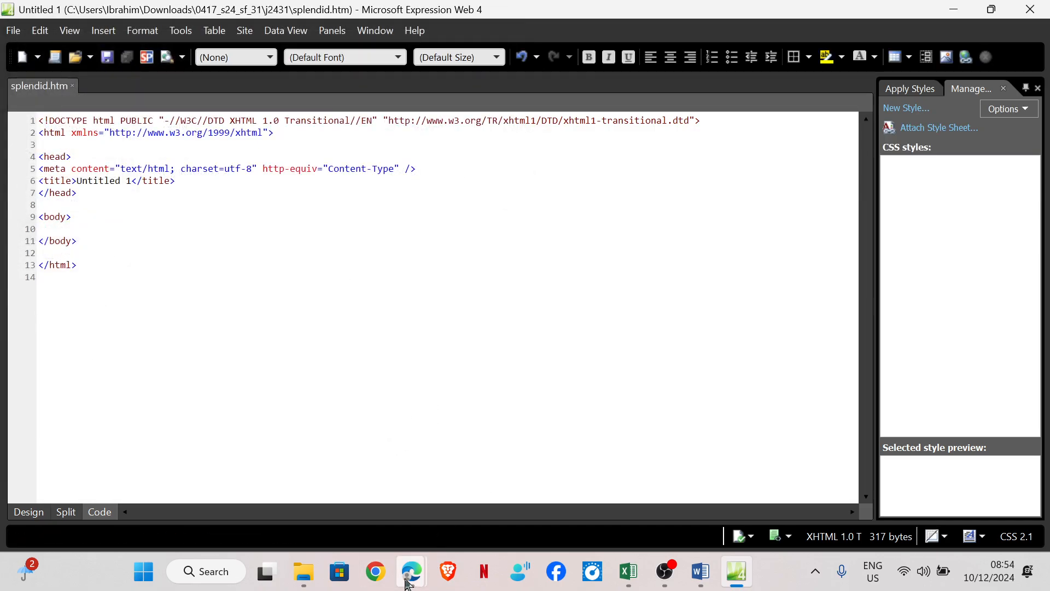
Draw pen lines across question 11's table diagram marking its rows and columns
{"action": "left_click", "coordinate": [410, 571]}
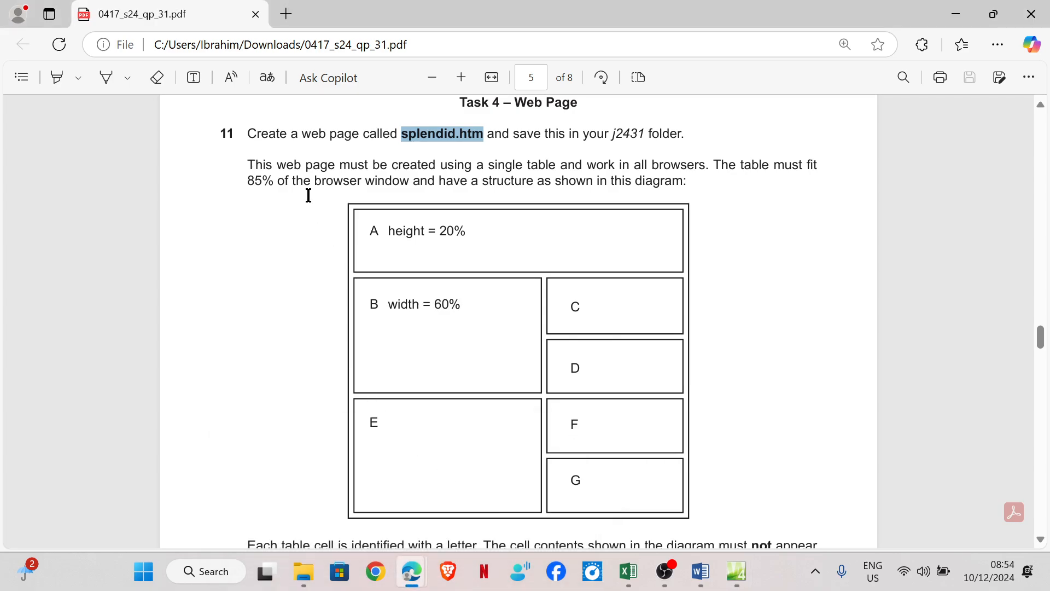
{"action": "mouse_move", "coordinate": [487, 175]}
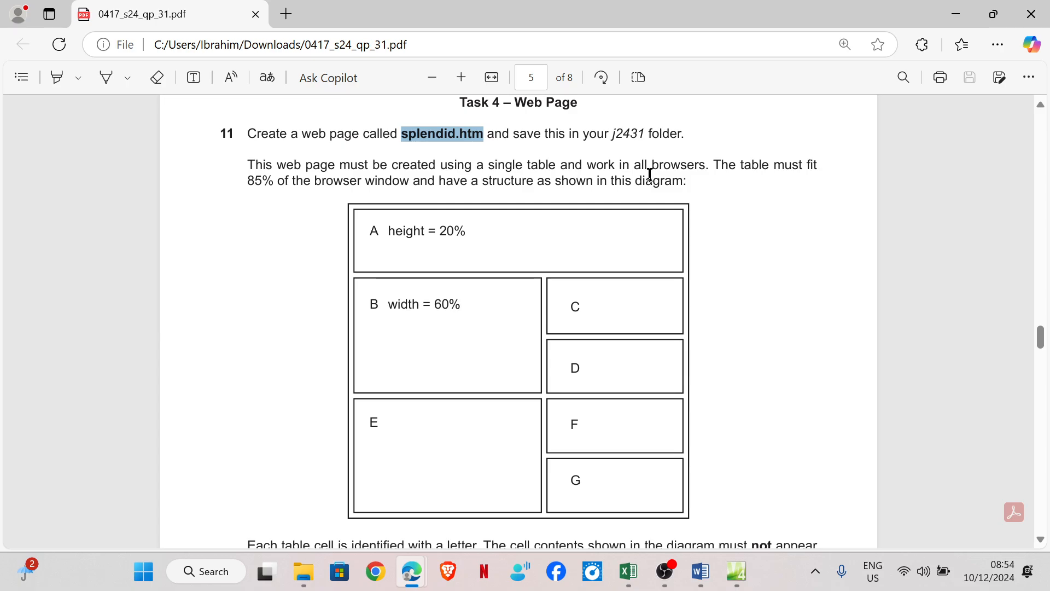
{"action": "mouse_move", "coordinate": [779, 194]}
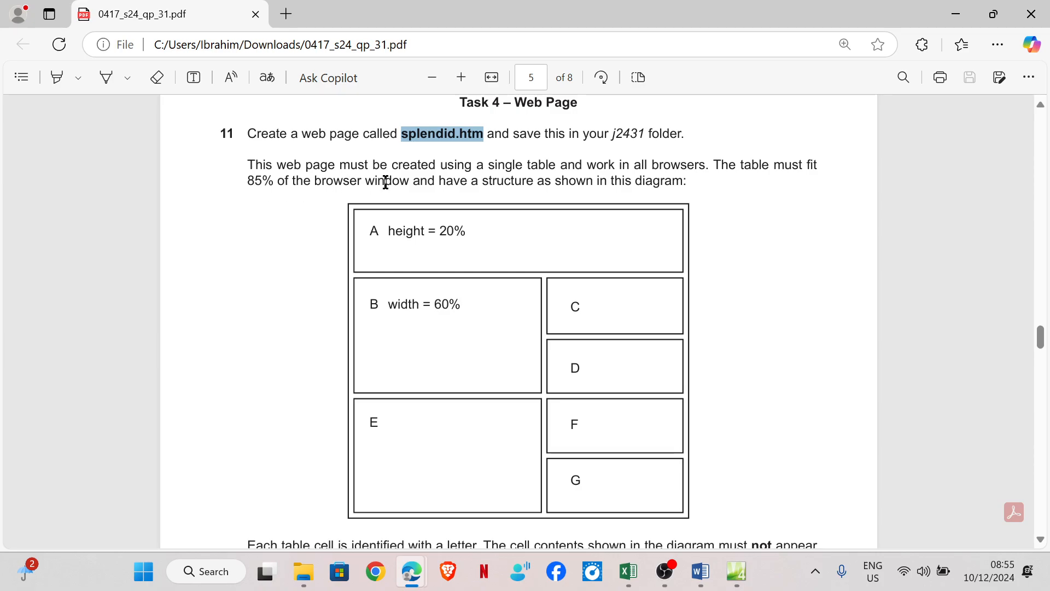
{"action": "mouse_move", "coordinate": [479, 193]}
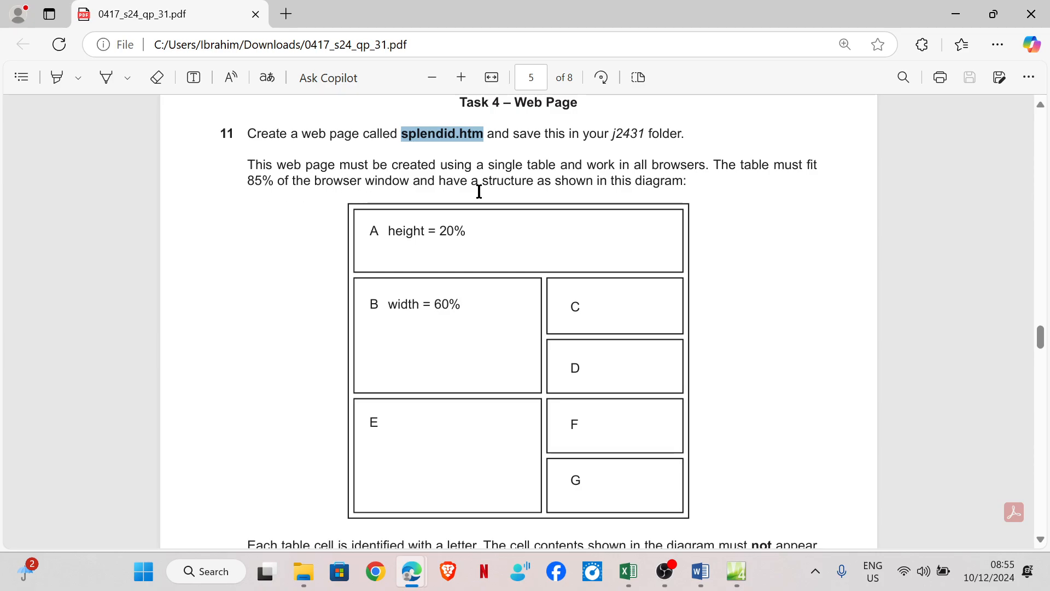
{"action": "mouse_move", "coordinate": [648, 179]}
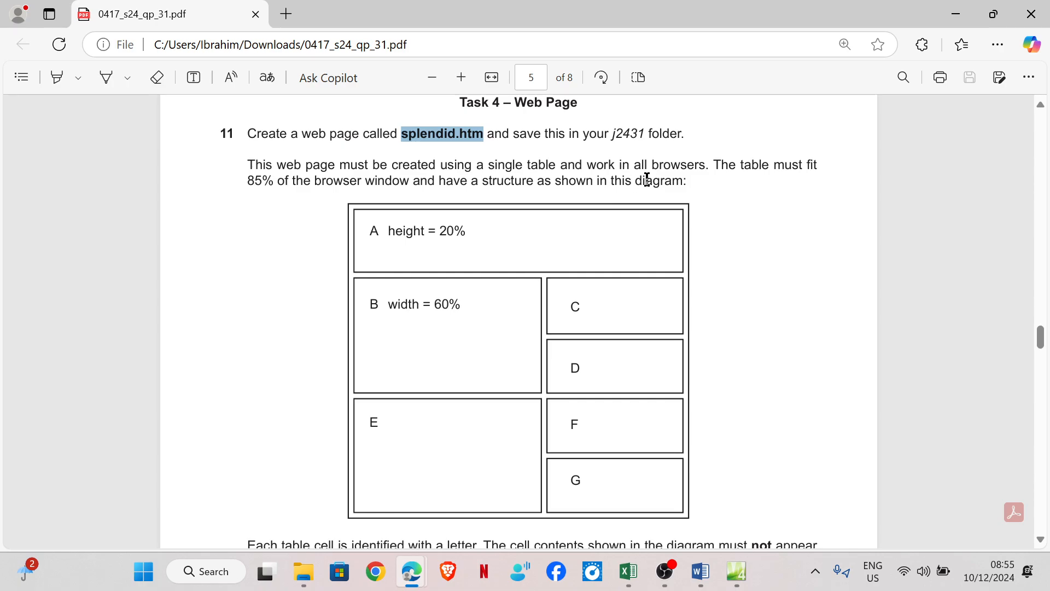
{"action": "scroll", "scroll_direction": "down", "scroll_amount": 3}
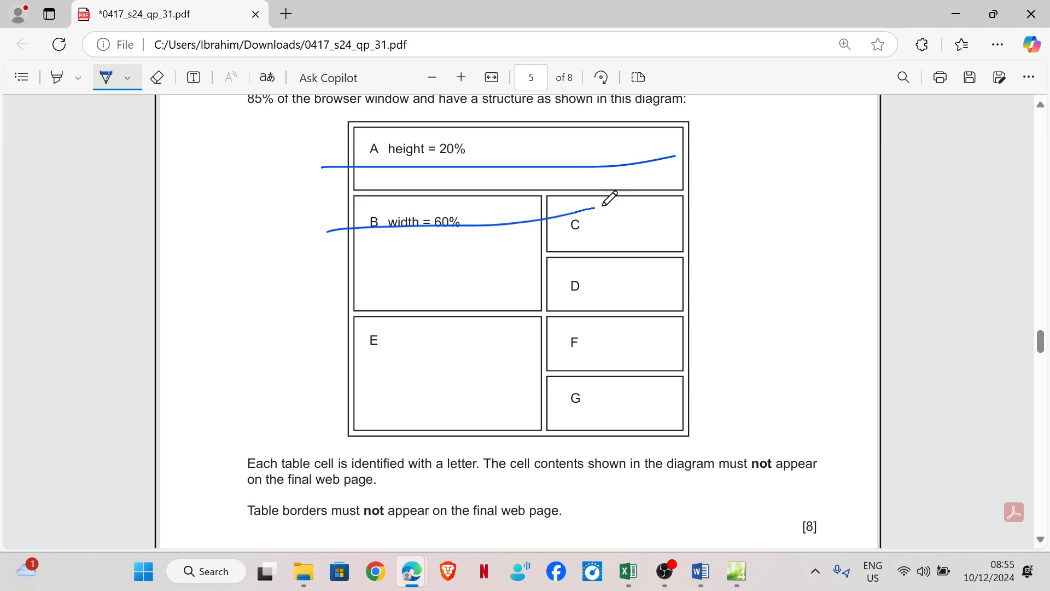
{"action": "left_click_drag", "start_coordinate": [348, 286], "coordinate": [660, 281]}
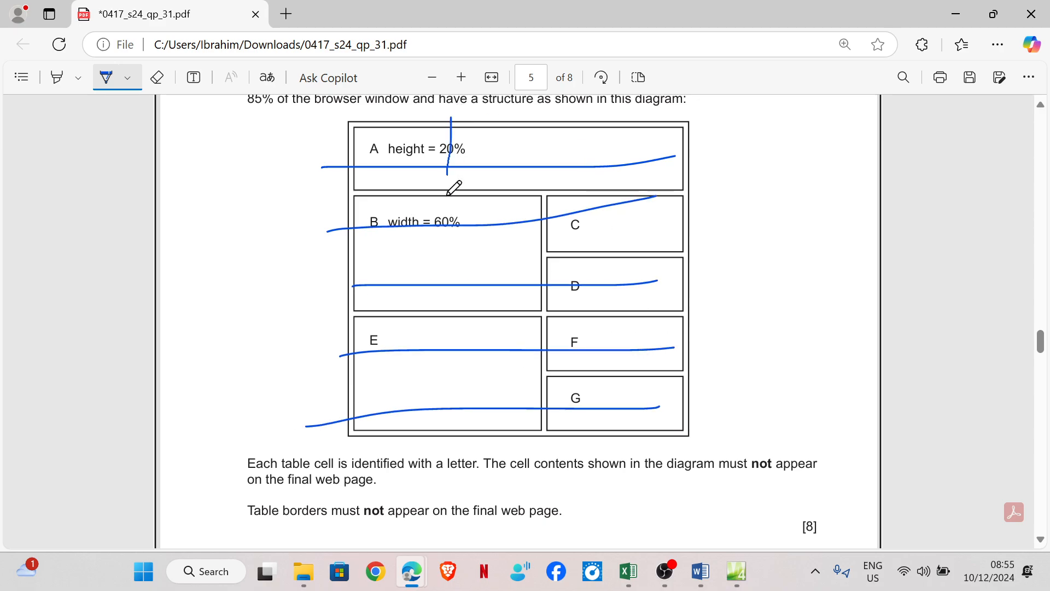
{"action": "left_click_drag", "start_coordinate": [450, 120], "coordinate": [454, 489]}
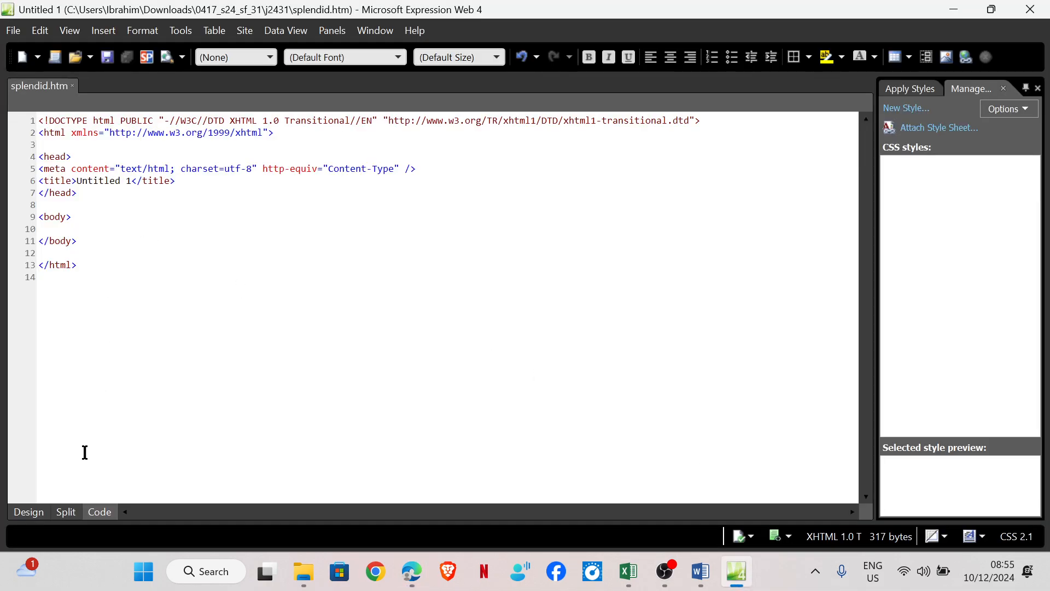
In Design view, insert a 5-row, 2-column table 85% wide with border 0
{"action": "left_click", "coordinate": [29, 511]}
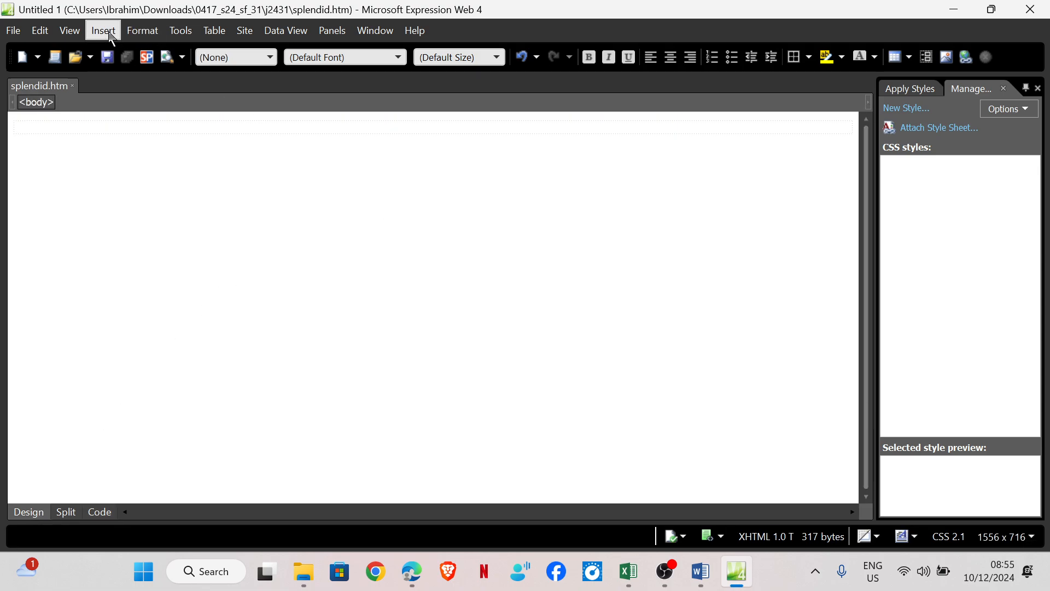
{"action": "left_click", "coordinate": [143, 30]}
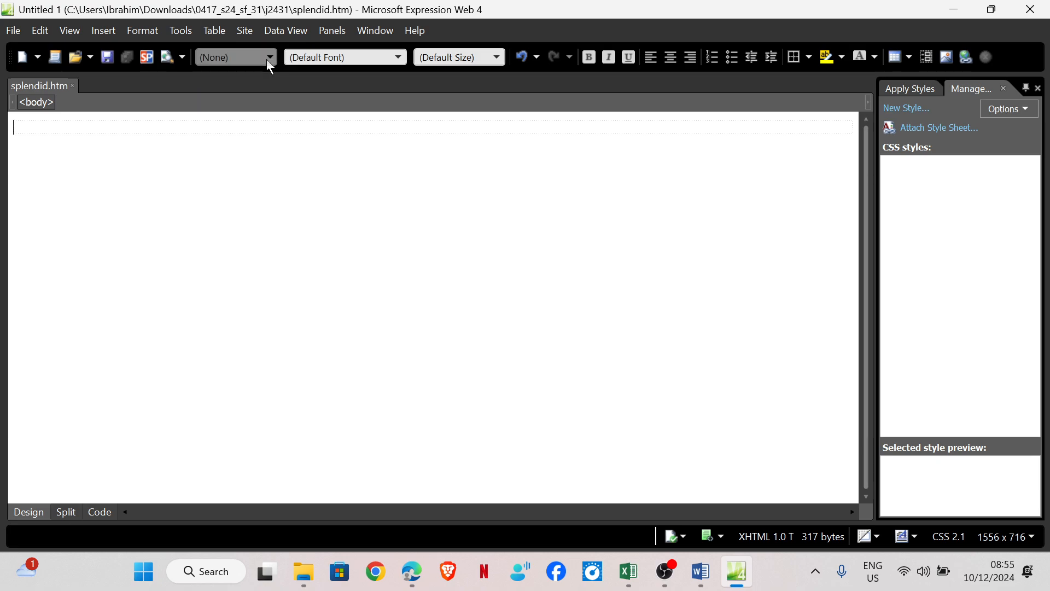
{"action": "left_click", "coordinate": [214, 30]}
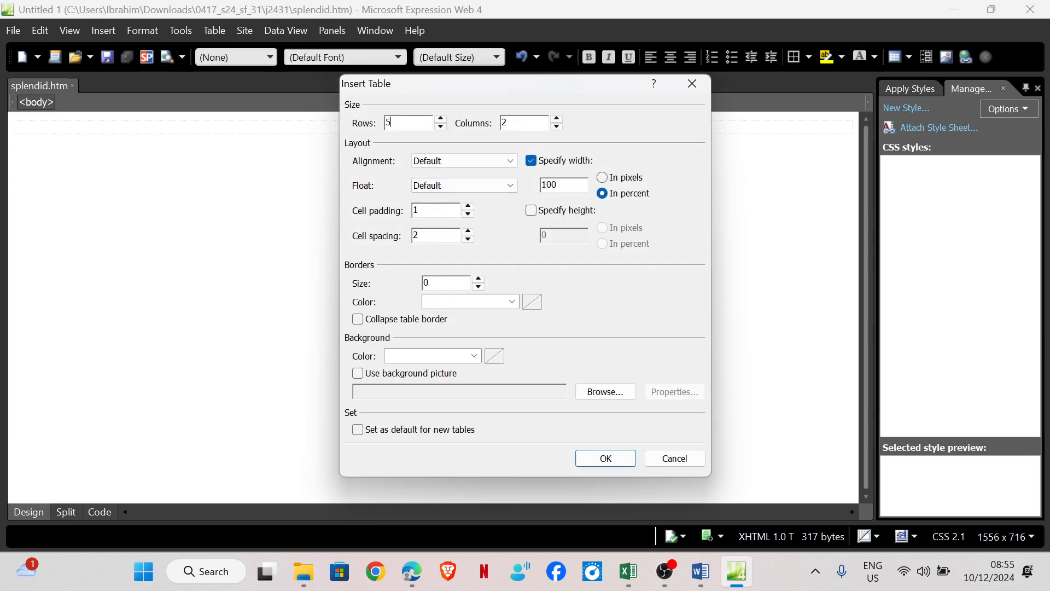
{"action": "left_click", "coordinate": [524, 122]}
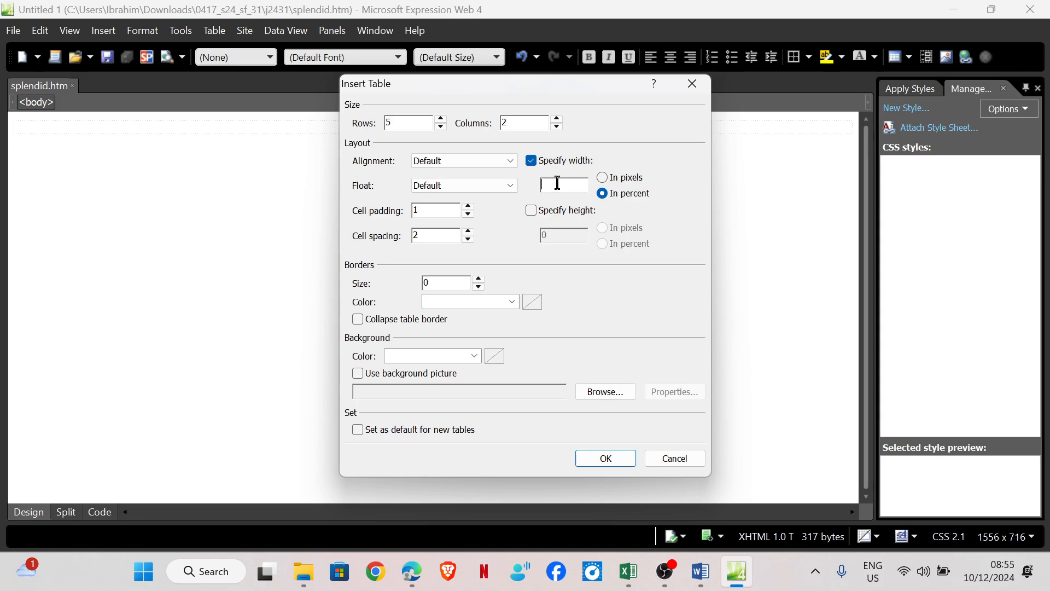
{"action": "type", "text": "85"}
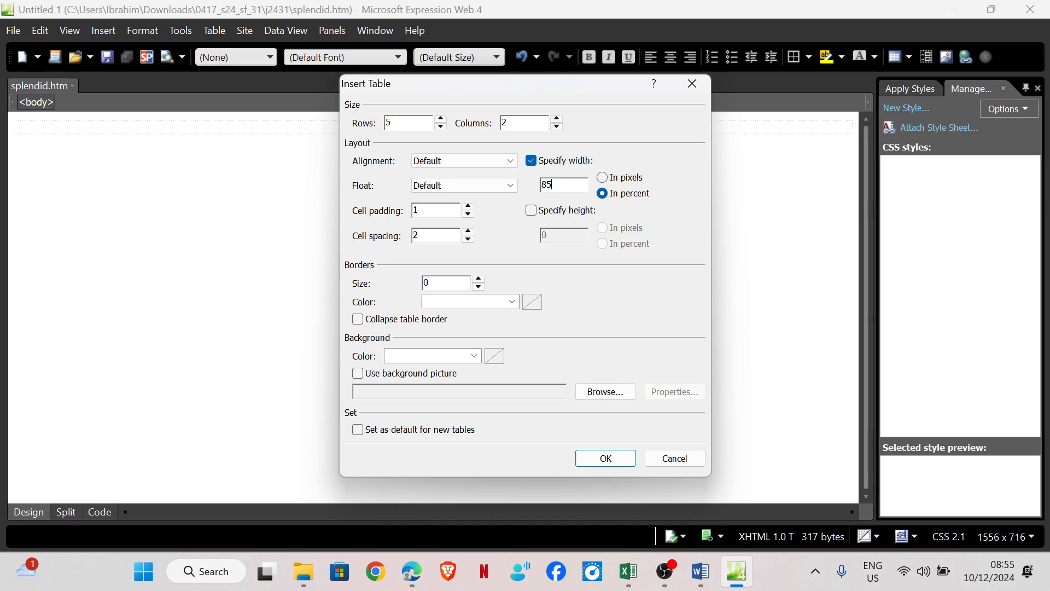
{"action": "left_click", "coordinate": [605, 458]}
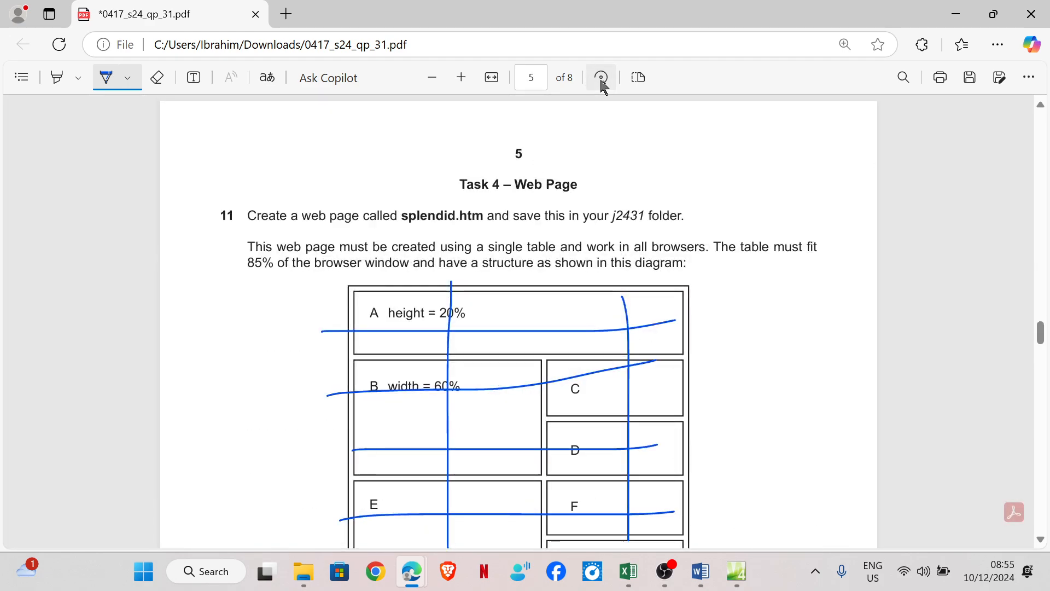
Use the PDF viewer's Erase tool to clear the sketched pen lines from the table diagram
{"action": "scroll", "scroll_direction": "down", "scroll_amount": 3}
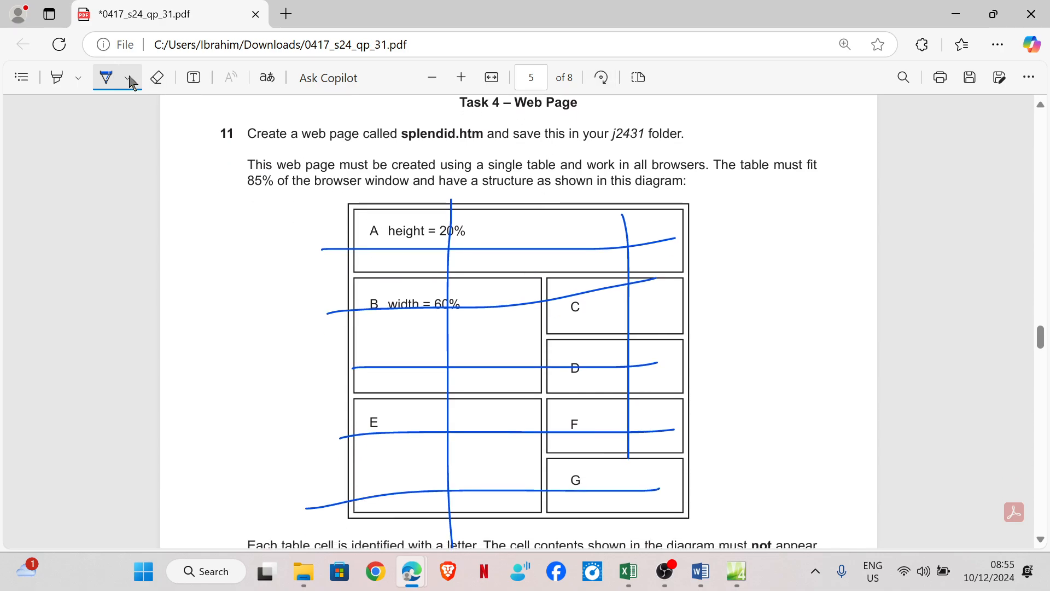
{"action": "left_click", "coordinate": [157, 77]}
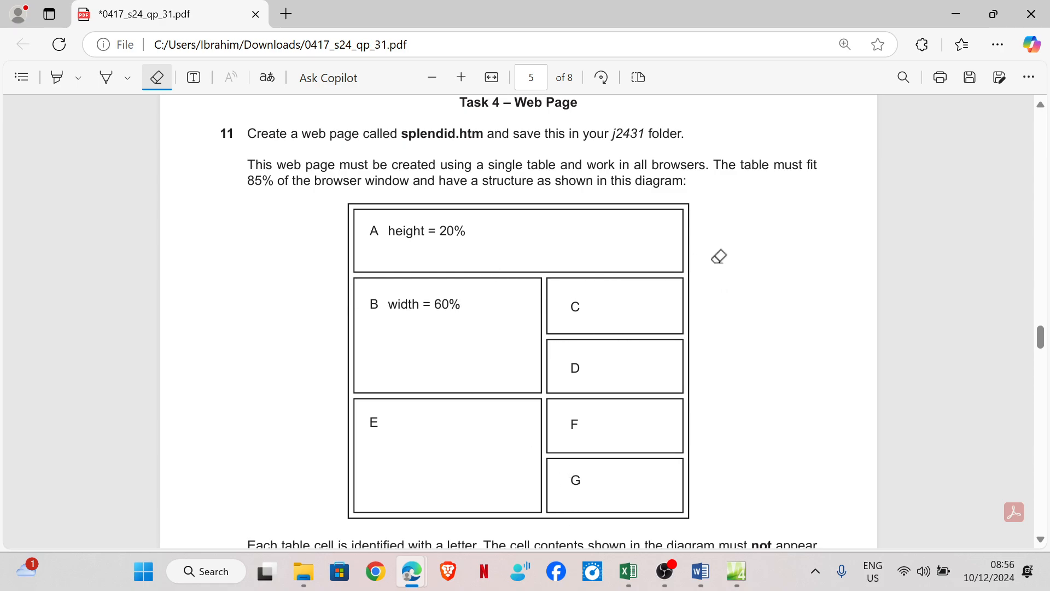
{"action": "mouse_move", "coordinate": [737, 571]}
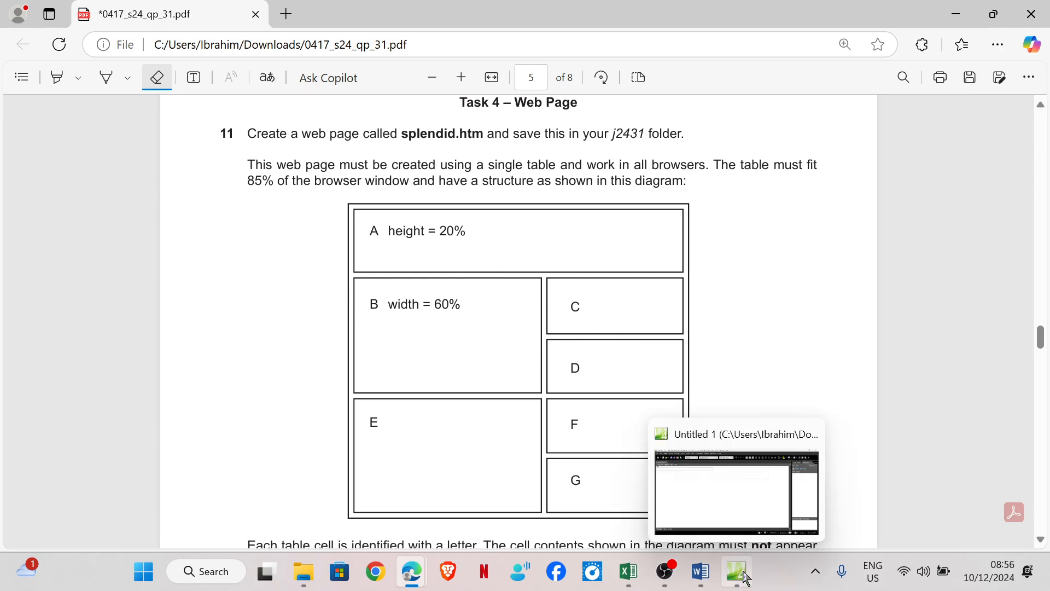
Merge the top-row cells and label a cell 'B'
{"action": "left_click", "coordinate": [736, 571]}
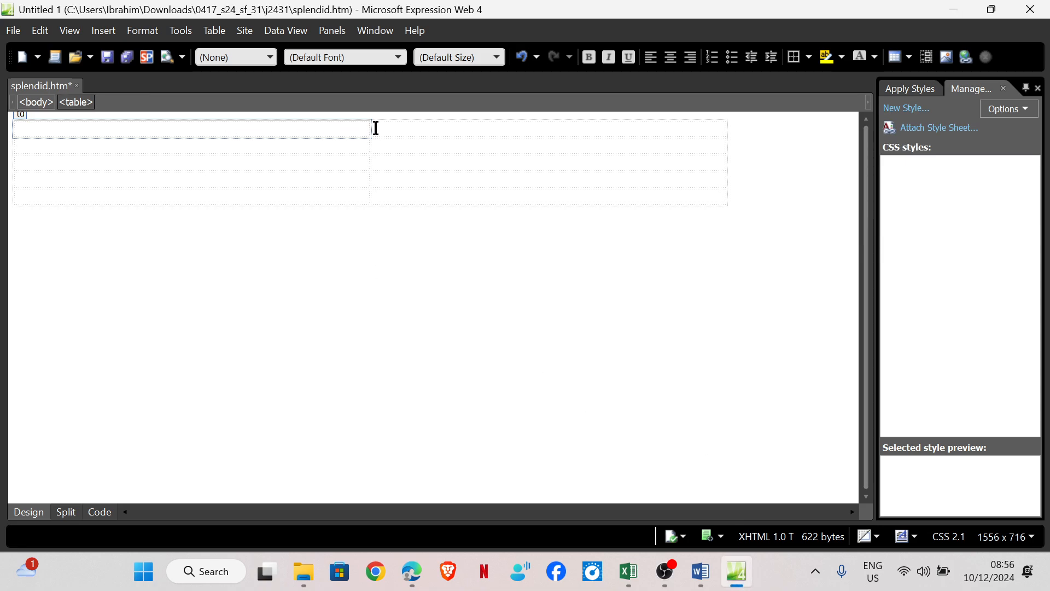
{"action": "right_click", "coordinate": [186, 132]}
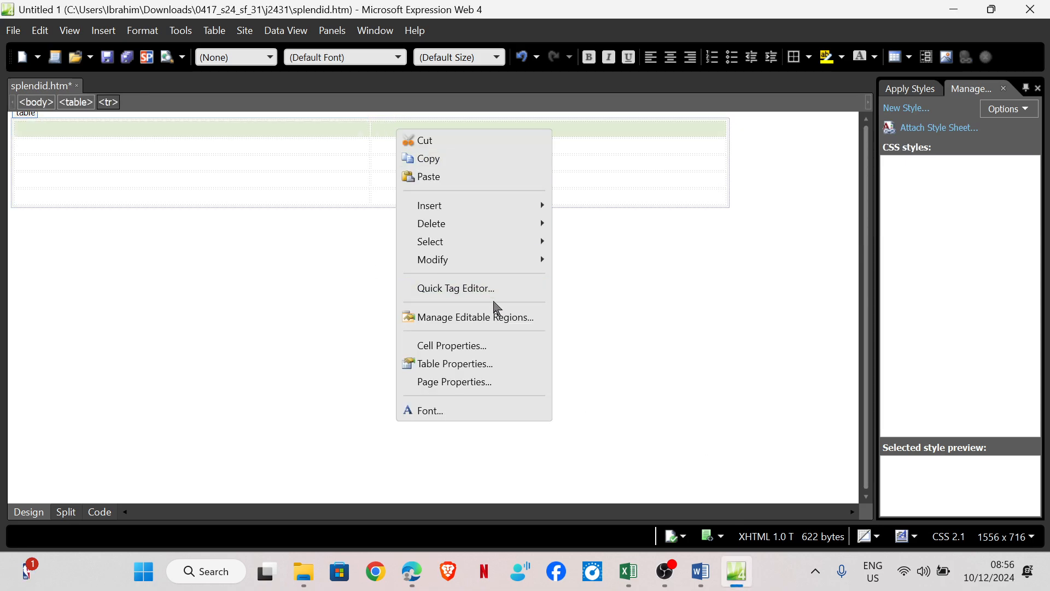
{"action": "mouse_move", "coordinate": [433, 260]}
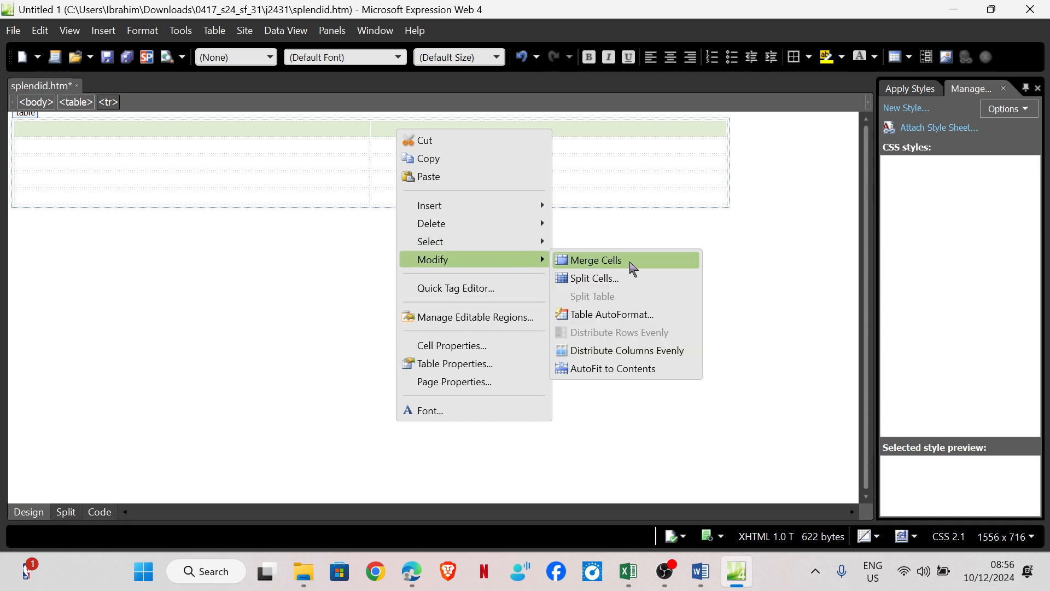
{"action": "left_click", "coordinate": [595, 260]}
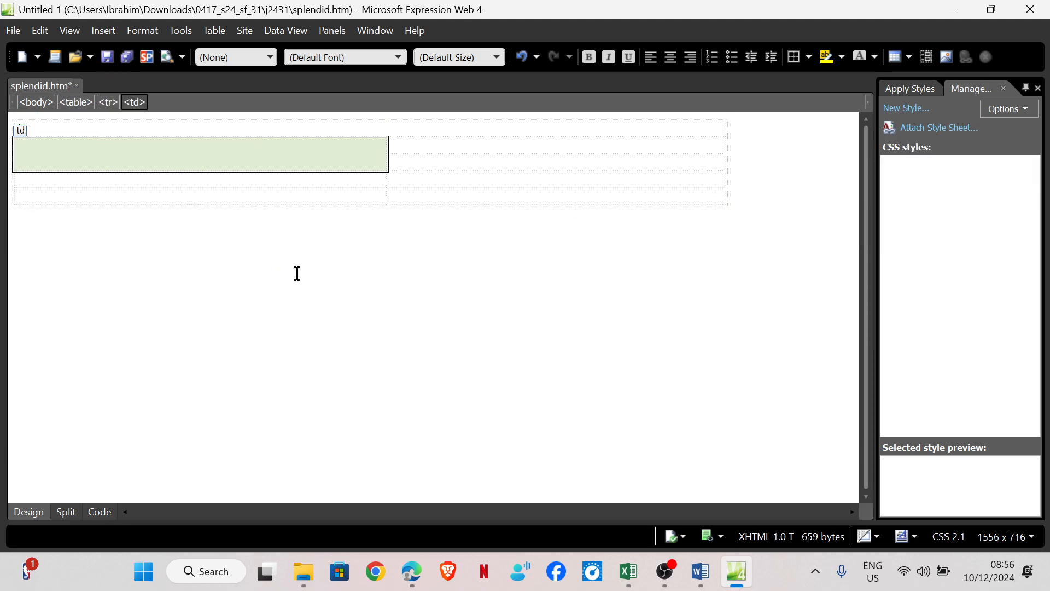
{"action": "type", "text": "B"}
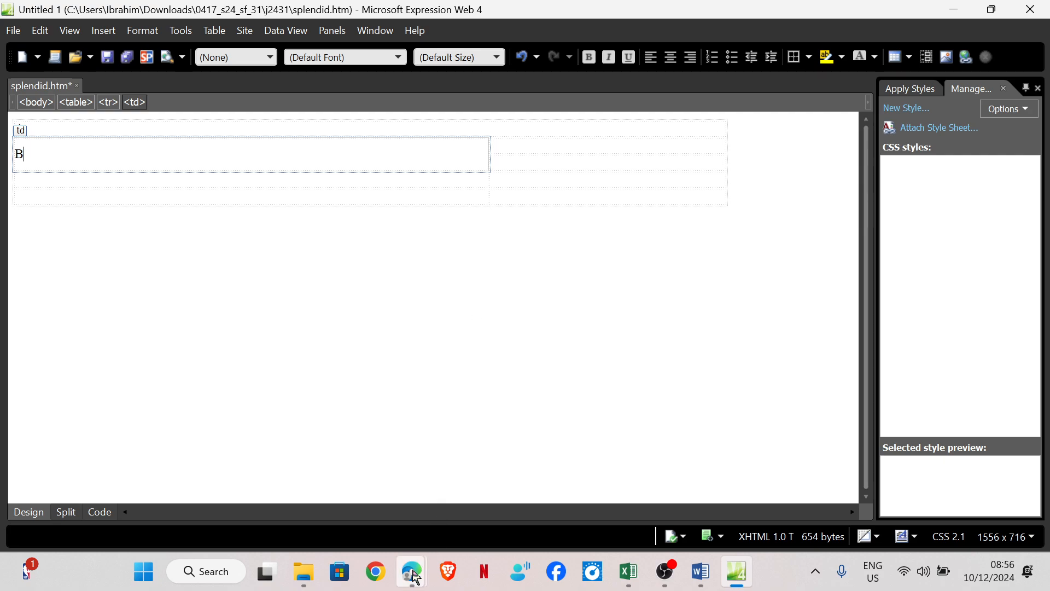
{"action": "left_click", "coordinate": [411, 571]}
{"action": "type", "text": "D"}
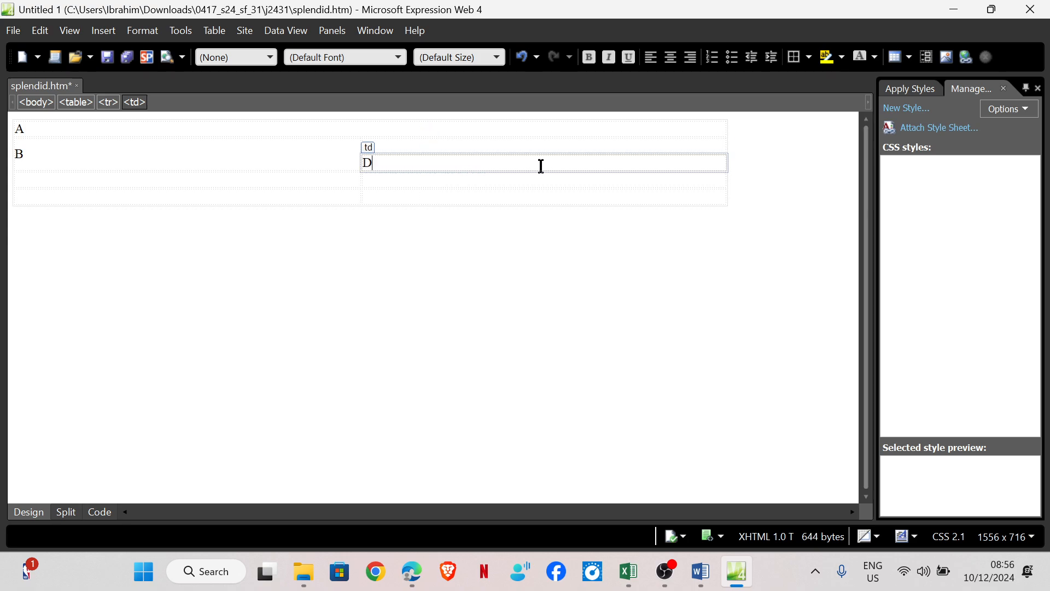
{"action": "mouse_move", "coordinate": [410, 572]}
{"action": "type", "text": "c"}
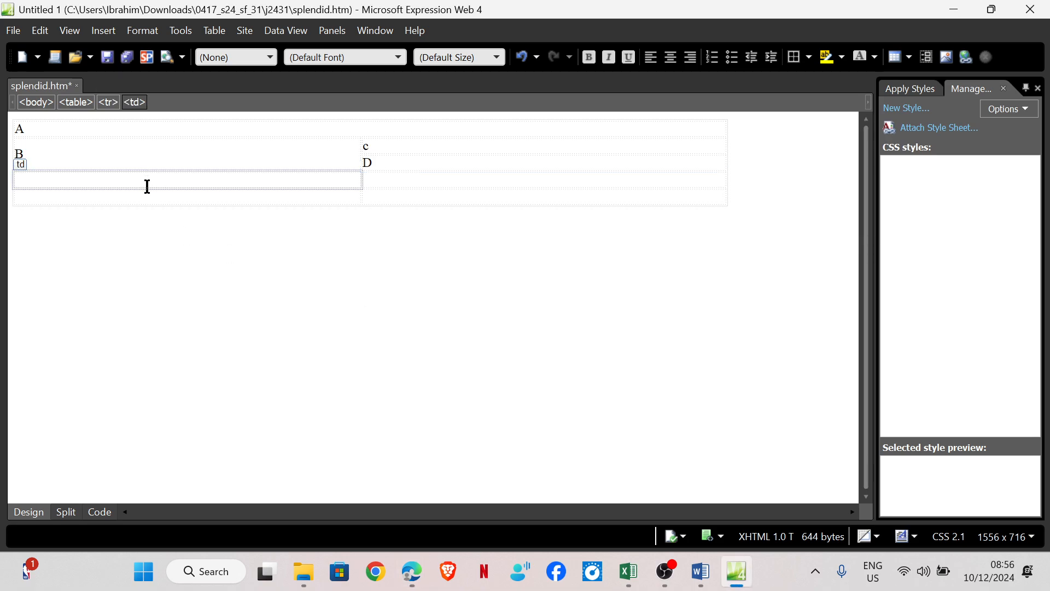
Merge the lower-left cells, label one 'G', and compare against the task diagram
{"action": "right_click", "coordinate": [146, 186]}
{"action": "type", "text": "E"}
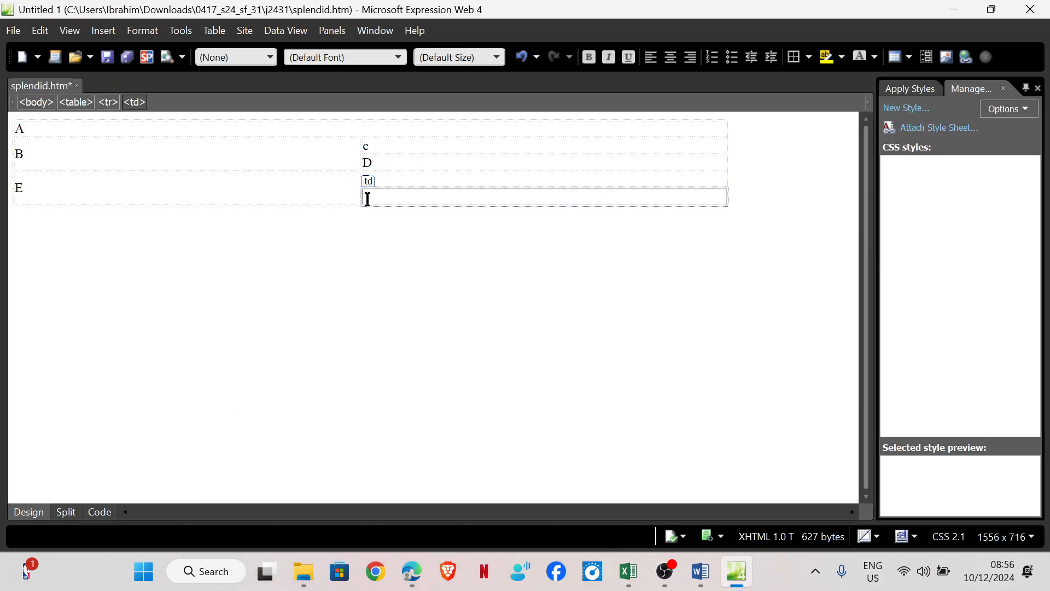
{"action": "type", "text": "G"}
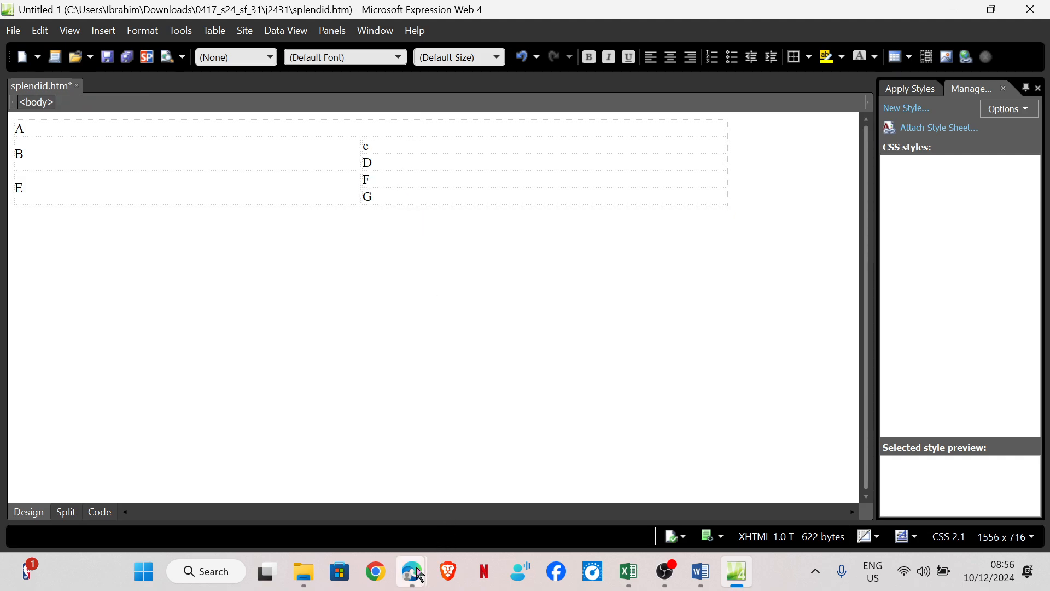
{"action": "left_click", "coordinate": [411, 571]}
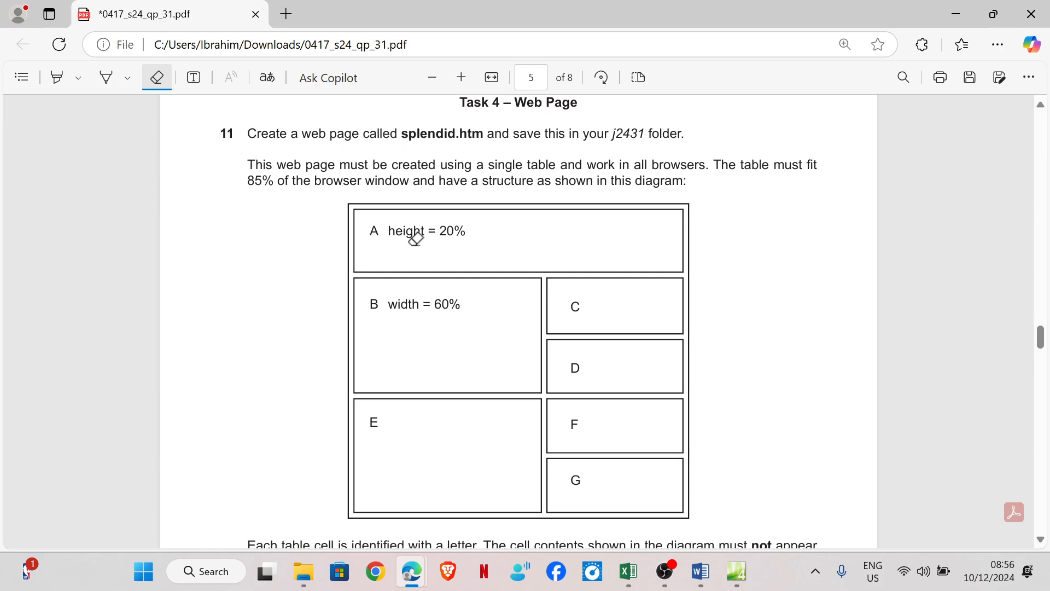
{"action": "mouse_move", "coordinate": [441, 264]}
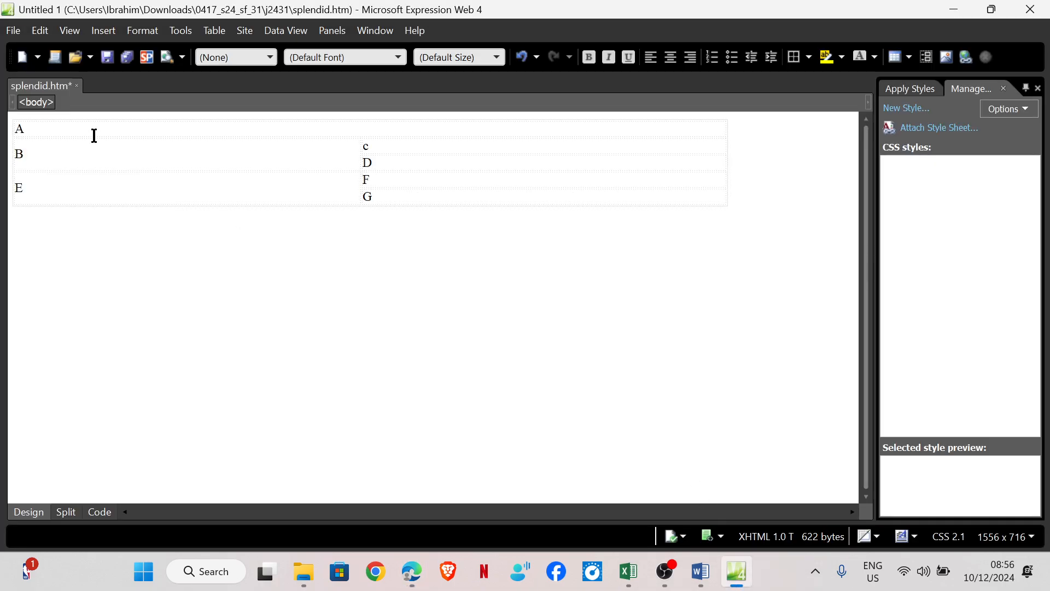
Give cell A a specified height of 20 percent in Cell Properties
{"action": "right_click", "coordinate": [93, 136]}
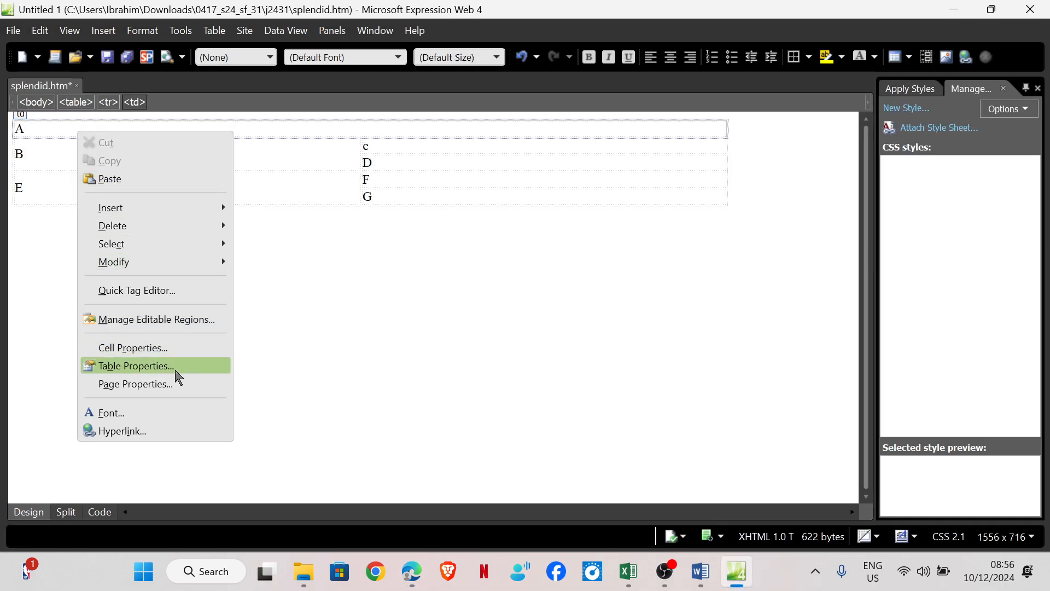
{"action": "left_click", "coordinate": [132, 348]}
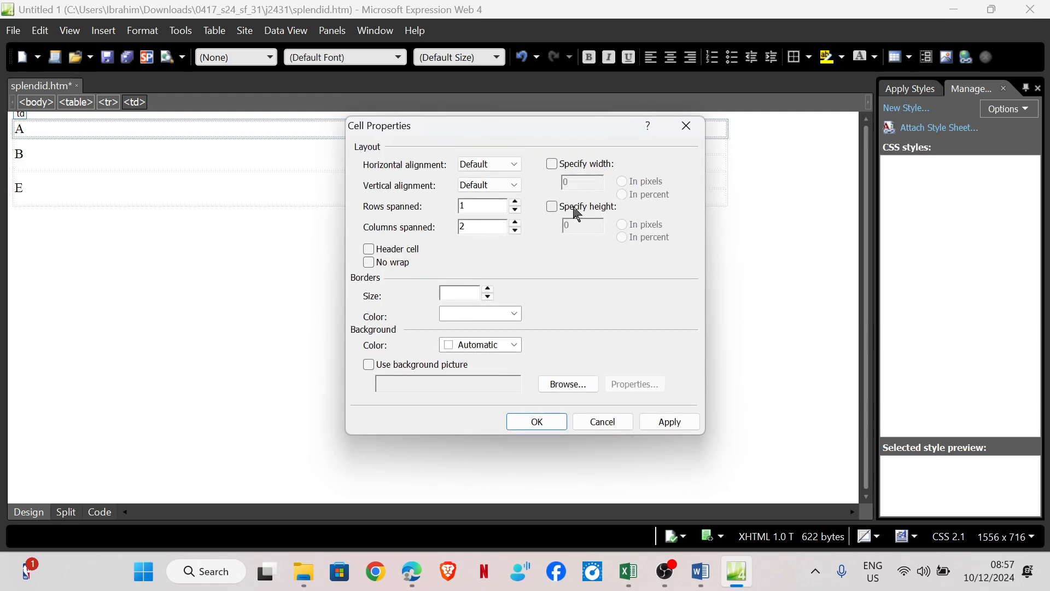
{"action": "left_click", "coordinate": [551, 206]}
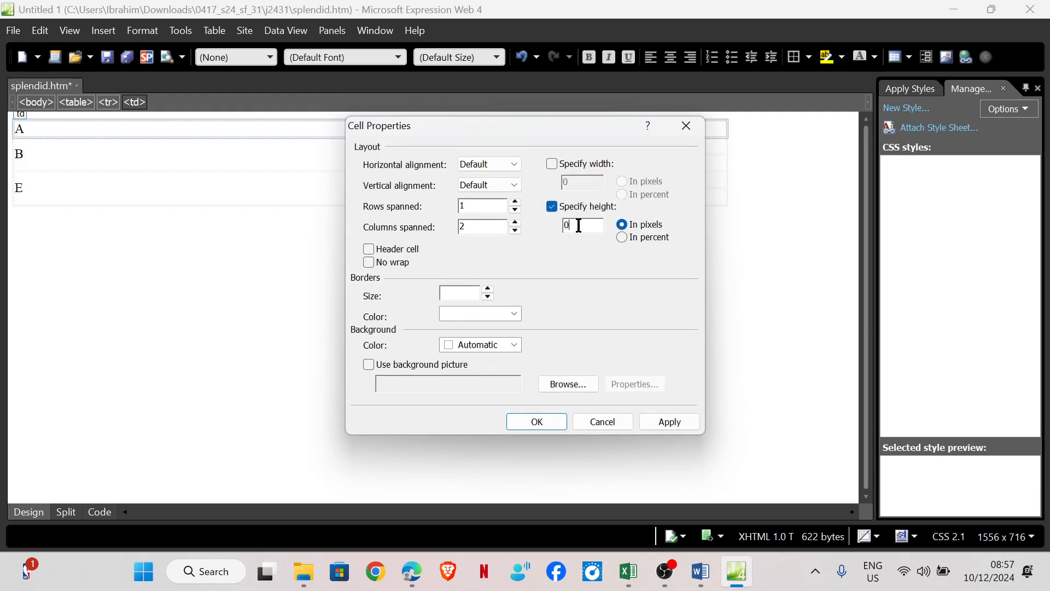
{"action": "type", "text": "2"}
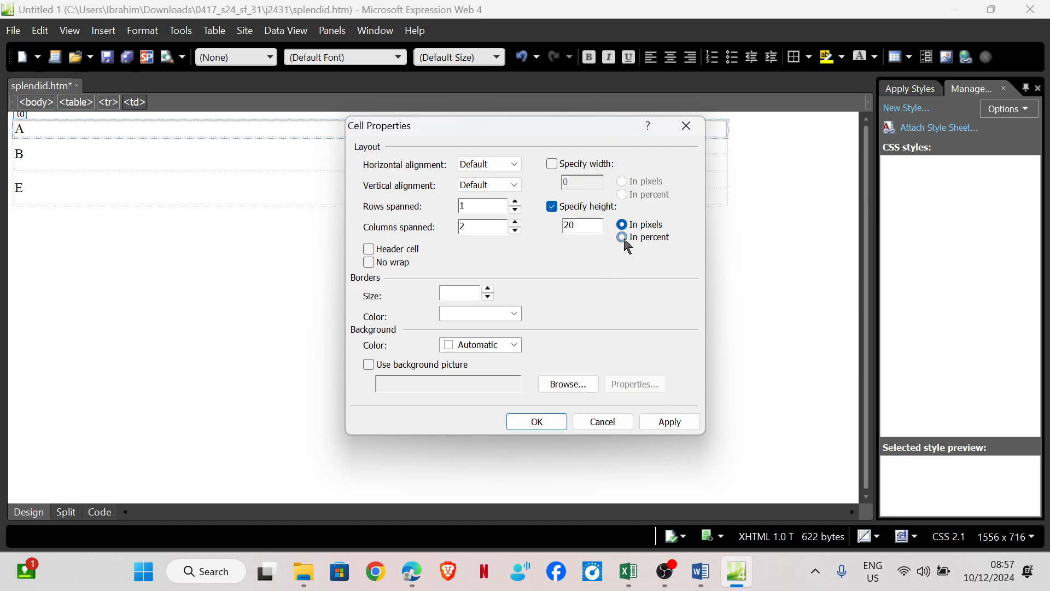
{"action": "left_click", "coordinate": [536, 421]}
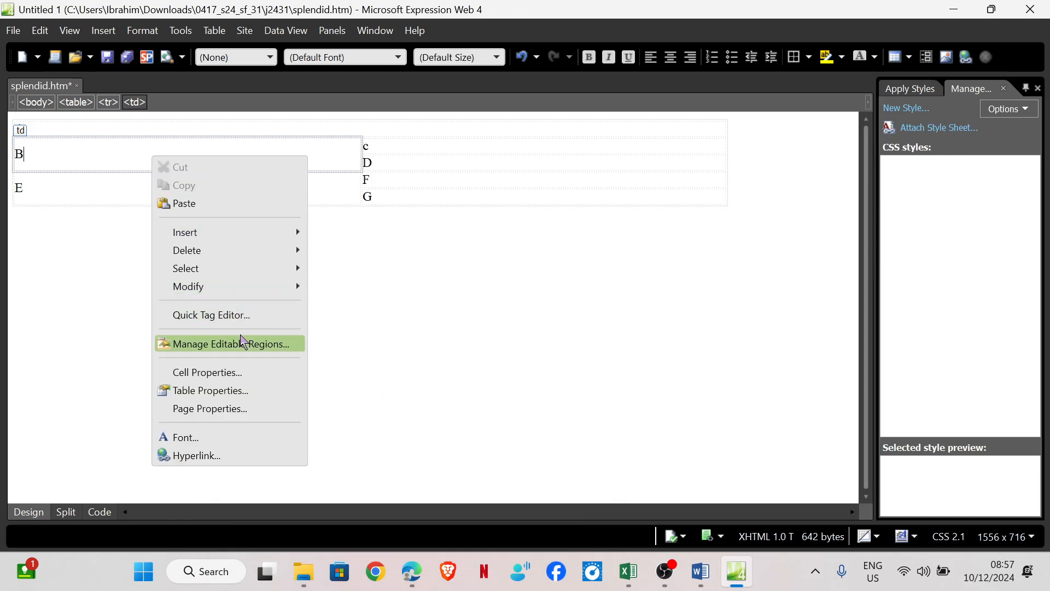
Give cell B a specified width of 60 percent in Cell Properties
{"action": "left_click", "coordinate": [300, 365]}
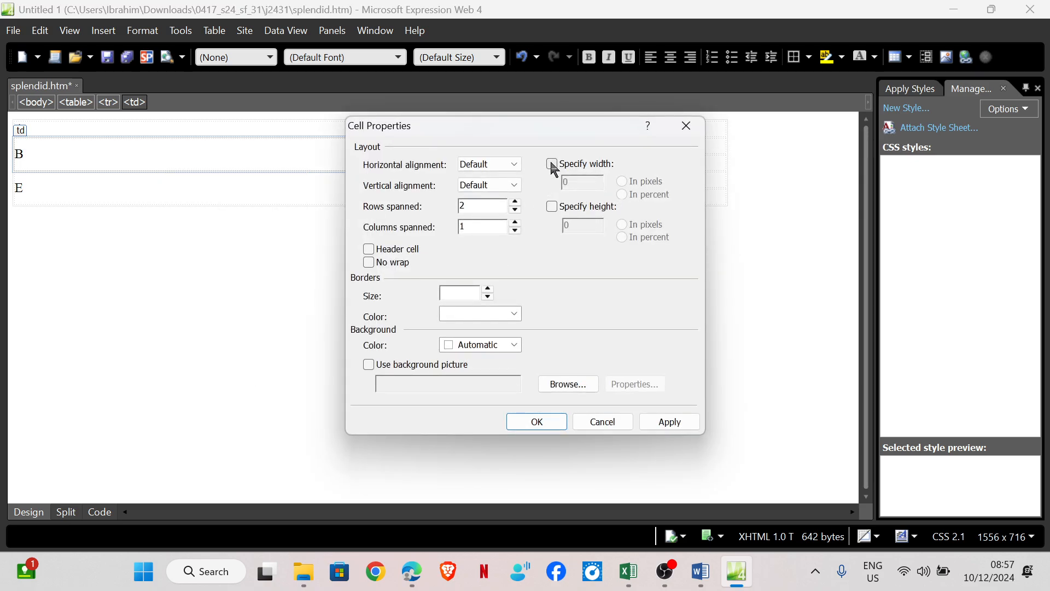
{"action": "left_click", "coordinate": [552, 164]}
{"action": "type", "text": "60"}
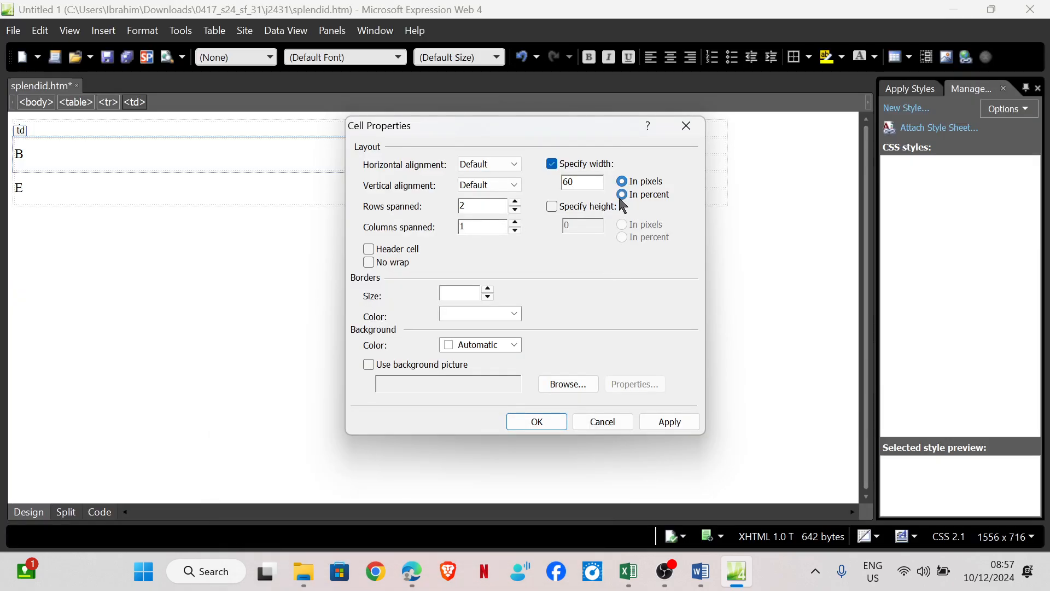
{"action": "left_click", "coordinate": [537, 421]}
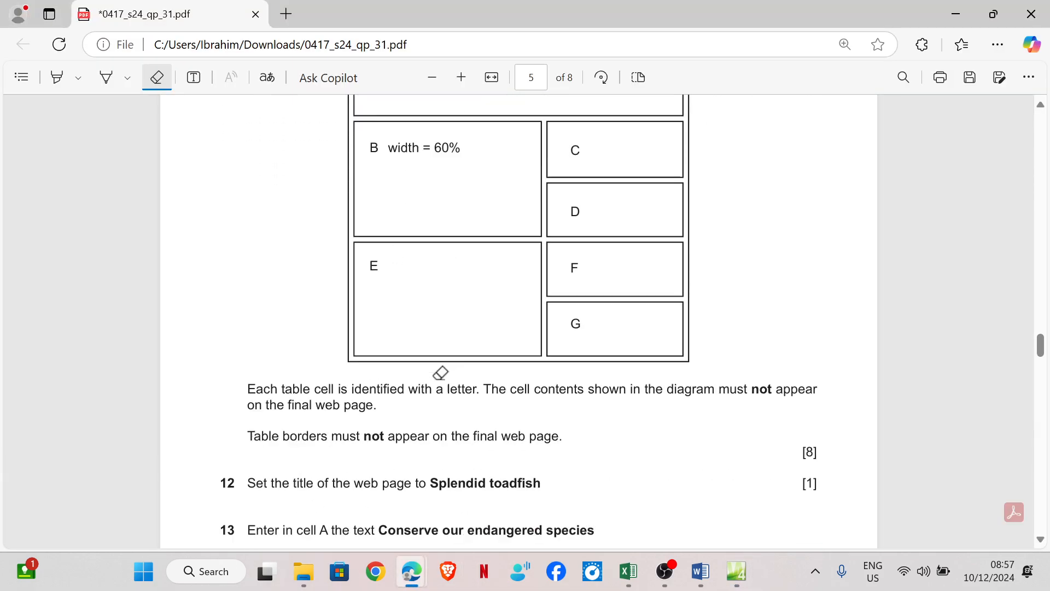
Scroll to question 12 and select the title 'Splendid toadfish' before returning to Expression Web
{"action": "scroll", "scroll_direction": "down", "scroll_amount": 3}
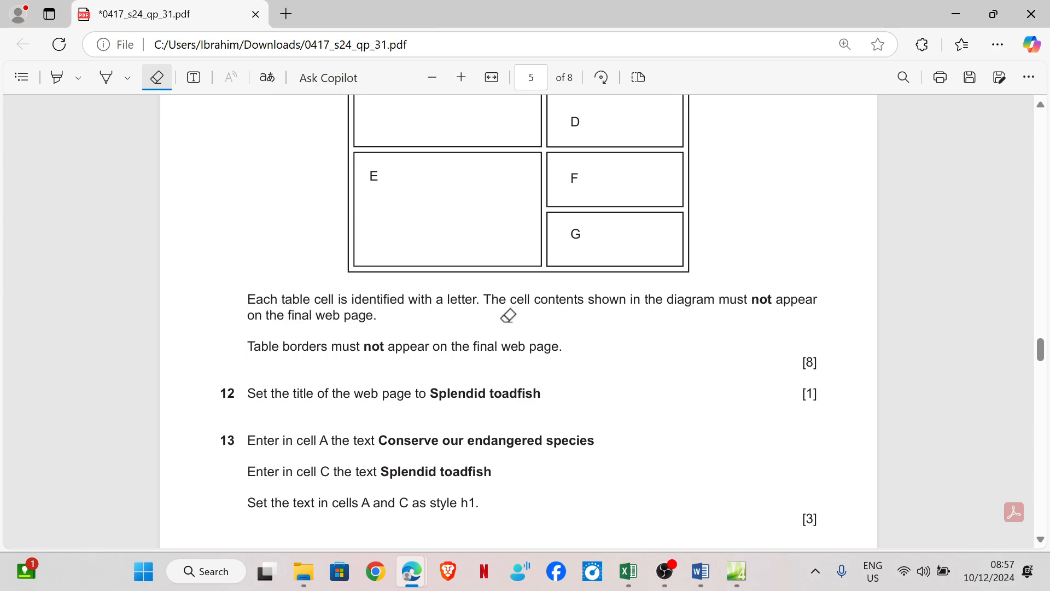
{"action": "mouse_move", "coordinate": [571, 339]}
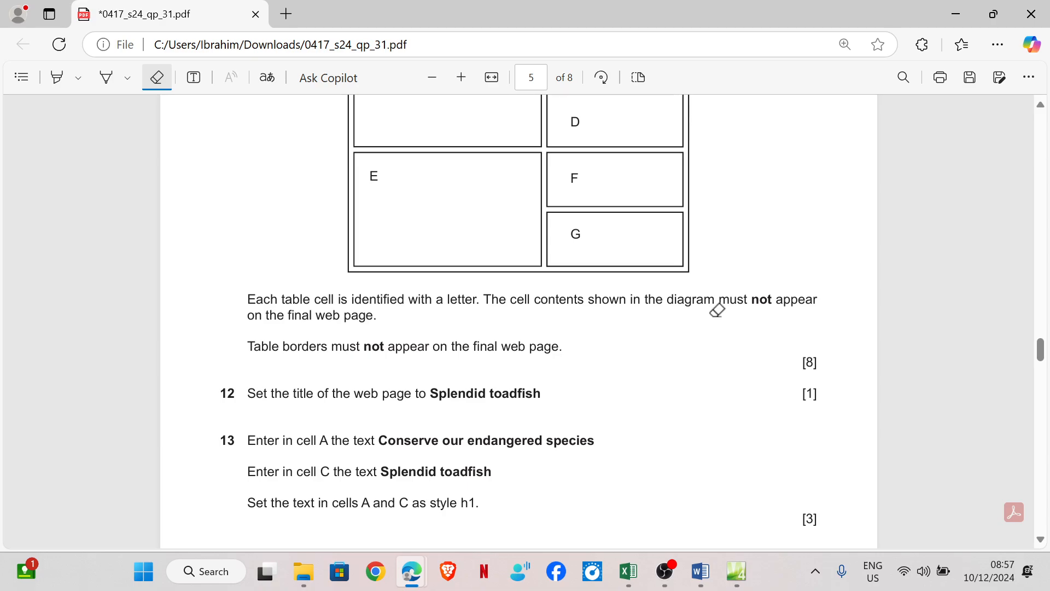
{"action": "mouse_move", "coordinate": [521, 319]}
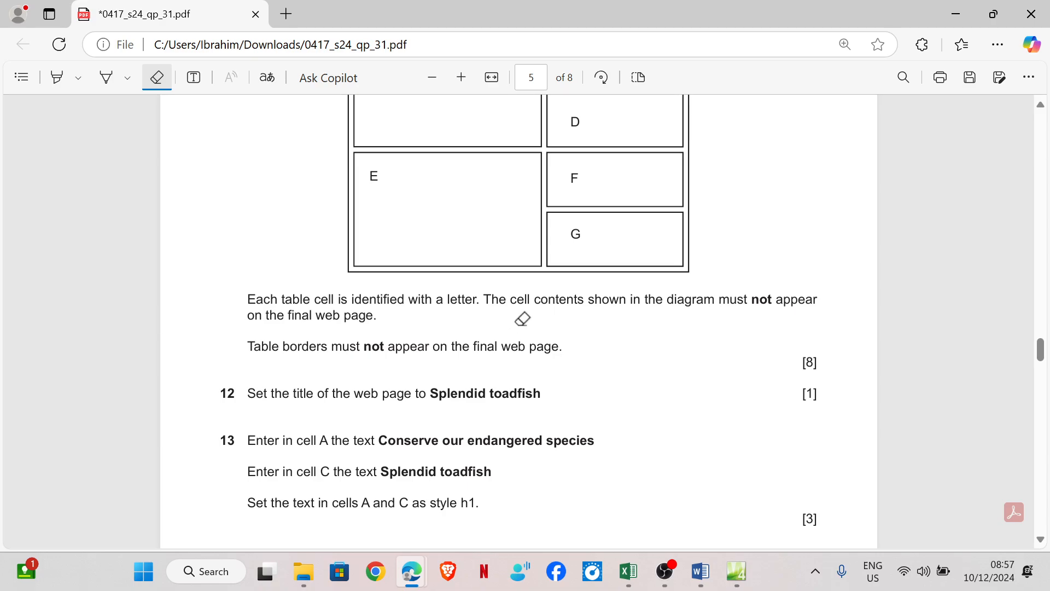
{"action": "mouse_move", "coordinate": [522, 355]}
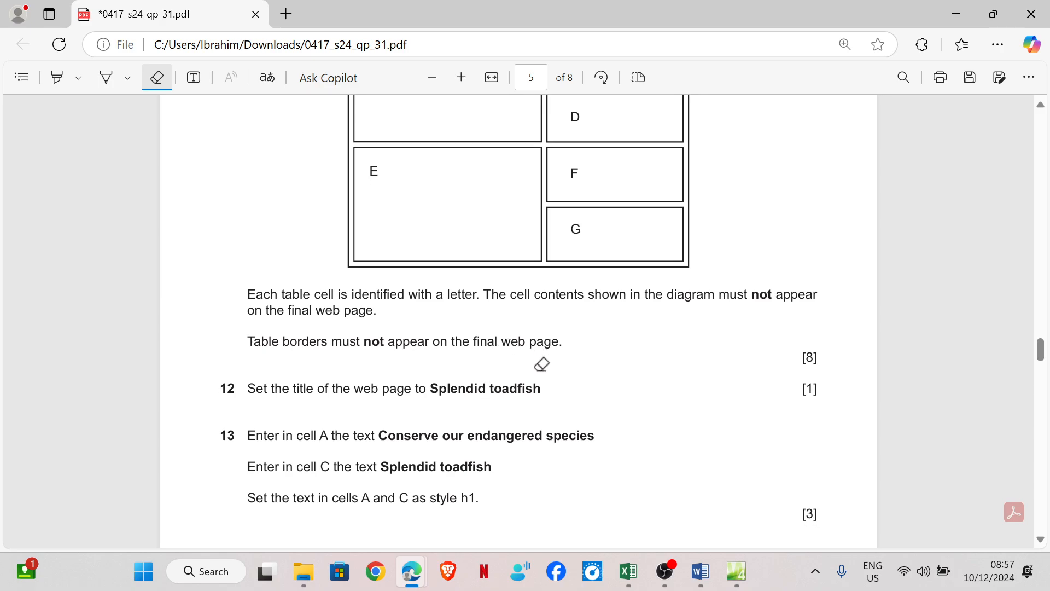
{"action": "scroll", "scroll_direction": "down", "scroll_amount": 3}
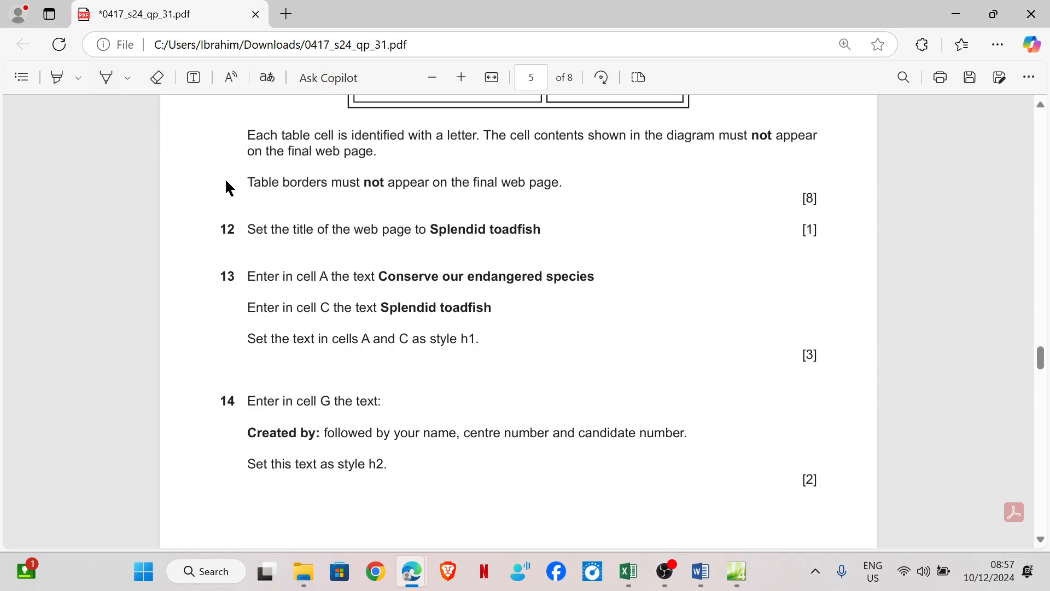
{"action": "double_click", "coordinate": [485, 229]}
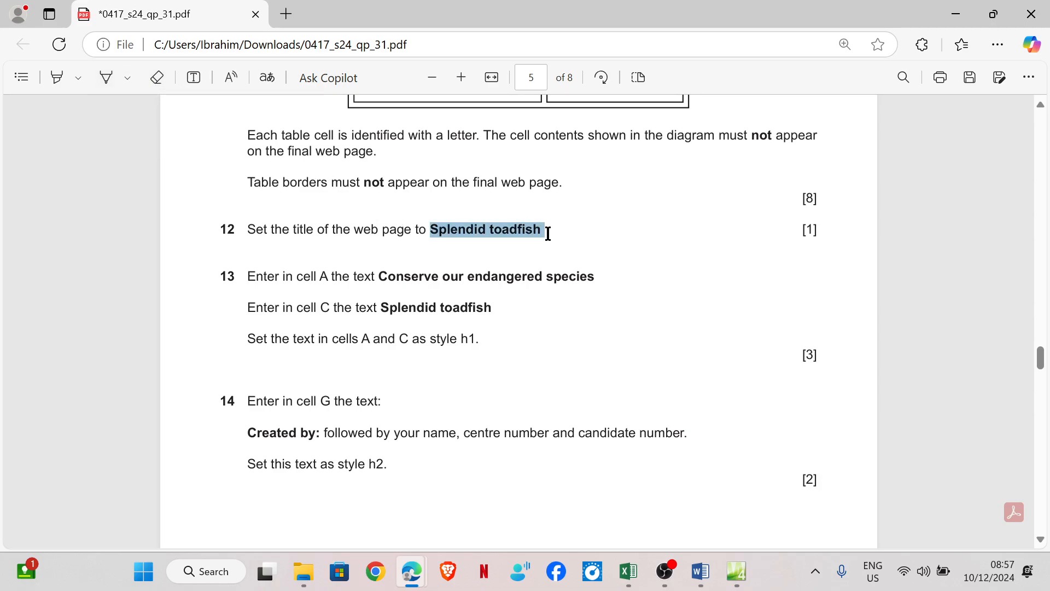
{"action": "mouse_move", "coordinate": [734, 533]}
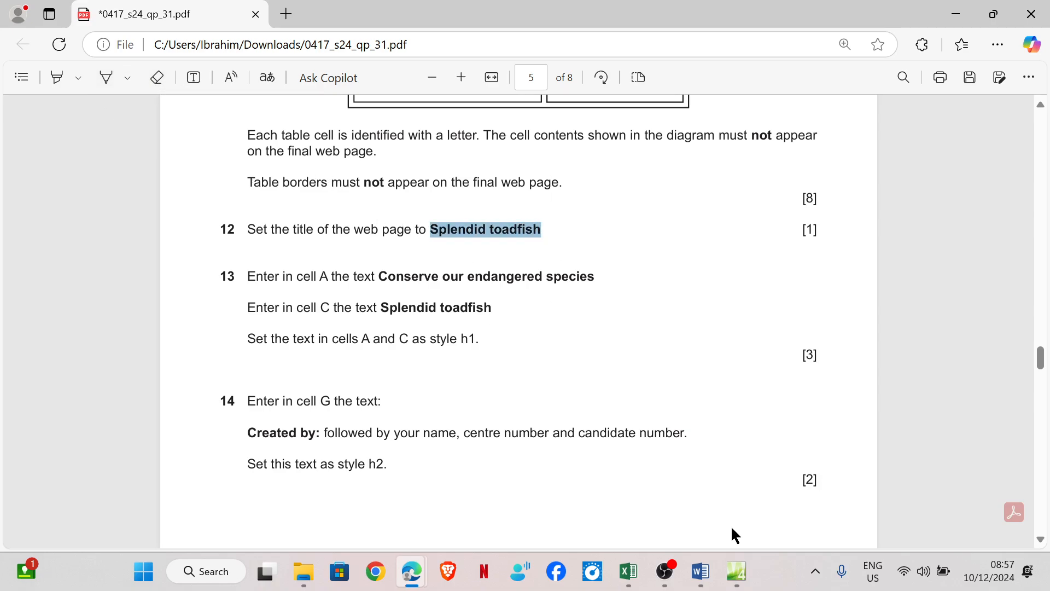
{"action": "left_click", "coordinate": [736, 572]}
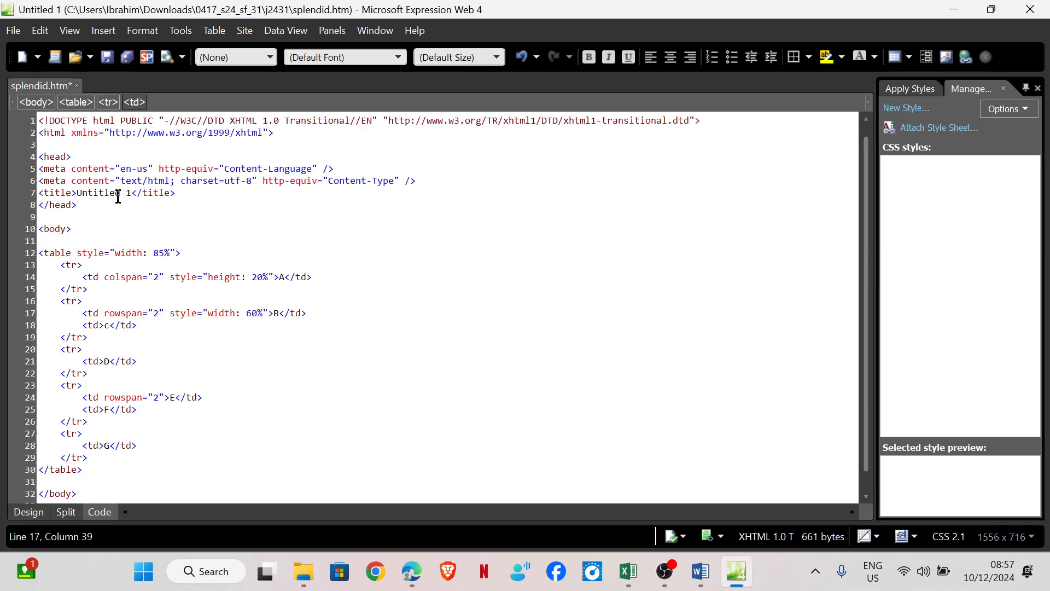
Replace 'Untitled 1' in the <title> tag with 'Splendid toadfish'
{"action": "double_click", "coordinate": [98, 193]}
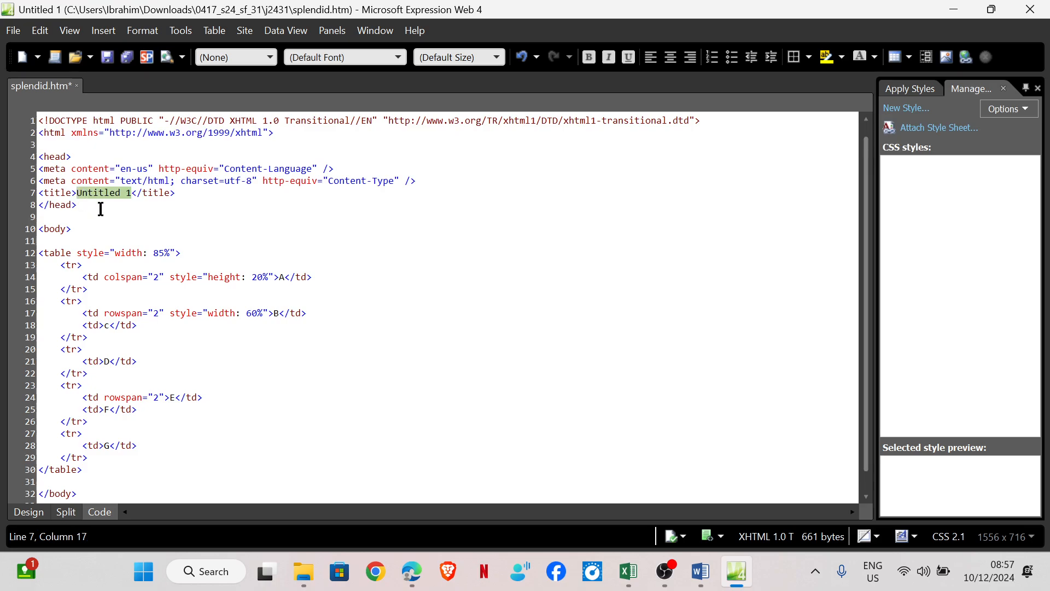
{"action": "type", "text": "Splendid toadfish"}
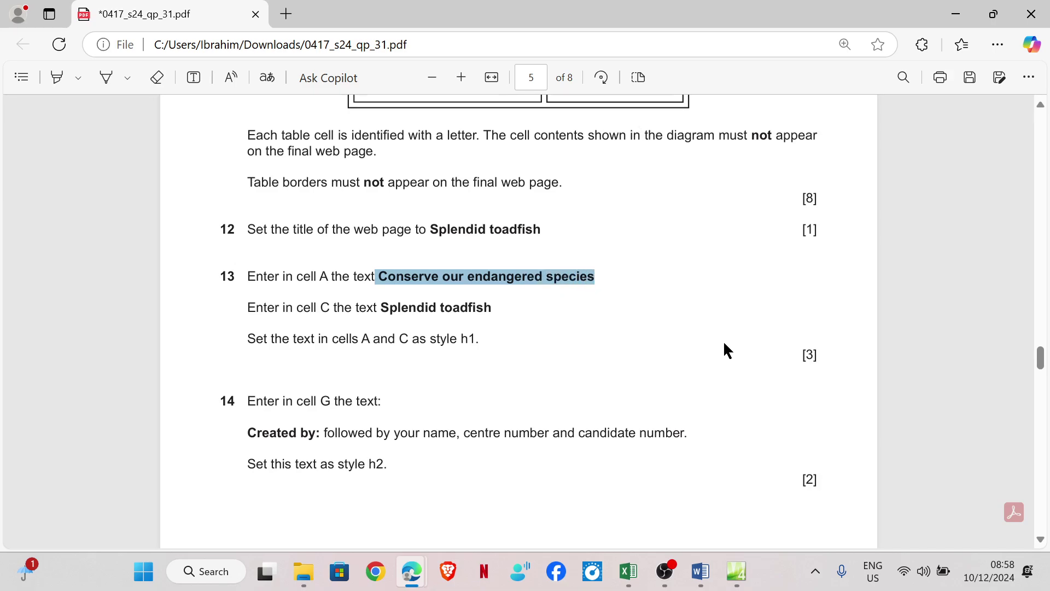
{"action": "left_click", "coordinate": [736, 571]}
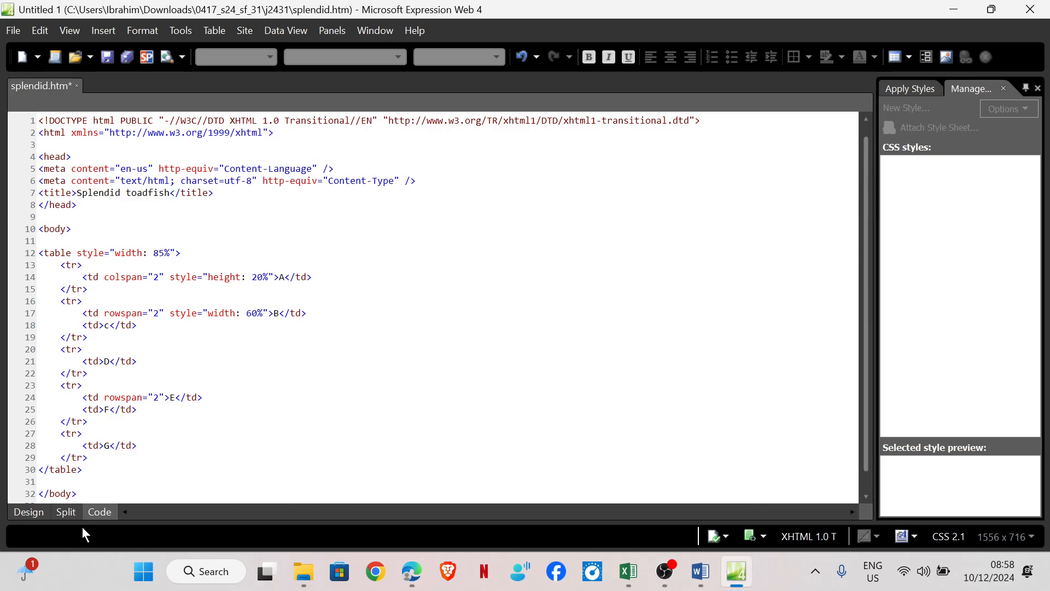
In Design view, enter 'Conserve our endangered species' in cell A, then check cell C's text
{"action": "left_click", "coordinate": [29, 512]}
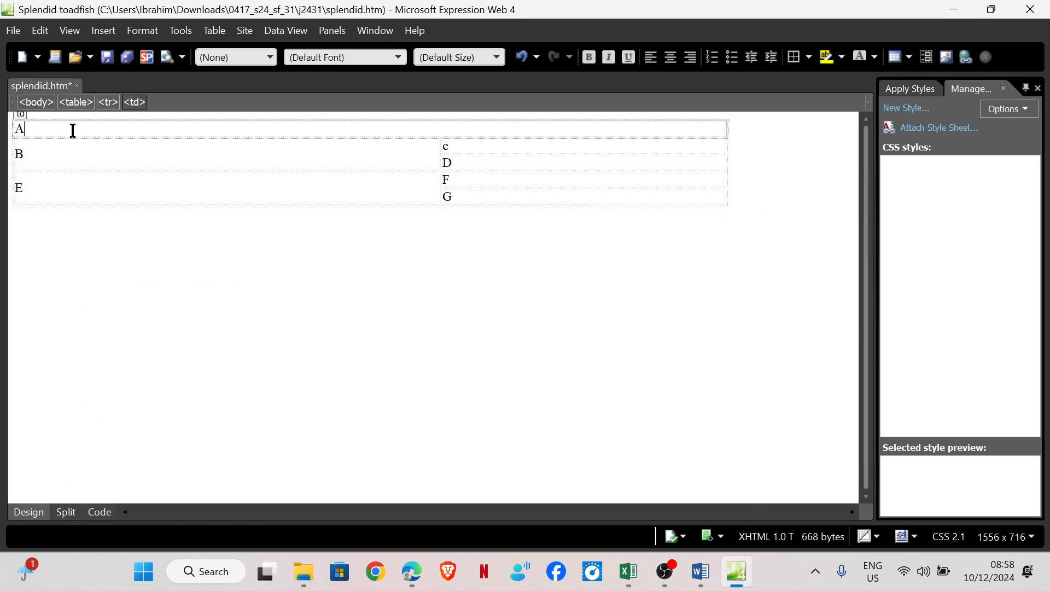
{"action": "type", "text": "Conserve our endangered species"}
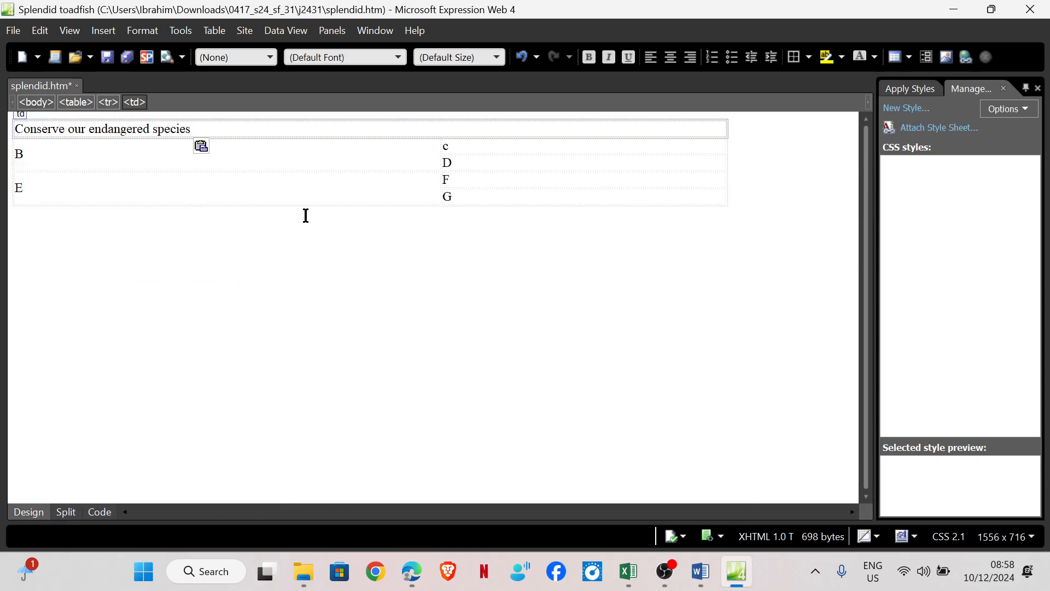
{"action": "left_click", "coordinate": [411, 571]}
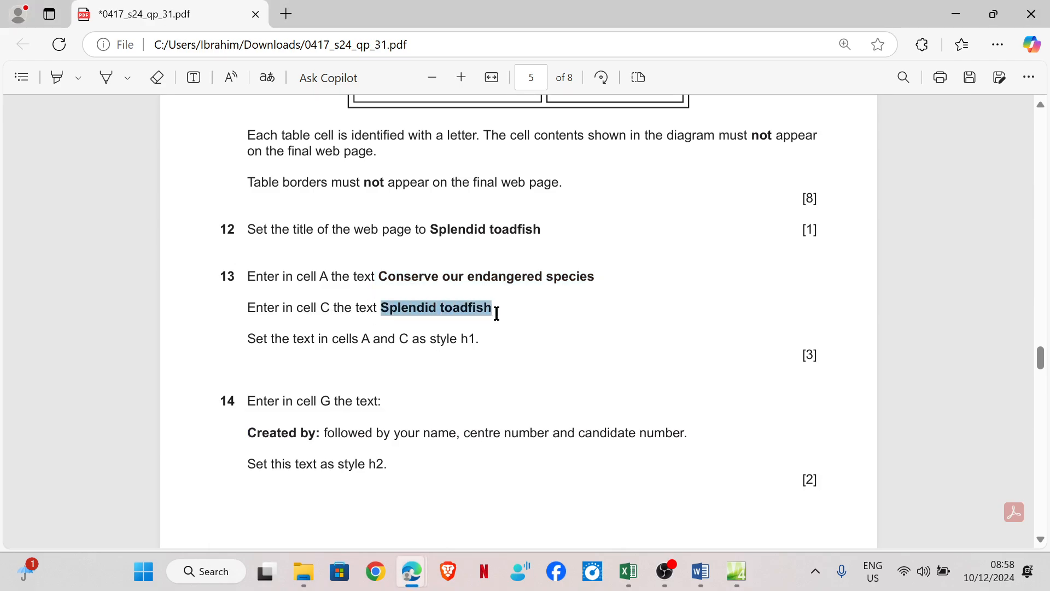
{"action": "mouse_move", "coordinate": [736, 571]}
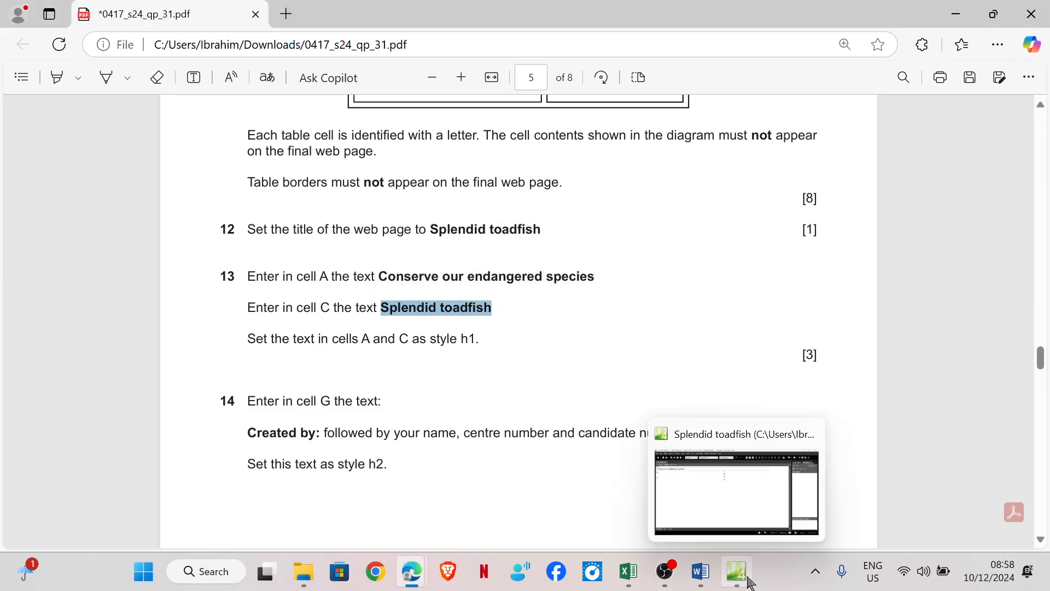
{"action": "left_click", "coordinate": [736, 571]}
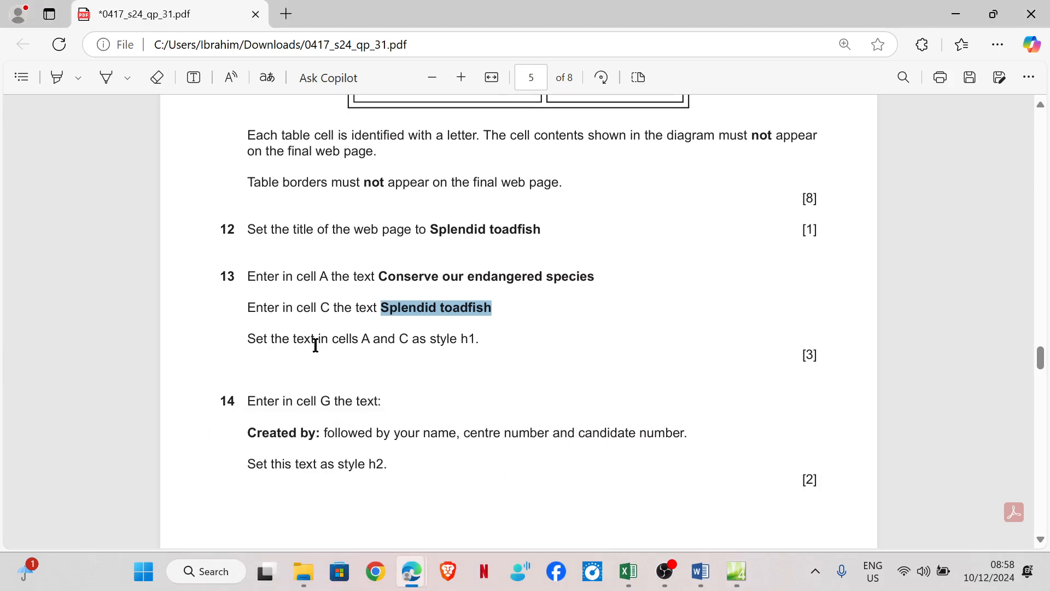
{"action": "mouse_move", "coordinate": [471, 349]}
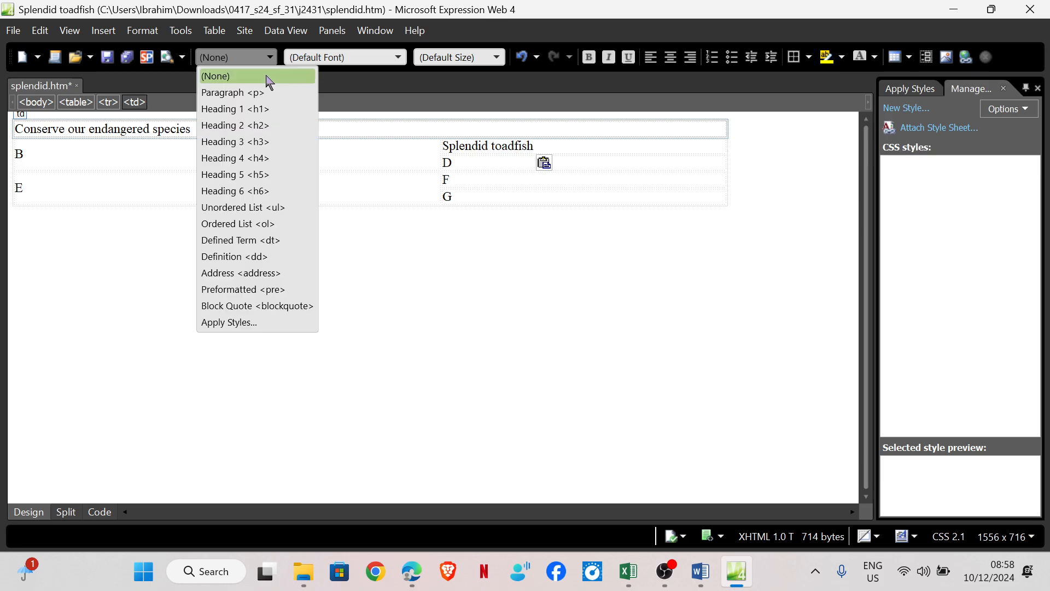
Apply the Heading 1 style to the cell A and cell C text
{"action": "left_click", "coordinate": [234, 109]}
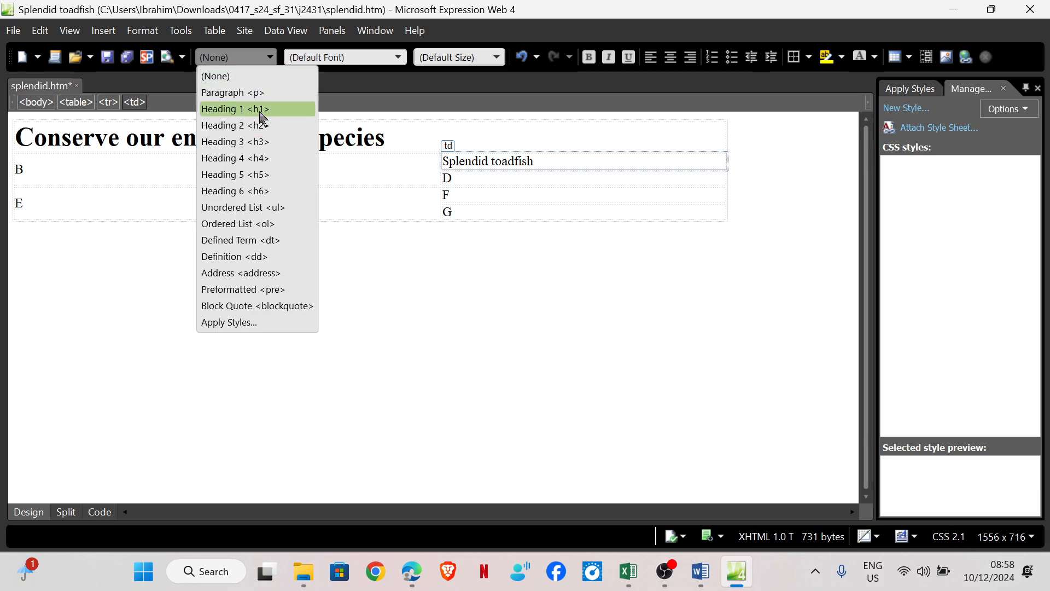
{"action": "left_click", "coordinate": [234, 108]}
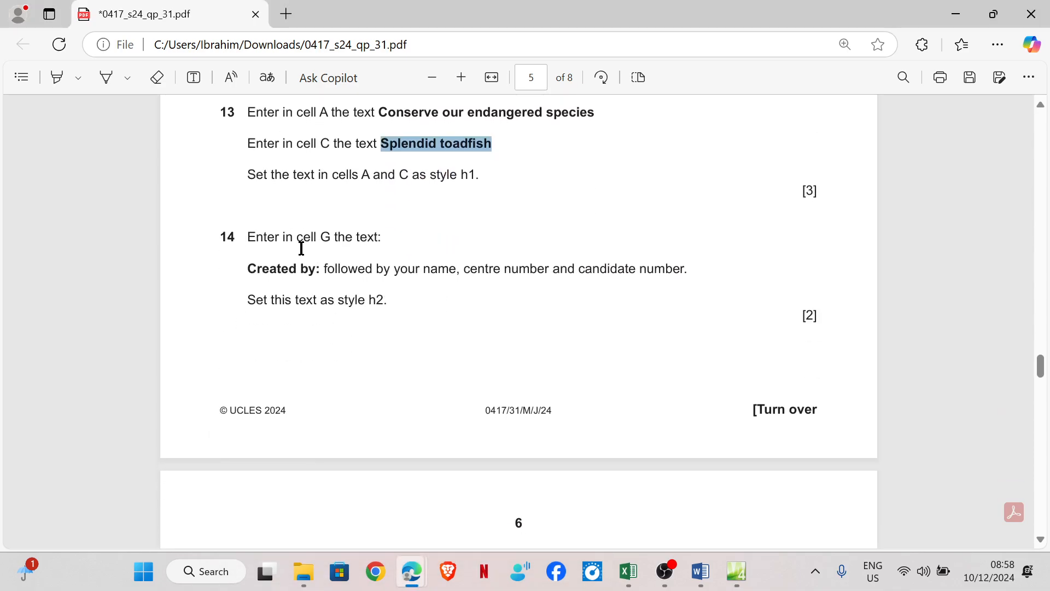
{"action": "mouse_move", "coordinate": [339, 237]}
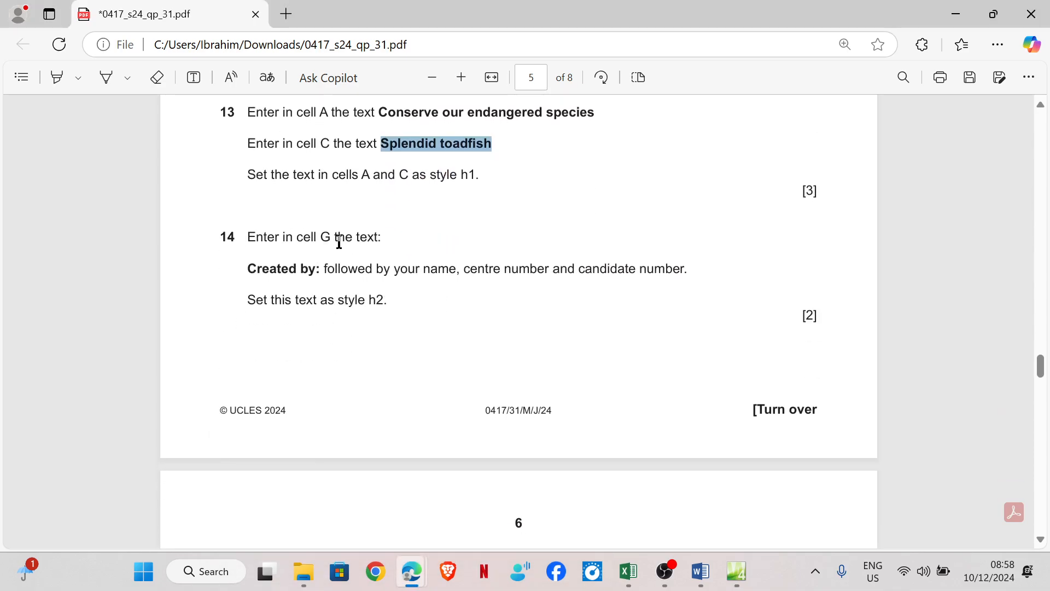
Type 'Created by: rebecca, 1234, 5678' in cell G and style it Heading 2
{"action": "double_click", "coordinate": [293, 268]}
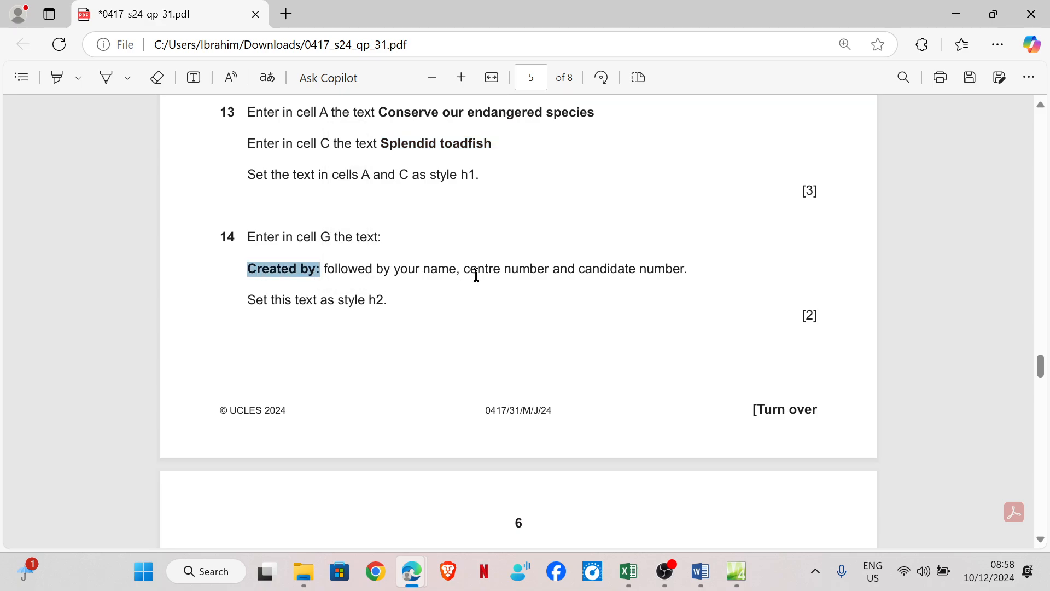
{"action": "mouse_move", "coordinate": [736, 571]}
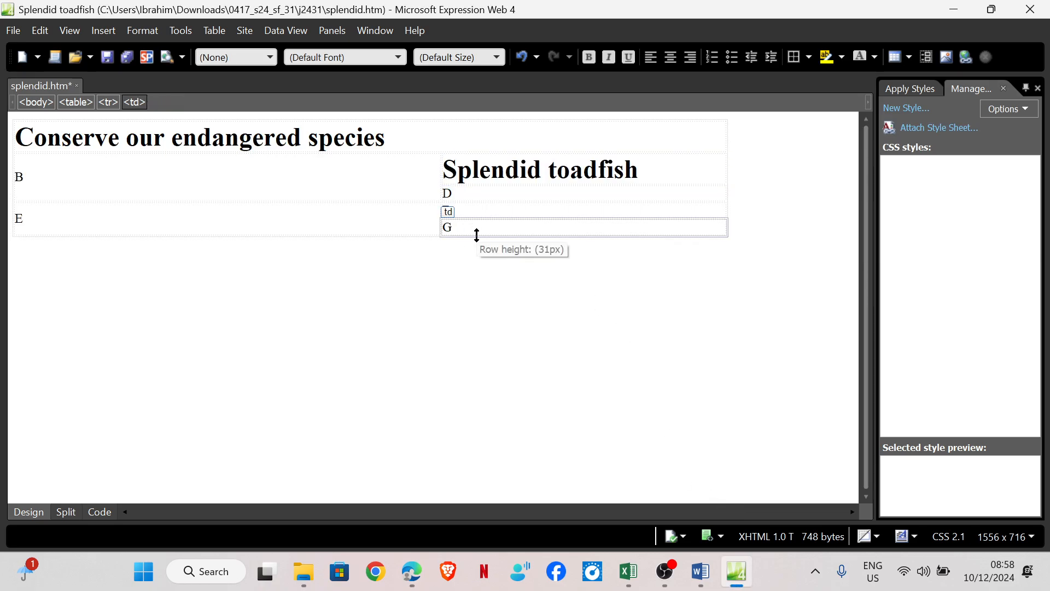
{"action": "type", "text": "Created by: re"}
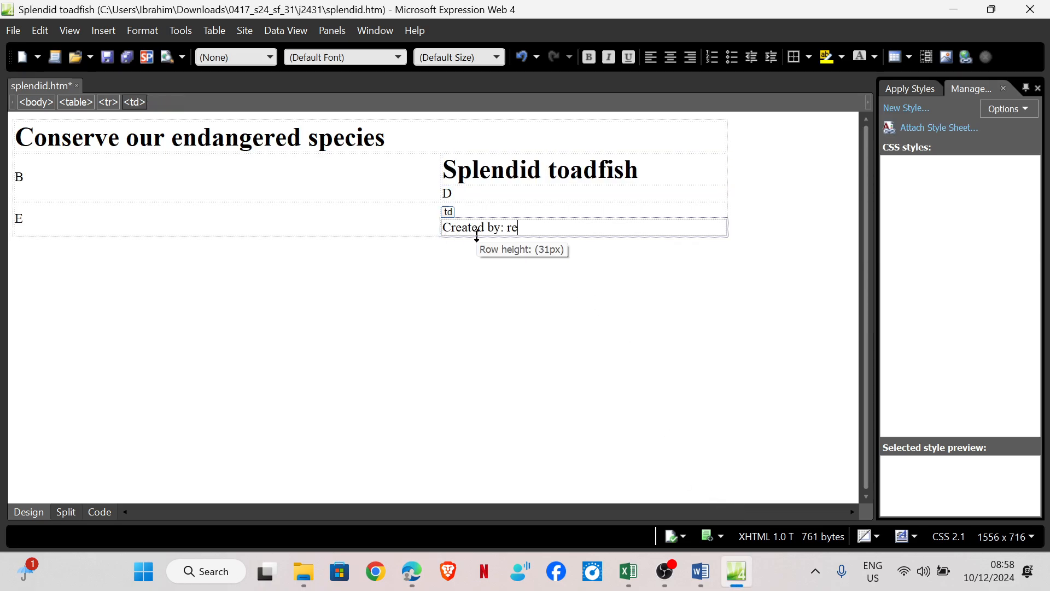
{"action": "type", "text": "becca, 1"}
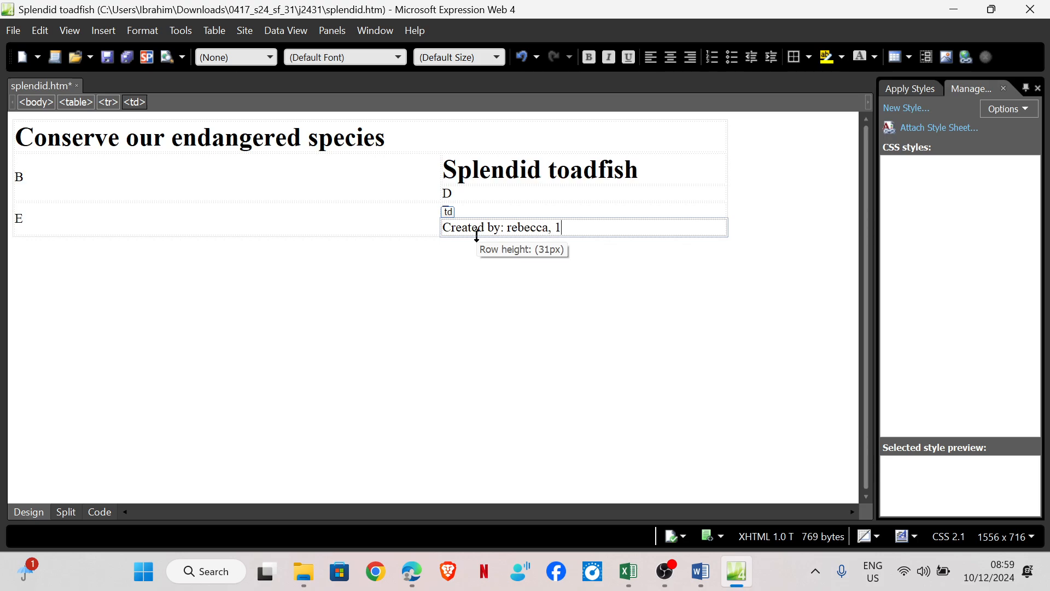
{"action": "type", "text": "234, 5678"}
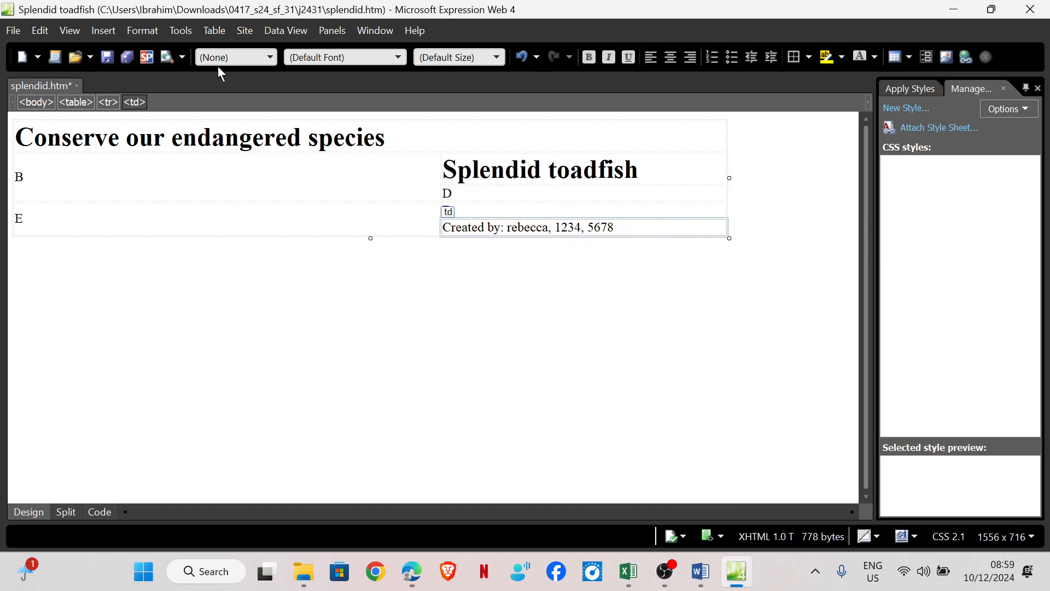
{"action": "left_click", "coordinate": [236, 57]}
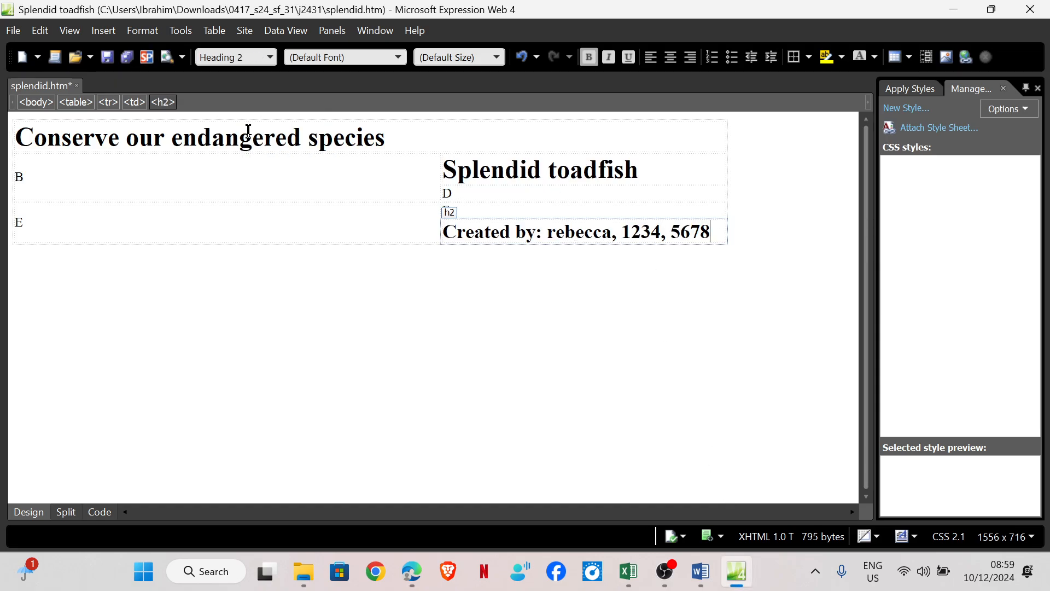
{"action": "mouse_move", "coordinate": [411, 571]}
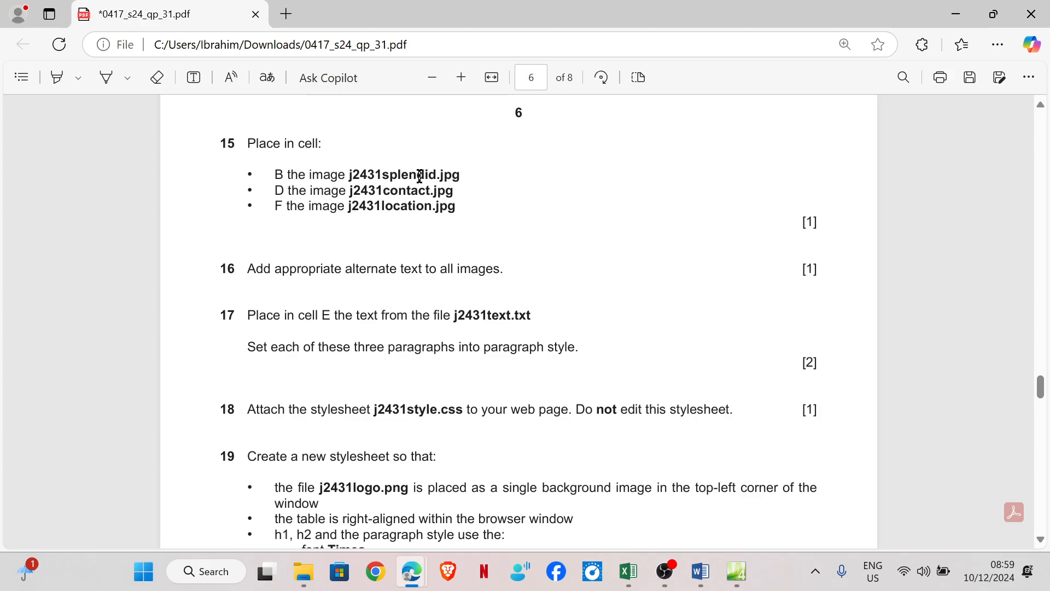
{"action": "mouse_move", "coordinate": [250, 269]}
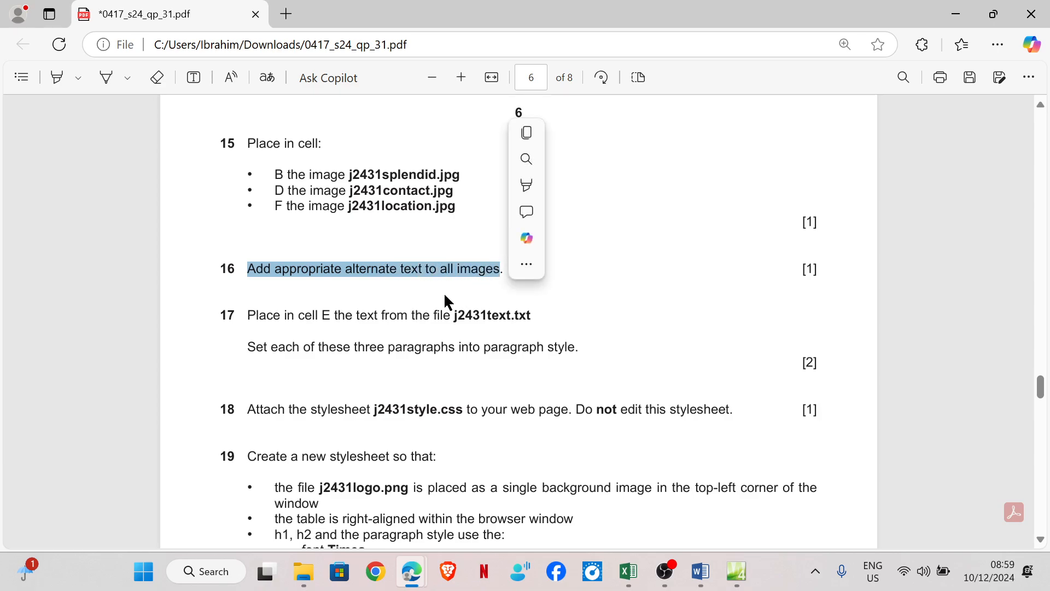
{"action": "mouse_move", "coordinate": [413, 283]}
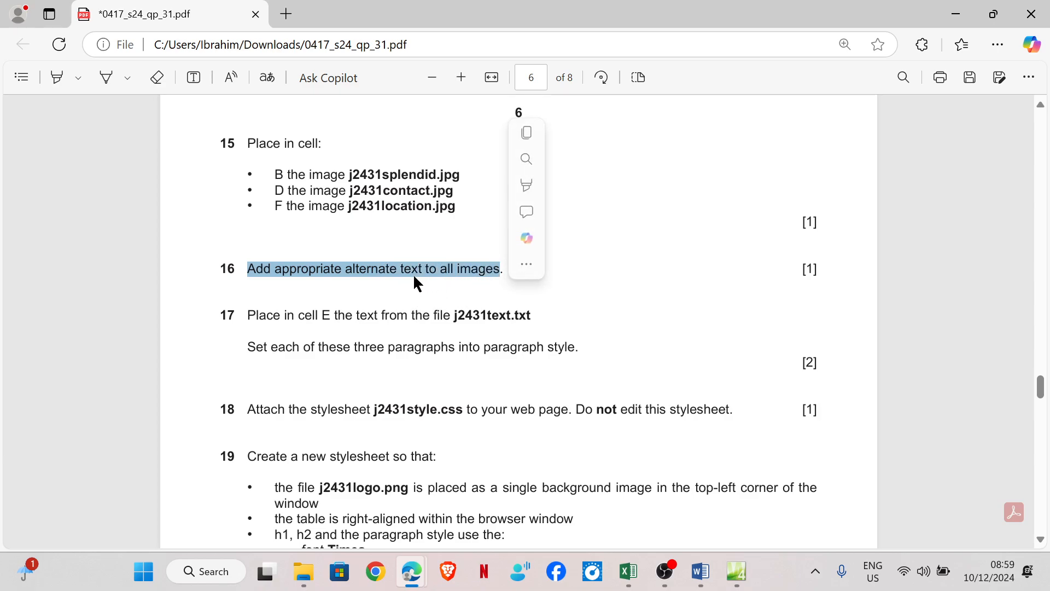
Clear cell B and insert j2431splendid.jpg from Downloads with alternate text 'Splendid'
{"action": "left_click", "coordinate": [720, 439]}
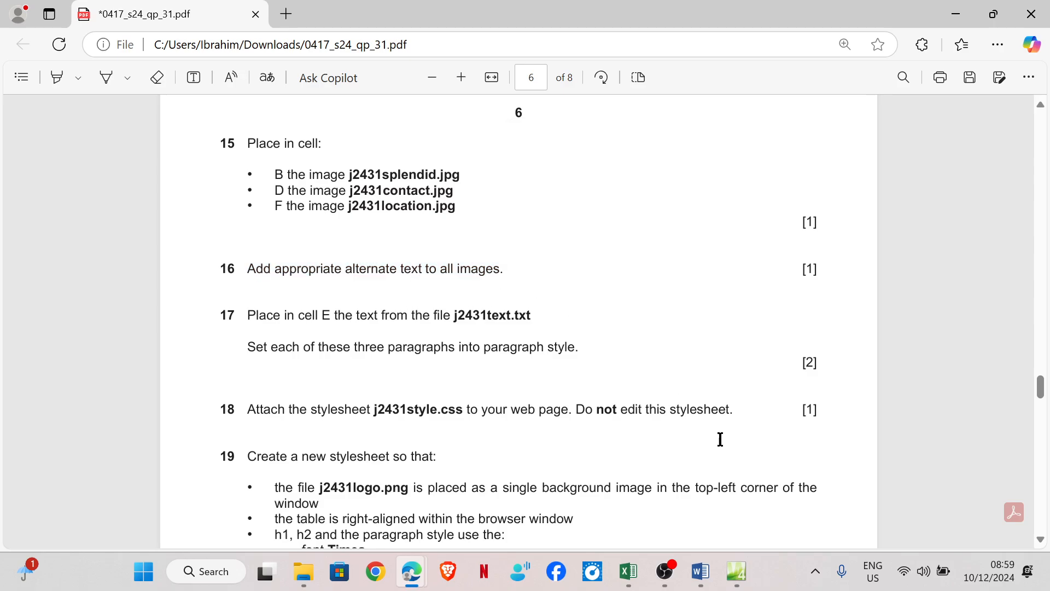
{"action": "mouse_move", "coordinate": [785, 442]}
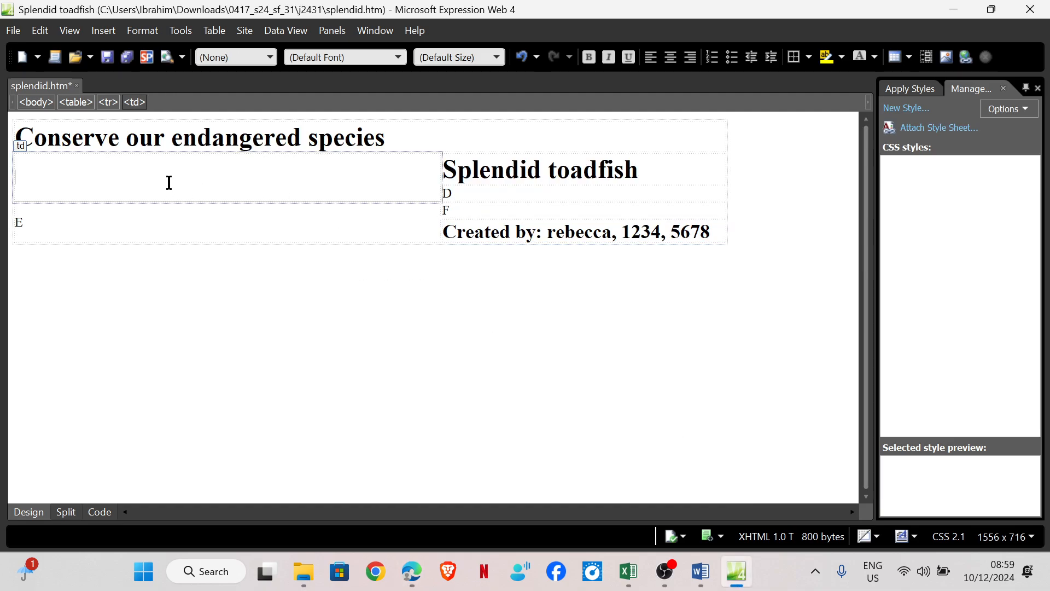
{"action": "left_click", "coordinate": [103, 30]}
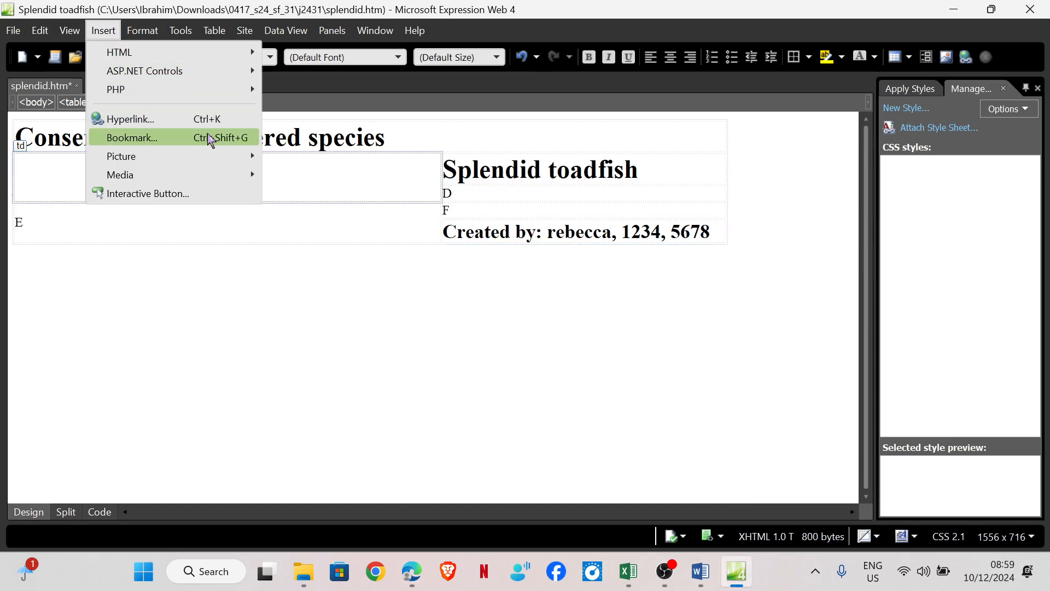
{"action": "left_click", "coordinate": [573, 322]}
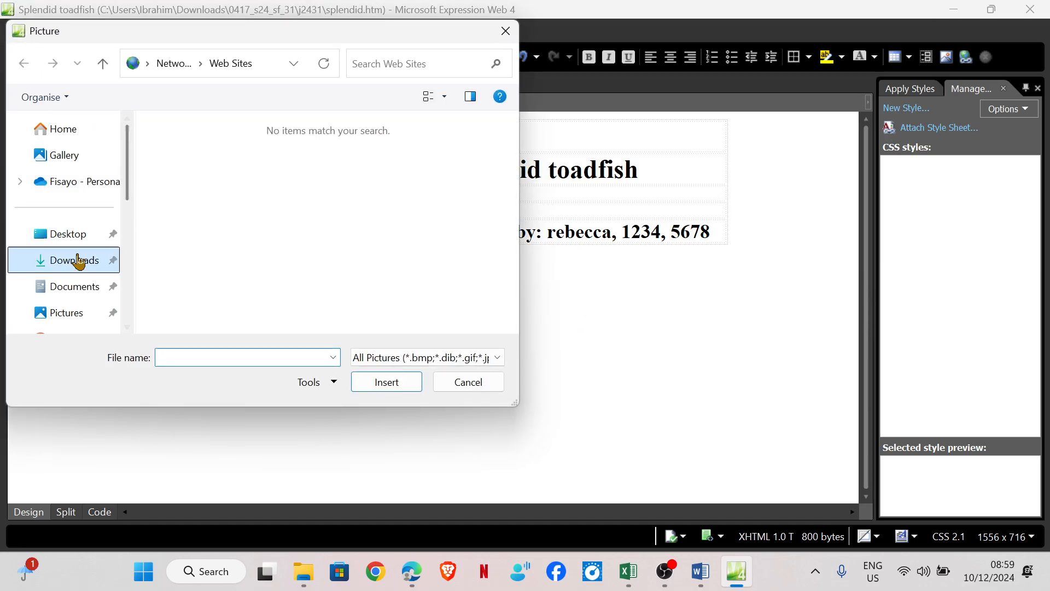
{"action": "left_click", "coordinate": [72, 260]}
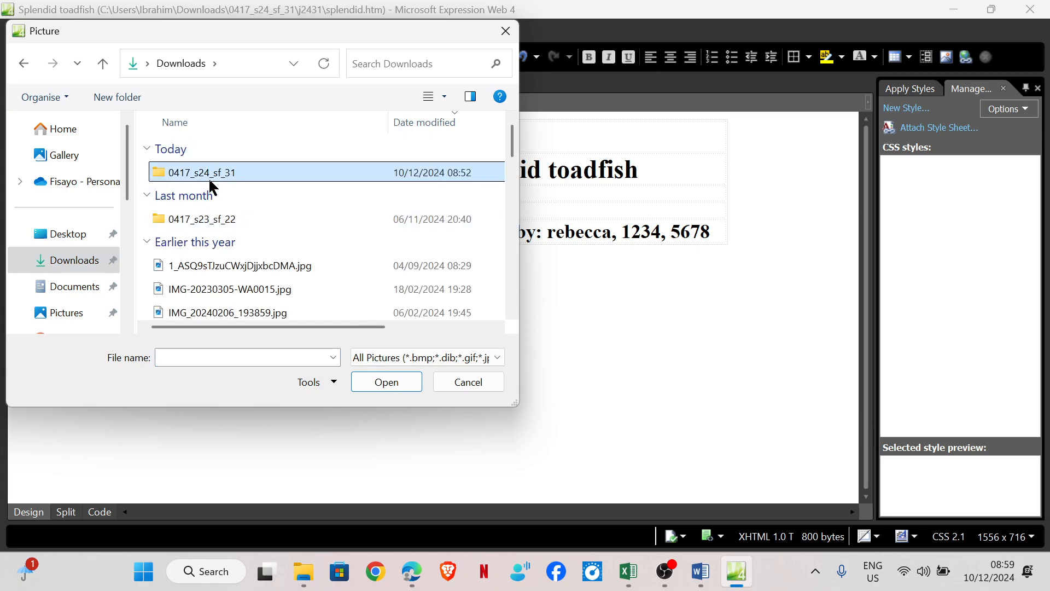
{"action": "double_click", "coordinate": [202, 172]}
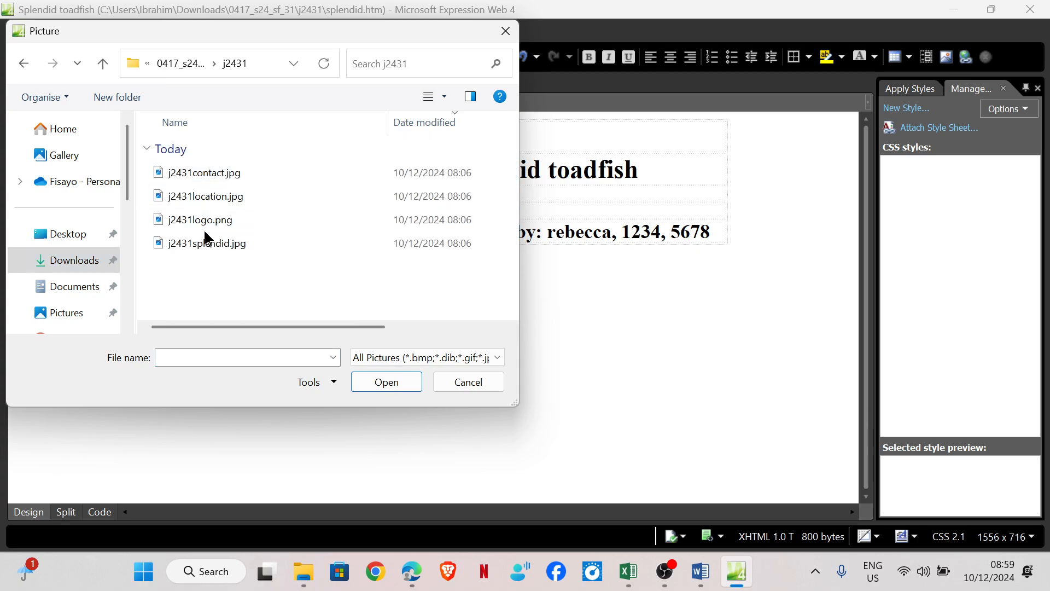
{"action": "left_click", "coordinate": [386, 382]}
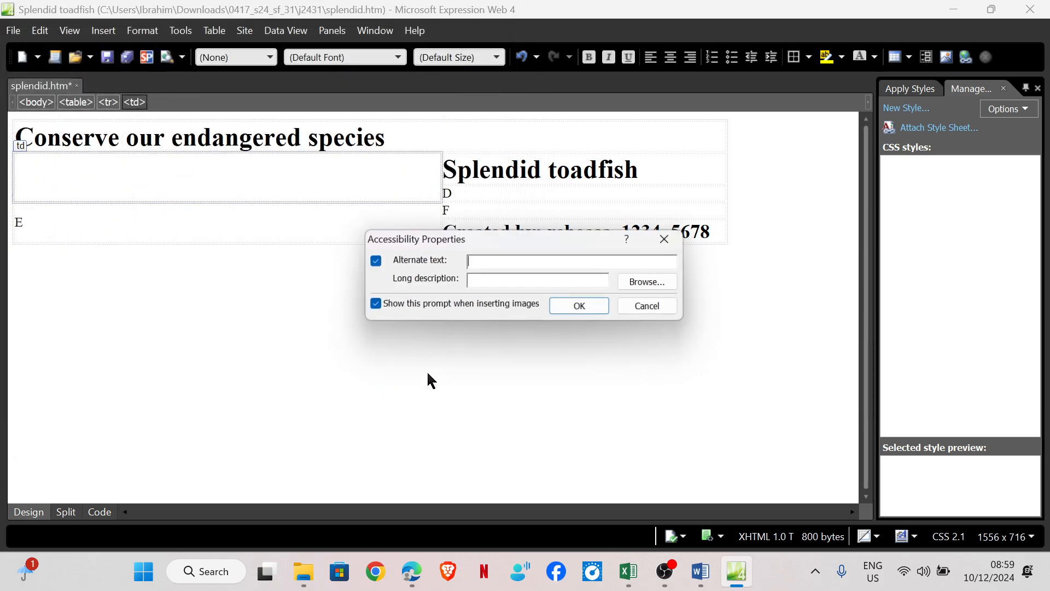
{"action": "type", "text": "Splendid"}
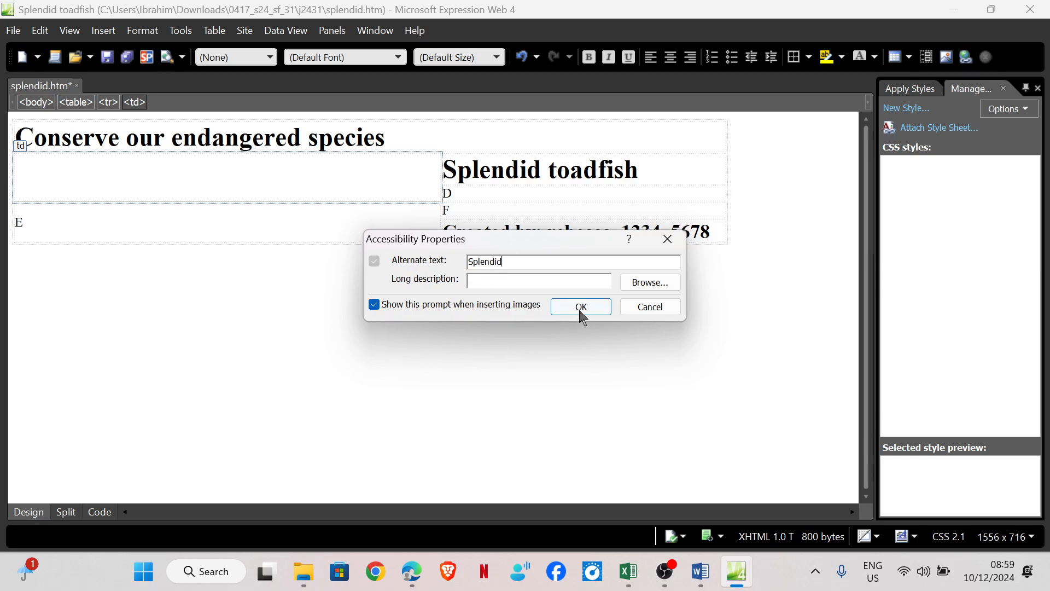
{"action": "left_click", "coordinate": [581, 306]}
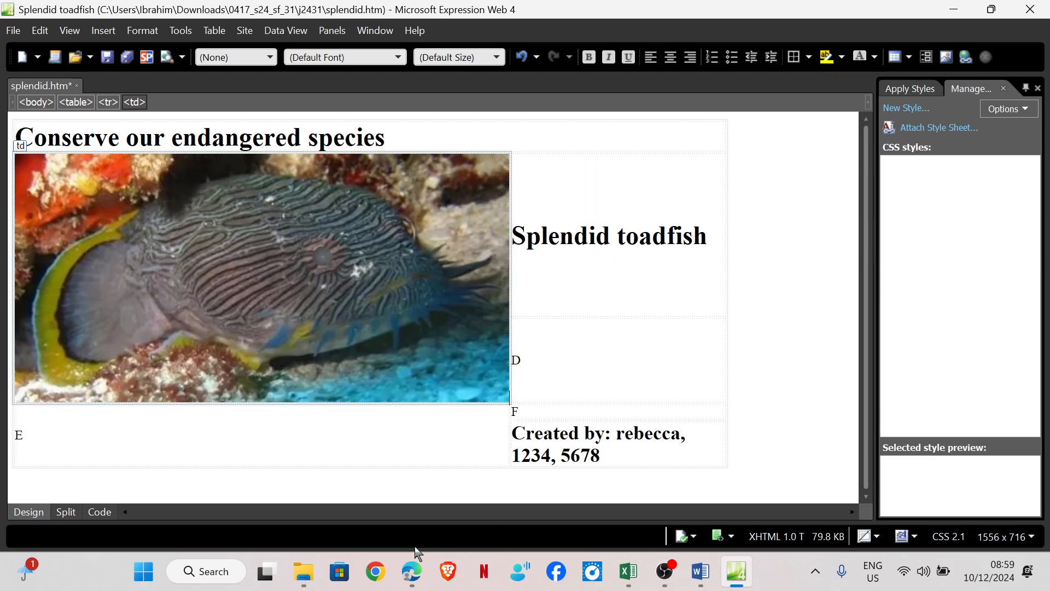
Insert the Contact us picture into cell D with its alternate text
{"action": "left_click", "coordinate": [412, 571]}
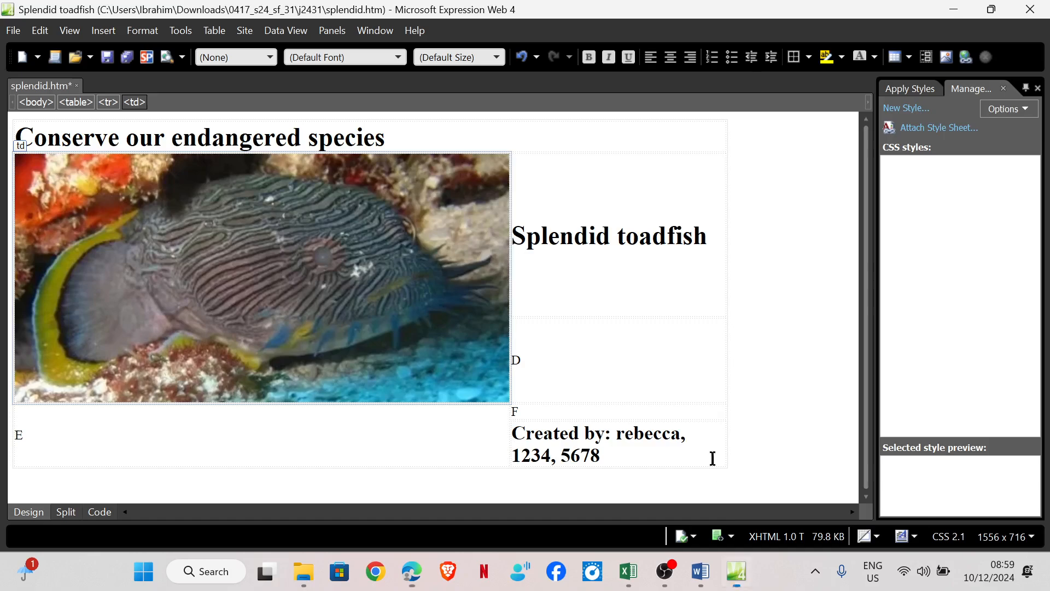
{"action": "left_click", "coordinate": [521, 264]}
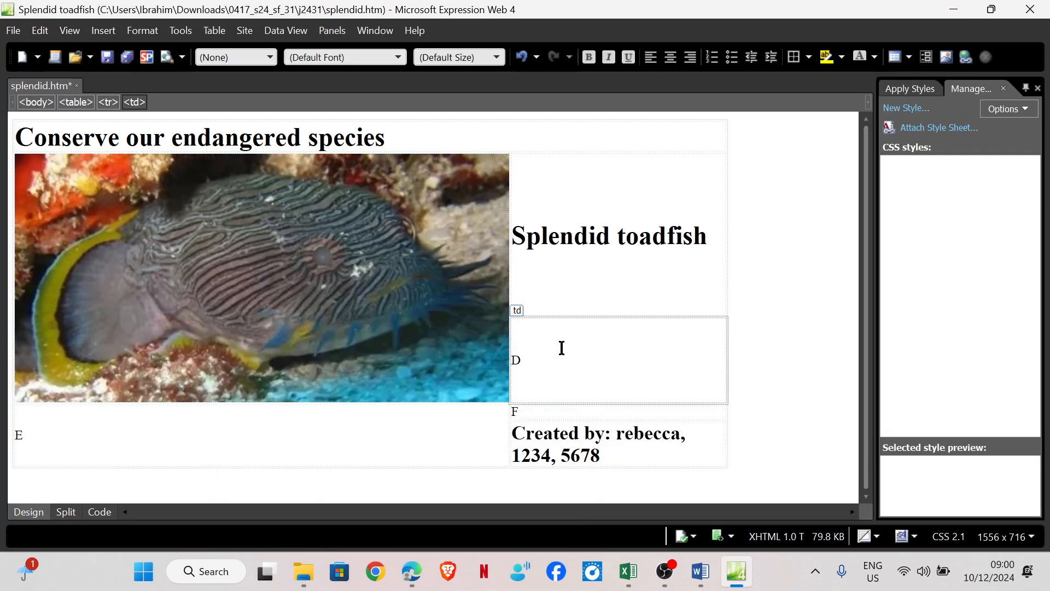
{"action": "left_click", "coordinate": [142, 31]}
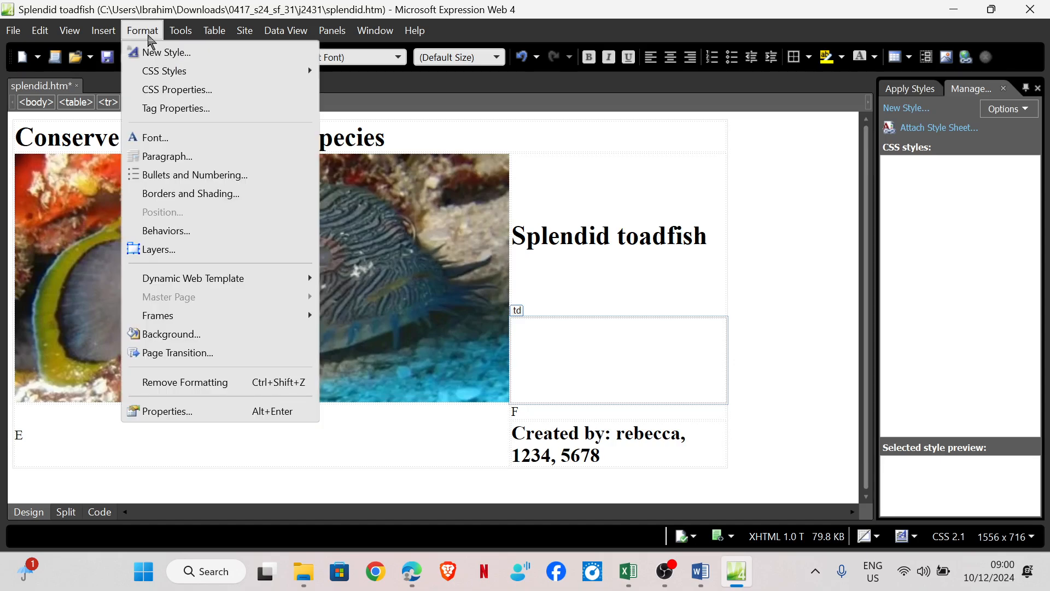
{"action": "left_click", "coordinate": [103, 30]}
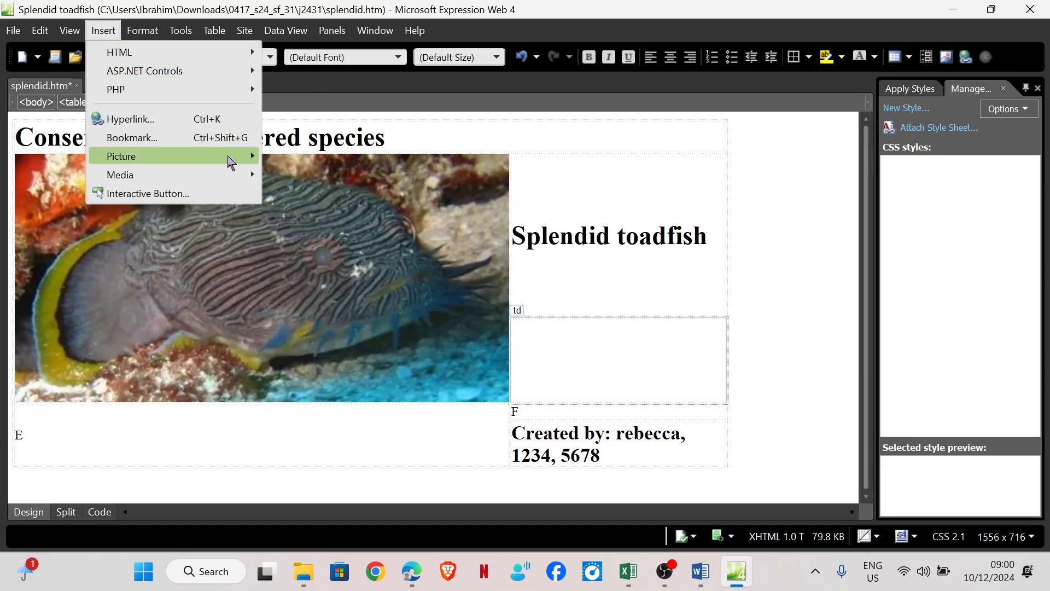
{"action": "left_click", "coordinate": [121, 155]}
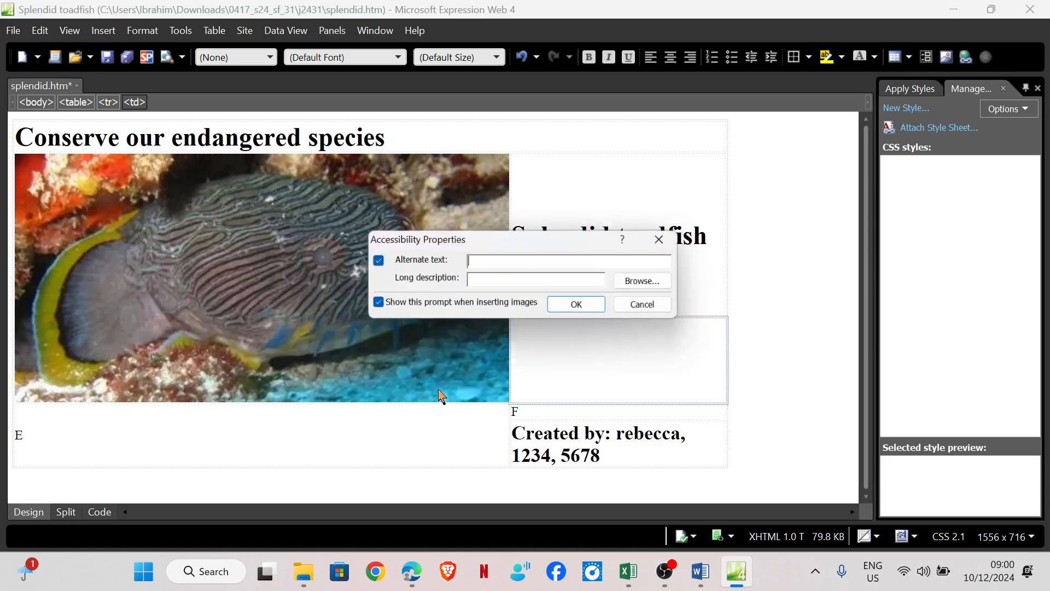
{"action": "type", "text": "Contact"}
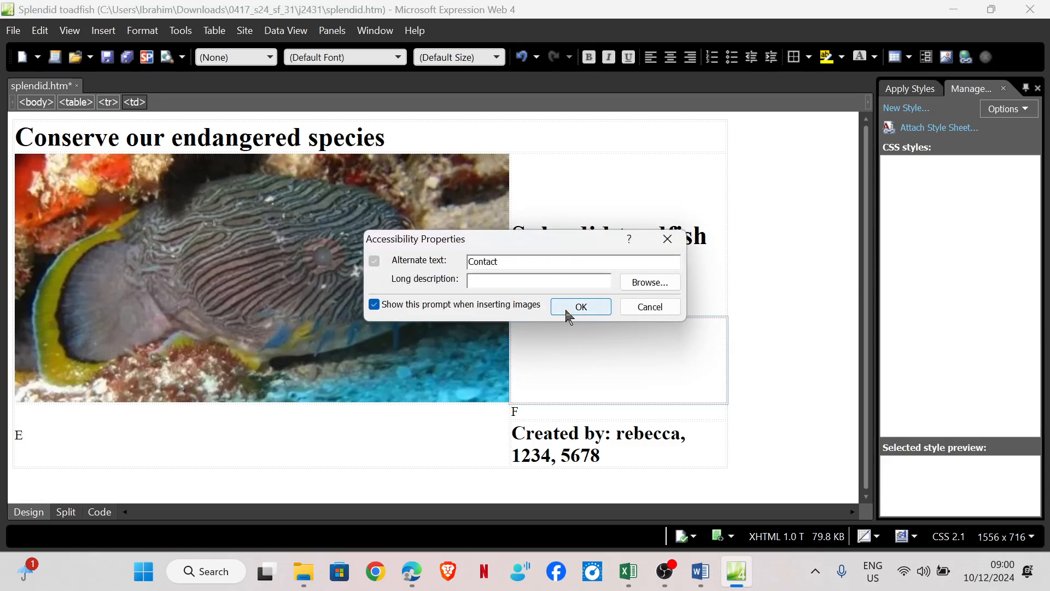
{"action": "left_click", "coordinate": [580, 306]}
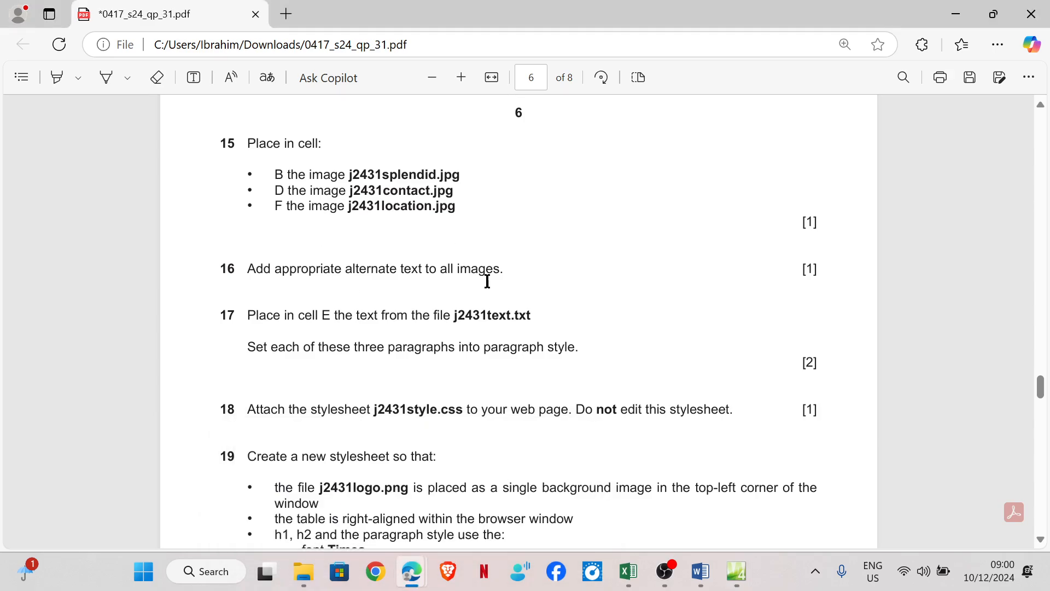
Insert j2431location.jpg into cell F with alternate text 'location'
{"action": "left_click", "coordinate": [736, 571]}
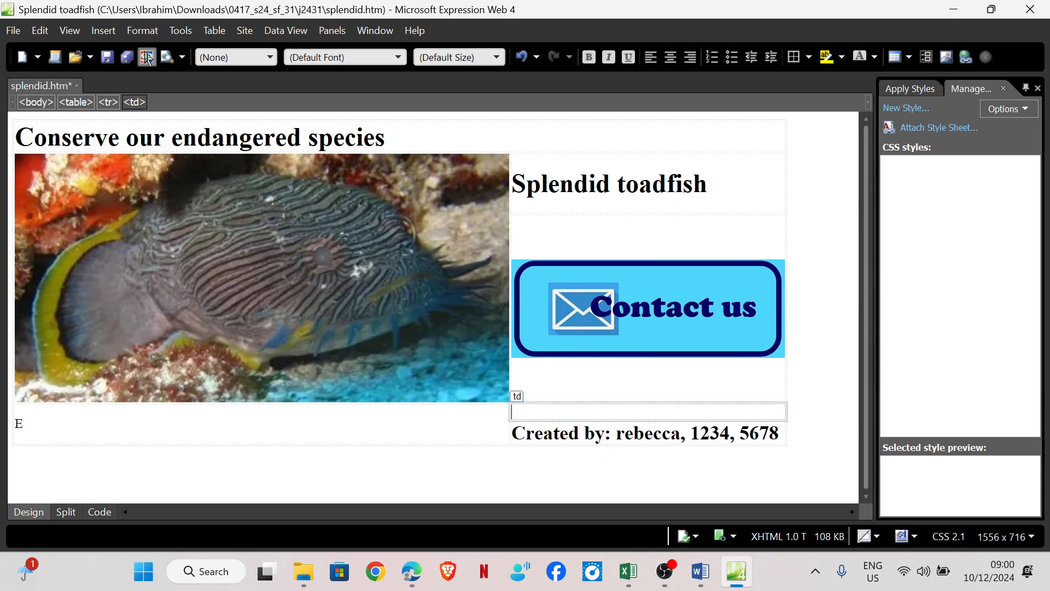
{"action": "left_click", "coordinate": [103, 30]}
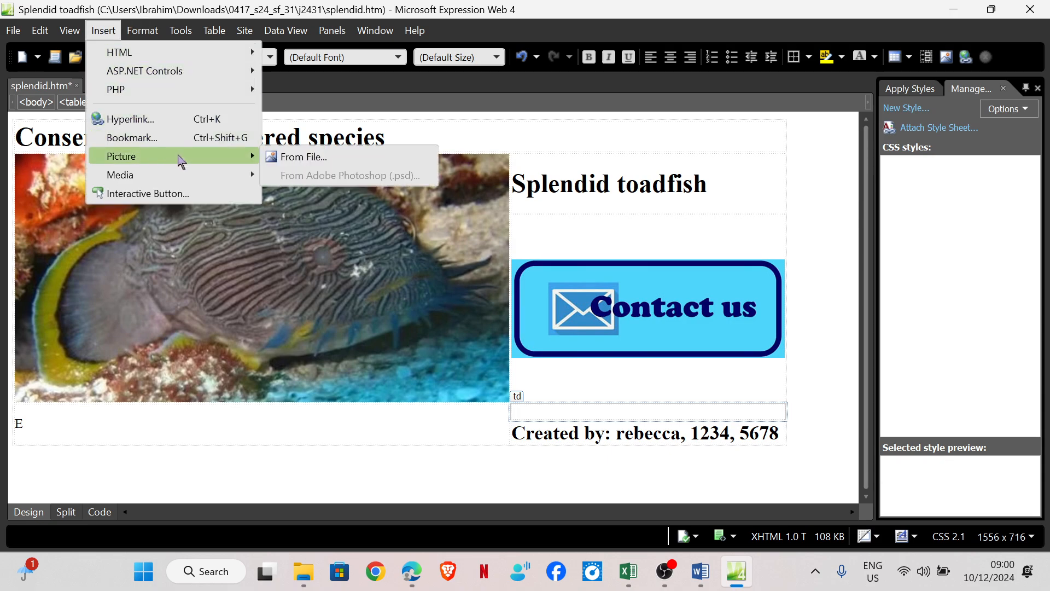
{"action": "left_click", "coordinate": [303, 157]}
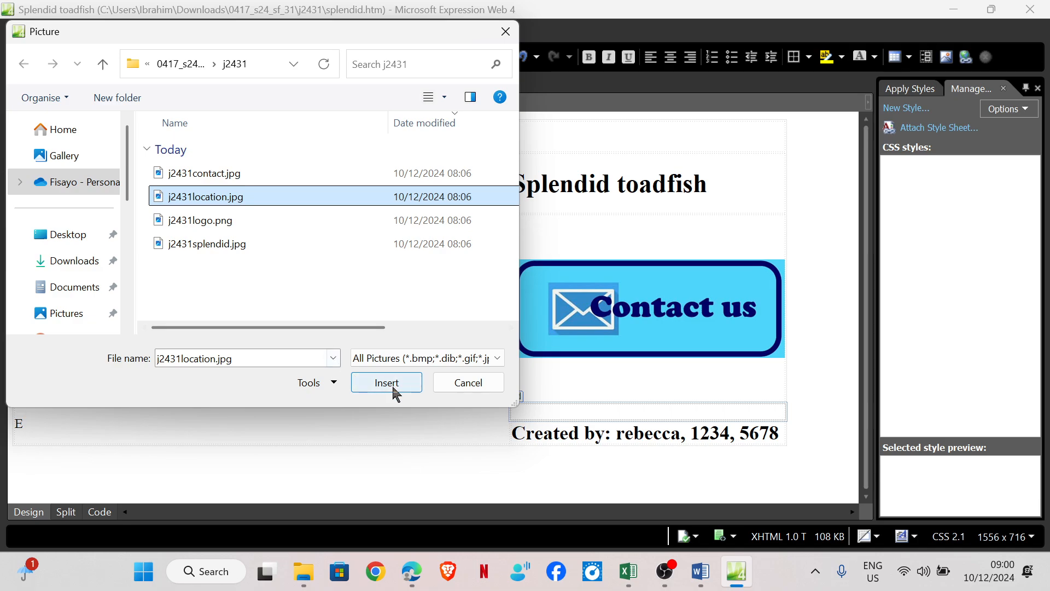
{"action": "left_click", "coordinate": [387, 382]}
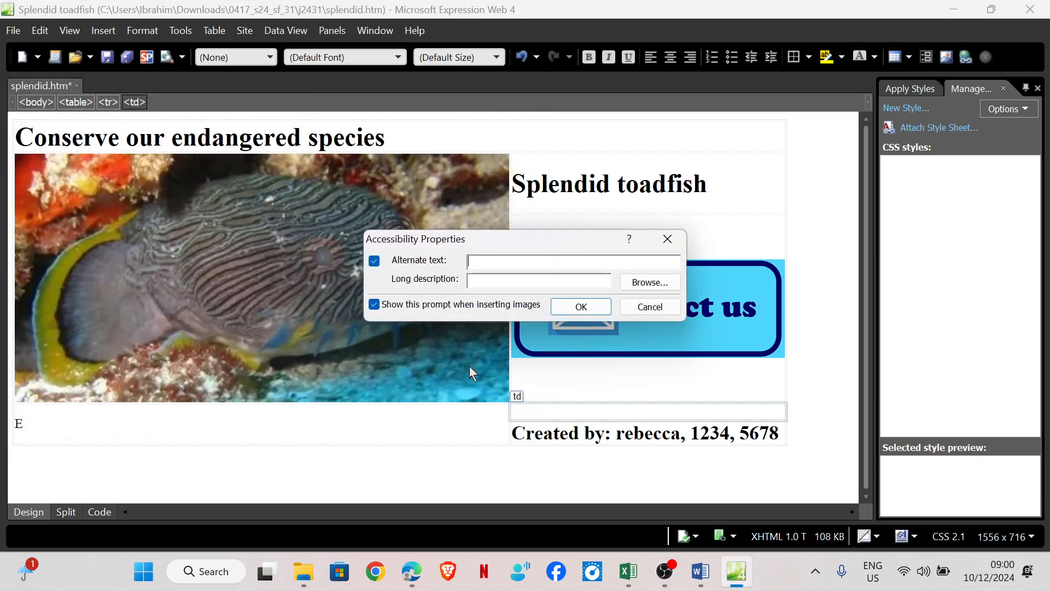
{"action": "type", "text": "location"}
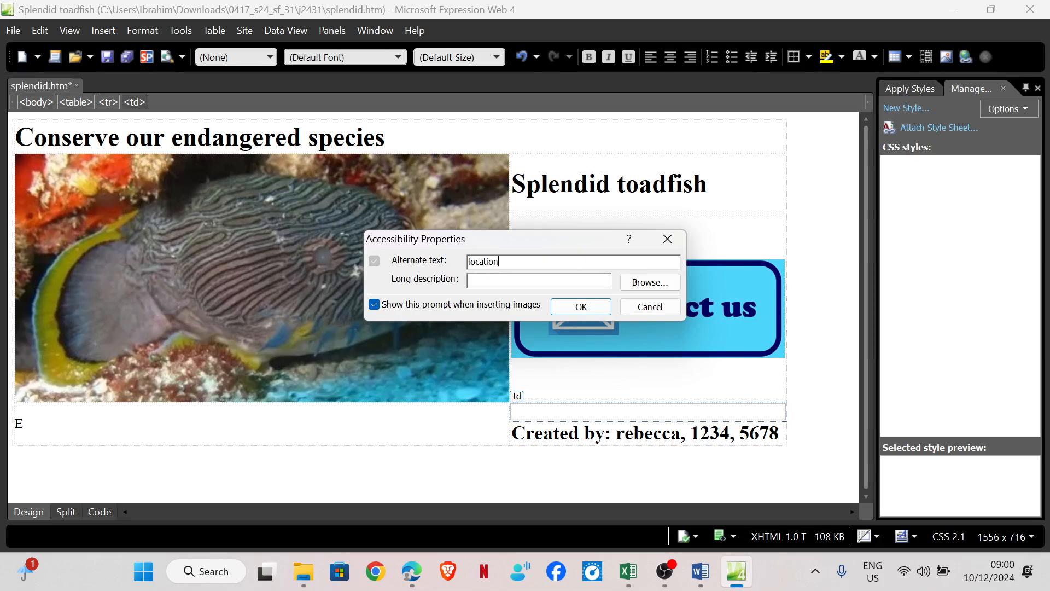
{"action": "left_click", "coordinate": [580, 306]}
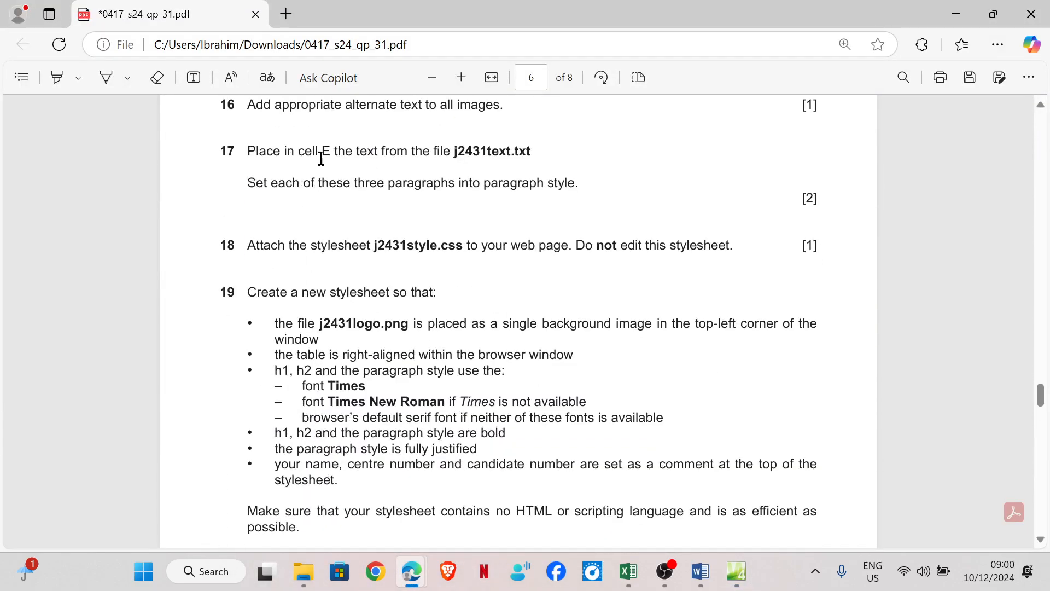
{"action": "mouse_move", "coordinate": [482, 158]}
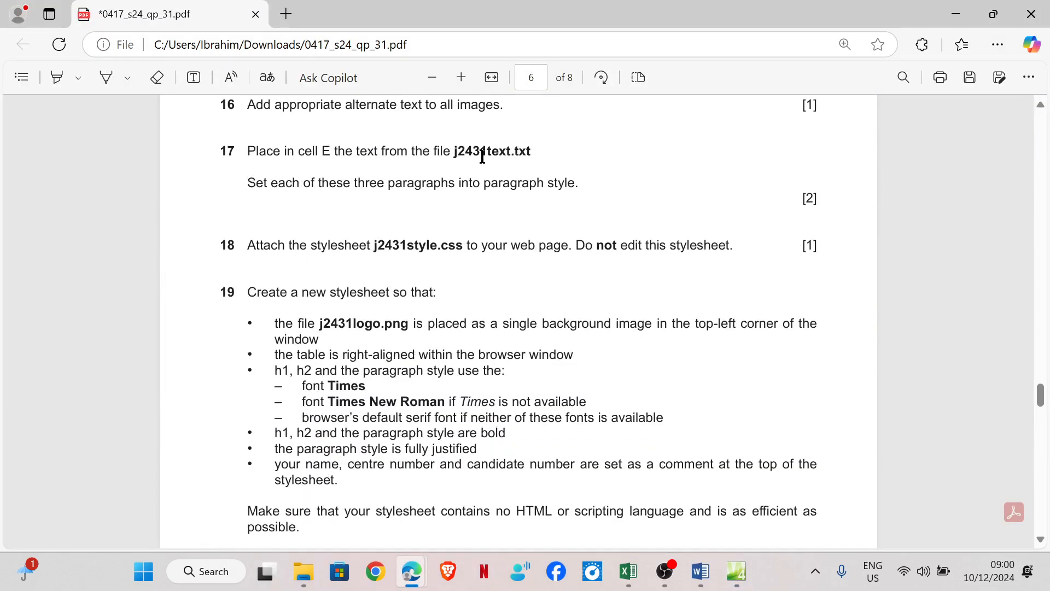
{"action": "mouse_move", "coordinate": [523, 169]}
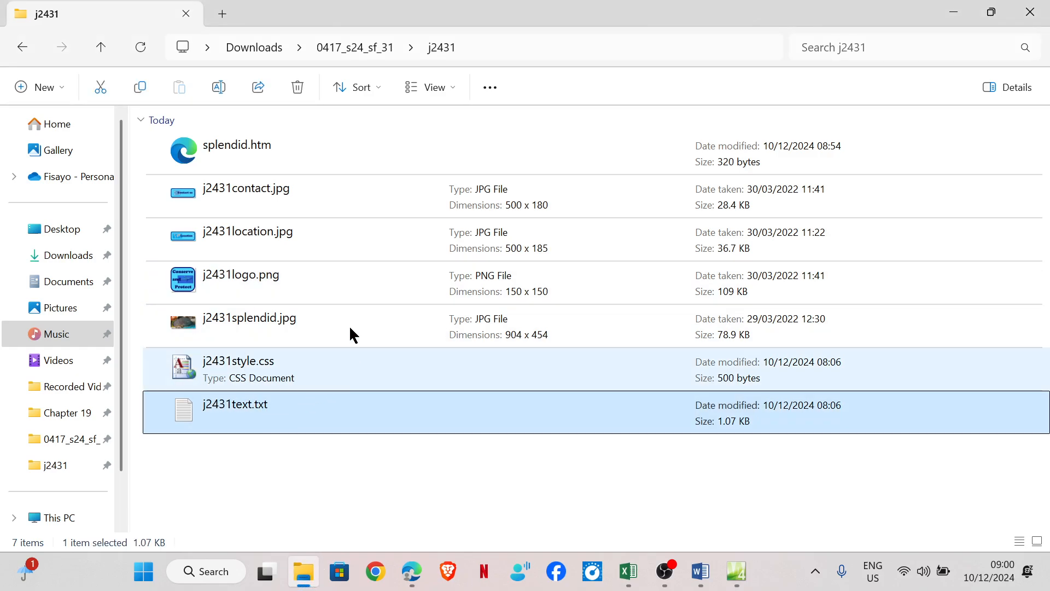
Open j2431text.txt in Notepad, select all three paragraphs, and return to Expression Web
{"action": "double_click", "coordinate": [234, 403]}
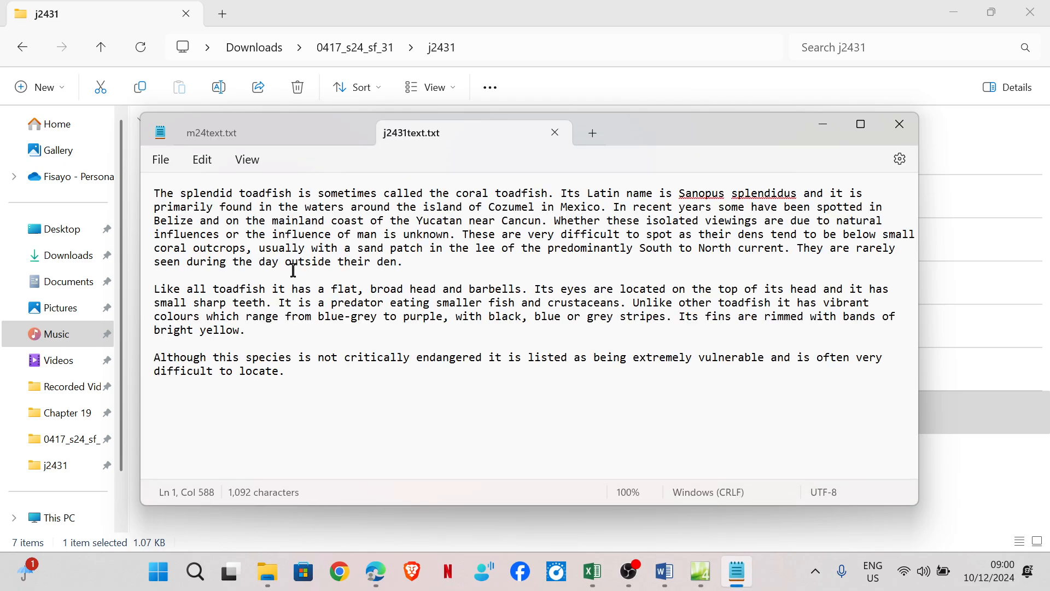
{"action": "key", "text": "Ctrl+a"}
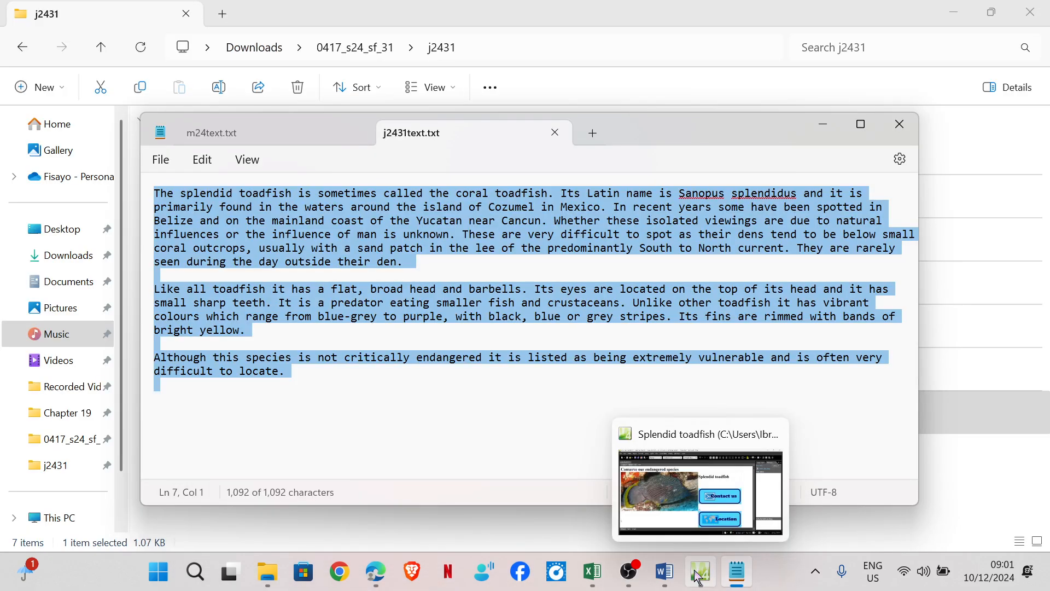
{"action": "left_click", "coordinate": [700, 571]}
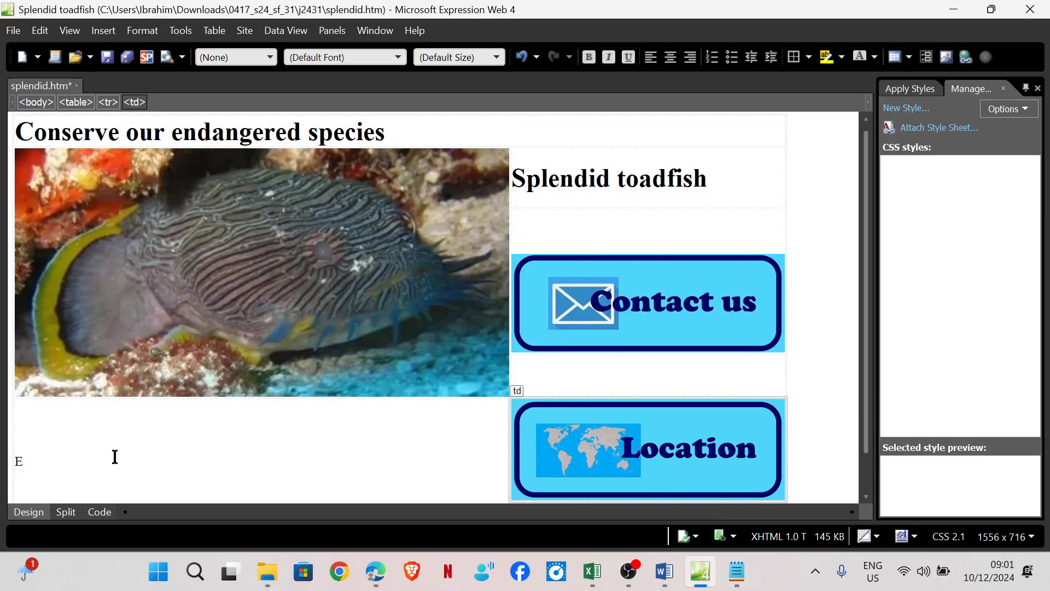
Paste the toadfish paragraphs into cell E, then select the first paragraph in Code view
{"action": "scroll", "scroll_direction": "down", "scroll_amount": 3}
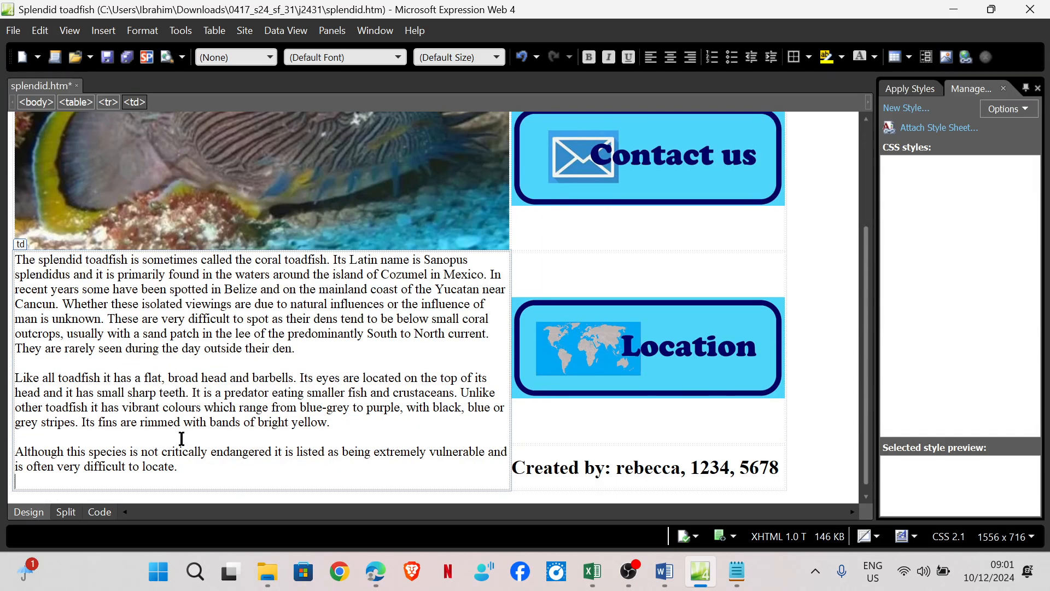
{"action": "mouse_move", "coordinate": [375, 571]}
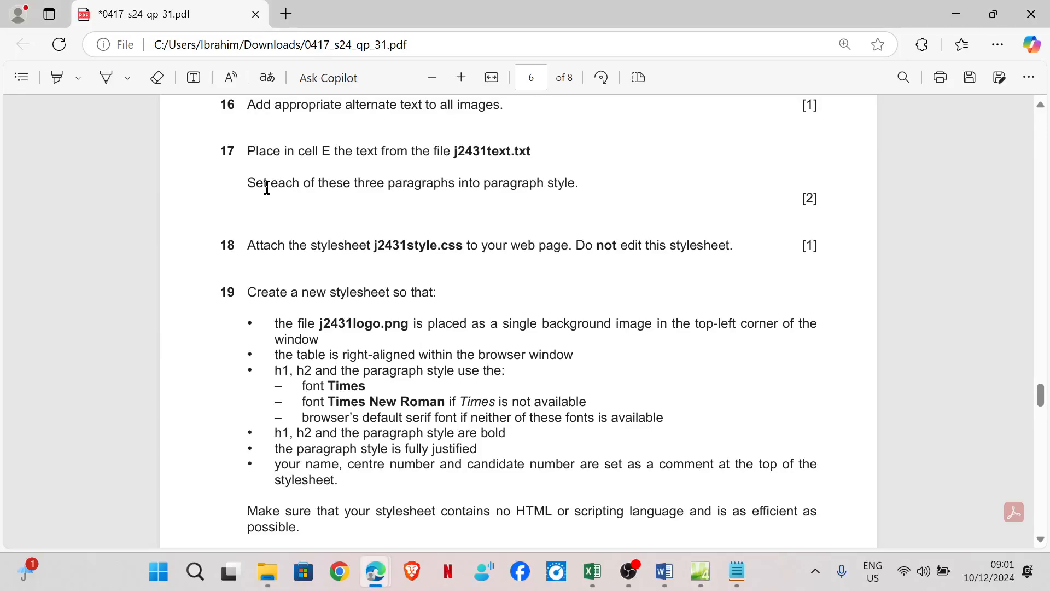
{"action": "mouse_move", "coordinate": [407, 192]}
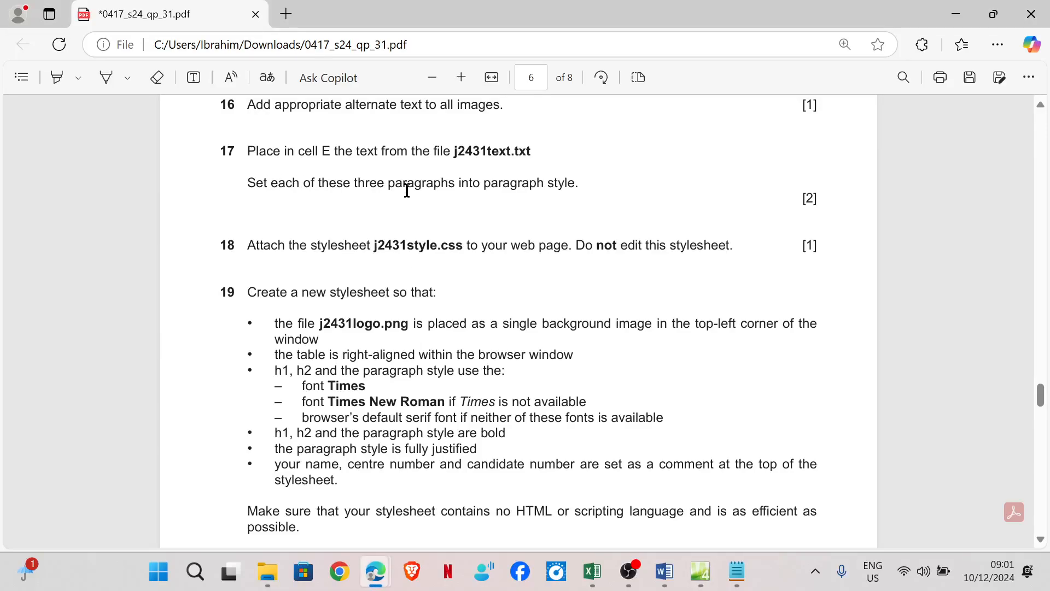
{"action": "mouse_move", "coordinate": [596, 207]}
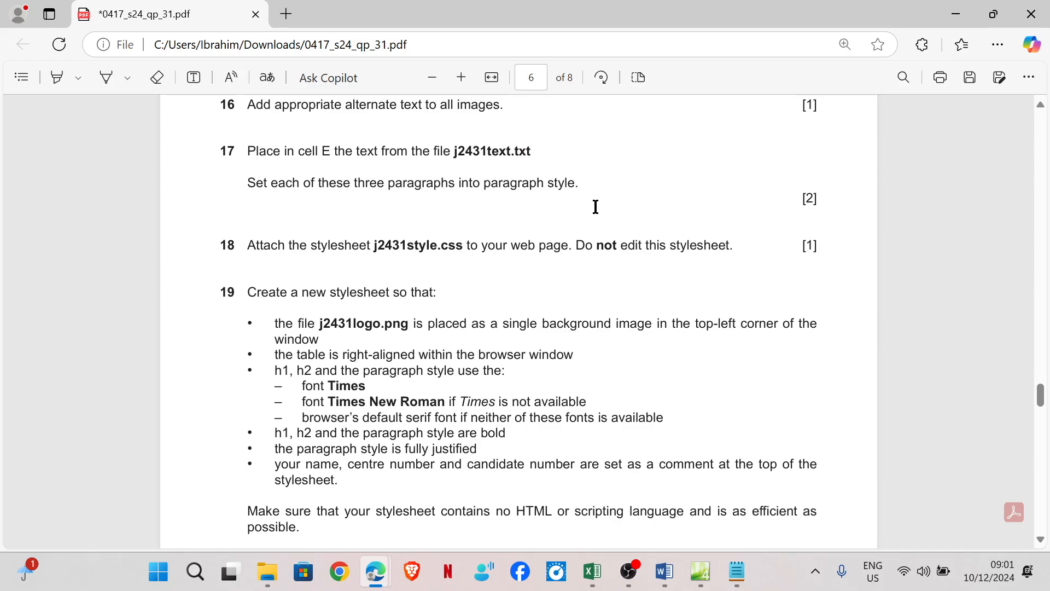
{"action": "left_click", "coordinate": [699, 571]}
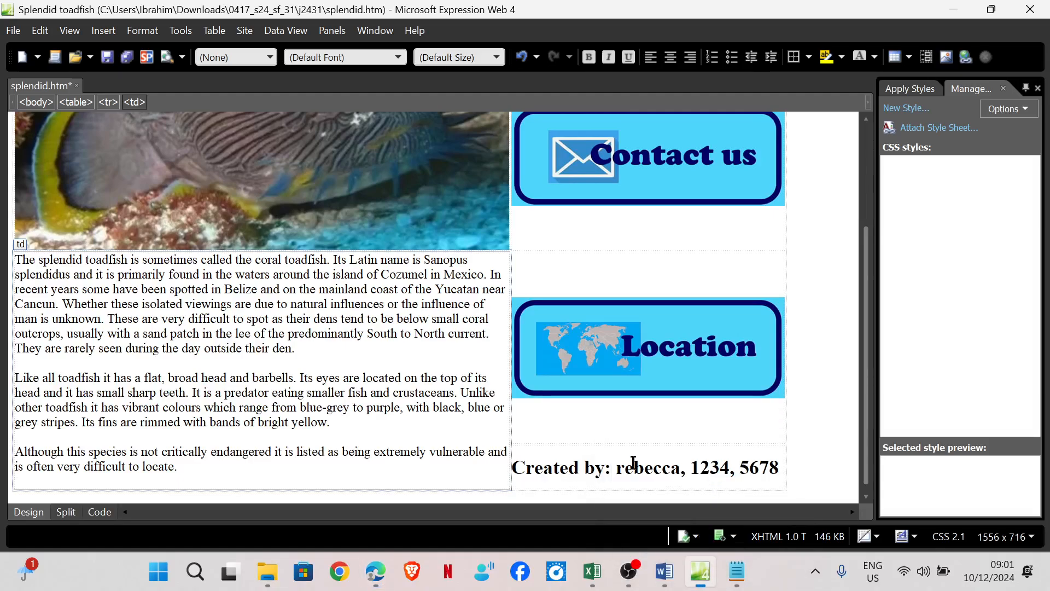
{"action": "mouse_move", "coordinate": [99, 512]}
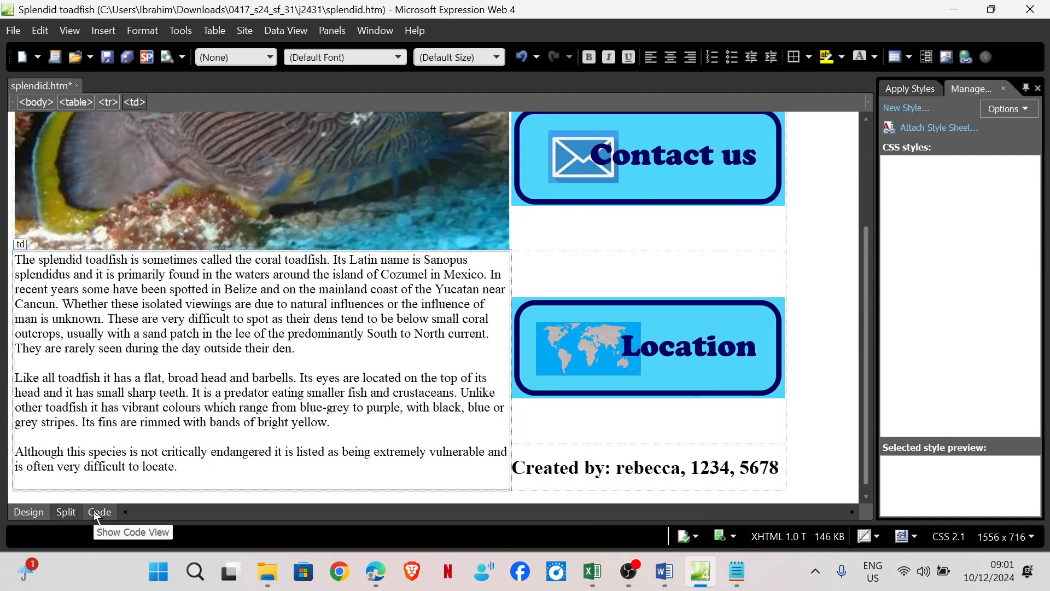
{"action": "left_click", "coordinate": [99, 511]}
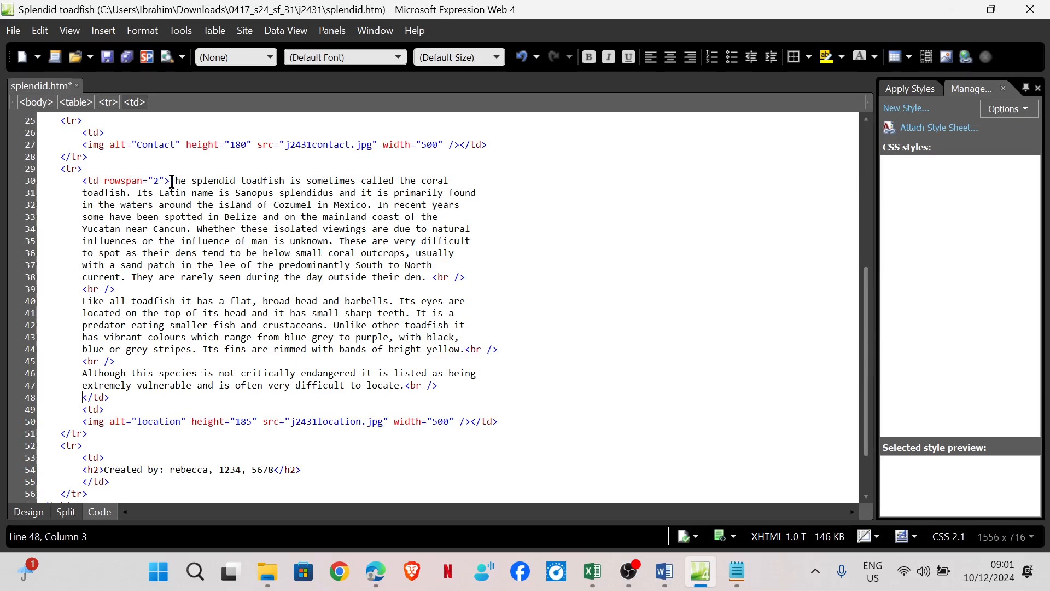
{"action": "left_click_drag", "start_coordinate": [169, 180], "coordinate": [384, 277]}
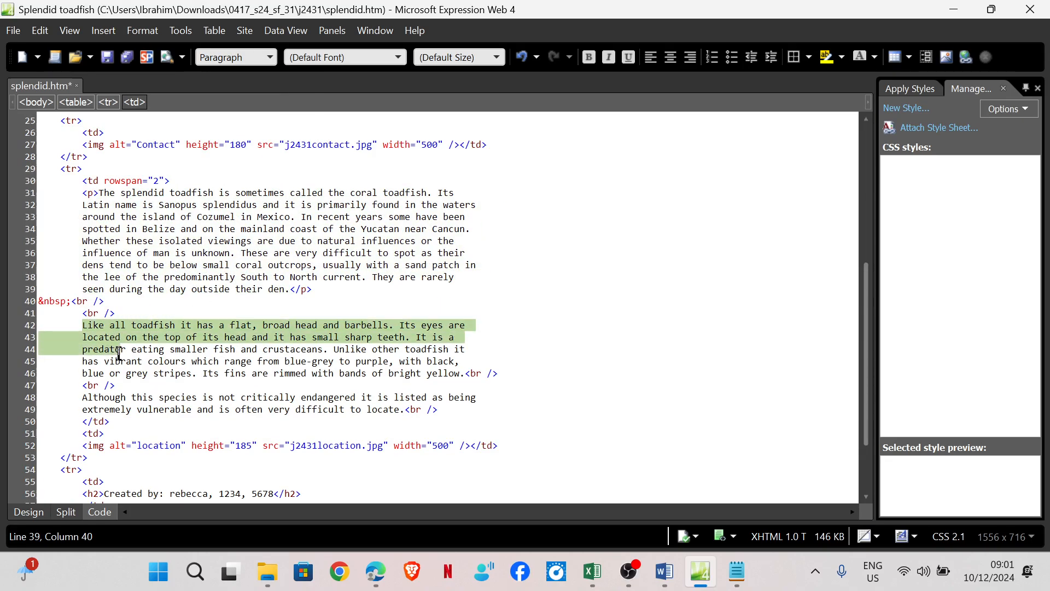
Apply Paragraph <p> style to the second and third toadfish paragraphs
{"action": "left_click", "coordinate": [463, 373]}
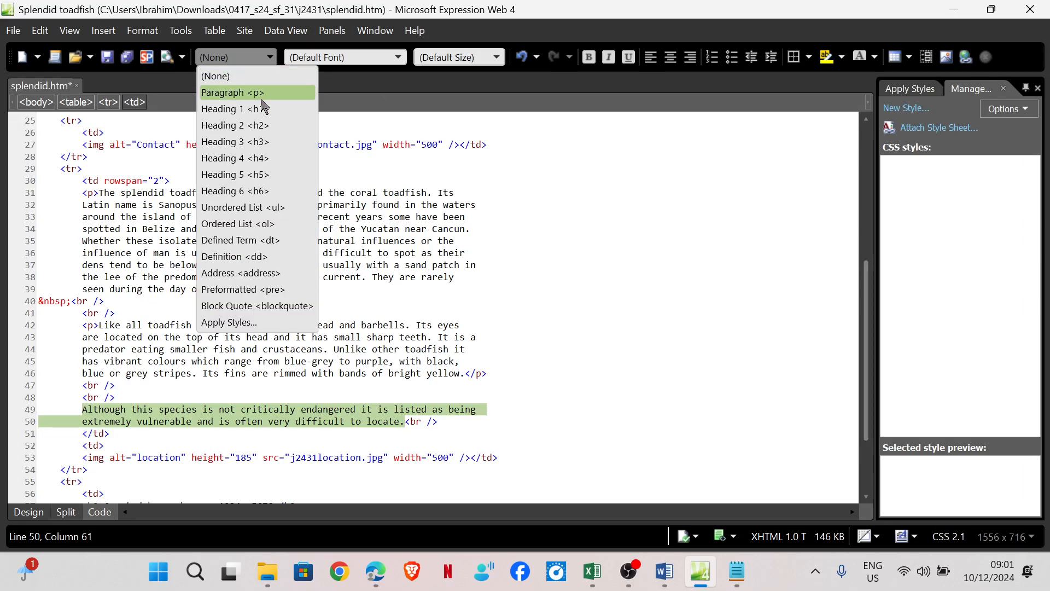
{"action": "left_click", "coordinate": [232, 93]}
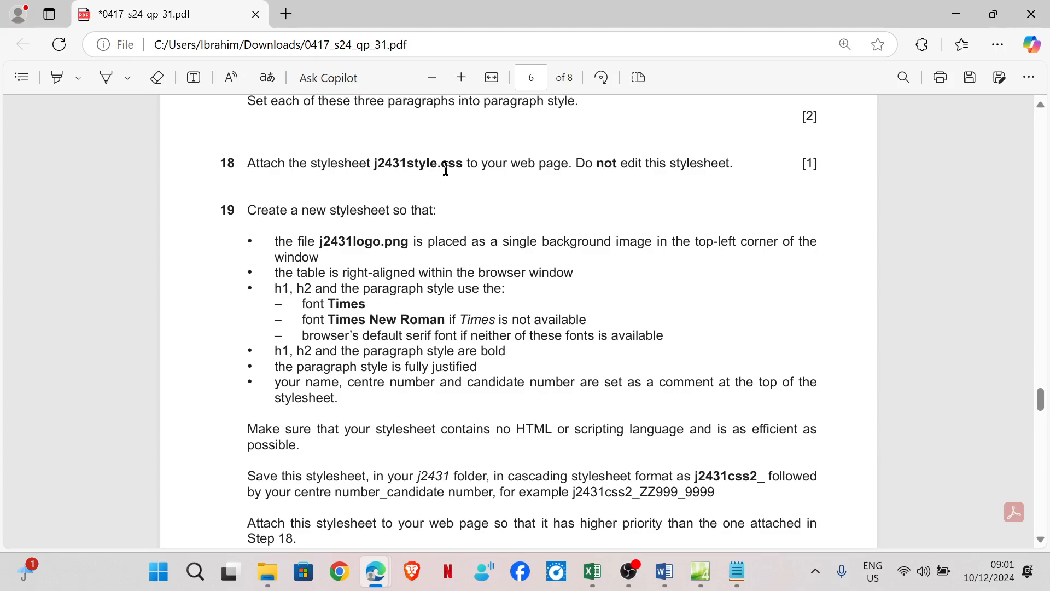
{"action": "mouse_move", "coordinate": [586, 176]}
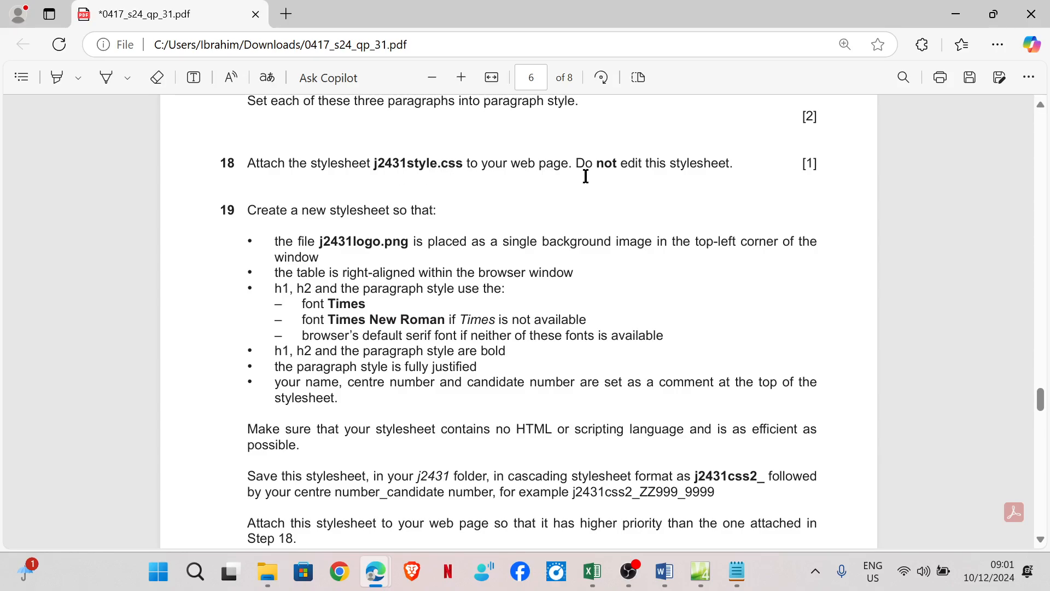
{"action": "mouse_move", "coordinate": [777, 437]}
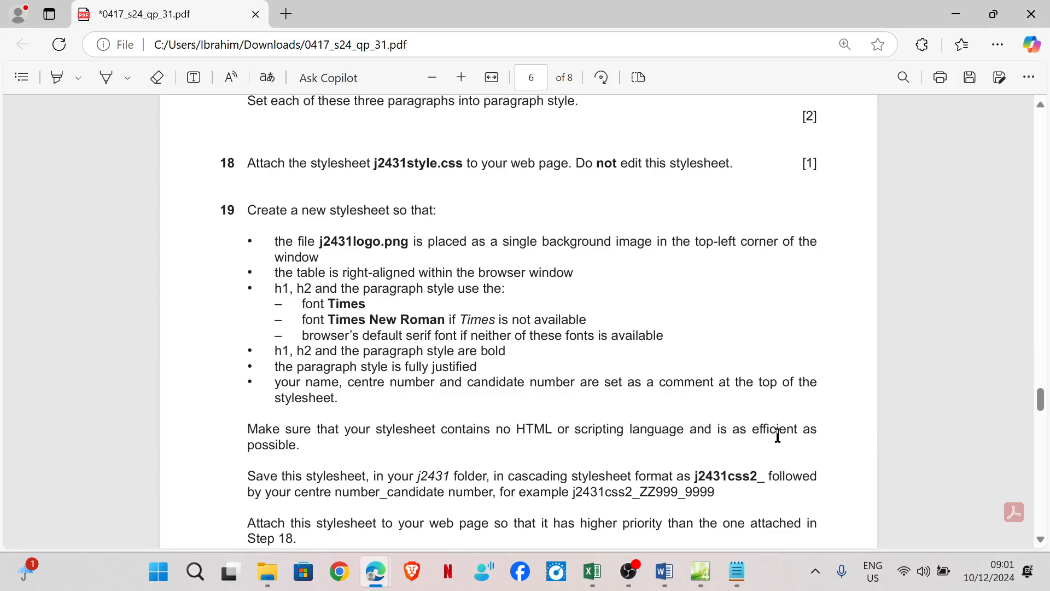
{"action": "left_click", "coordinate": [700, 571]}
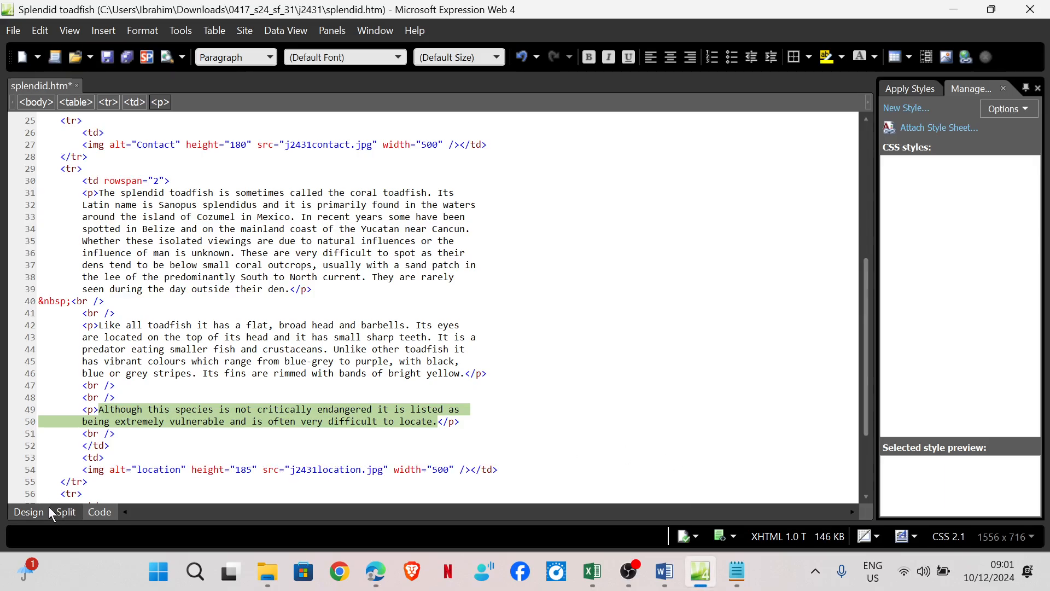
Attach the external style sheet j2431style.css to splendid.htm
{"action": "left_click", "coordinate": [28, 511]}
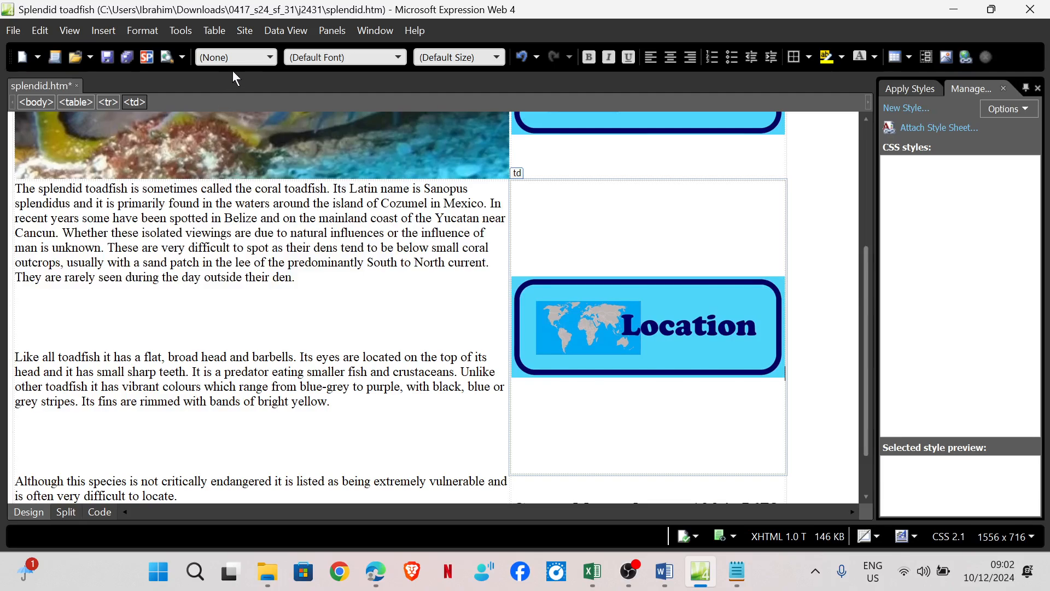
{"action": "mouse_move", "coordinate": [142, 30]}
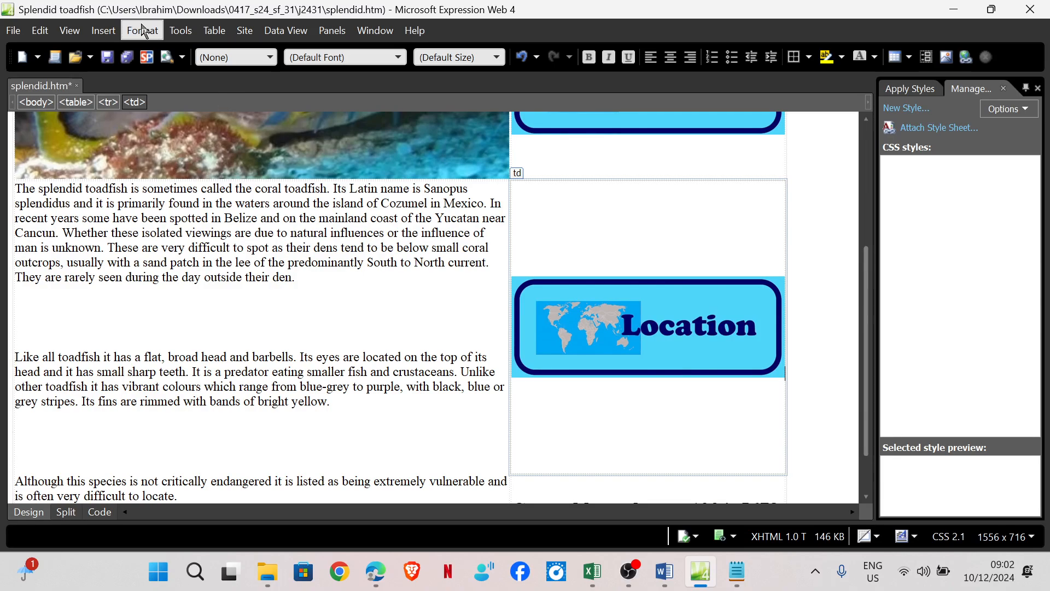
{"action": "left_click", "coordinate": [143, 30]}
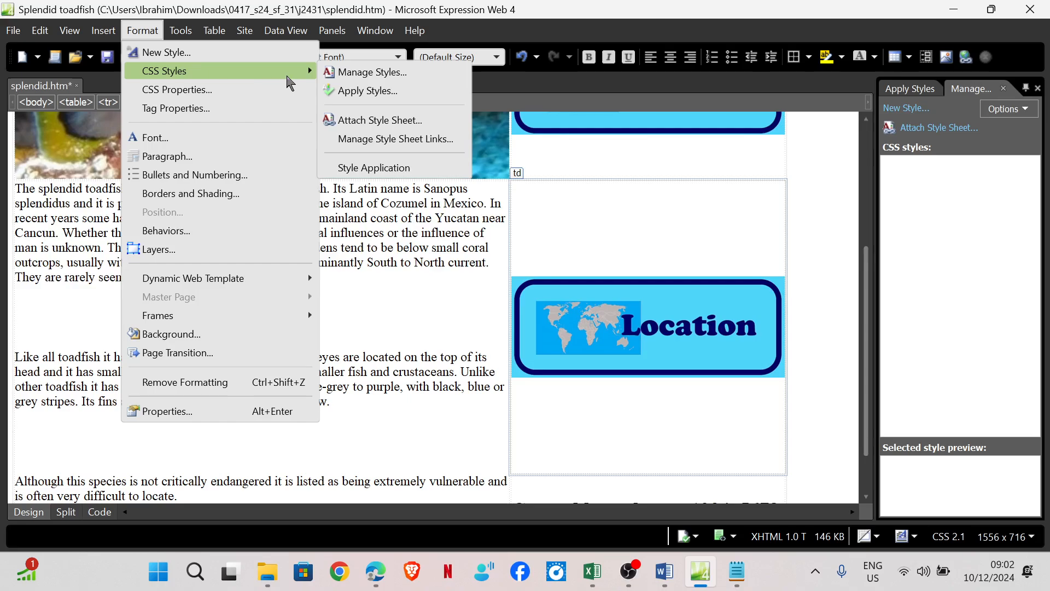
{"action": "mouse_move", "coordinate": [367, 127]}
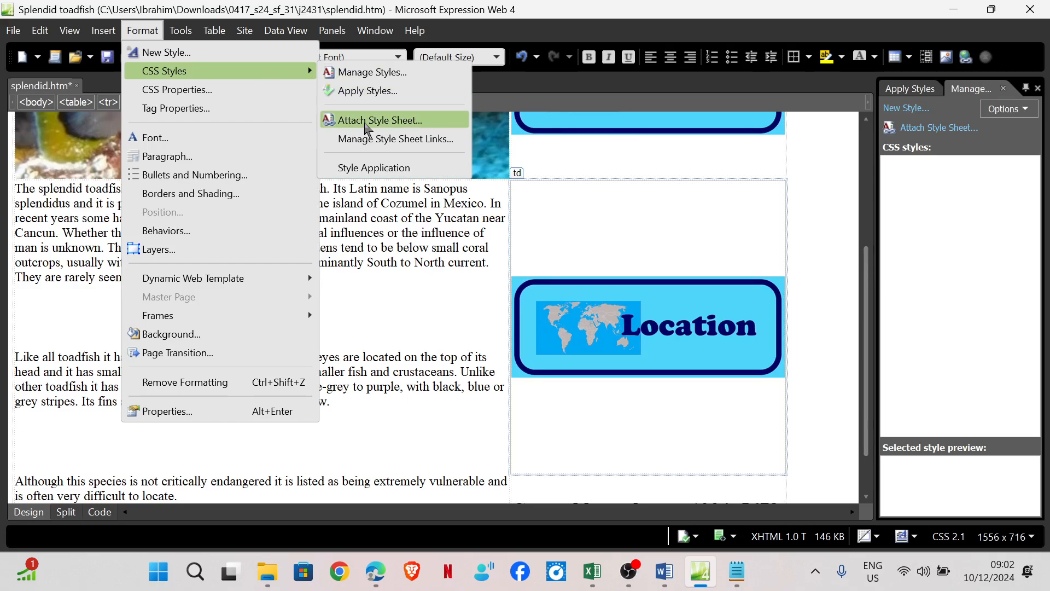
{"action": "left_click", "coordinate": [379, 120]}
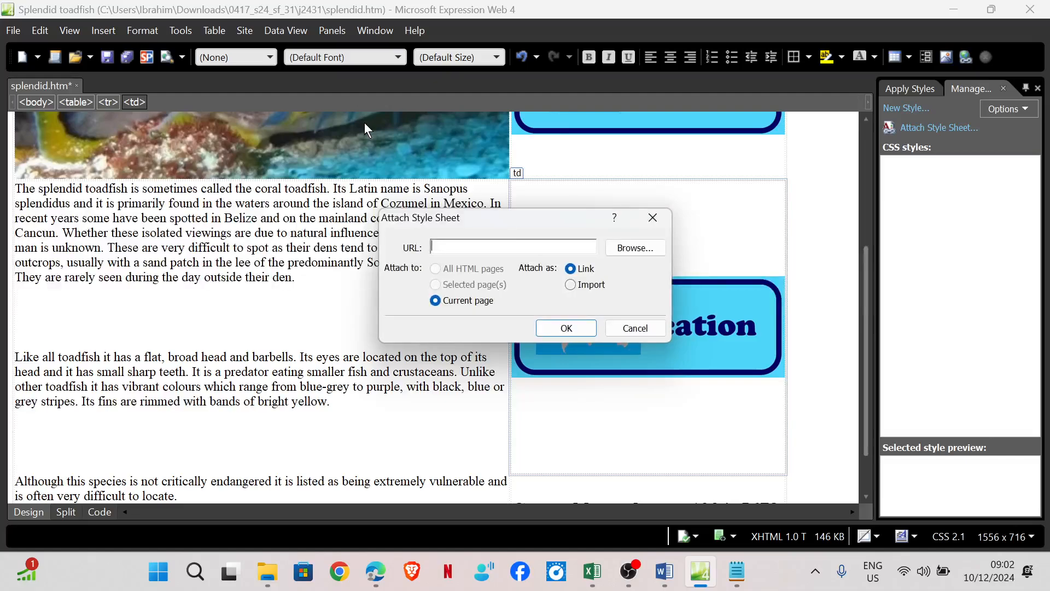
{"action": "left_click", "coordinate": [635, 248]}
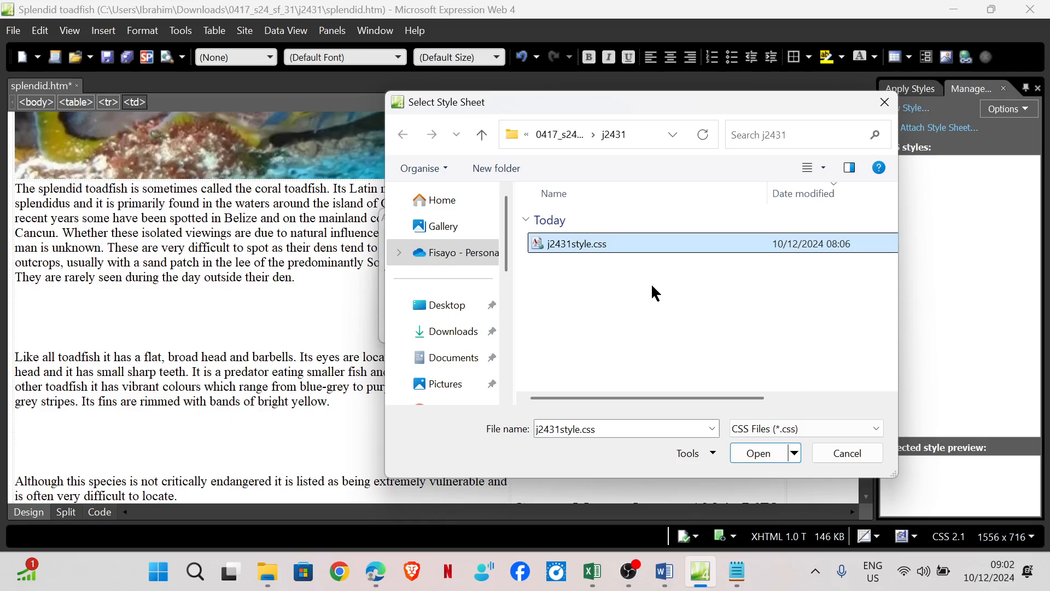
{"action": "left_click", "coordinate": [758, 453]}
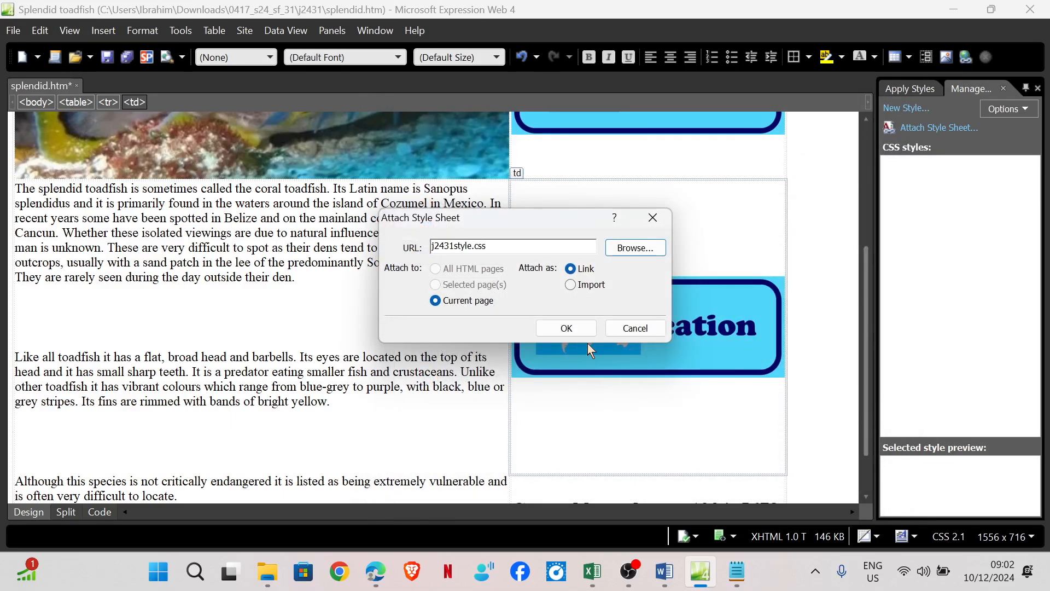
{"action": "left_click", "coordinate": [566, 328]}
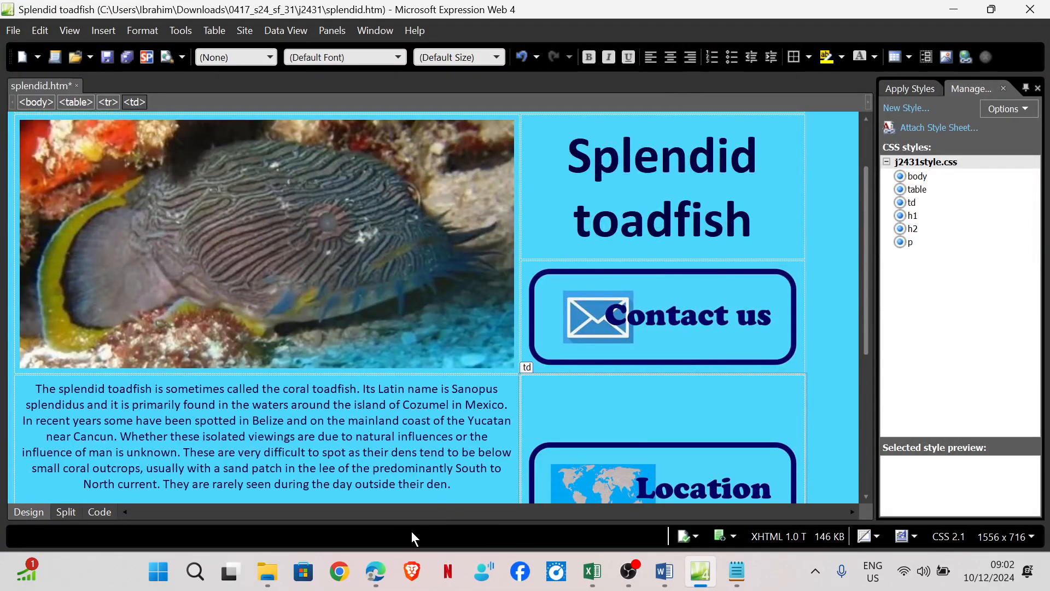
Check the question paper, then create a new blank CSS document
{"action": "left_click", "coordinate": [375, 571]}
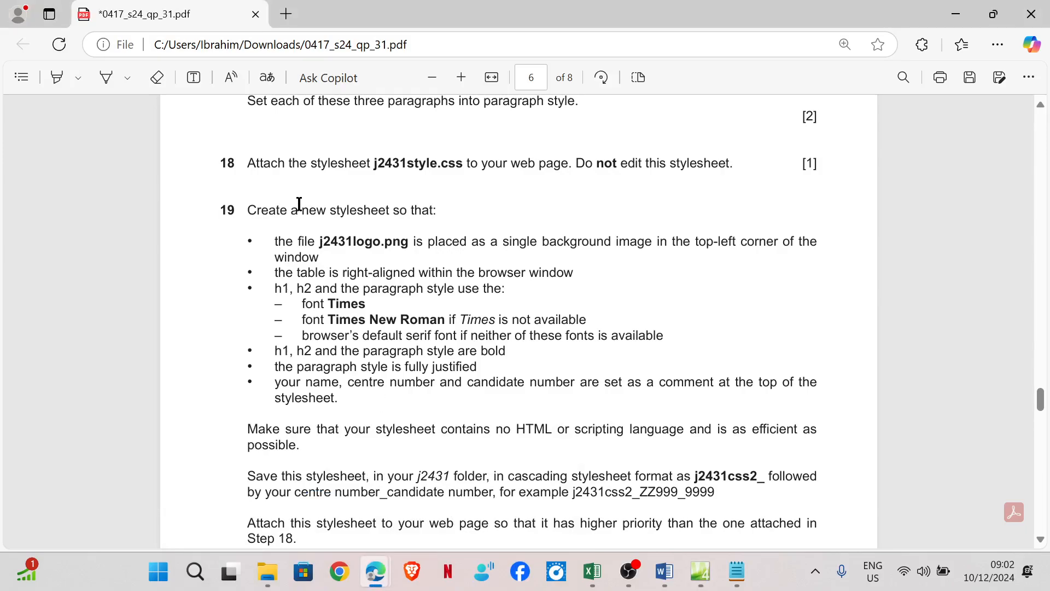
{"action": "mouse_move", "coordinate": [425, 228]}
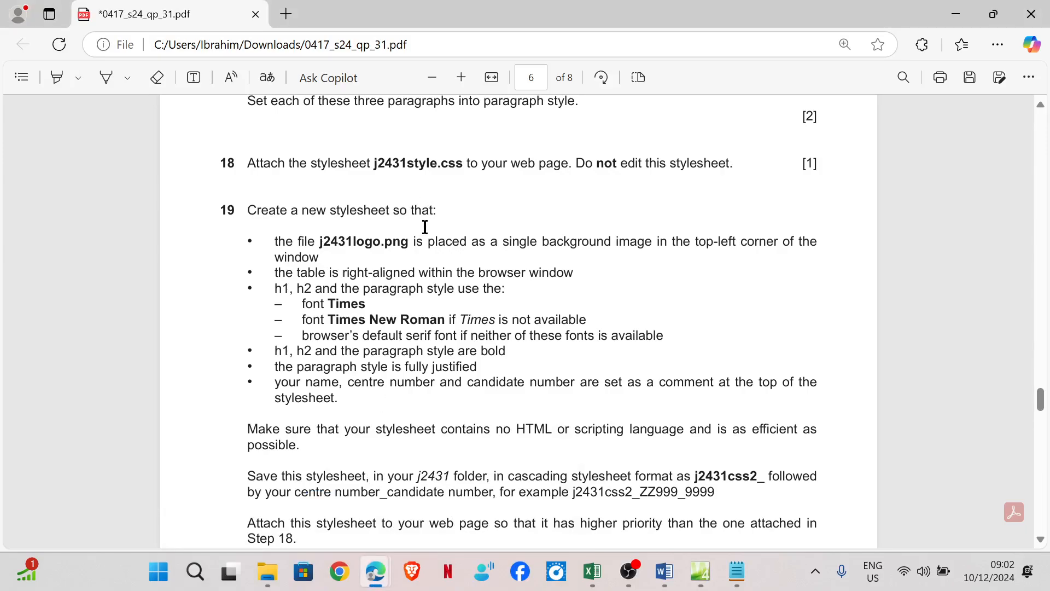
{"action": "mouse_move", "coordinate": [698, 571]}
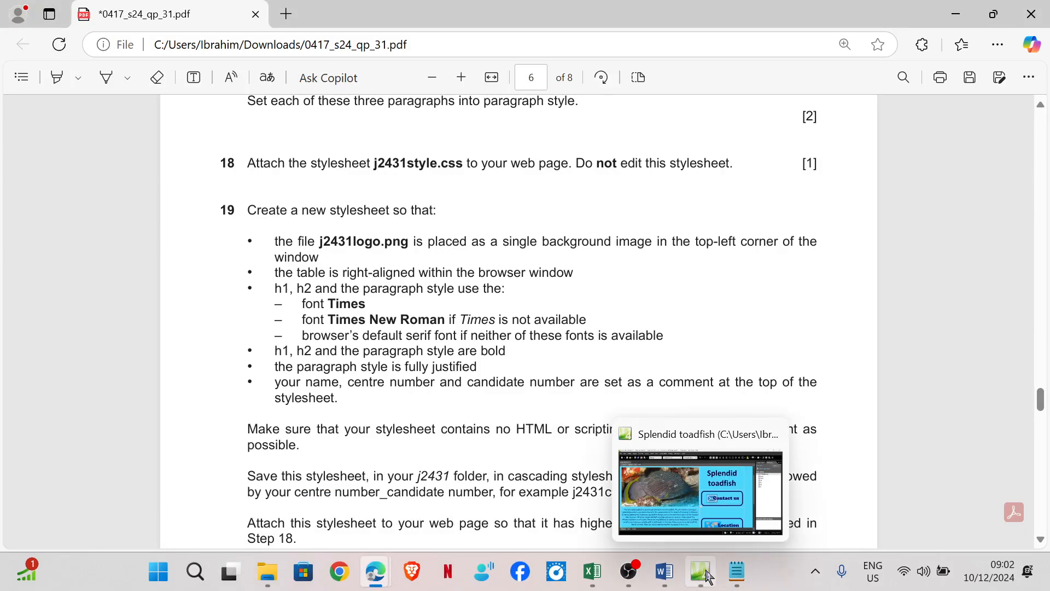
{"action": "left_click", "coordinate": [699, 572]}
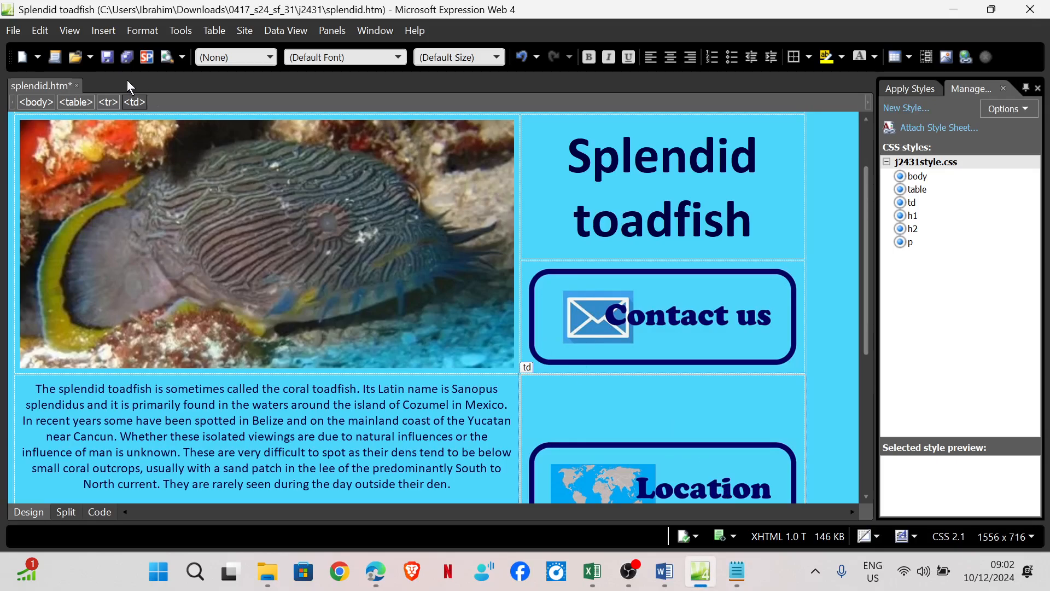
{"action": "left_click", "coordinate": [22, 57]}
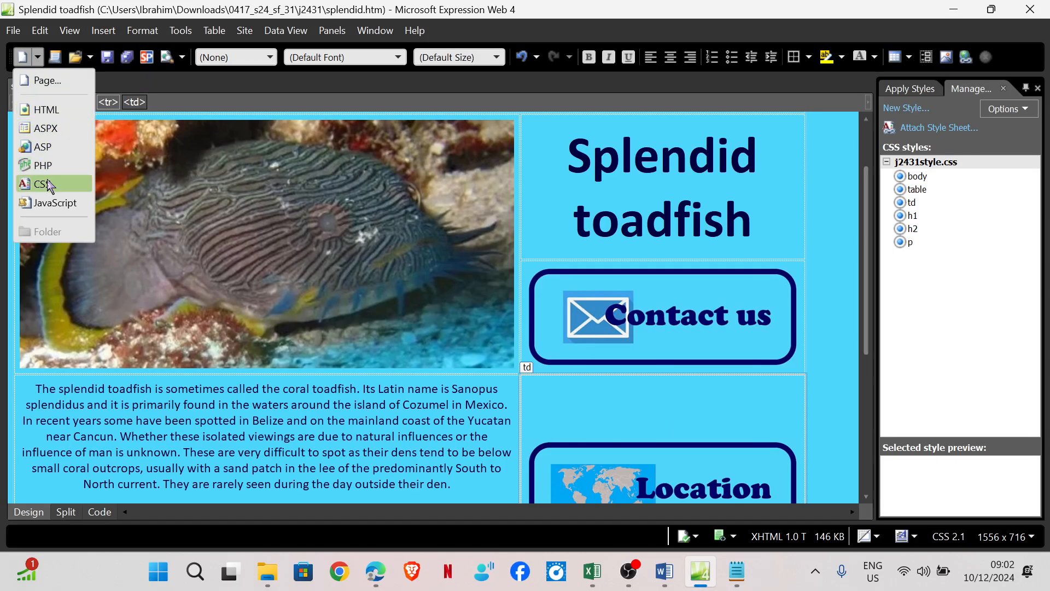
{"action": "left_click", "coordinate": [43, 183]}
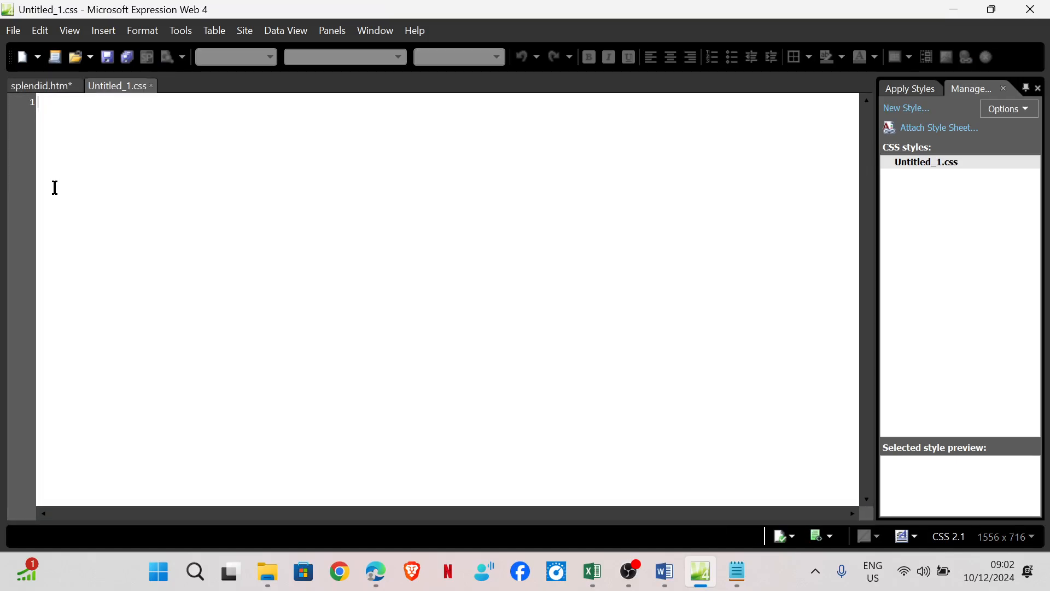
{"action": "mouse_move", "coordinate": [375, 571]}
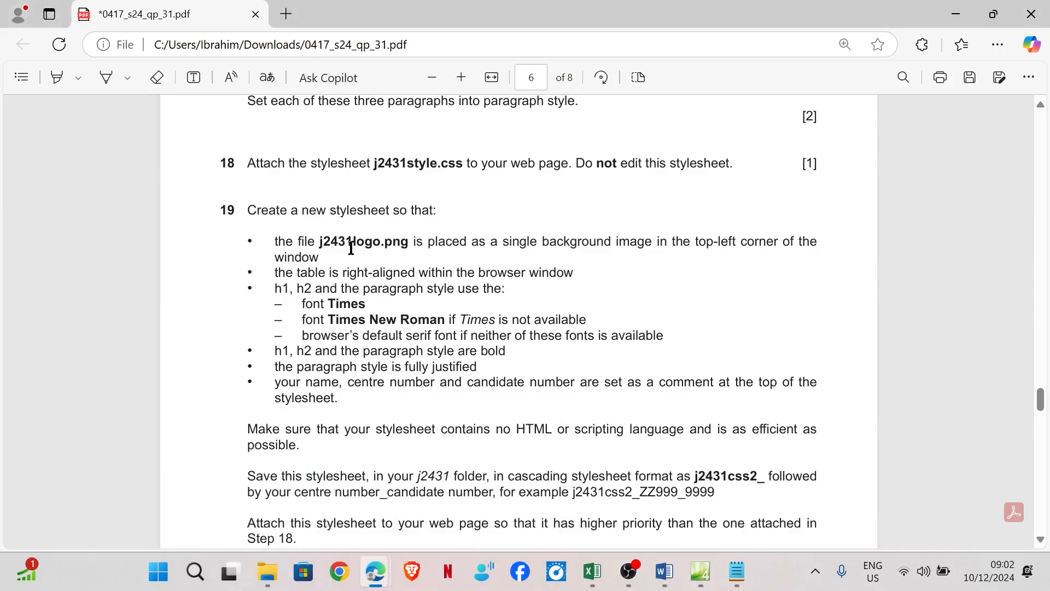
{"action": "mouse_move", "coordinate": [415, 249]}
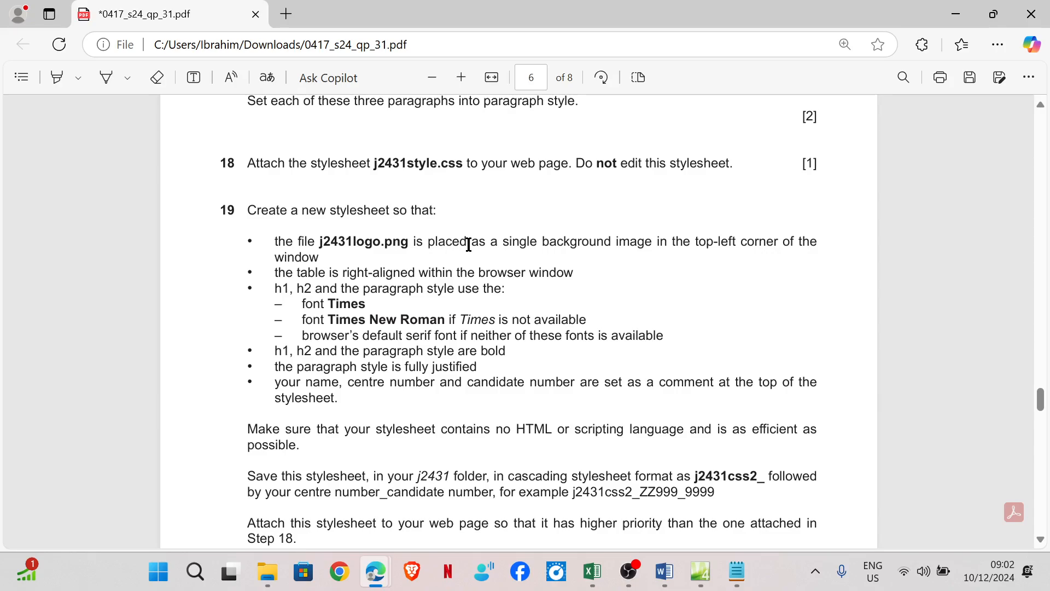
{"action": "mouse_move", "coordinate": [514, 252]}
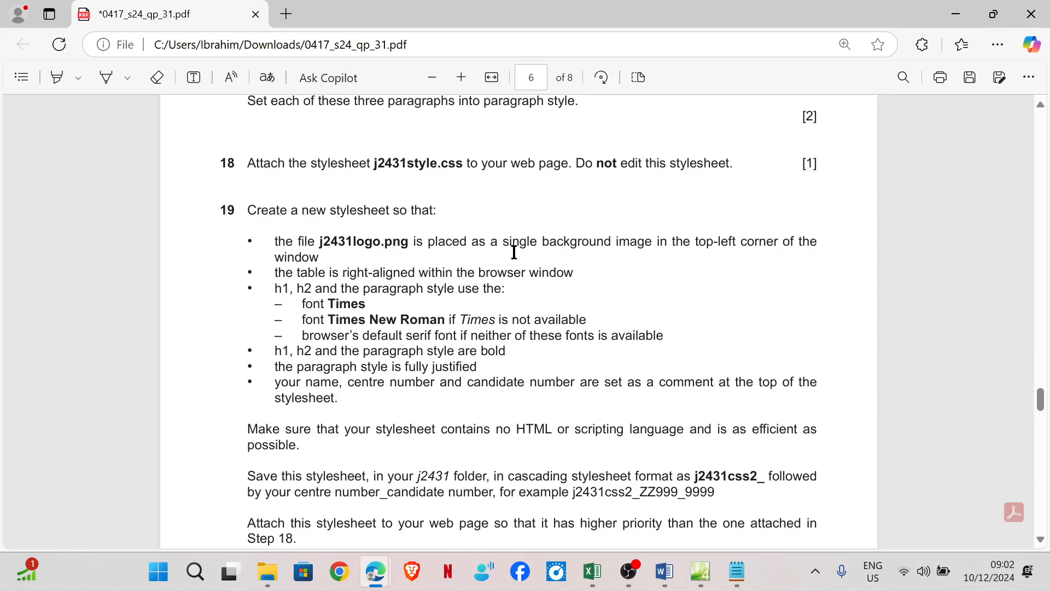
{"action": "mouse_move", "coordinate": [627, 251]}
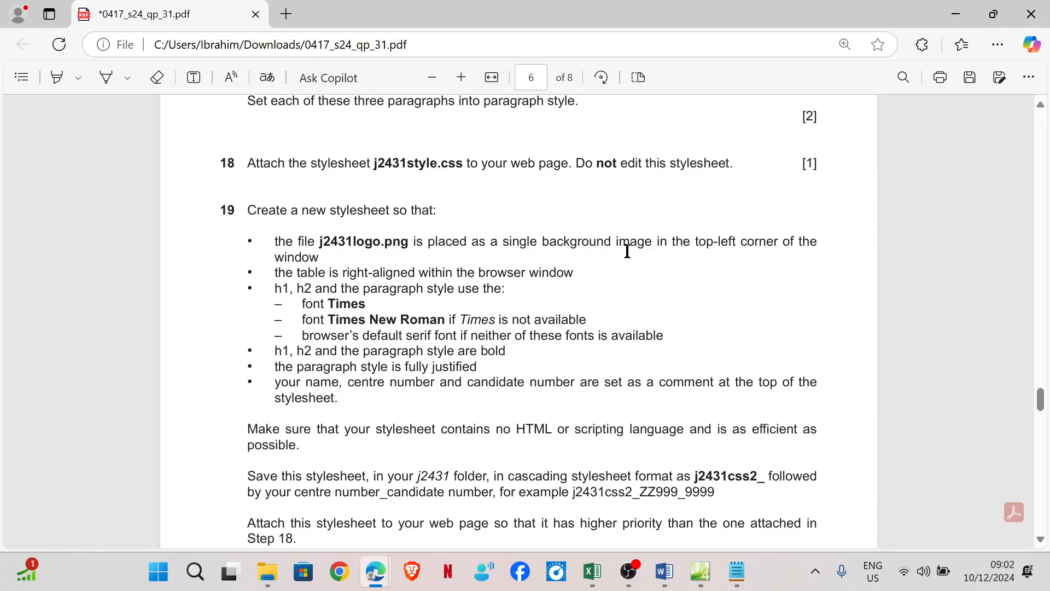
{"action": "mouse_move", "coordinate": [735, 278]}
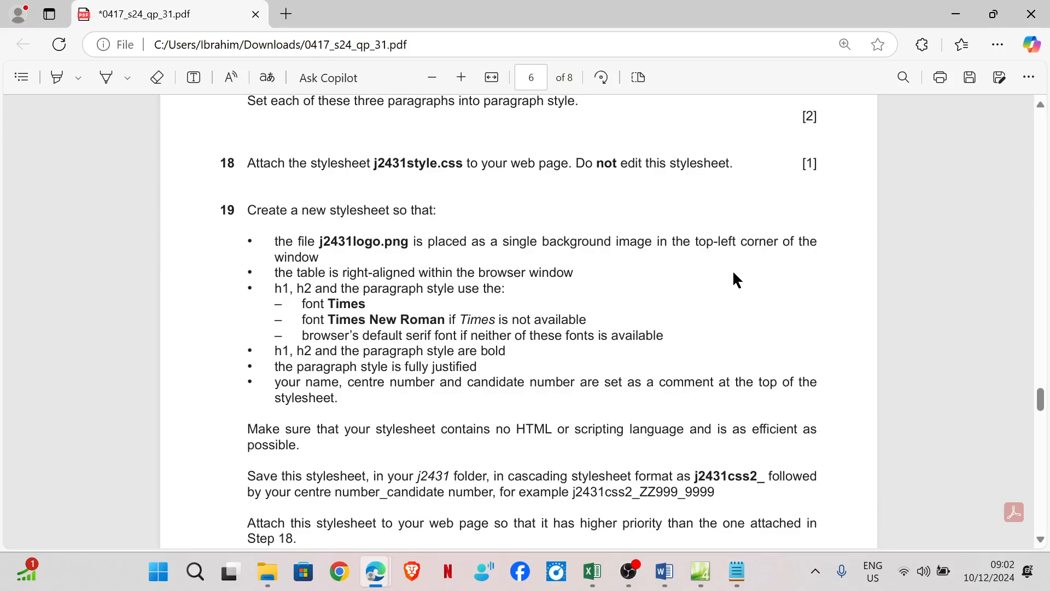
{"action": "mouse_move", "coordinate": [773, 253]}
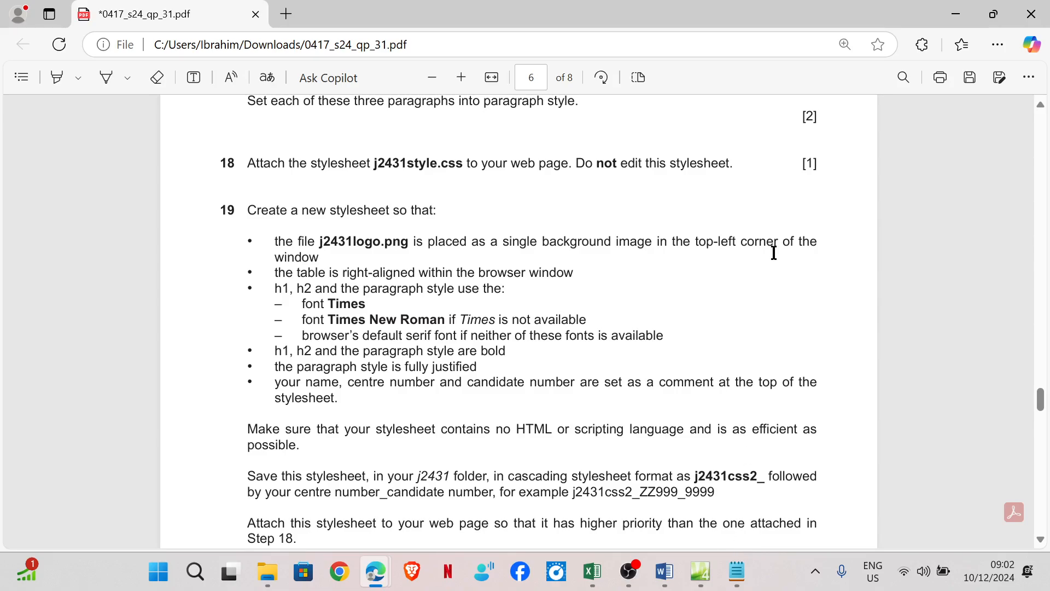
{"action": "mouse_move", "coordinate": [742, 506]}
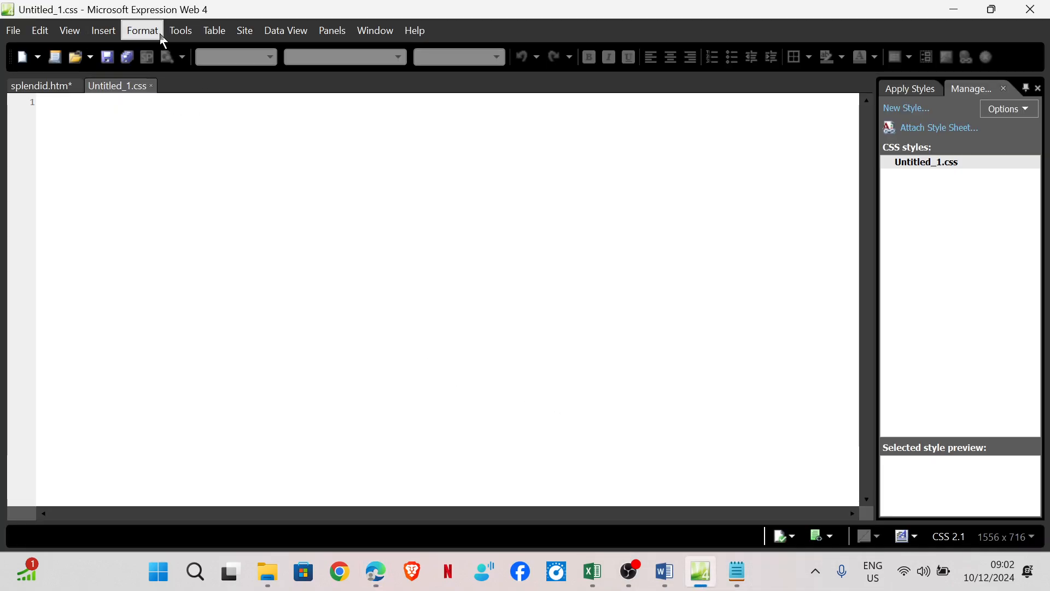
{"action": "left_click", "coordinate": [143, 30]}
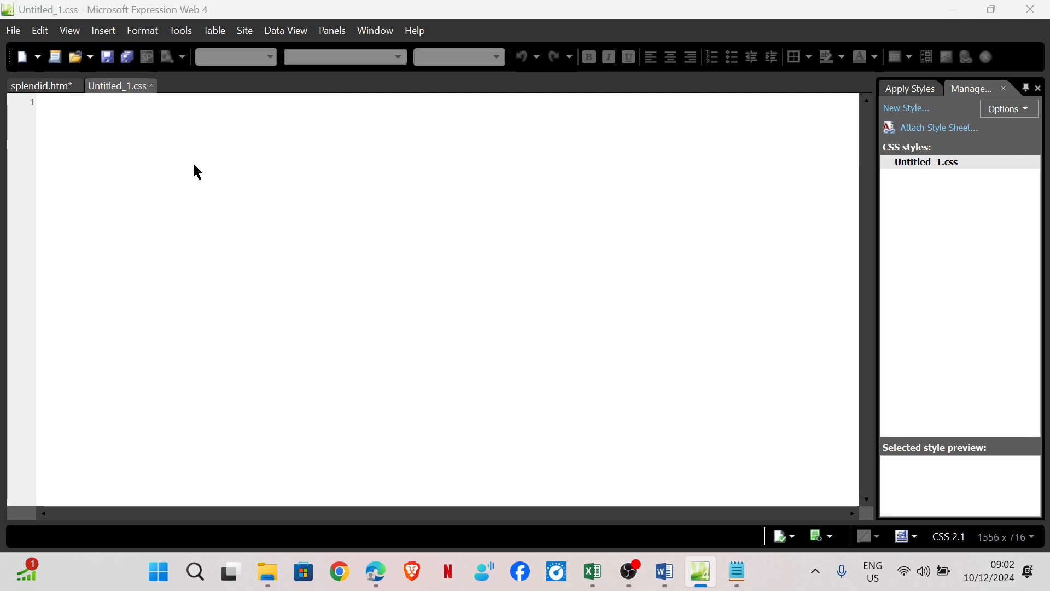
{"action": "mouse_move", "coordinate": [175, 129]}
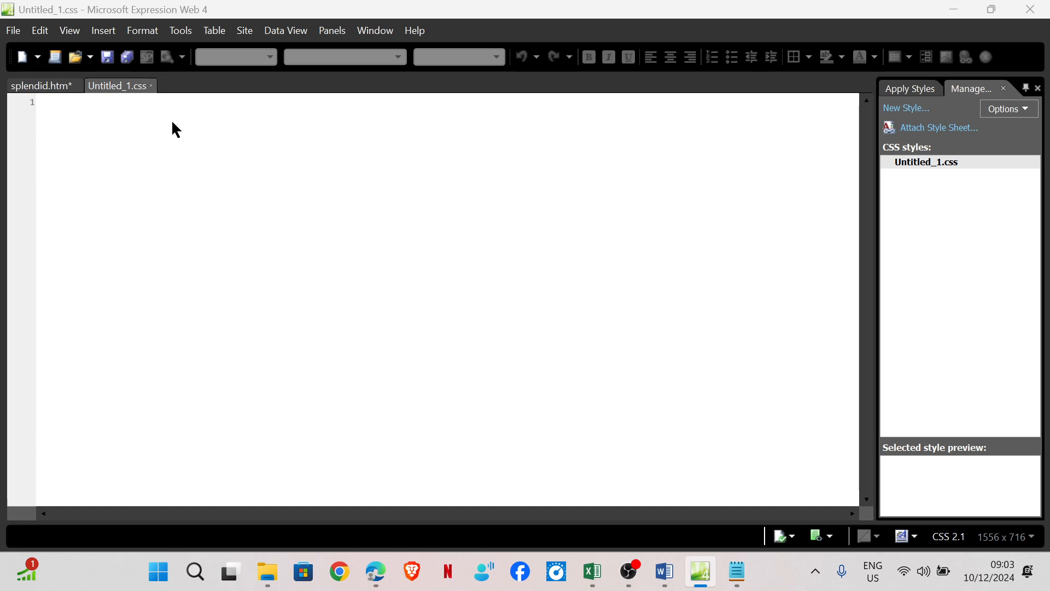
{"action": "mouse_move", "coordinate": [164, 40]}
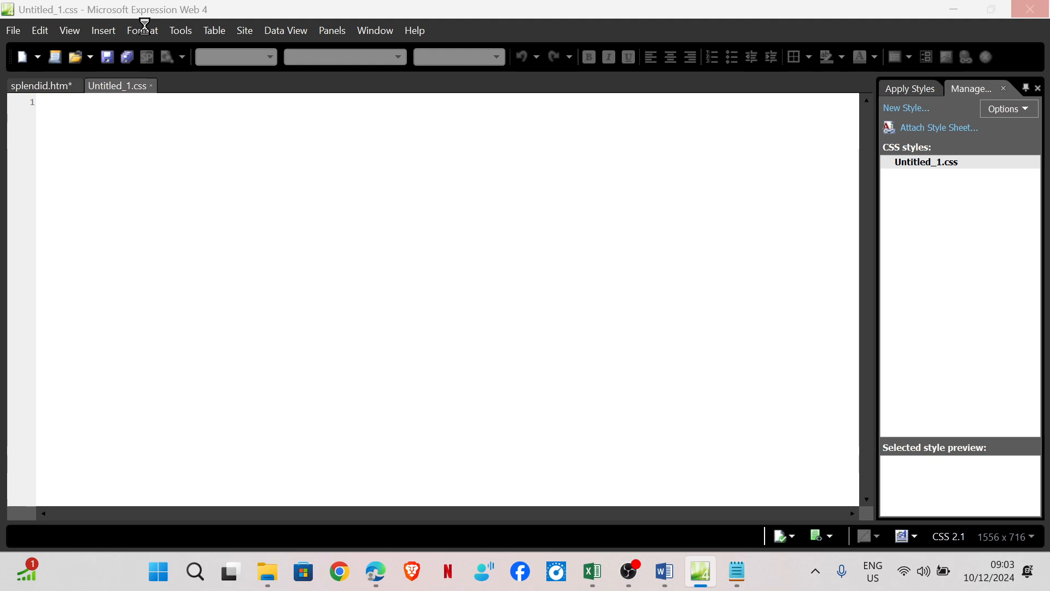
Create a body rule with background j2431logo.png, no-repeat, positioned left top
{"action": "left_click", "coordinate": [906, 107]}
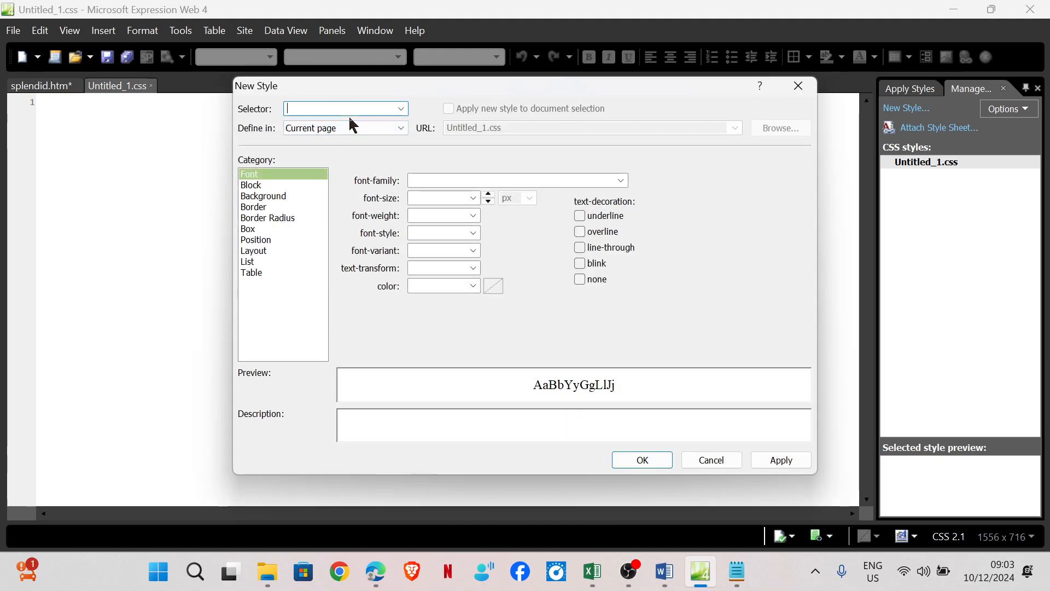
{"action": "type", "text": "body"}
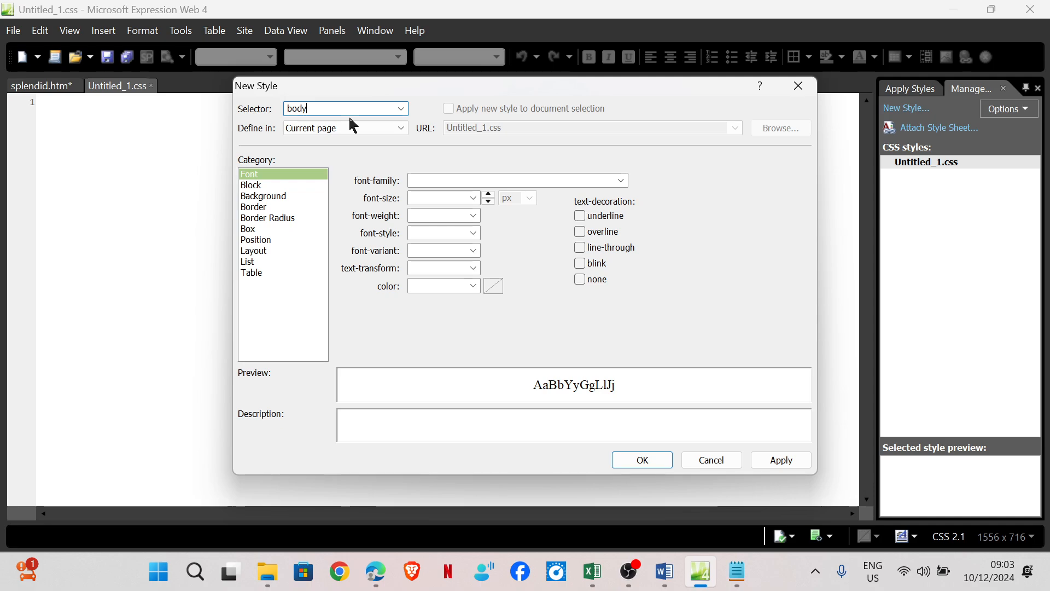
{"action": "mouse_move", "coordinate": [469, 395]}
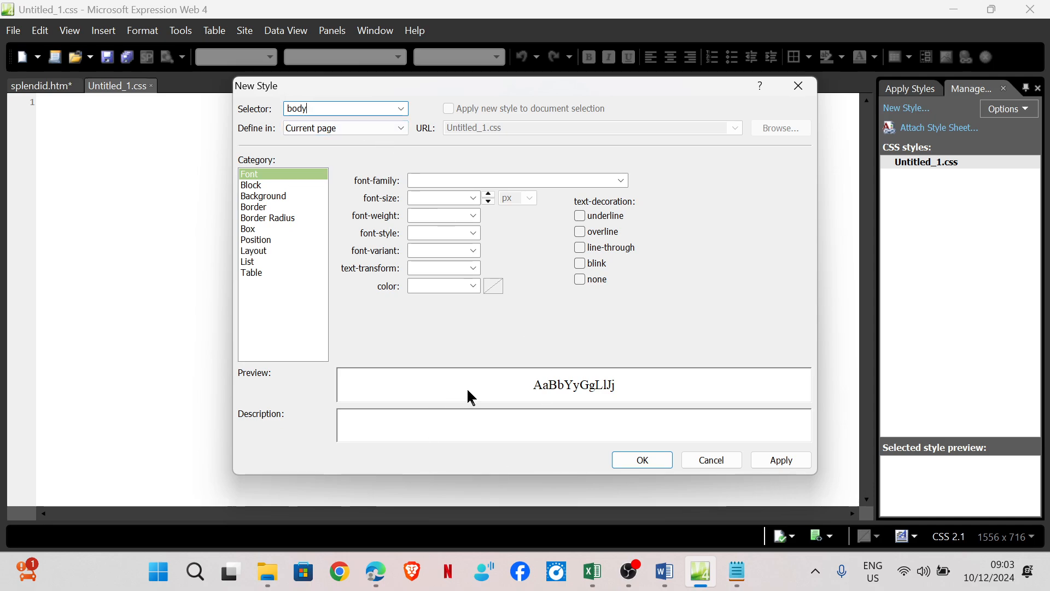
{"action": "mouse_move", "coordinate": [303, 204]}
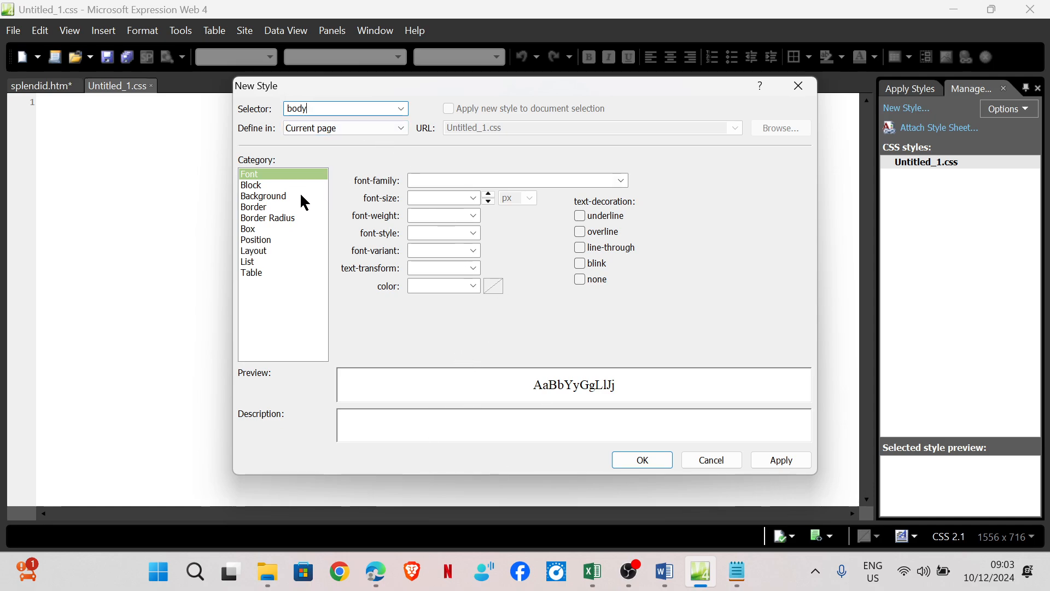
{"action": "left_click", "coordinate": [263, 196]}
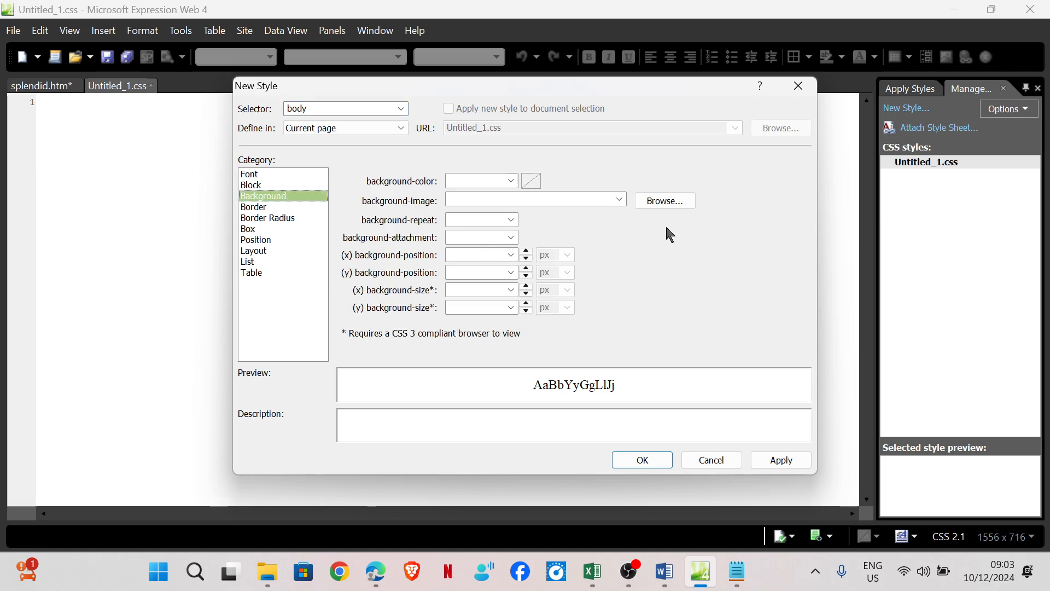
{"action": "left_click", "coordinate": [665, 201]}
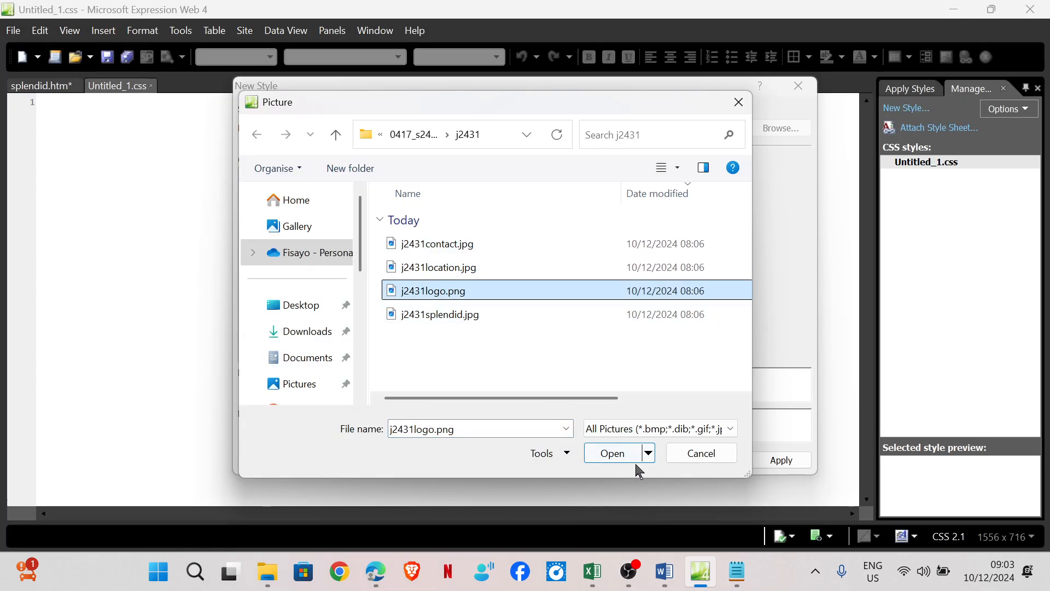
{"action": "left_click", "coordinate": [611, 453]}
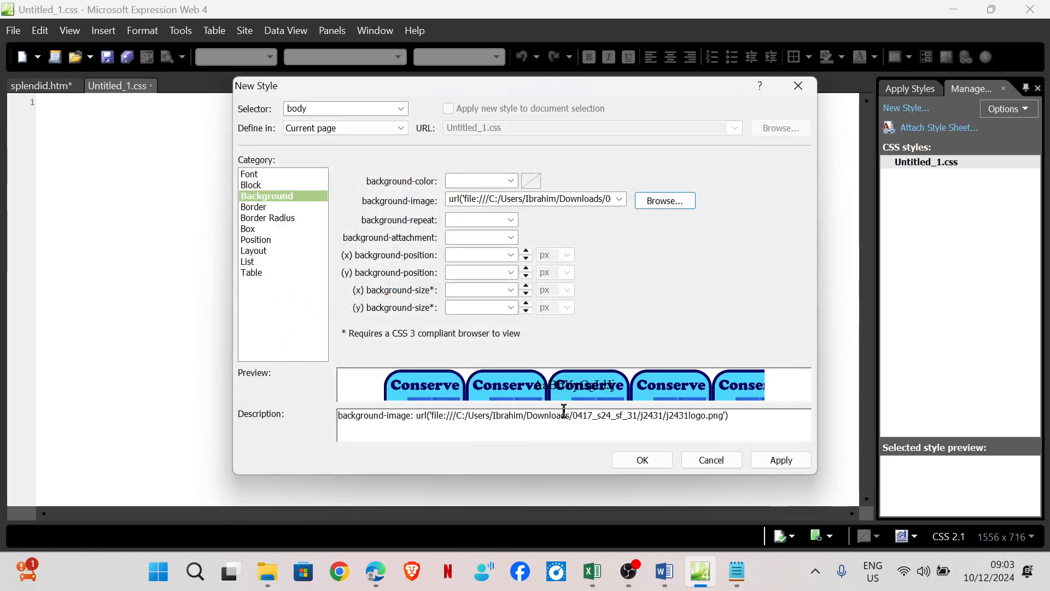
{"action": "mouse_move", "coordinate": [375, 572]}
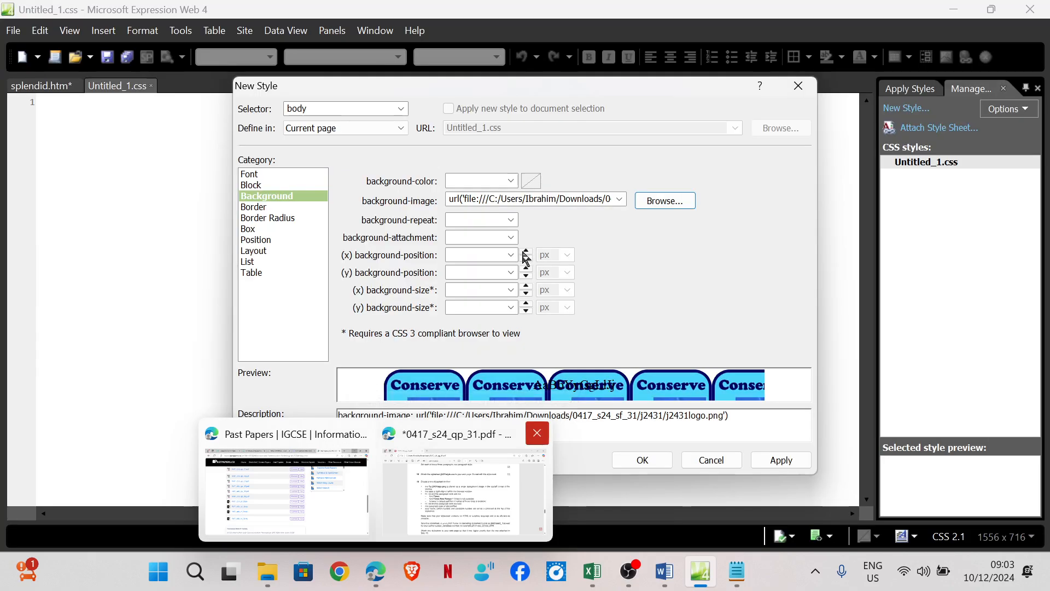
{"action": "left_click", "coordinate": [509, 220]}
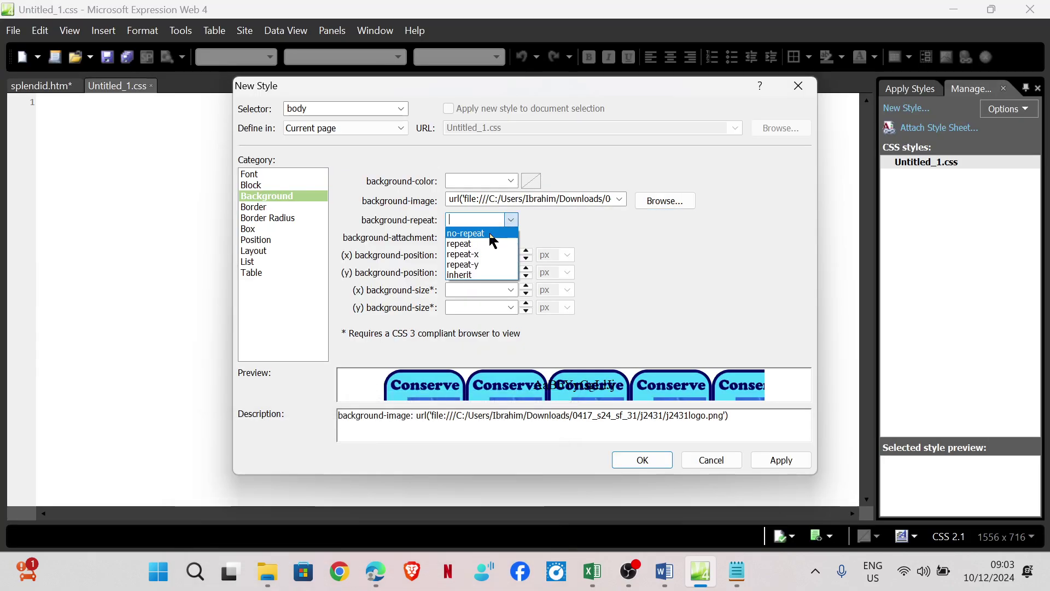
{"action": "left_click", "coordinate": [466, 233]}
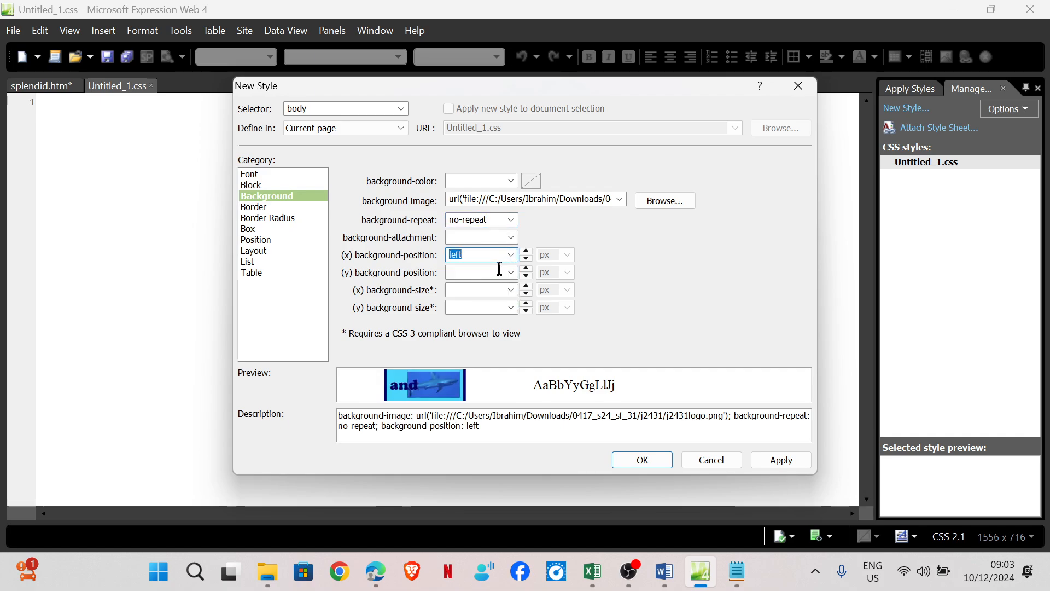
{"action": "left_click", "coordinate": [476, 272]}
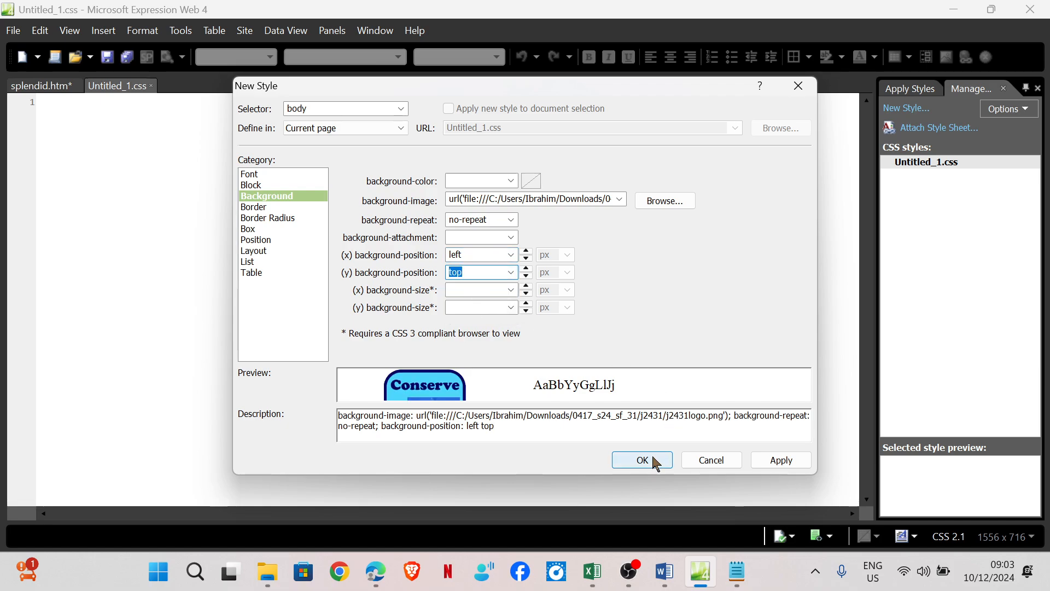
{"action": "left_click", "coordinate": [642, 460]}
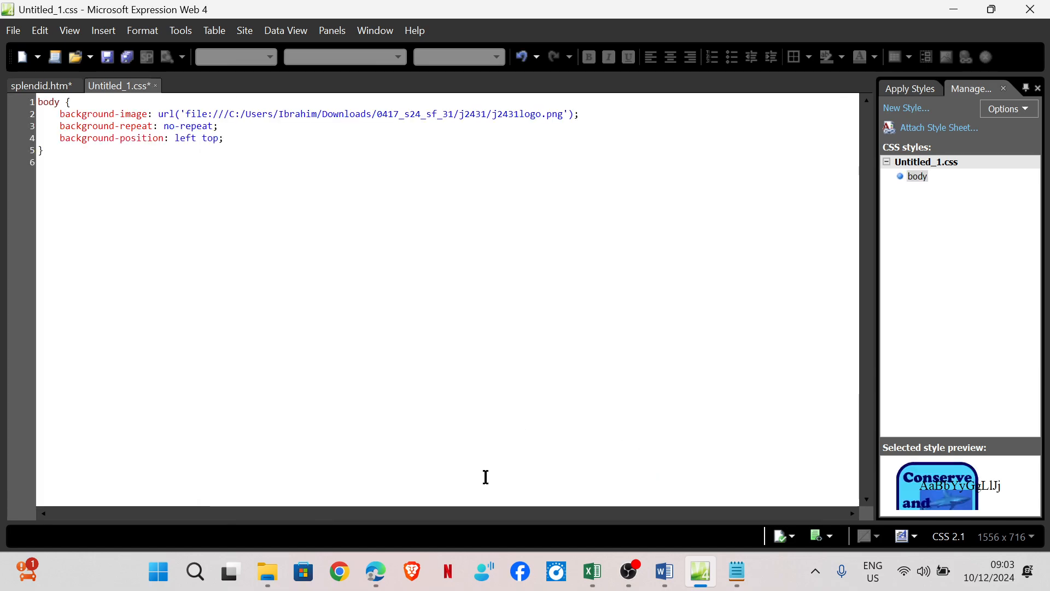
{"action": "left_click", "coordinate": [375, 571]}
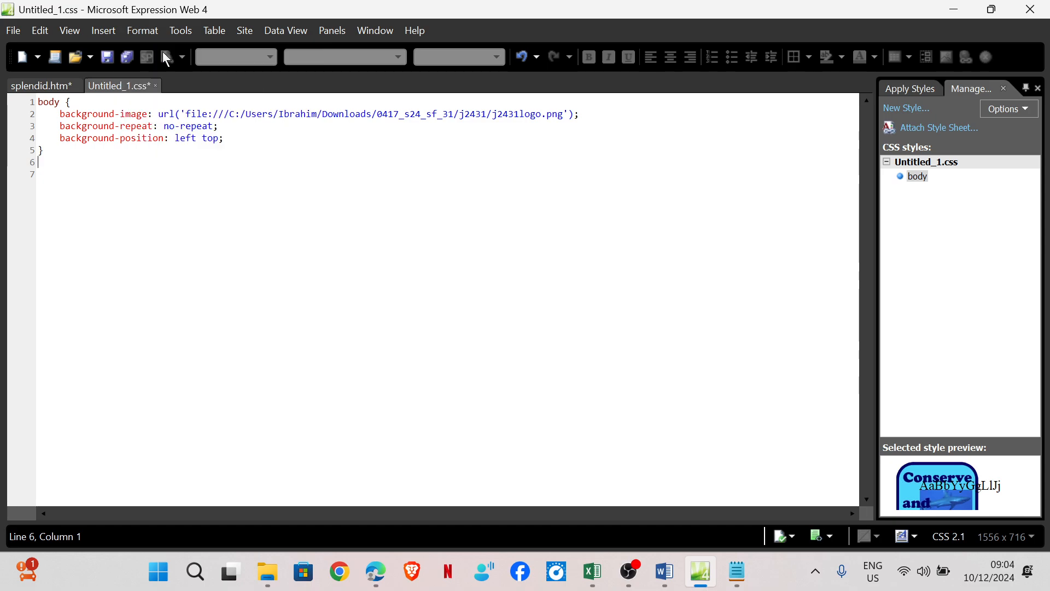
Create a Table rule with margin-right 0 and margin-left auto, removing 'px' after 0
{"action": "left_click", "coordinate": [906, 108]}
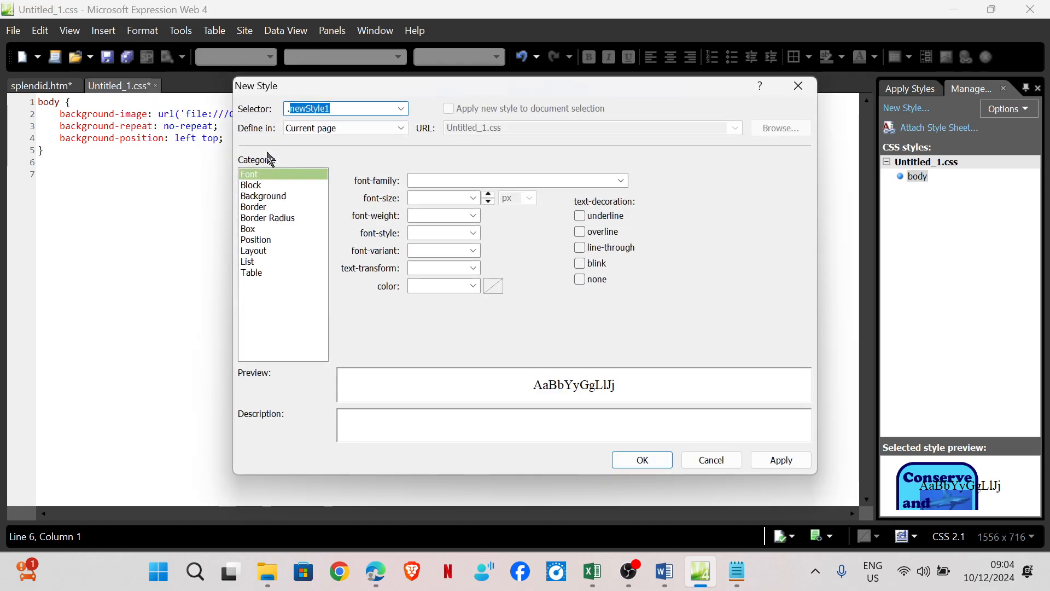
{"action": "type", "text": "Table"}
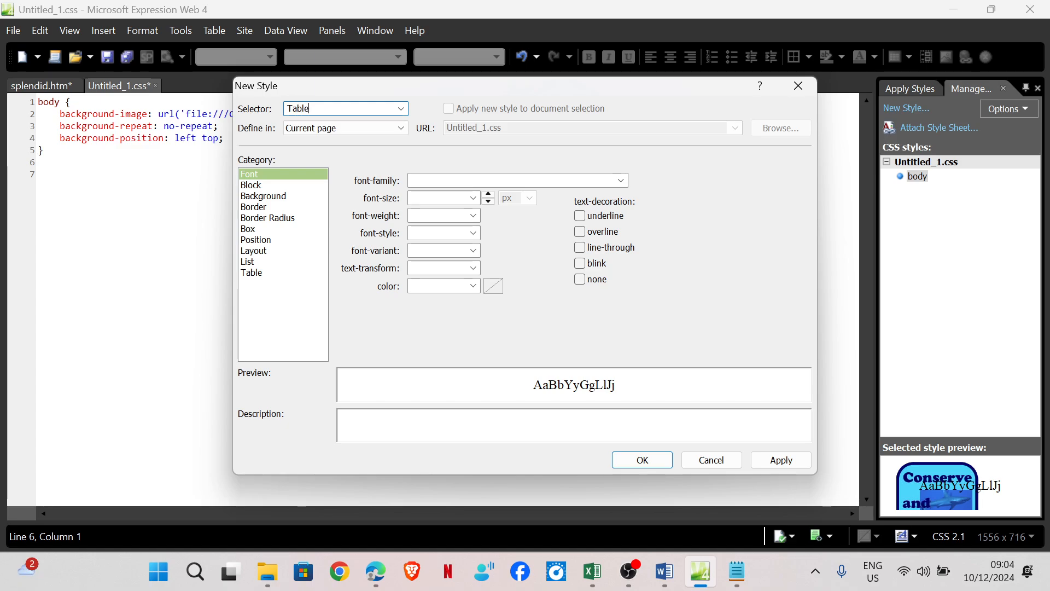
{"action": "left_click", "coordinate": [249, 228]}
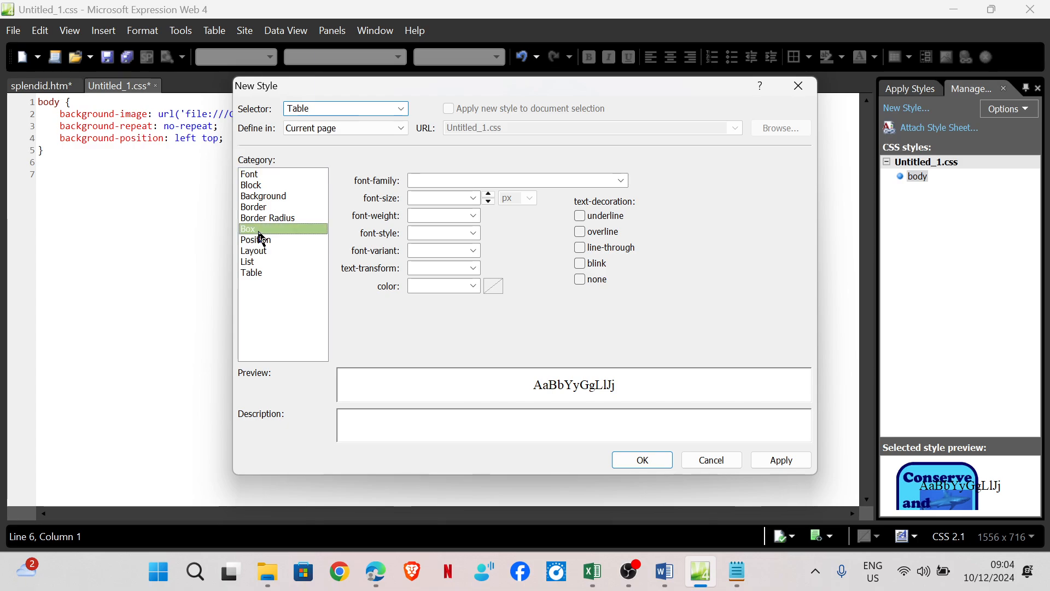
{"action": "left_click", "coordinate": [249, 229]}
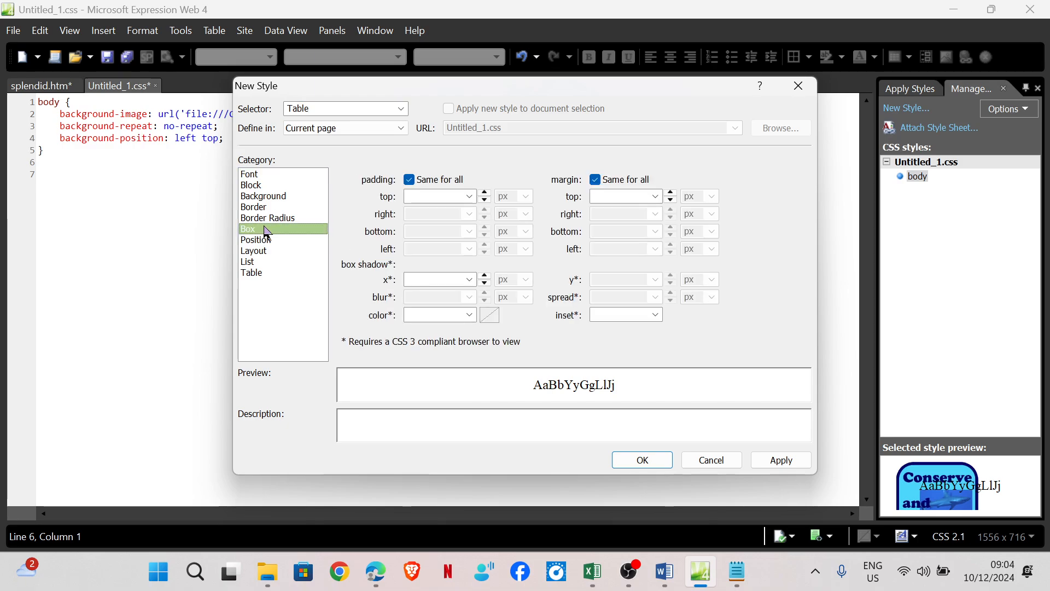
{"action": "left_click", "coordinate": [596, 179]}
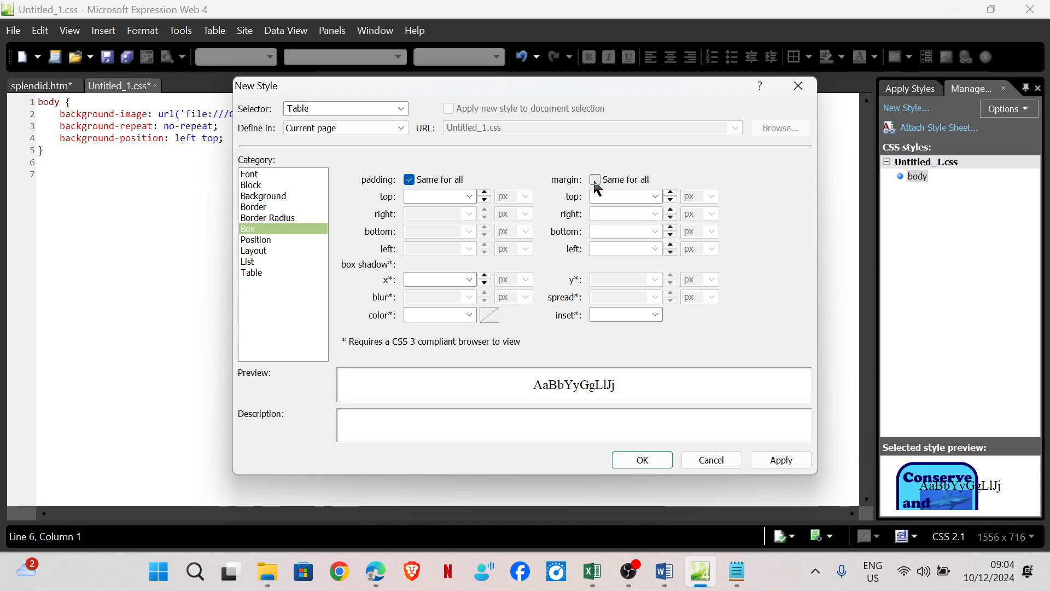
{"action": "left_click", "coordinate": [594, 179]}
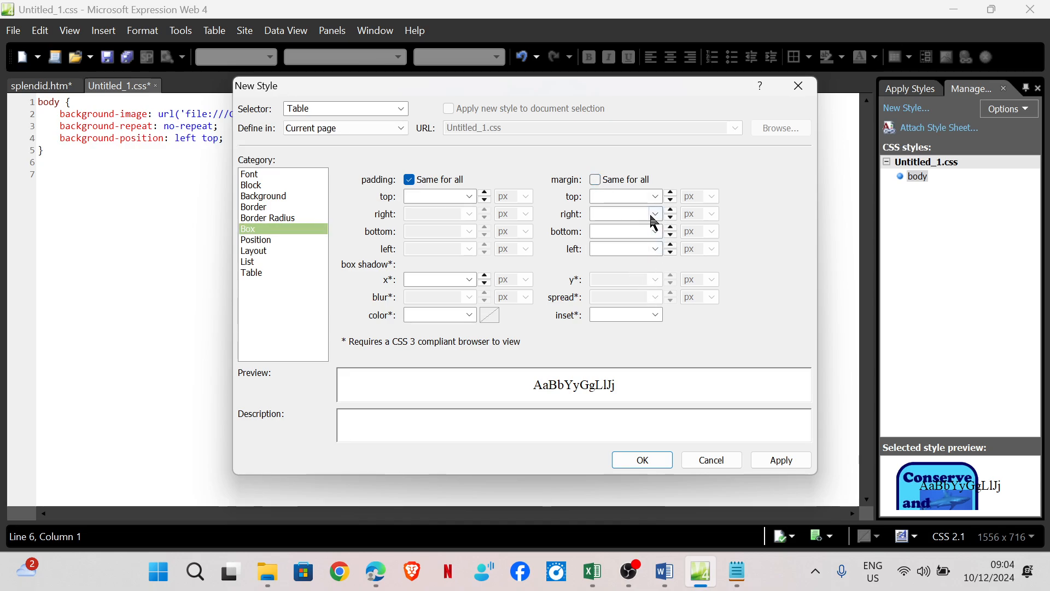
{"action": "type", "text": "0"}
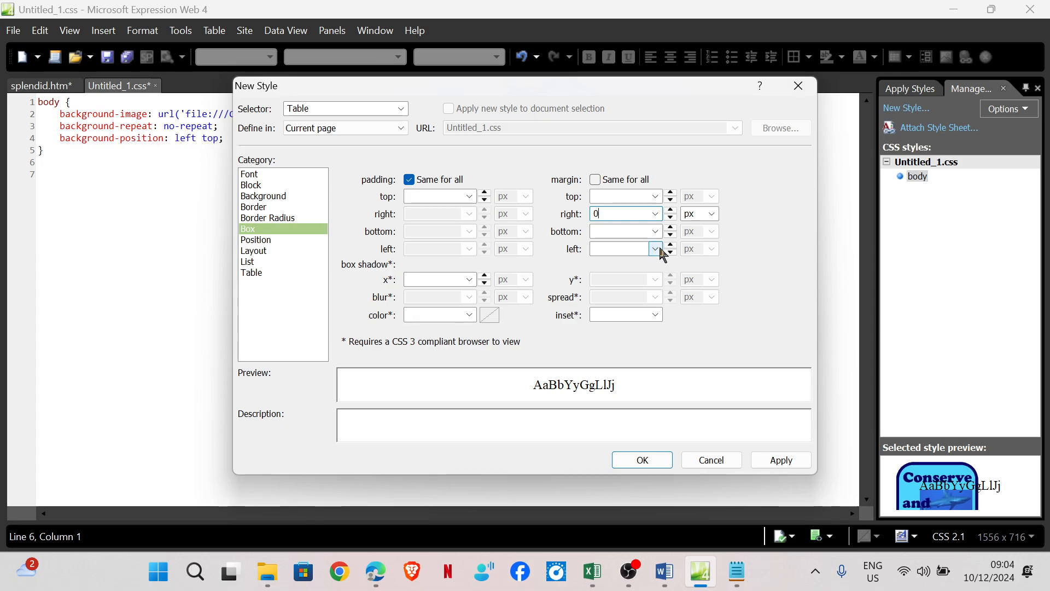
{"action": "left_click", "coordinate": [654, 249]}
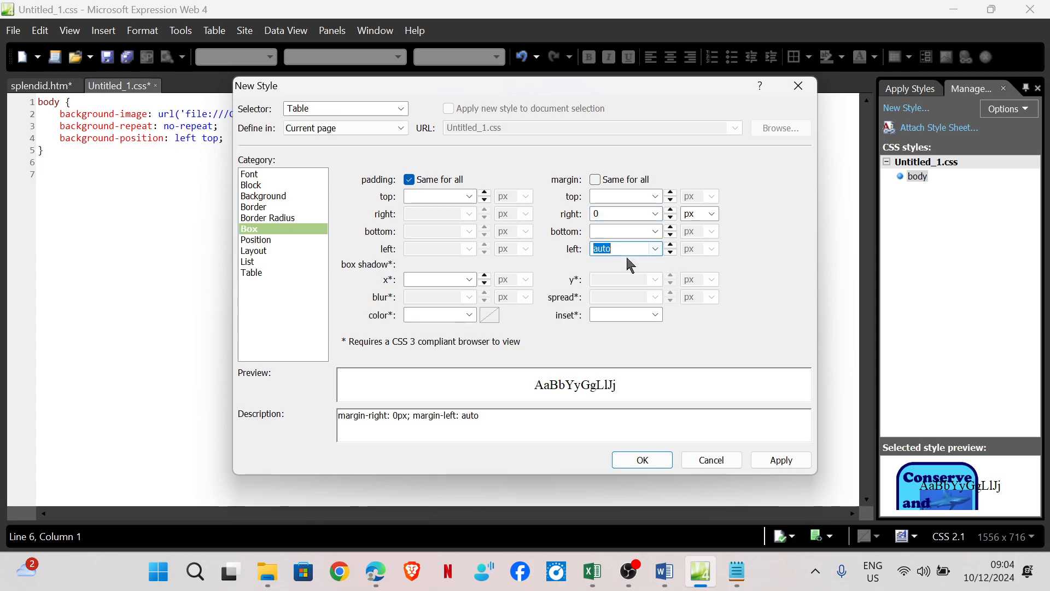
{"action": "left_click", "coordinate": [642, 459]}
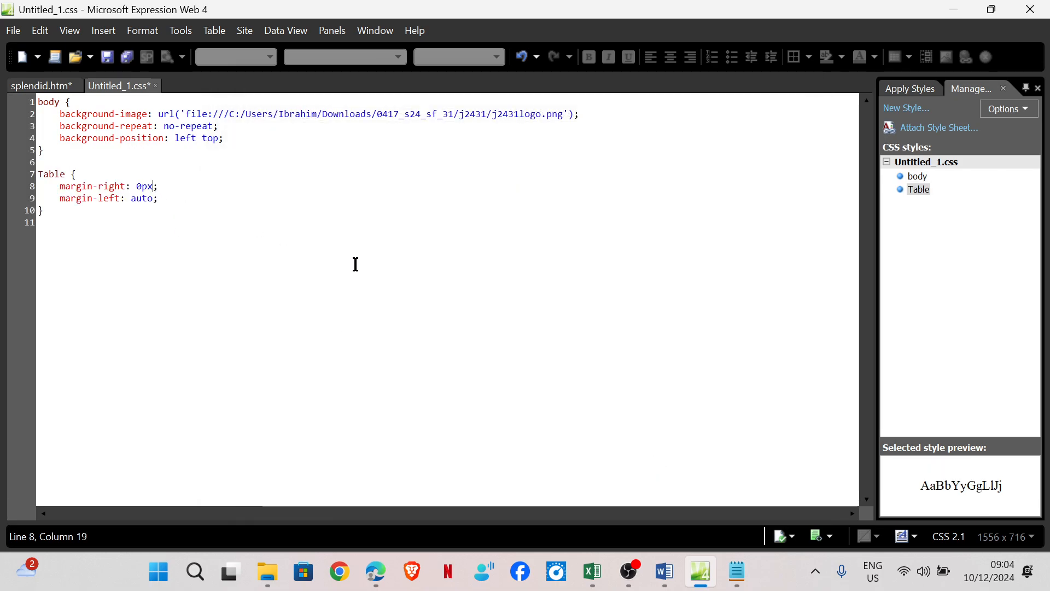
{"action": "key", "text": "BackSpace"}
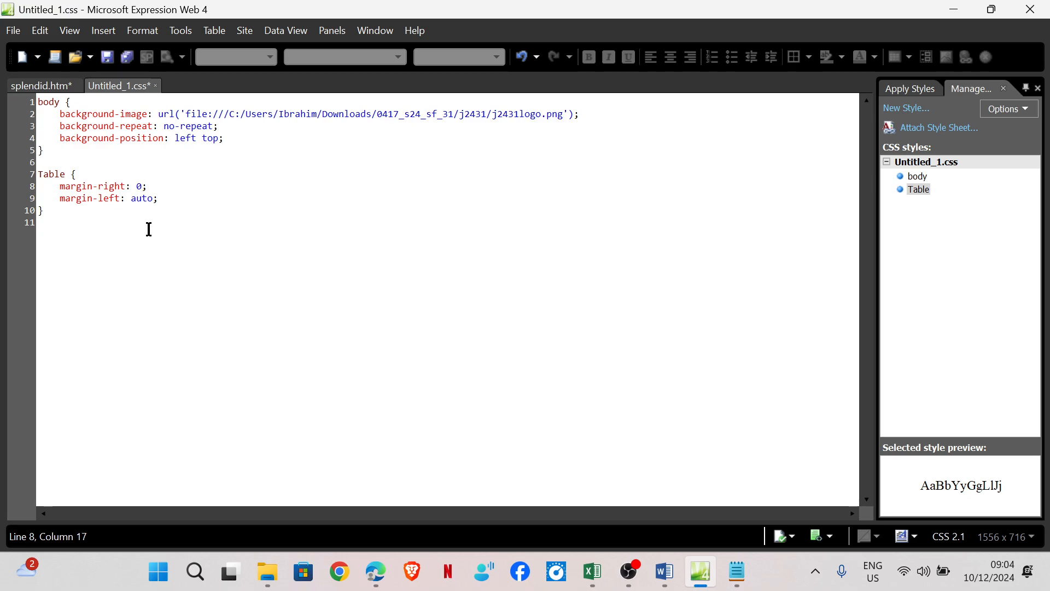
{"action": "mouse_move", "coordinate": [449, 306]}
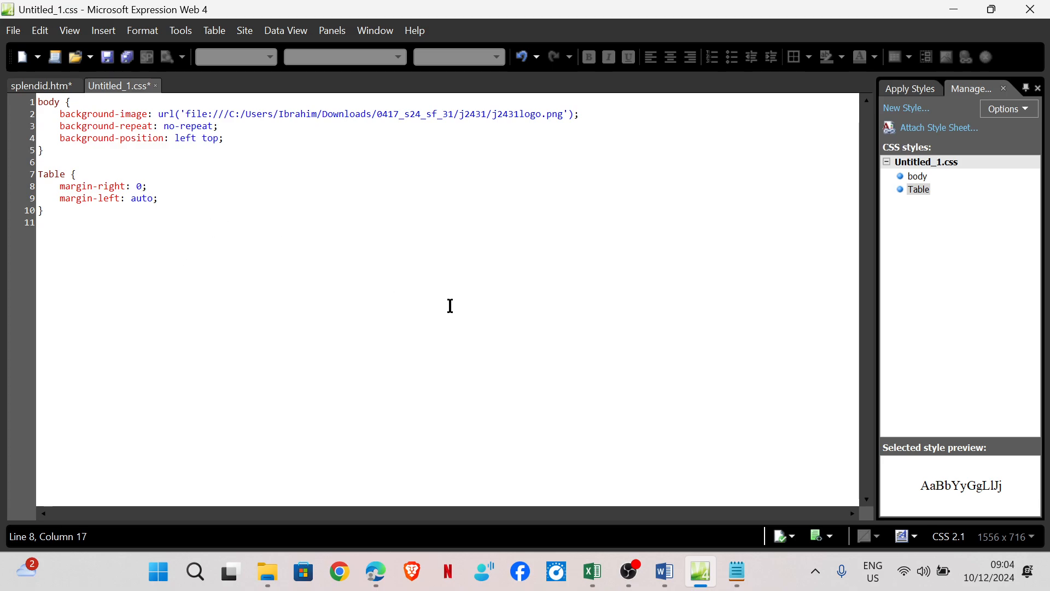
{"action": "mouse_move", "coordinate": [465, 550]}
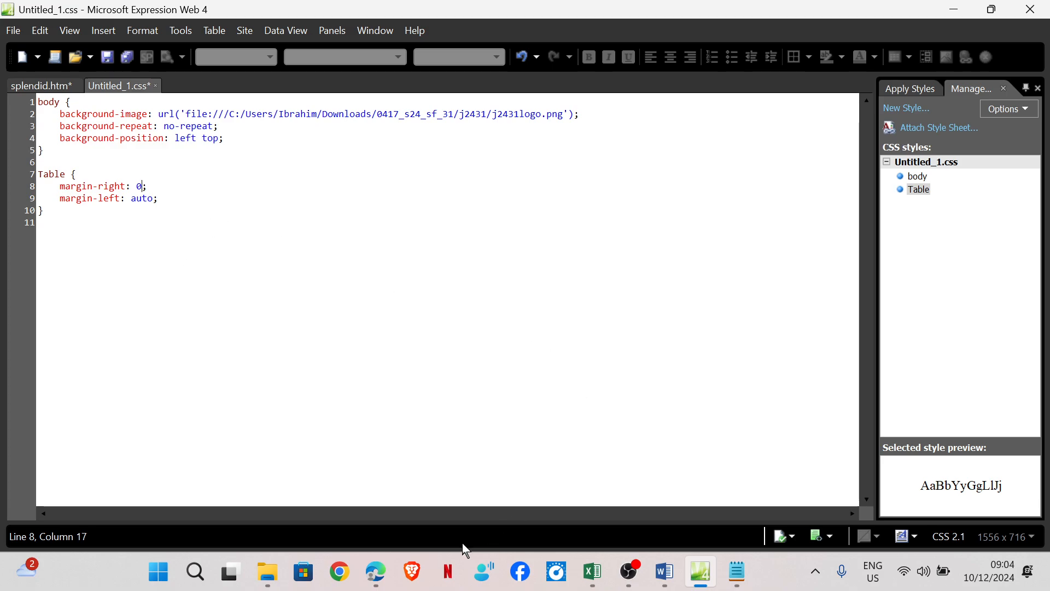
{"action": "left_click", "coordinate": [375, 570]}
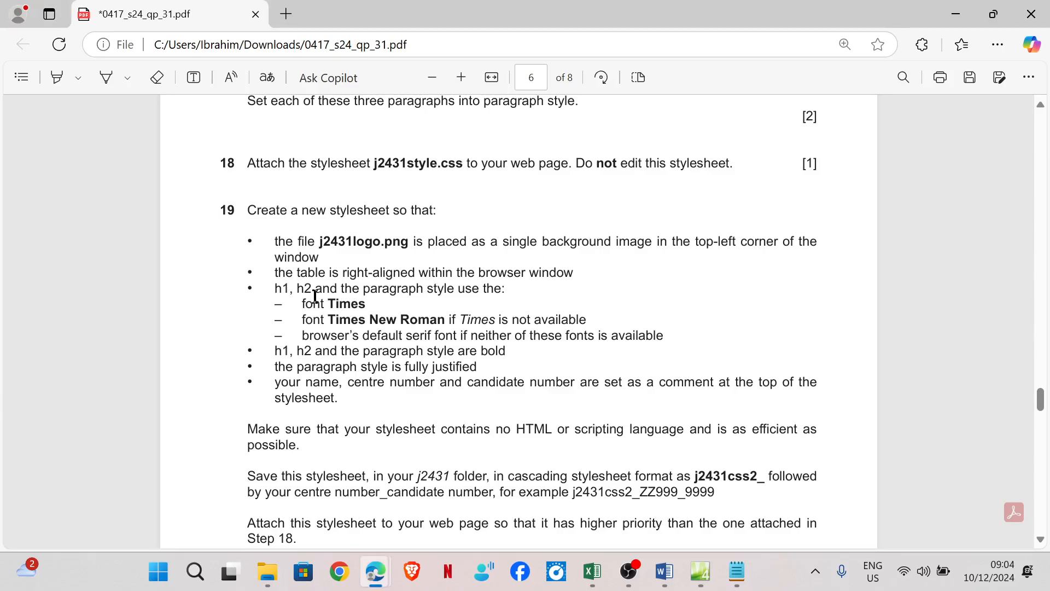
{"action": "mouse_move", "coordinate": [490, 301]}
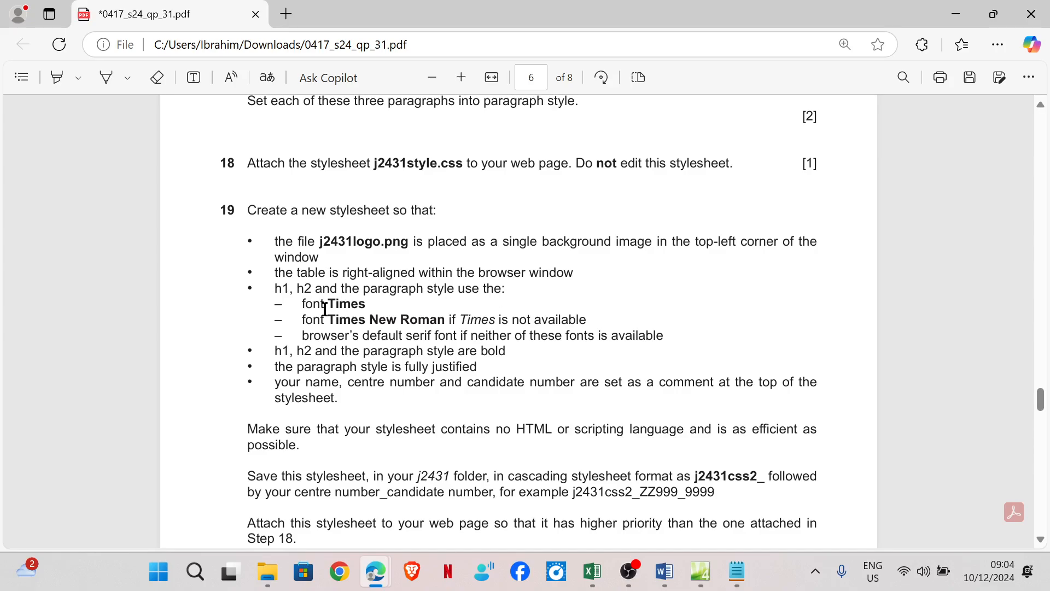
{"action": "mouse_move", "coordinate": [354, 331]}
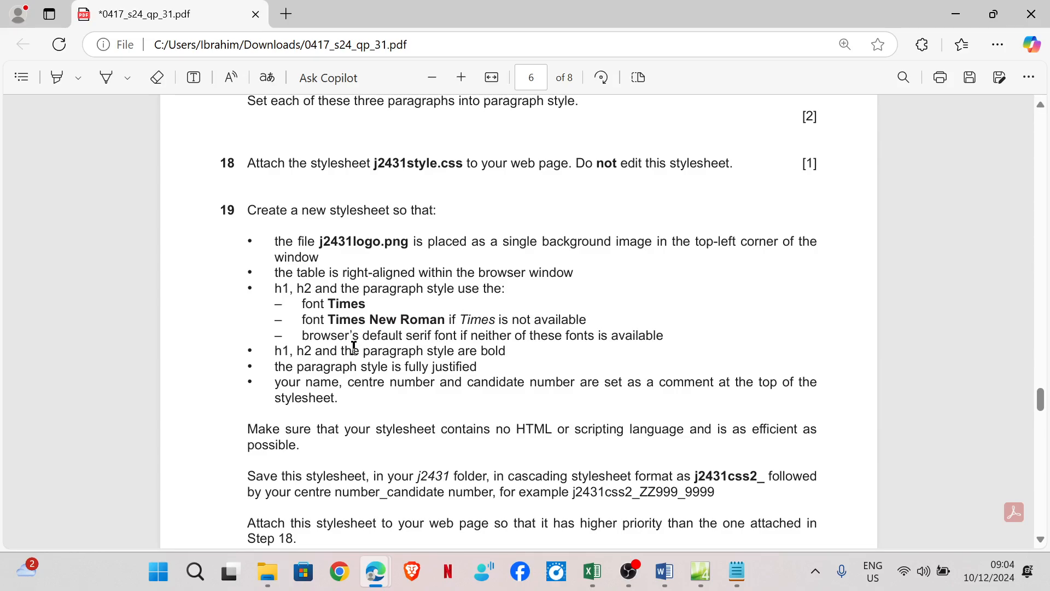
{"action": "mouse_move", "coordinate": [443, 352]}
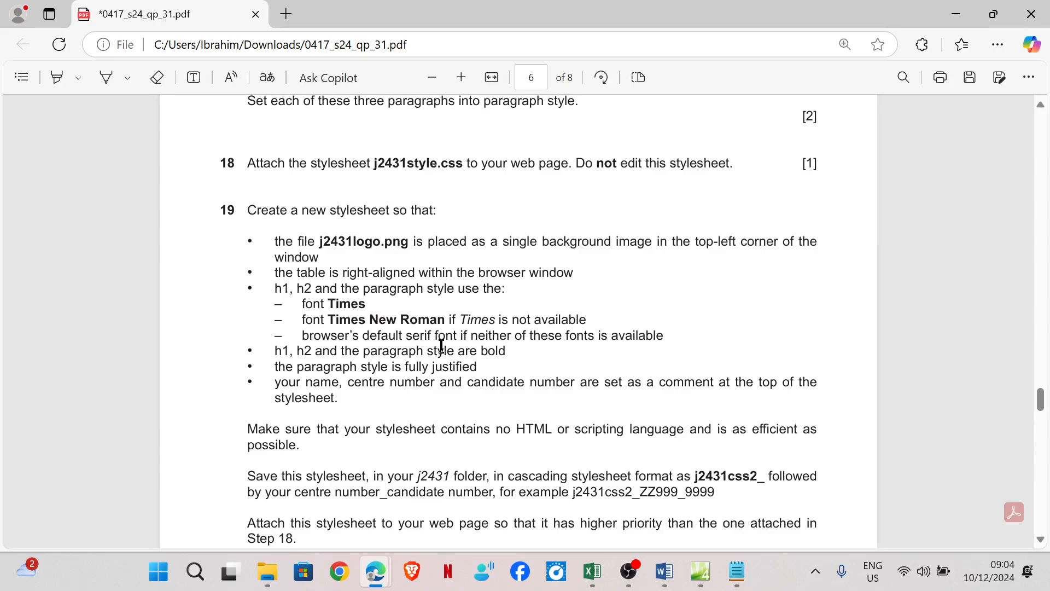
{"action": "mouse_move", "coordinate": [520, 343]}
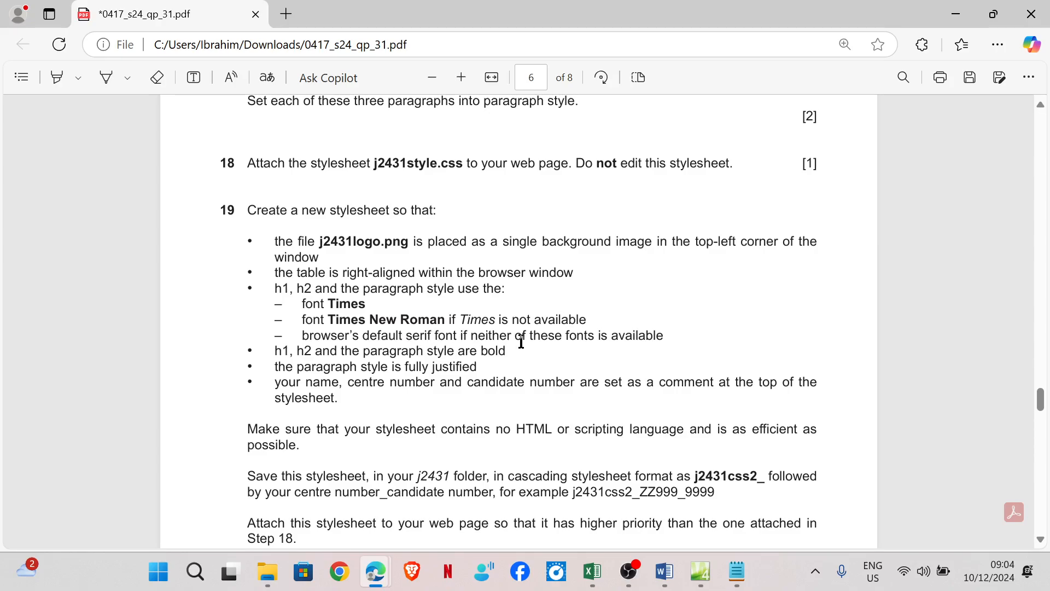
{"action": "mouse_move", "coordinate": [763, 417]}
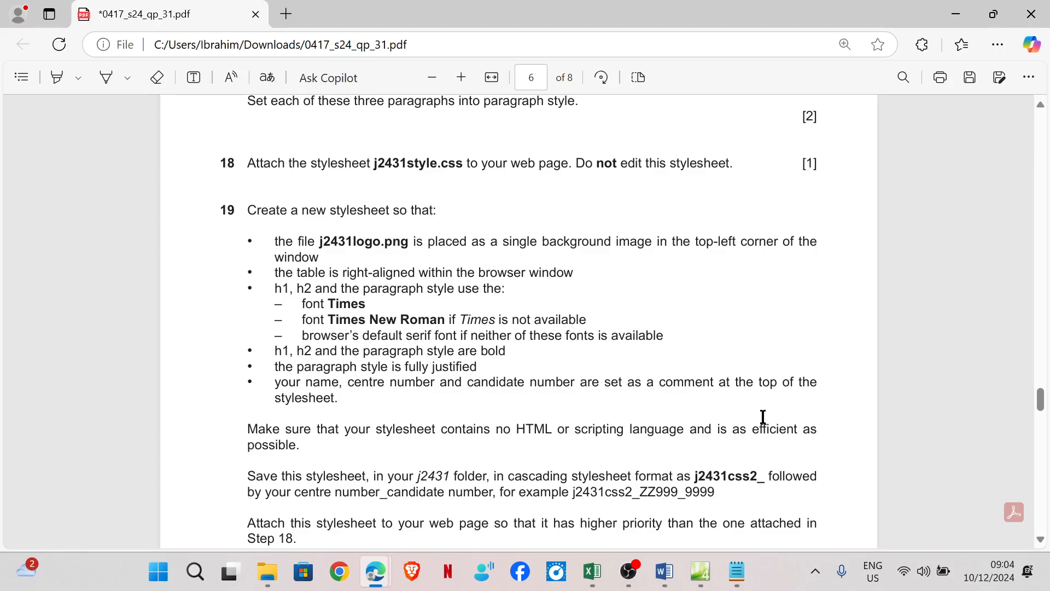
{"action": "left_click", "coordinate": [700, 571]}
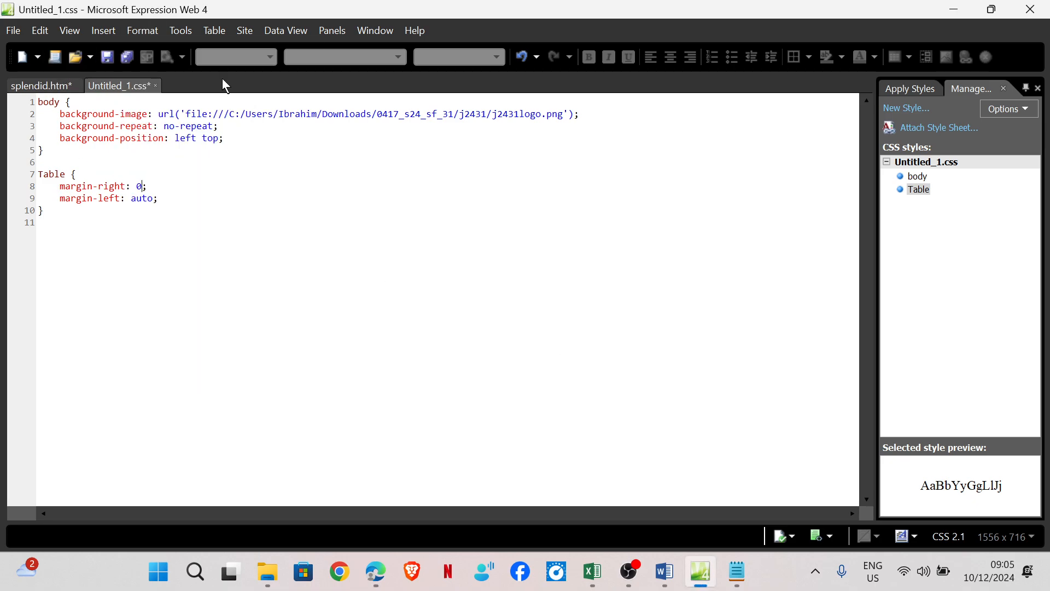
Start an 'h1, h2, p' style with font-family Times, Times New Roman, Serif
{"action": "left_click", "coordinate": [906, 108]}
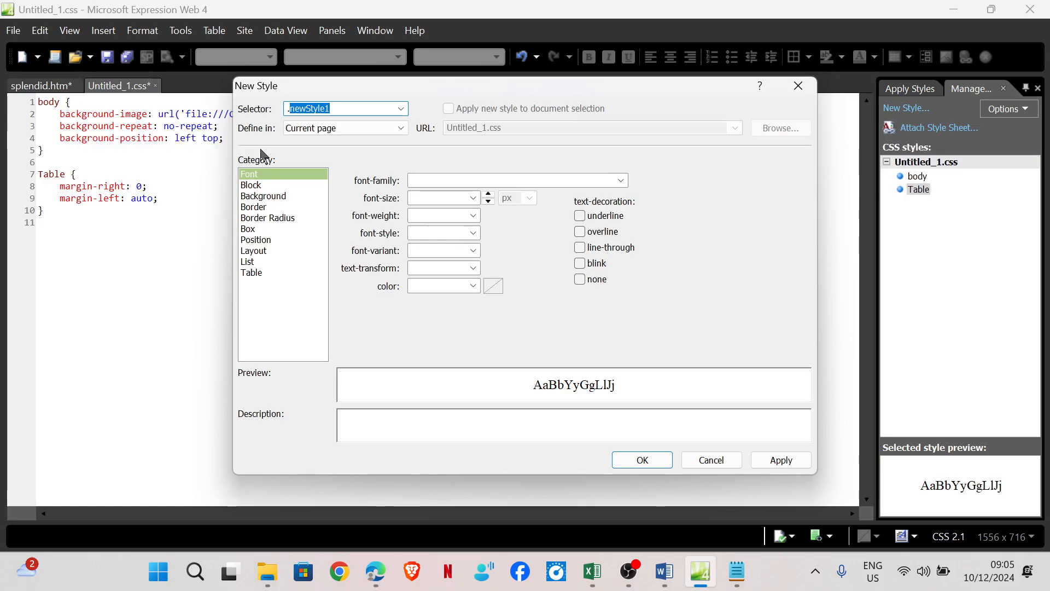
{"action": "type", "text": "h1,"}
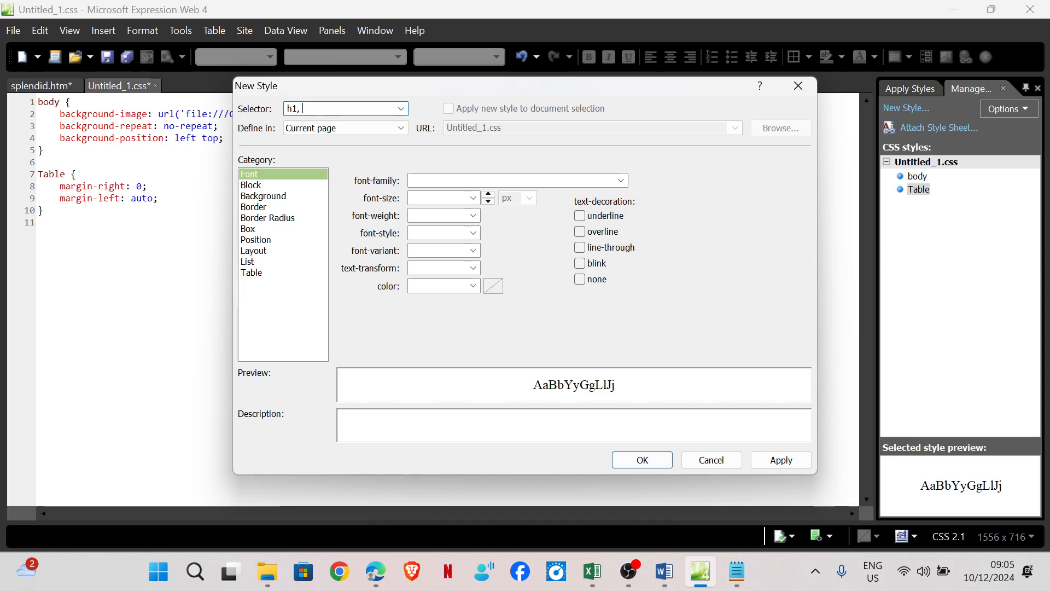
{"action": "type", "text": "h2,"}
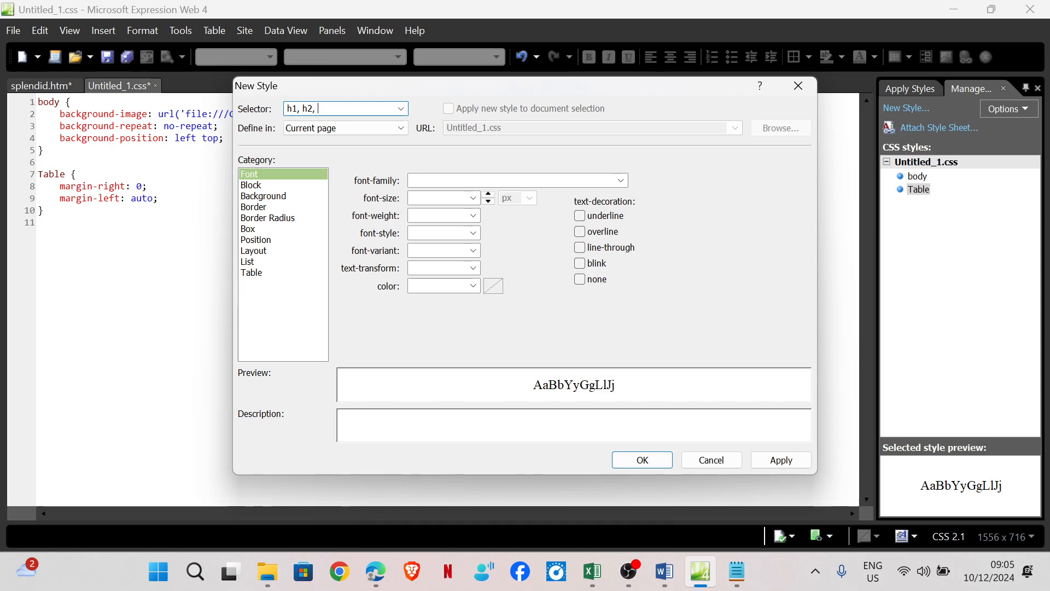
{"action": "type", "text": "p"}
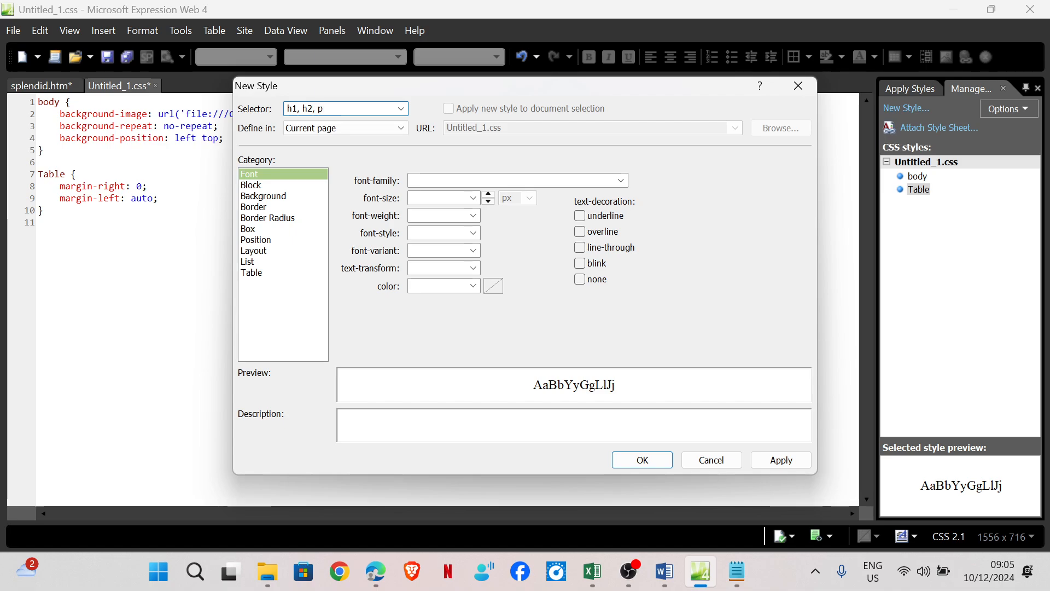
{"action": "left_click", "coordinate": [509, 180]}
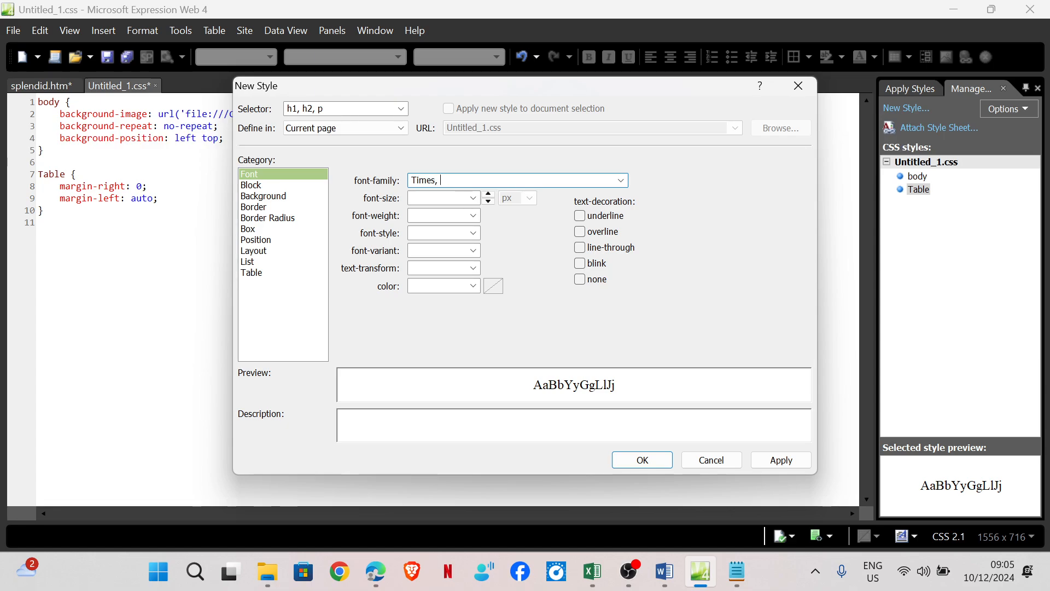
{"action": "type", "text": "Times"}
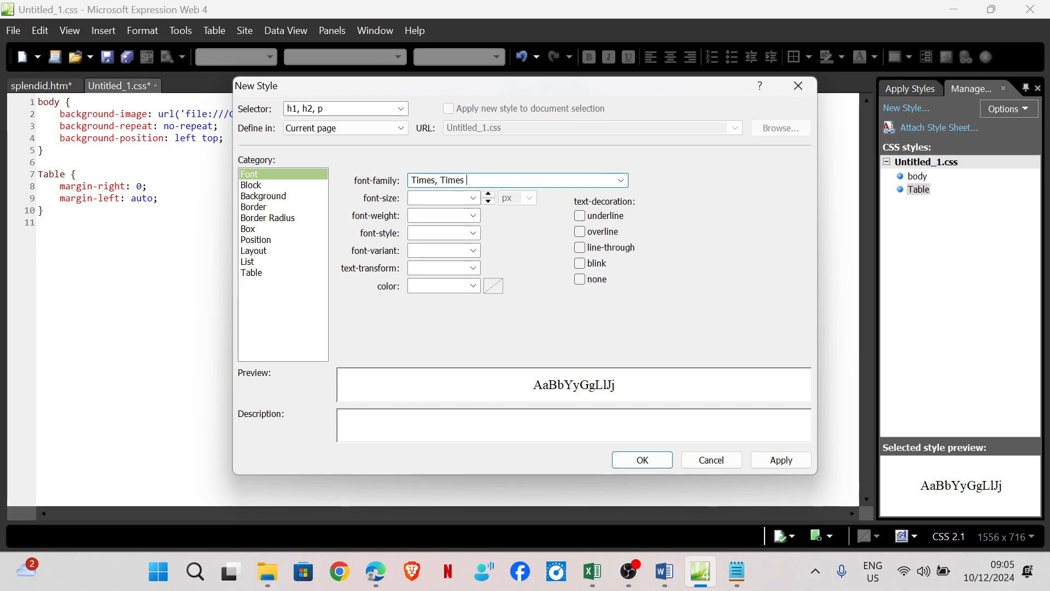
{"action": "type", "text": "New"}
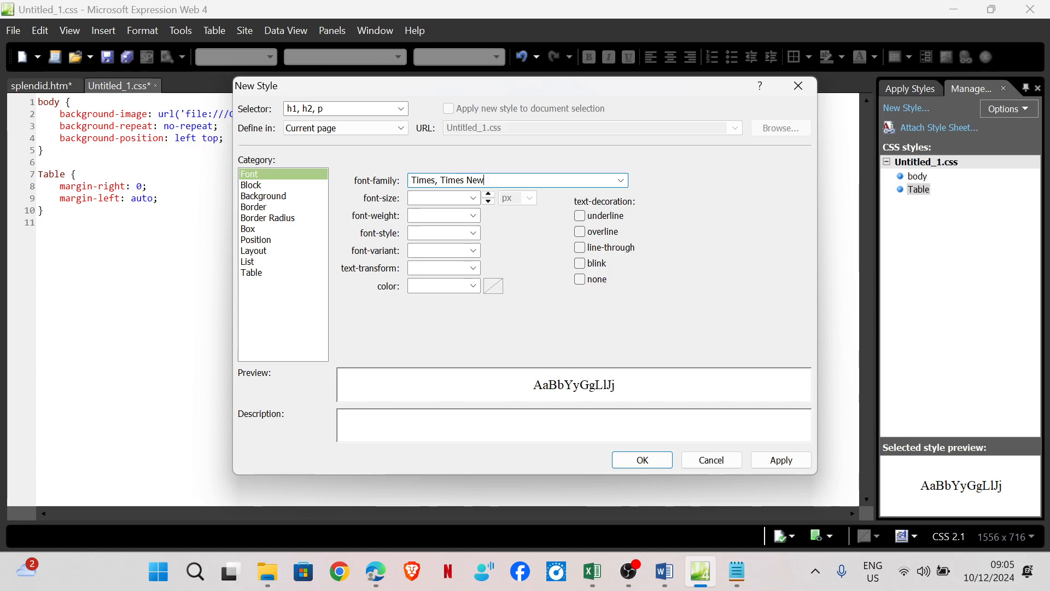
{"action": "type", "text": "Roman, S"}
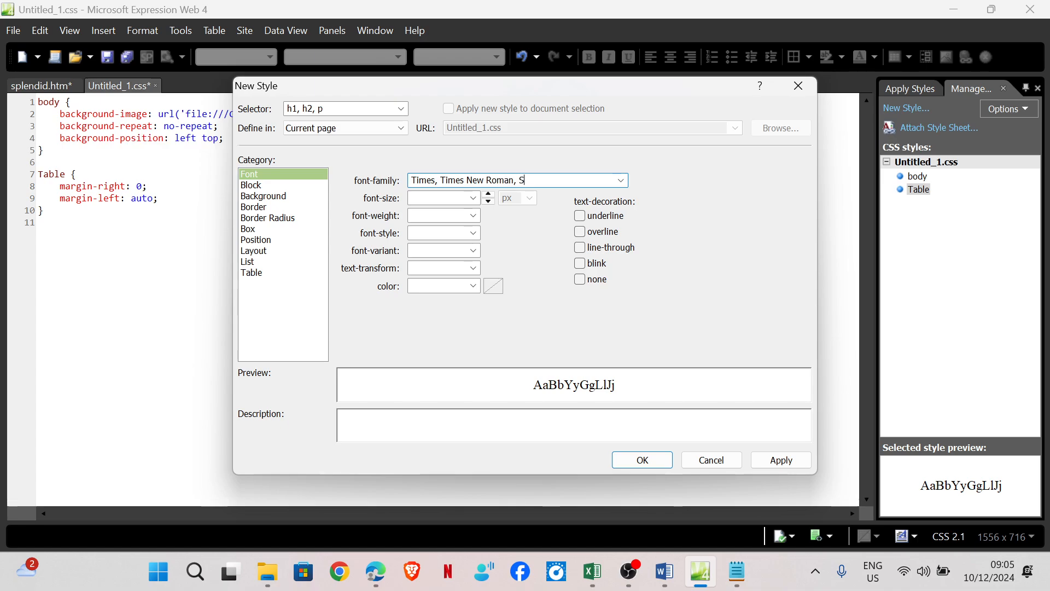
{"action": "type", "text": "eri"}
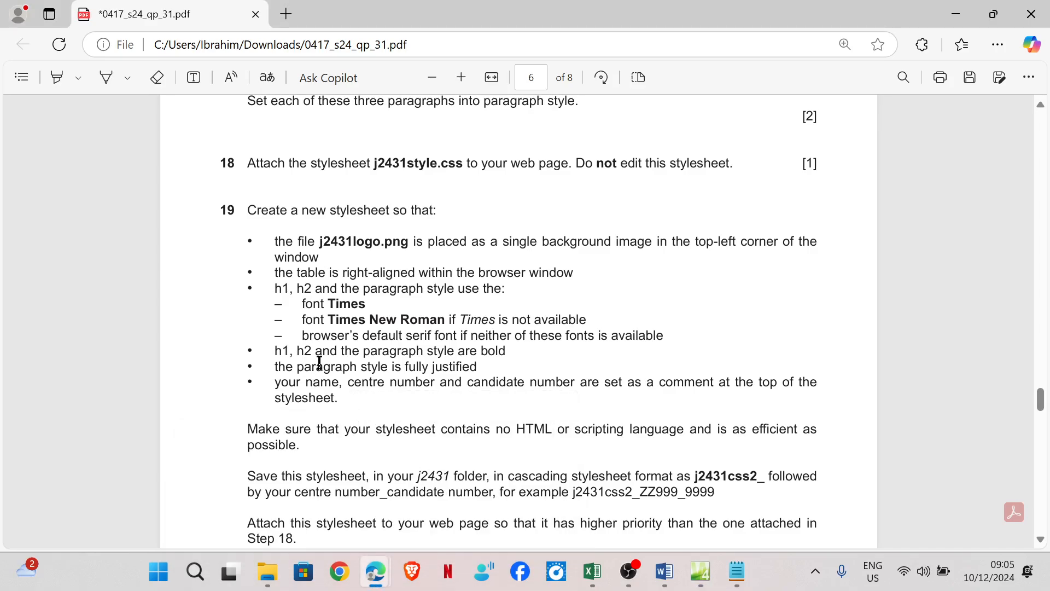
{"action": "mouse_move", "coordinate": [504, 358]}
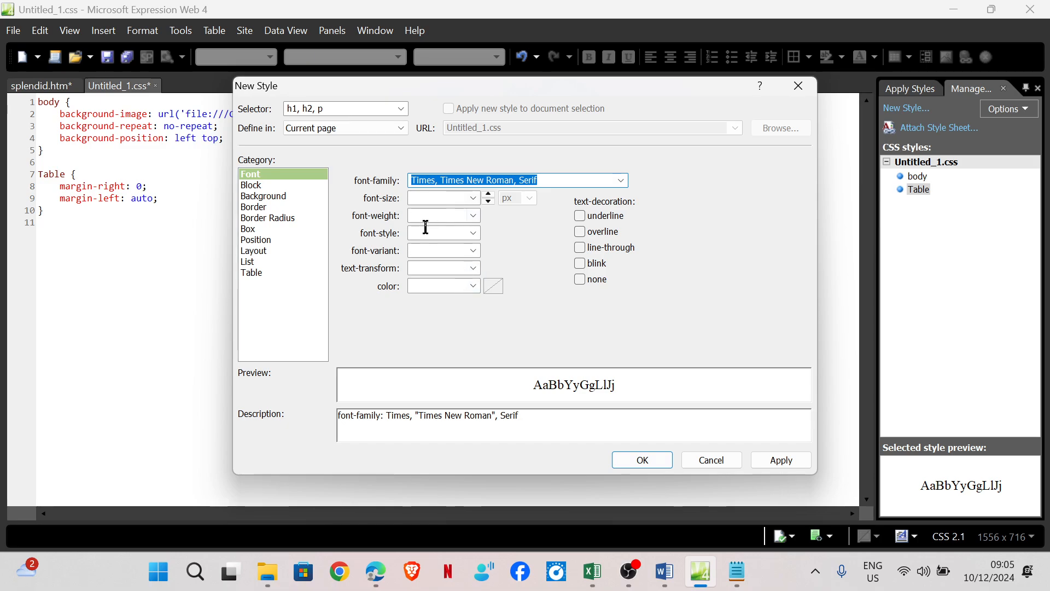
Set the h1, h2, p font weight to bold and confirm the rule
{"action": "left_click", "coordinate": [473, 233]}
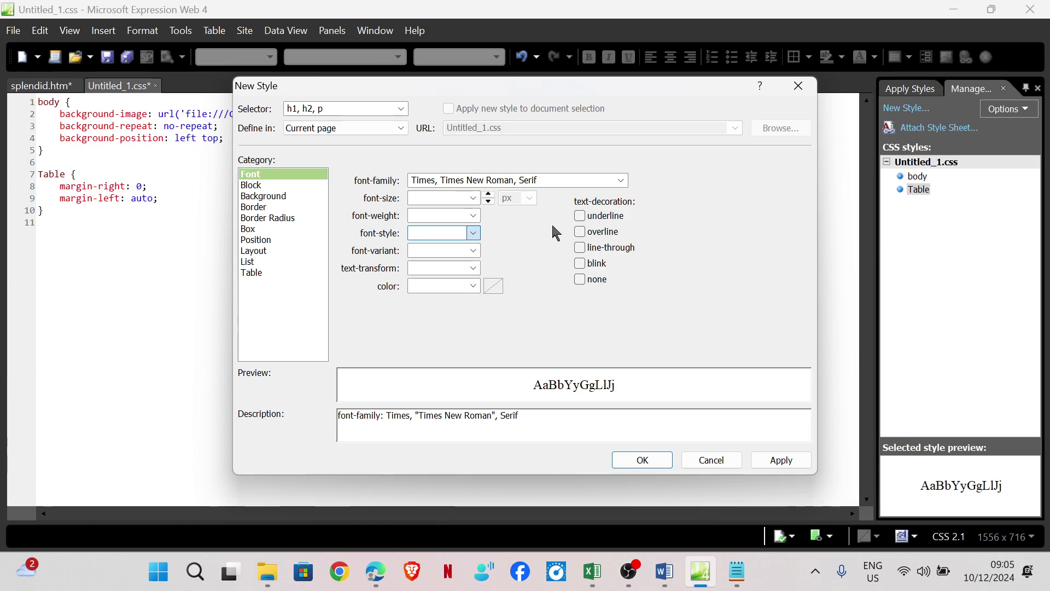
{"action": "left_click", "coordinate": [473, 215]}
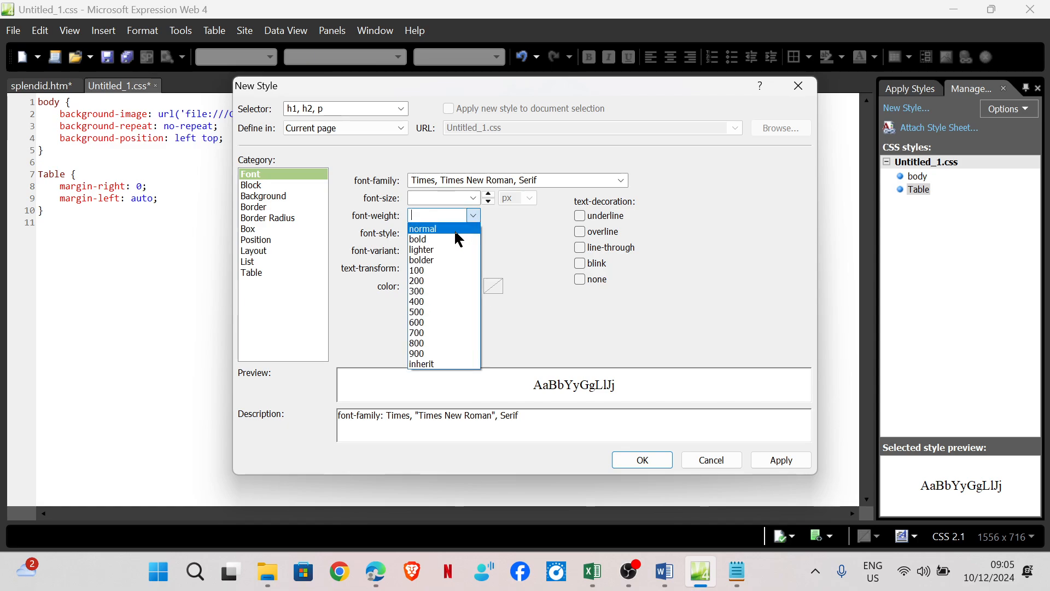
{"action": "left_click", "coordinate": [417, 239]}
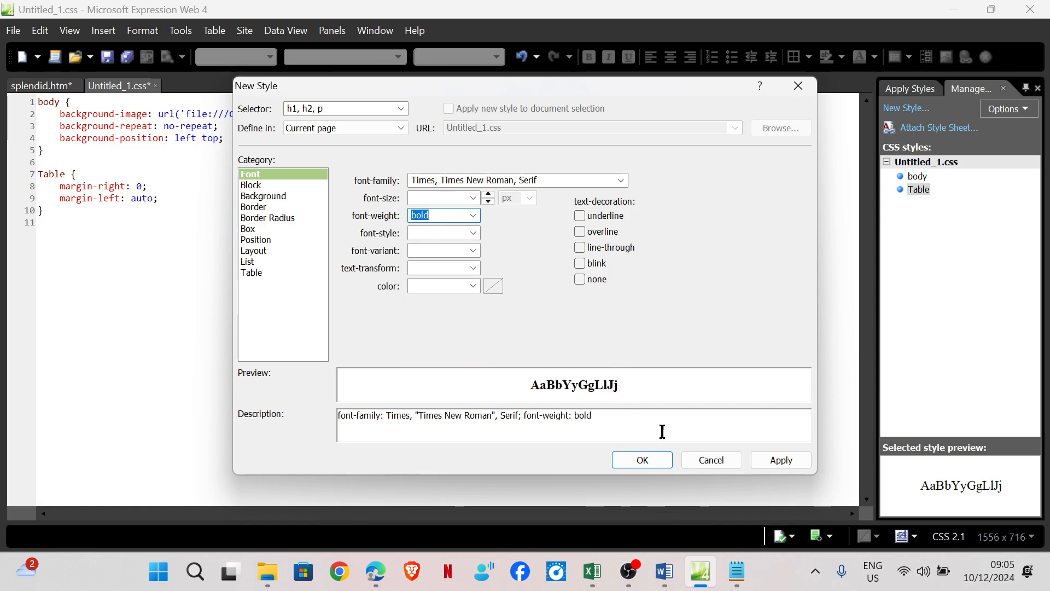
{"action": "left_click", "coordinate": [642, 460]}
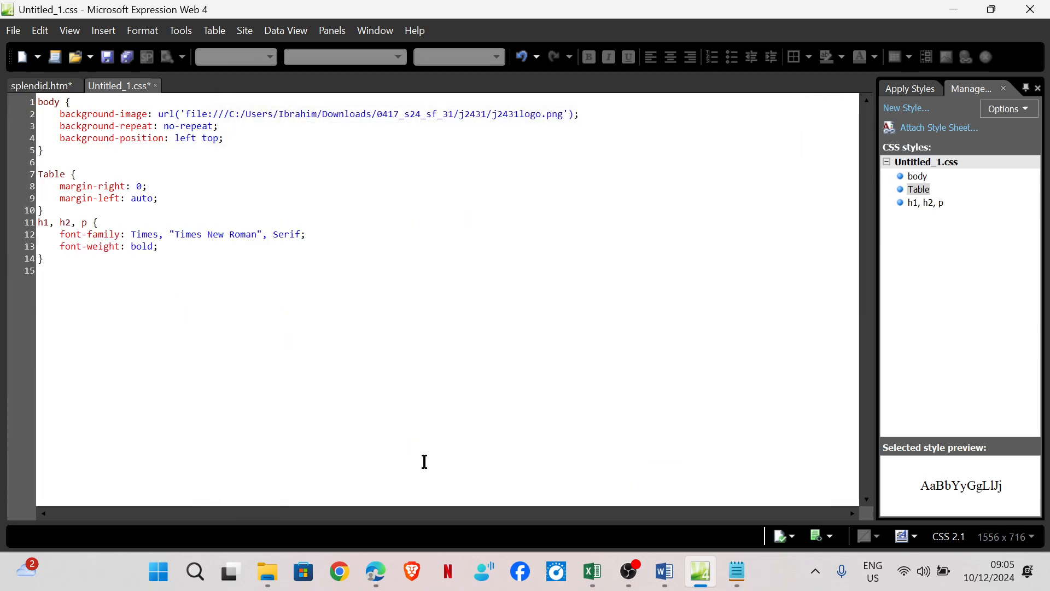
{"action": "left_click", "coordinate": [375, 571]}
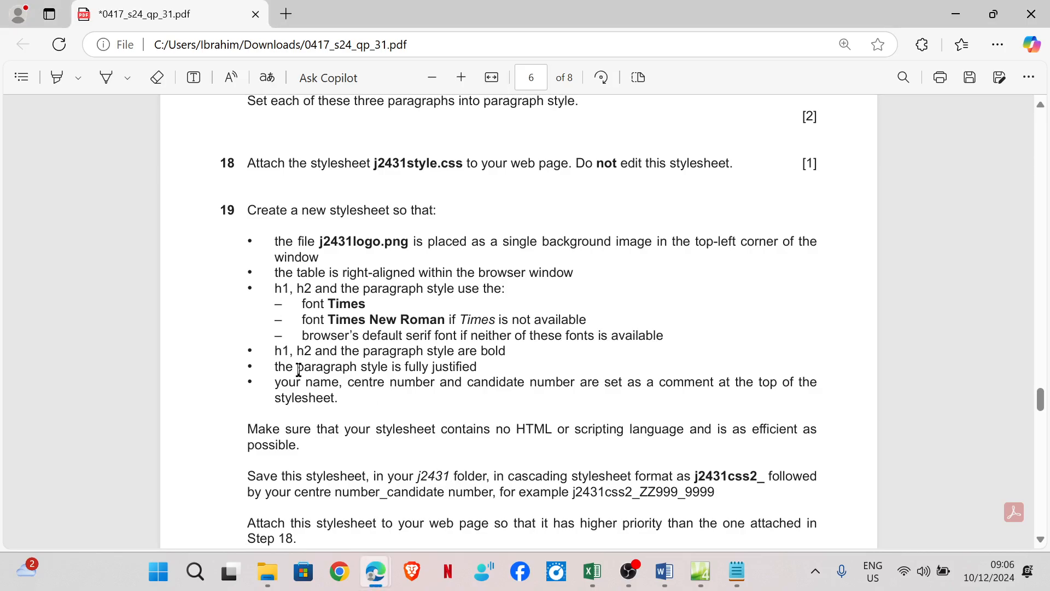
{"action": "mouse_move", "coordinate": [353, 370]}
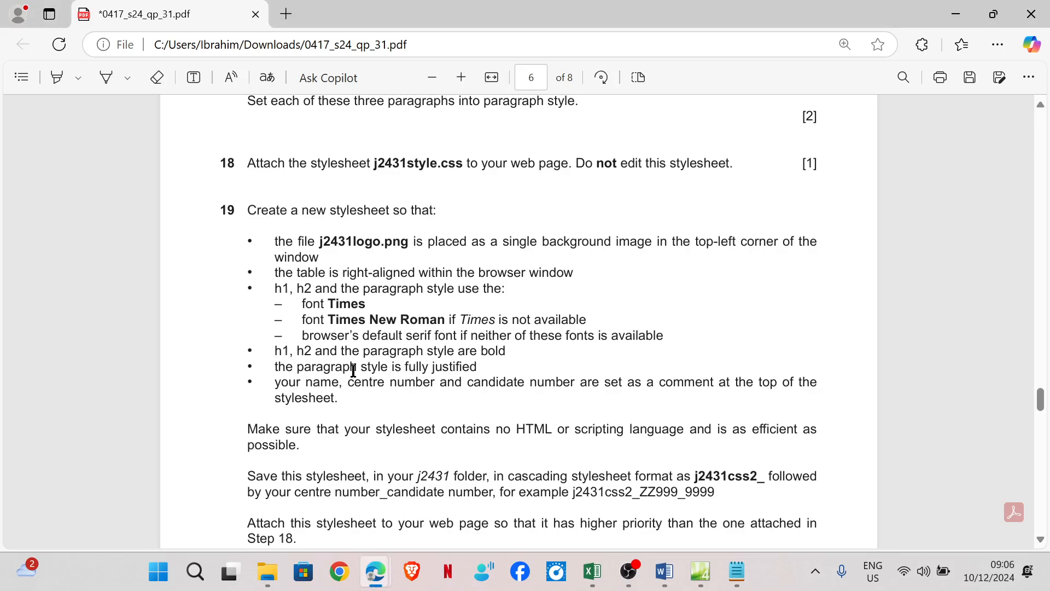
{"action": "mouse_move", "coordinate": [734, 524]}
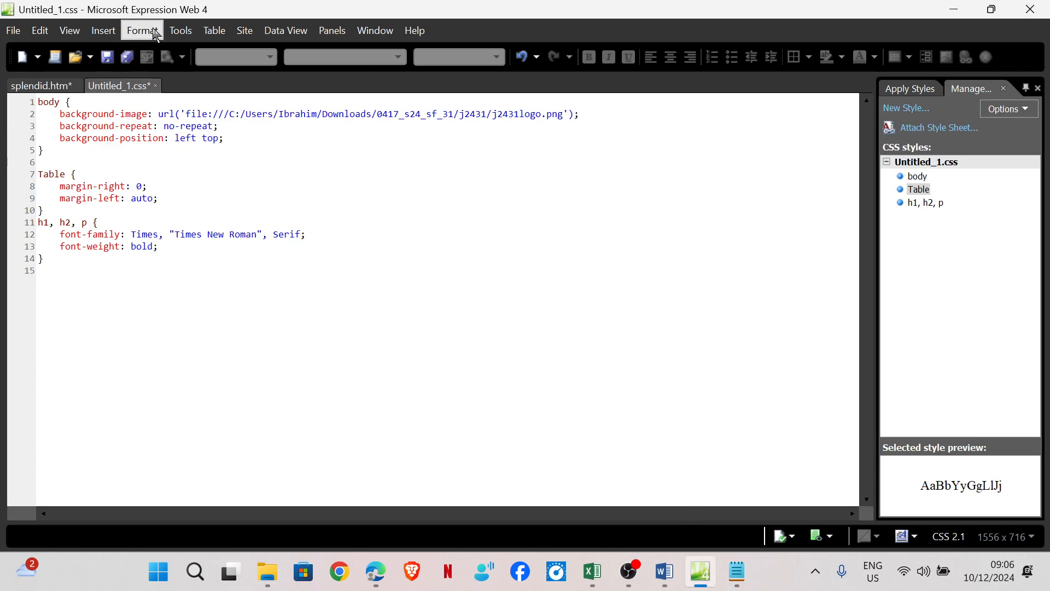
Create a p rule in the Block category with text-align set to justify
{"action": "left_click", "coordinate": [906, 108]}
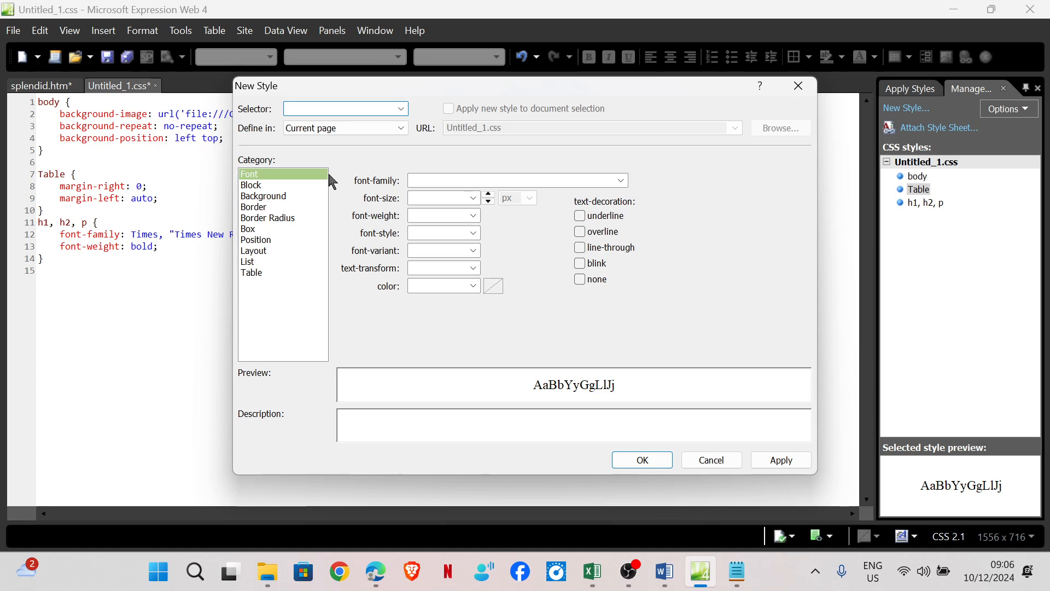
{"action": "type", "text": "p"}
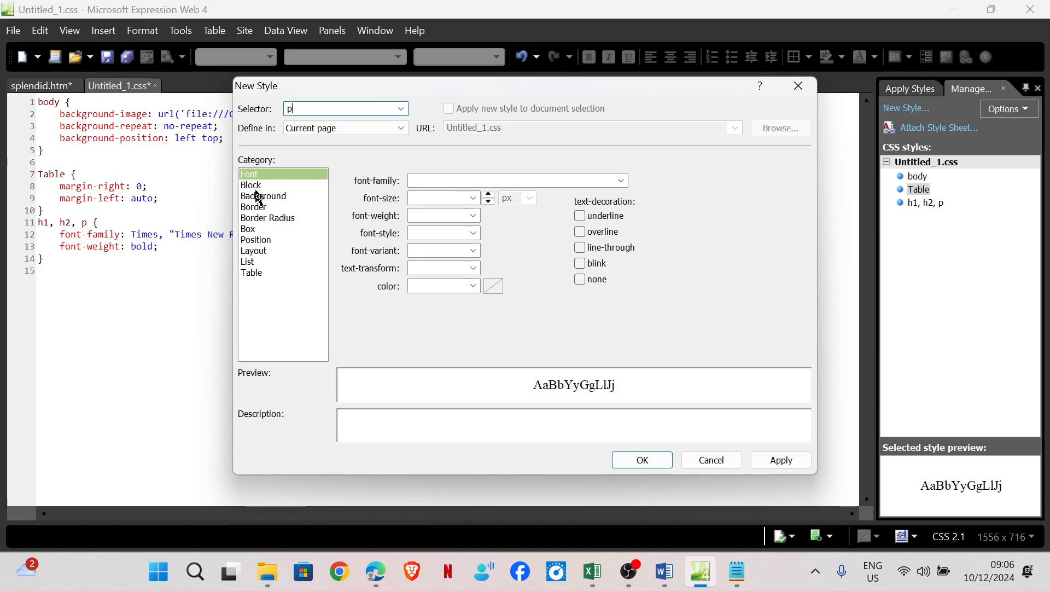
{"action": "left_click", "coordinate": [251, 185]}
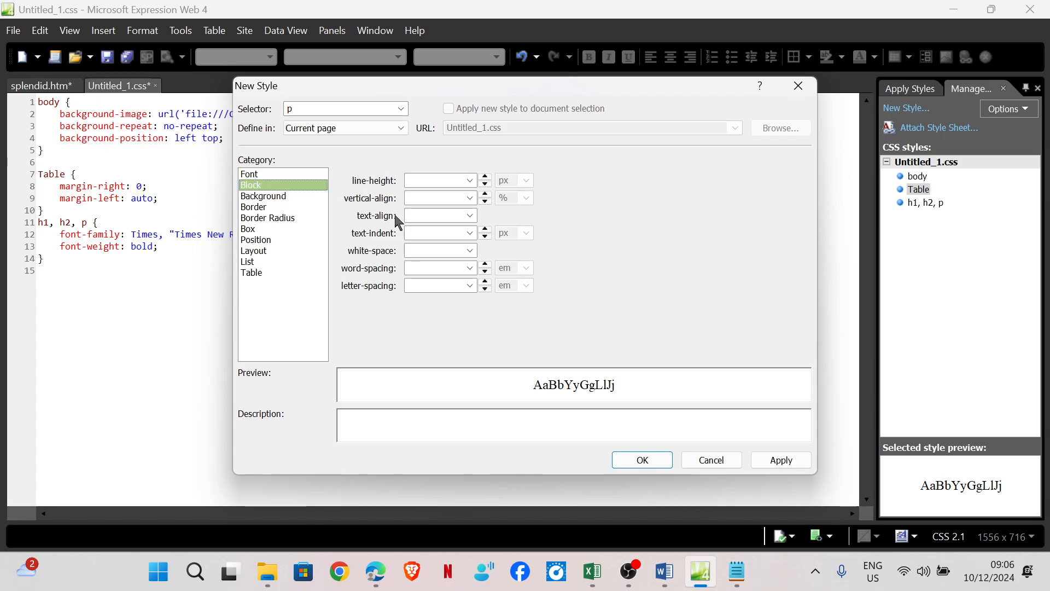
{"action": "mouse_move", "coordinate": [390, 235]}
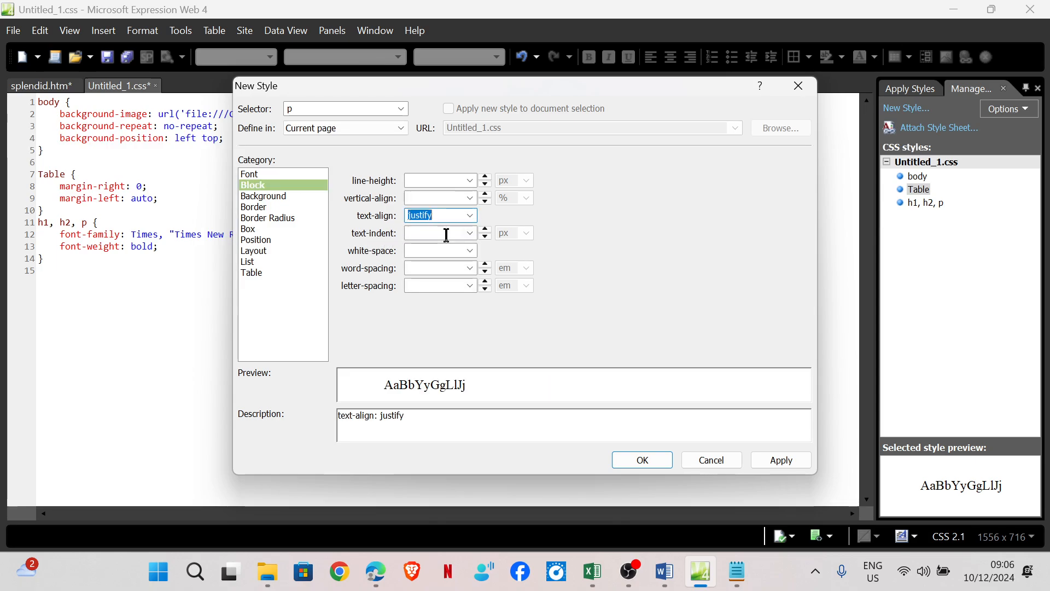
{"action": "left_click", "coordinate": [642, 460]}
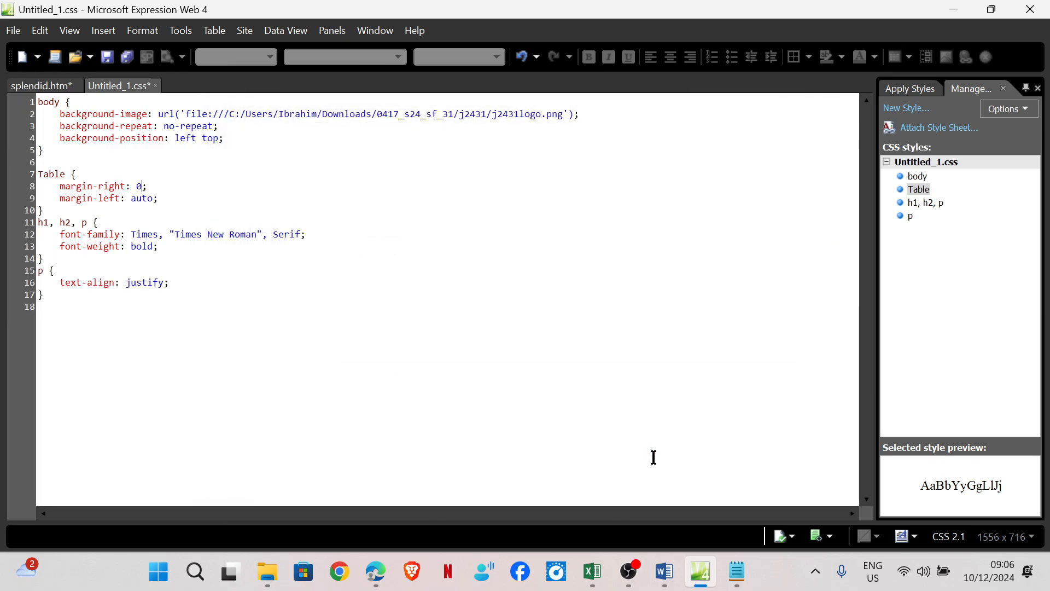
{"action": "mouse_move", "coordinate": [375, 571]}
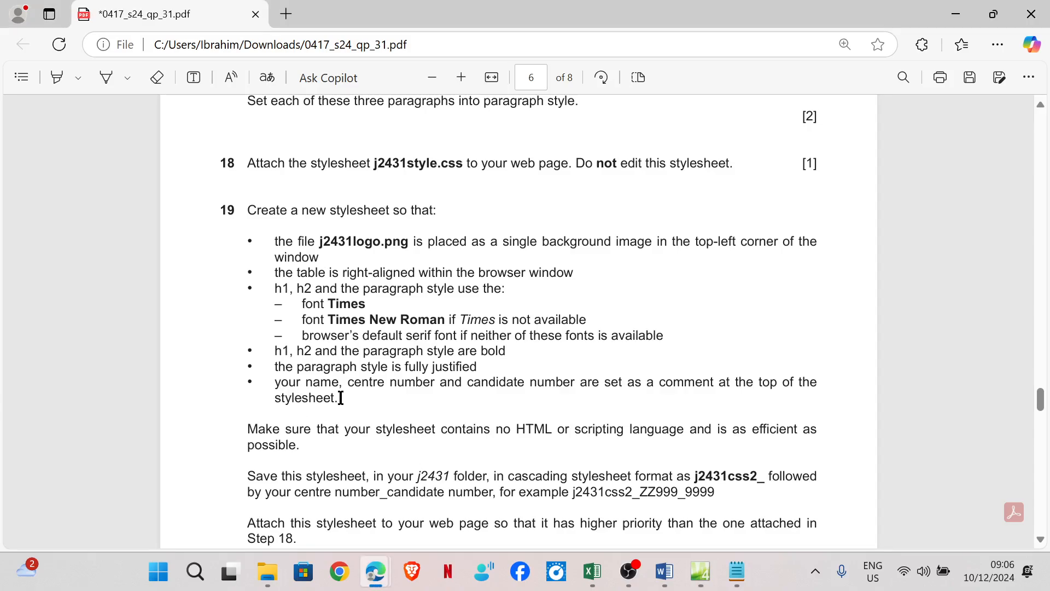
{"action": "mouse_move", "coordinate": [572, 389]}
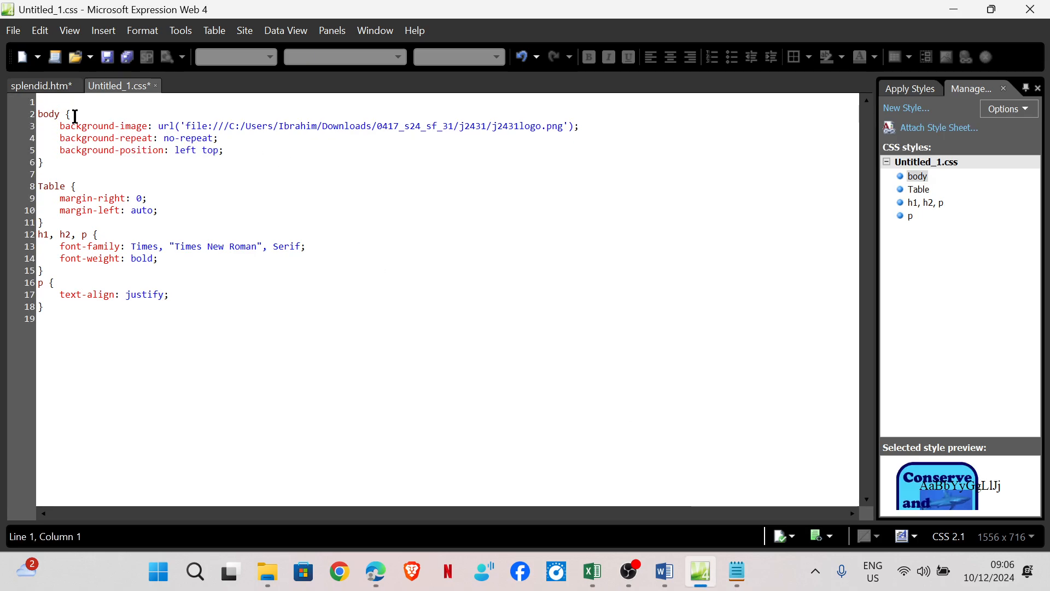
Type the comment /* Rebecca, 1234, 5678 */ at the top of the stylesheet
{"action": "type", "text": "/"}
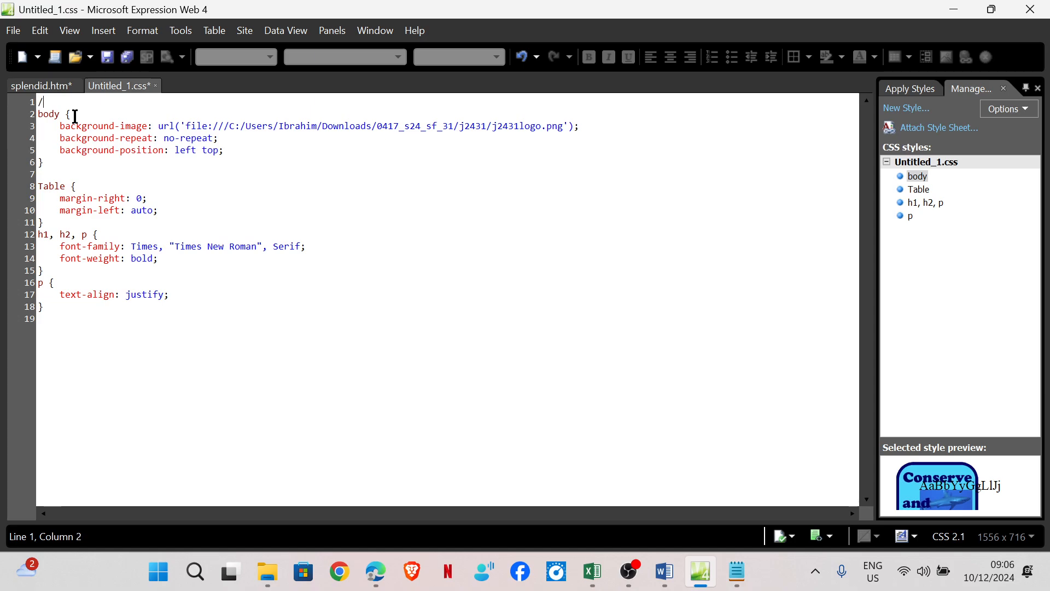
{"action": "type", "text": "*"}
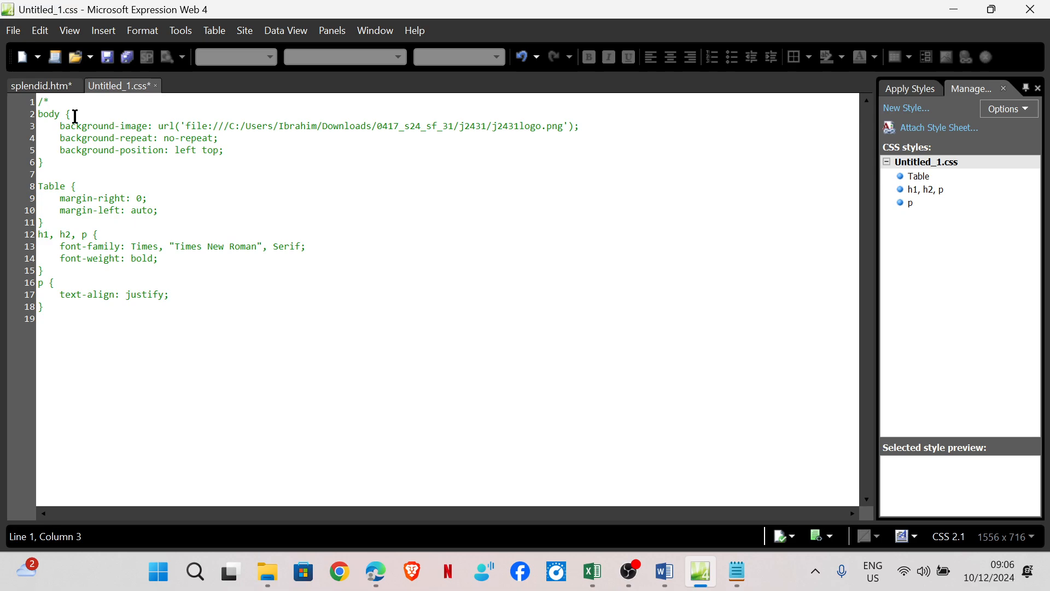
{"action": "type", "text": "R"}
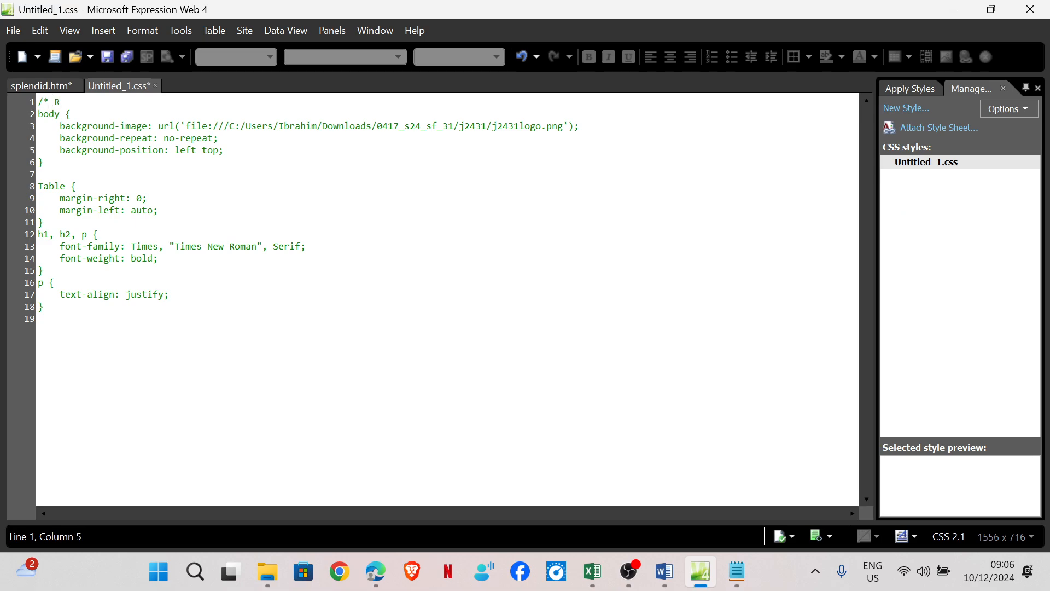
{"action": "type", "text": "ebecca"}
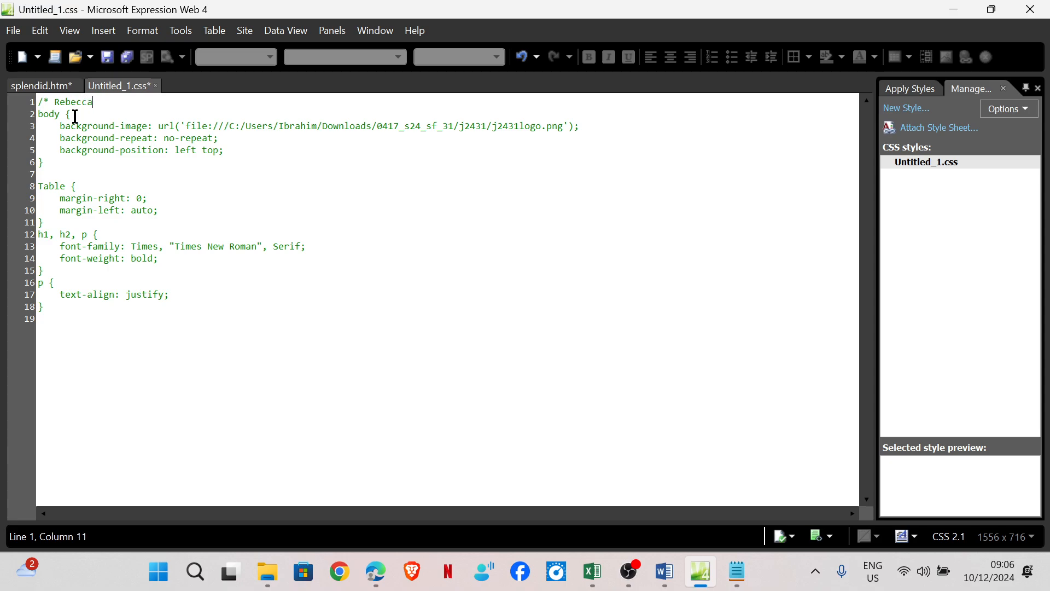
{"action": "type", "text": ", 1234"}
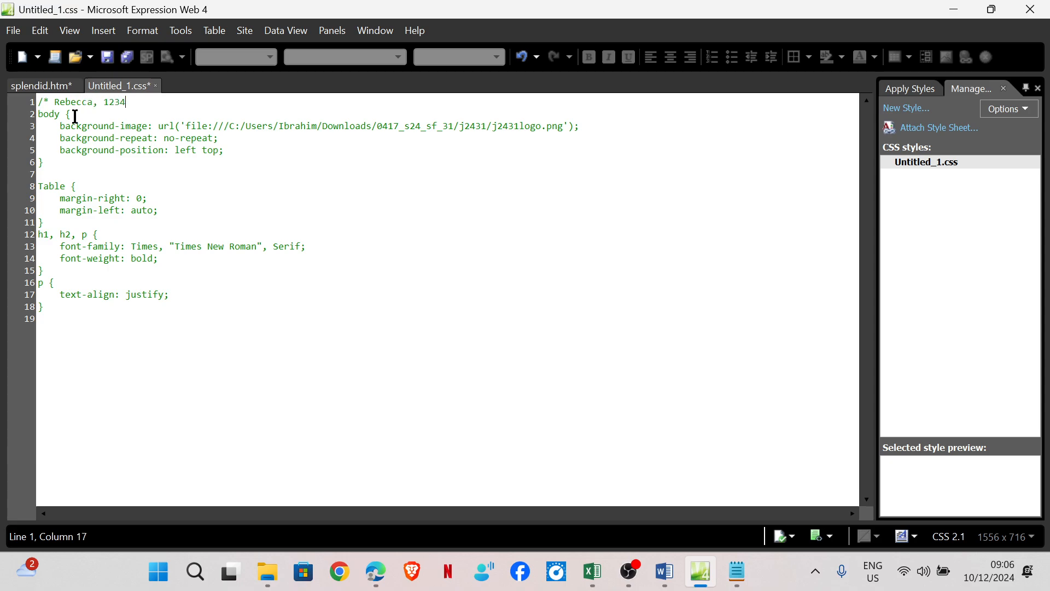
{"action": "type", "text": ", 5678"}
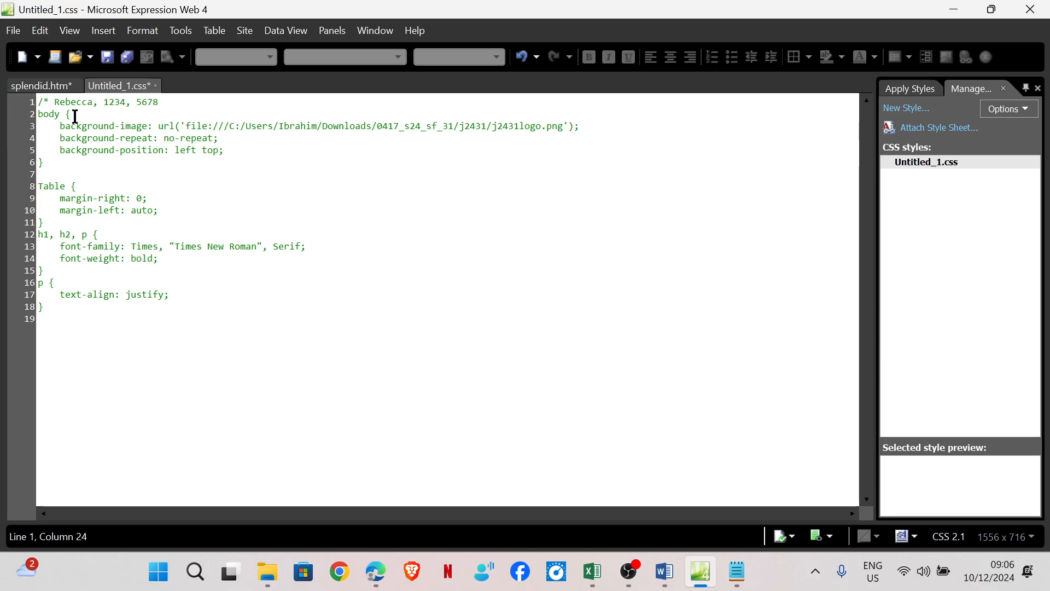
{"action": "type", "text": "*"}
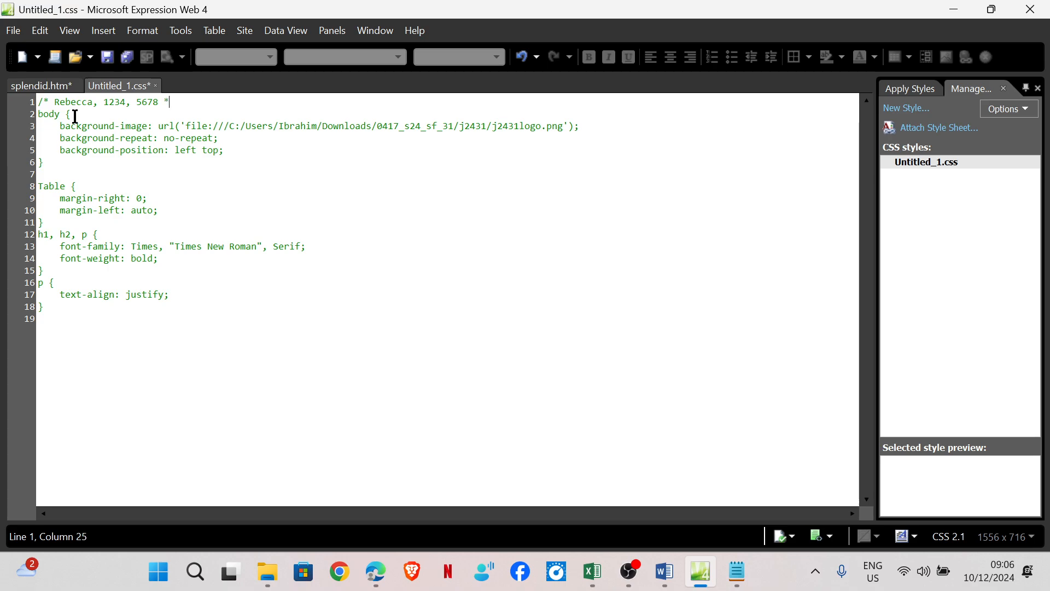
{"action": "type", "text": "/"}
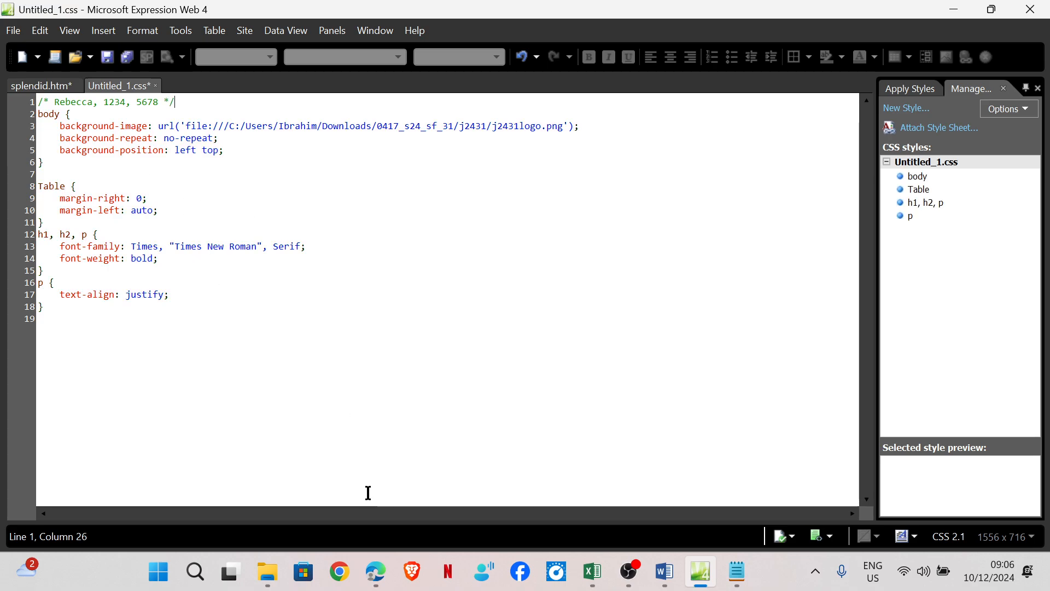
{"action": "left_click", "coordinate": [375, 571]}
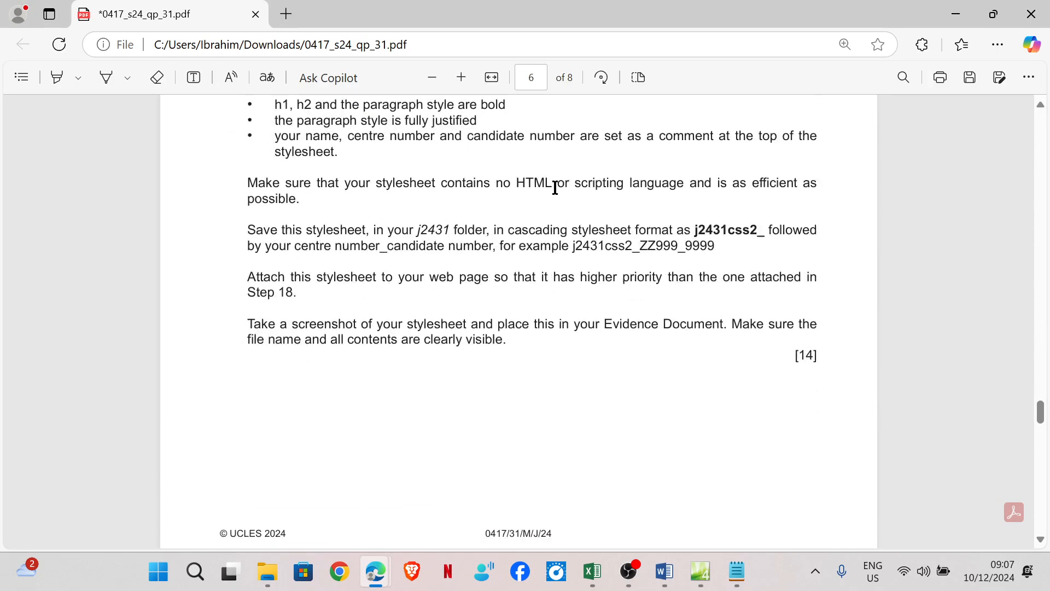
{"action": "mouse_move", "coordinate": [720, 209]}
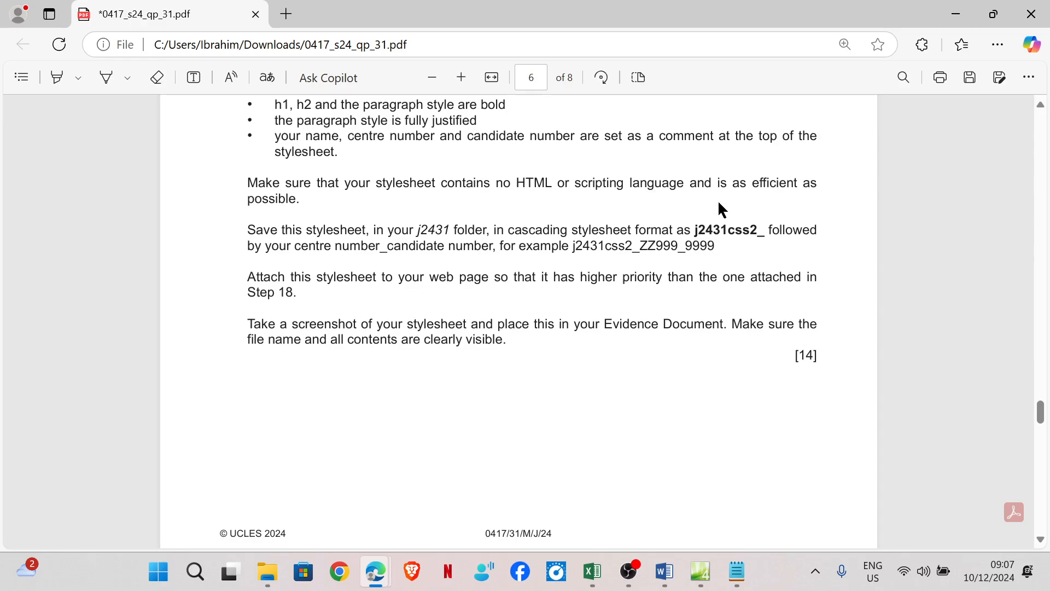
{"action": "mouse_move", "coordinate": [261, 221]}
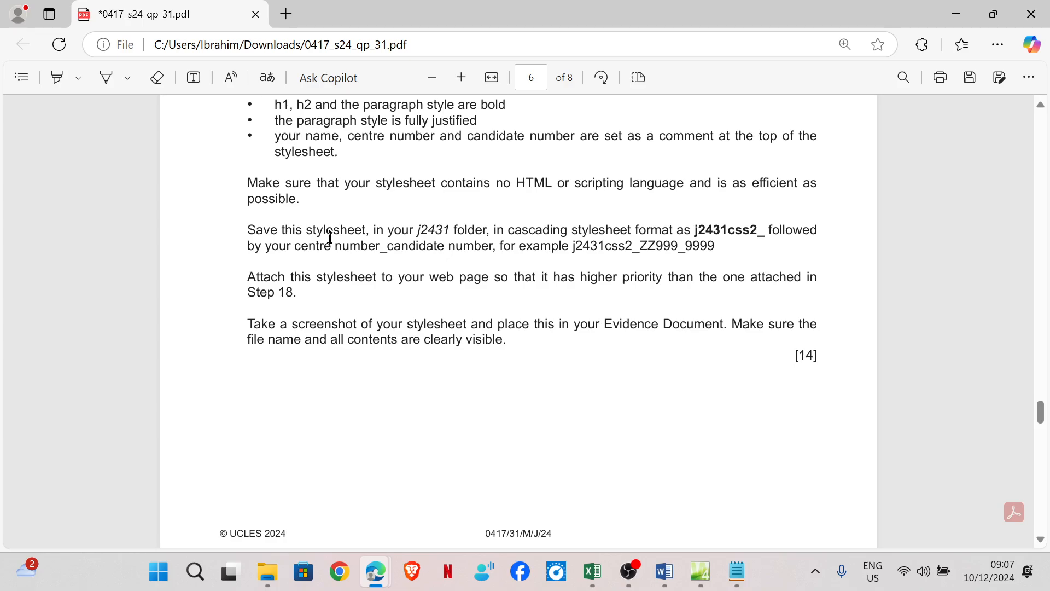
{"action": "mouse_move", "coordinate": [443, 253]}
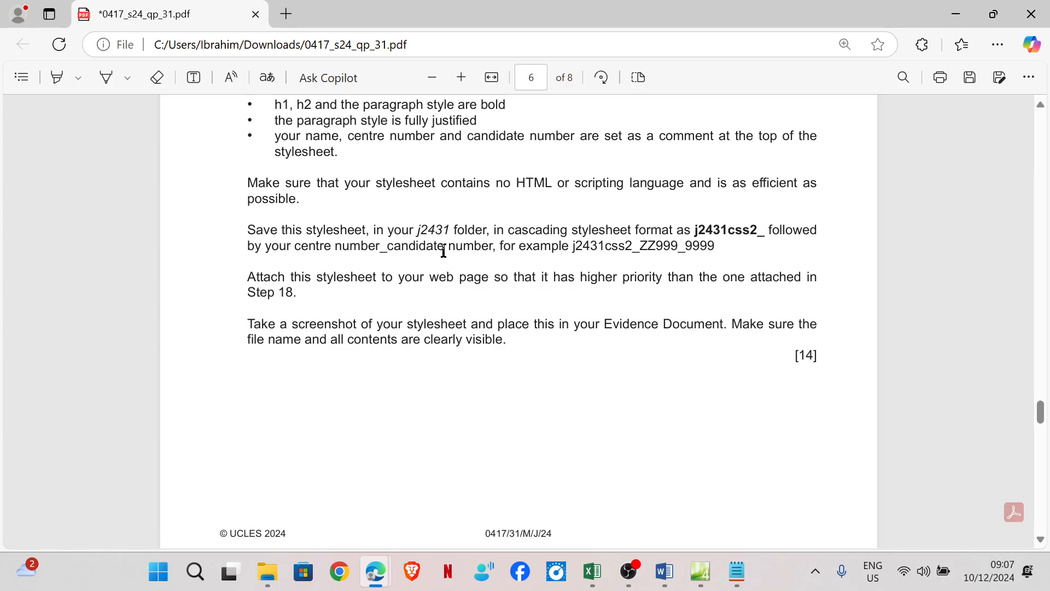
{"action": "mouse_move", "coordinate": [664, 239]}
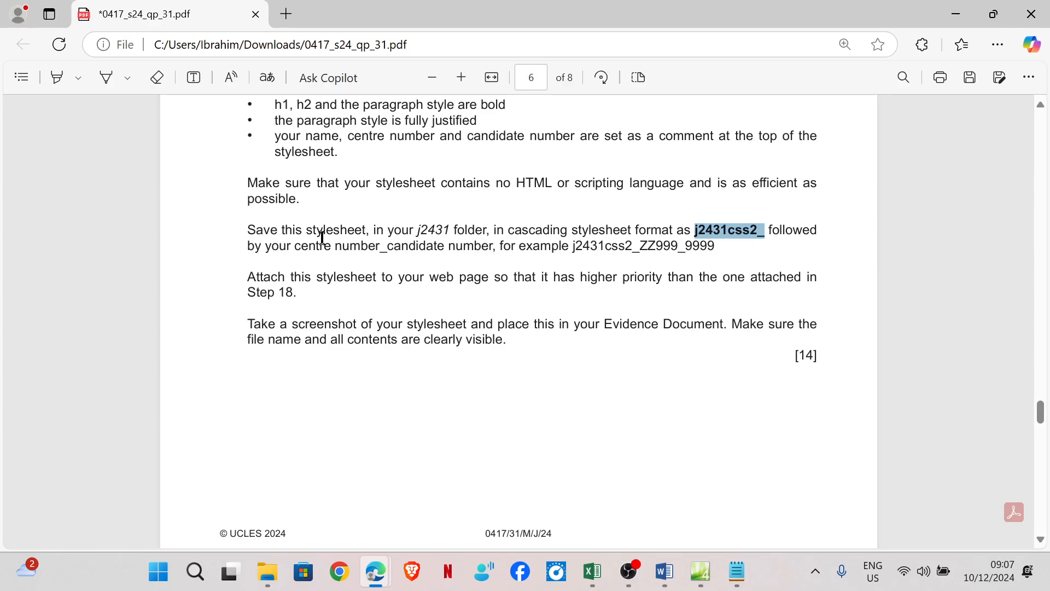
{"action": "mouse_move", "coordinate": [782, 502]}
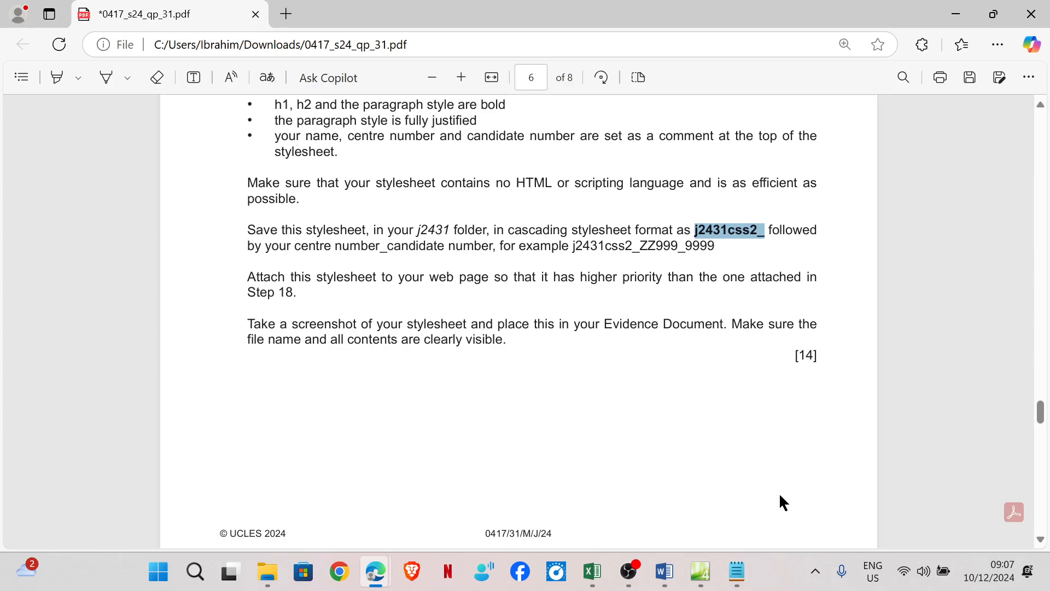
Name the new stylesheet j2431css2_1234_5678 and save it into the j2431 folder
{"action": "left_click", "coordinate": [701, 571]}
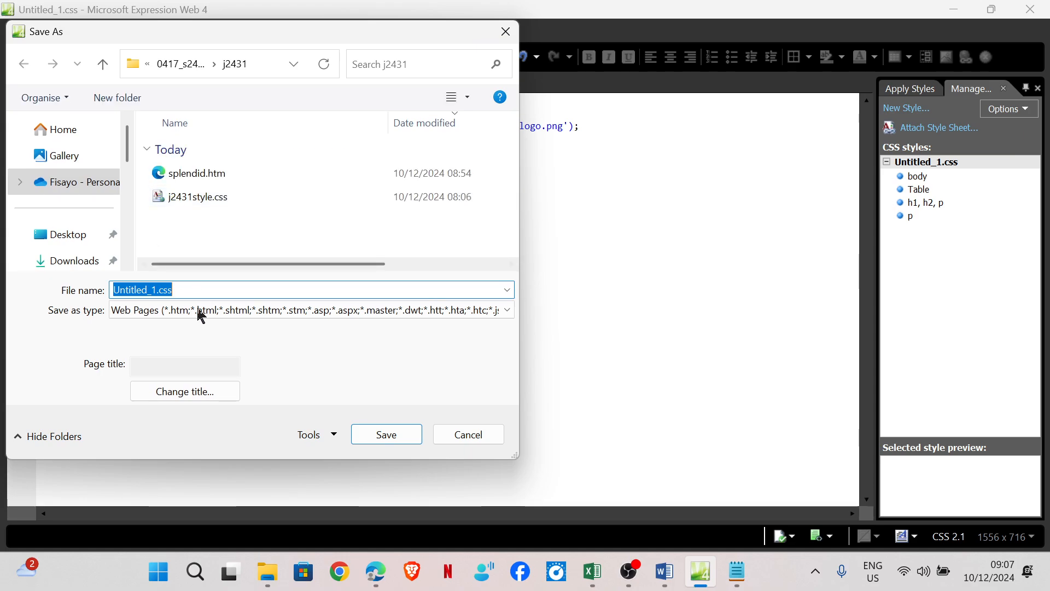
{"action": "type", "text": "j2431css2_"}
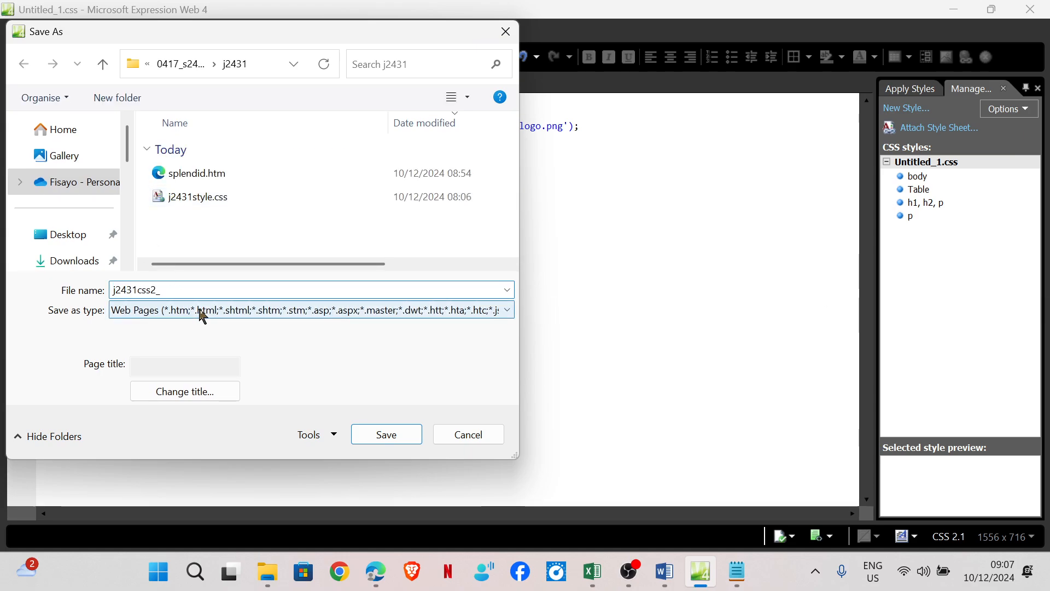
{"action": "type", "text": "1234"}
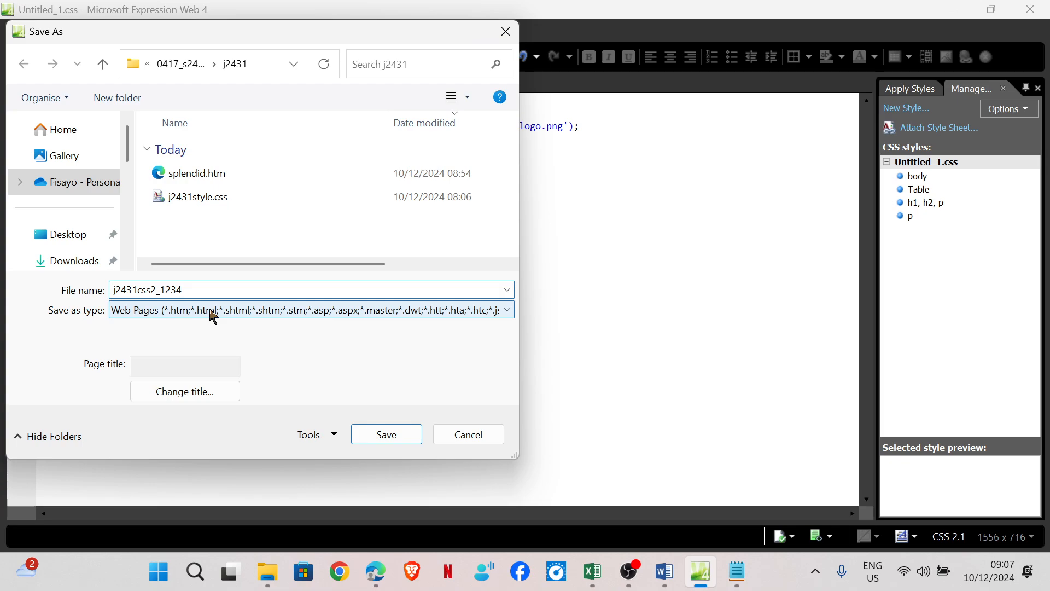
{"action": "type", "text": "_5678"}
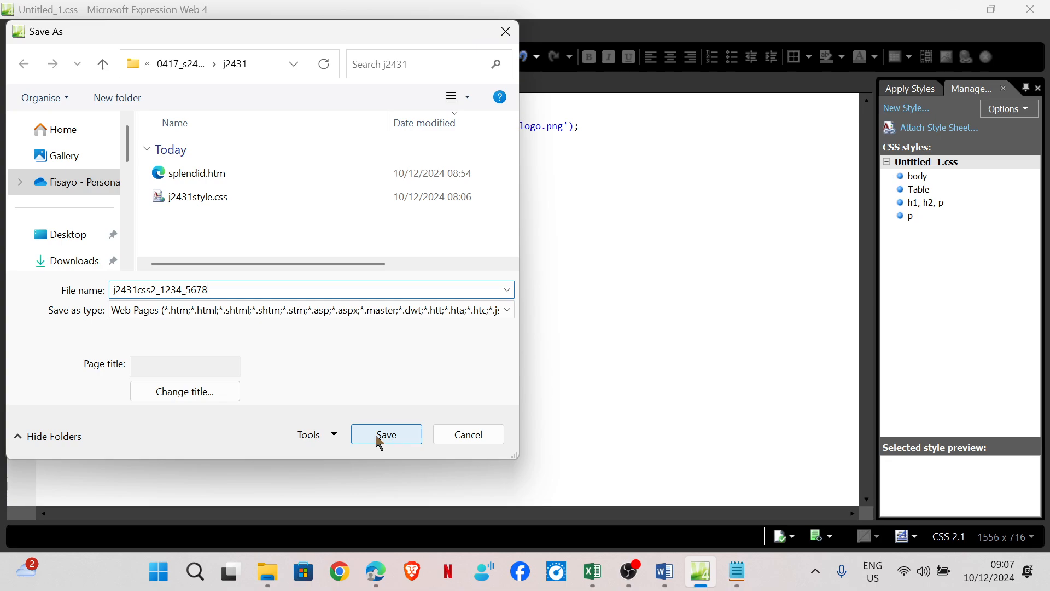
{"action": "left_click", "coordinate": [506, 309]}
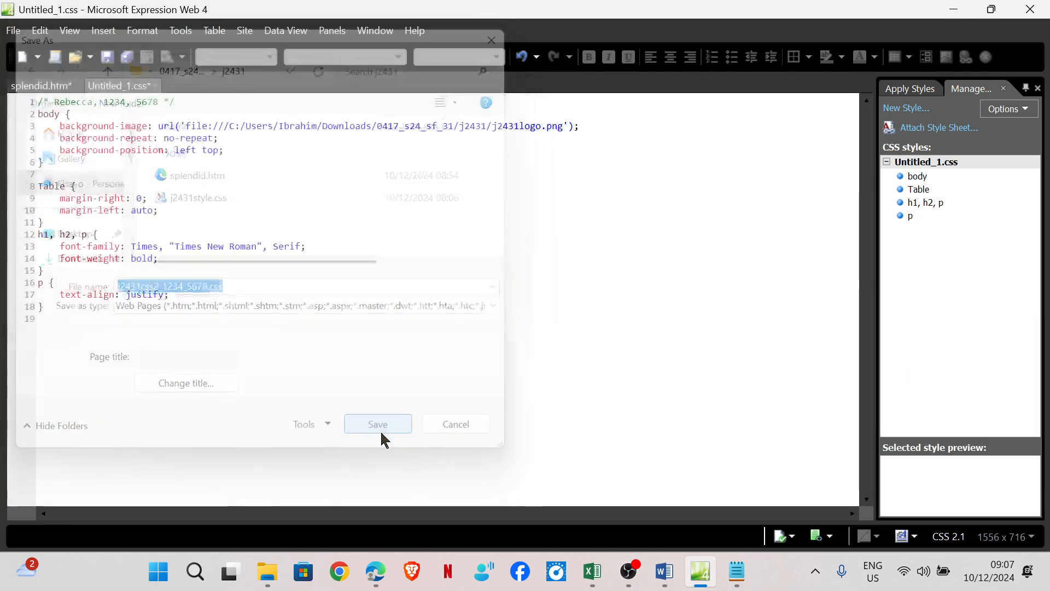
Attach j2431css2_1234_5678.css to splendid.htm as a linked stylesheet
{"action": "left_click", "coordinate": [377, 424]}
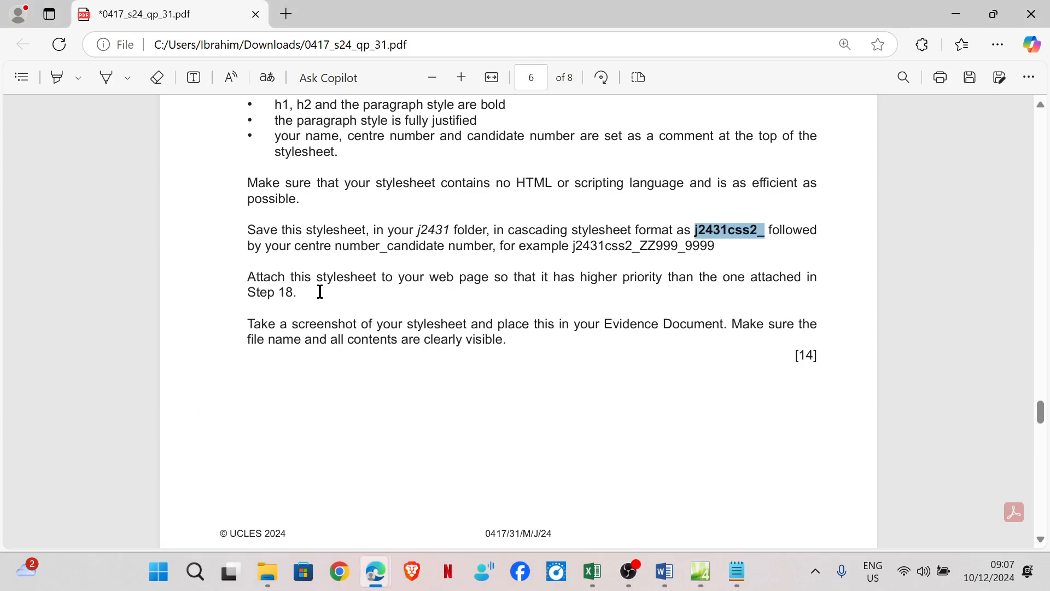
{"action": "mouse_move", "coordinate": [642, 295]}
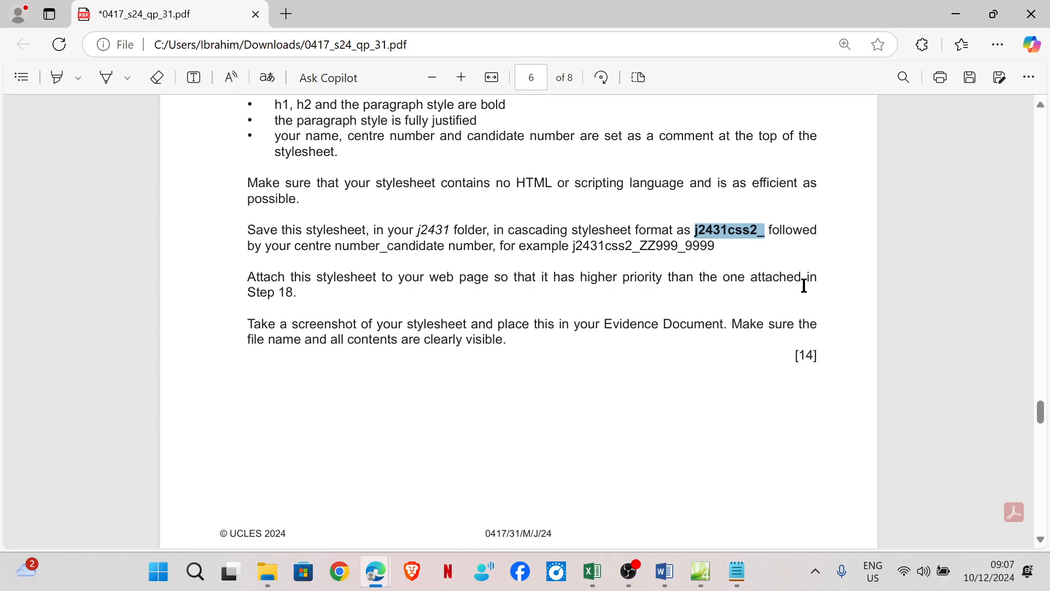
{"action": "mouse_move", "coordinate": [779, 482]}
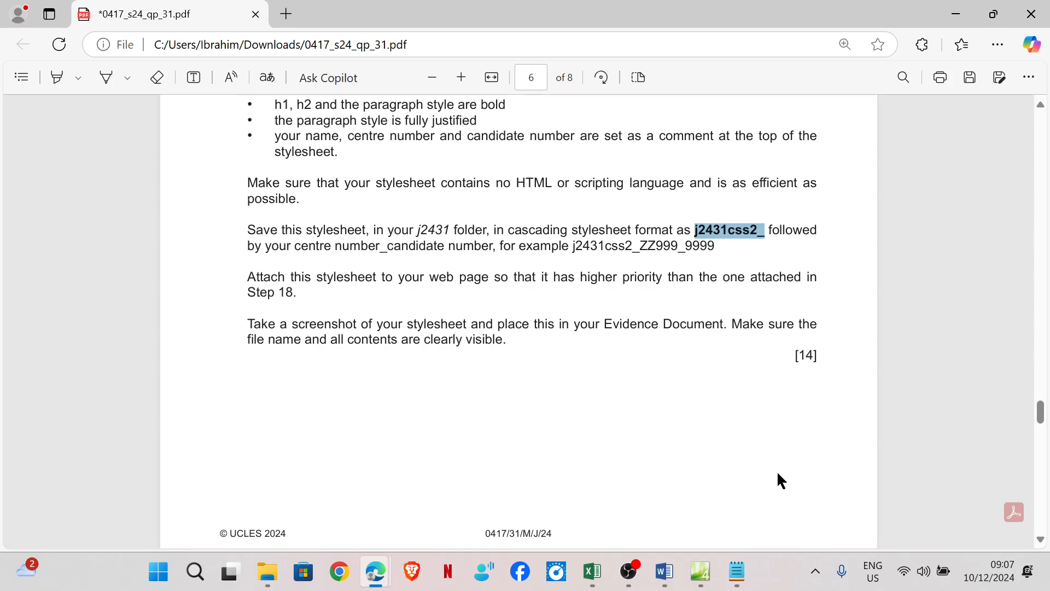
{"action": "left_click", "coordinate": [700, 571]}
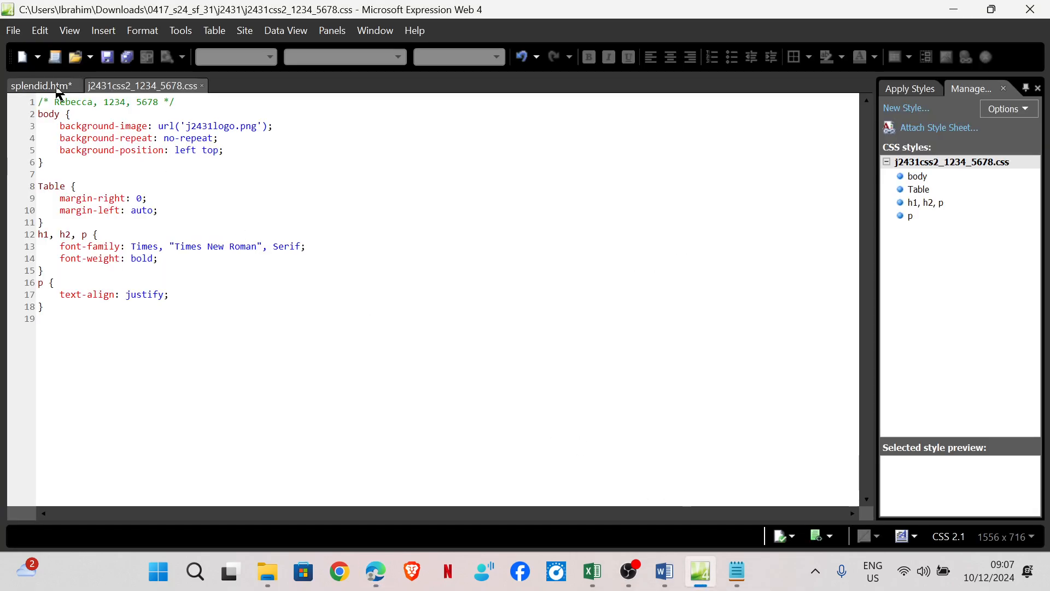
{"action": "left_click", "coordinate": [39, 86]}
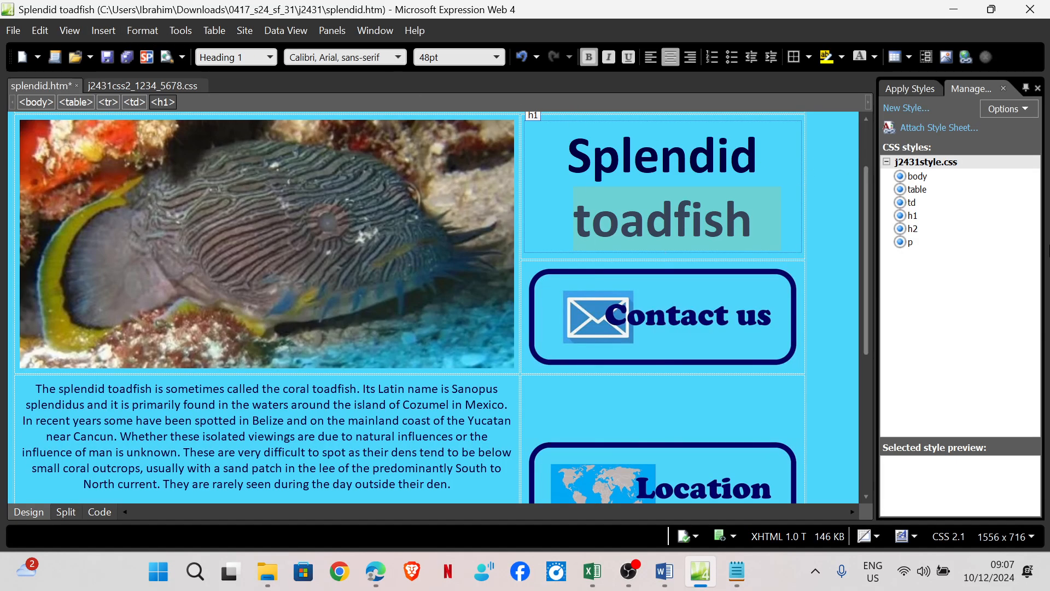
{"action": "left_click", "coordinate": [939, 128]}
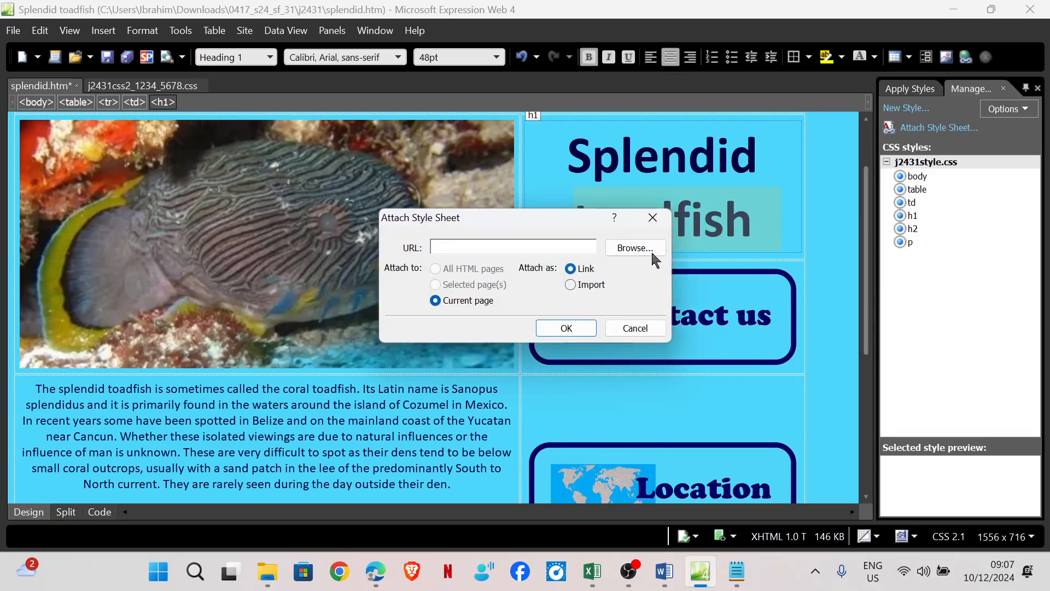
{"action": "left_click", "coordinate": [635, 248]}
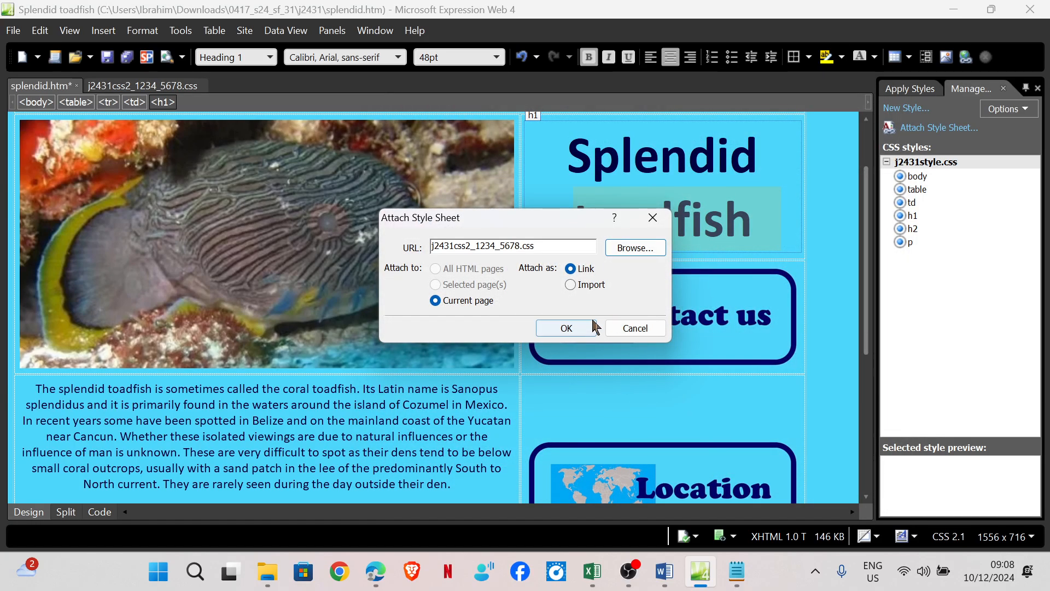
{"action": "mouse_move", "coordinate": [605, 312]}
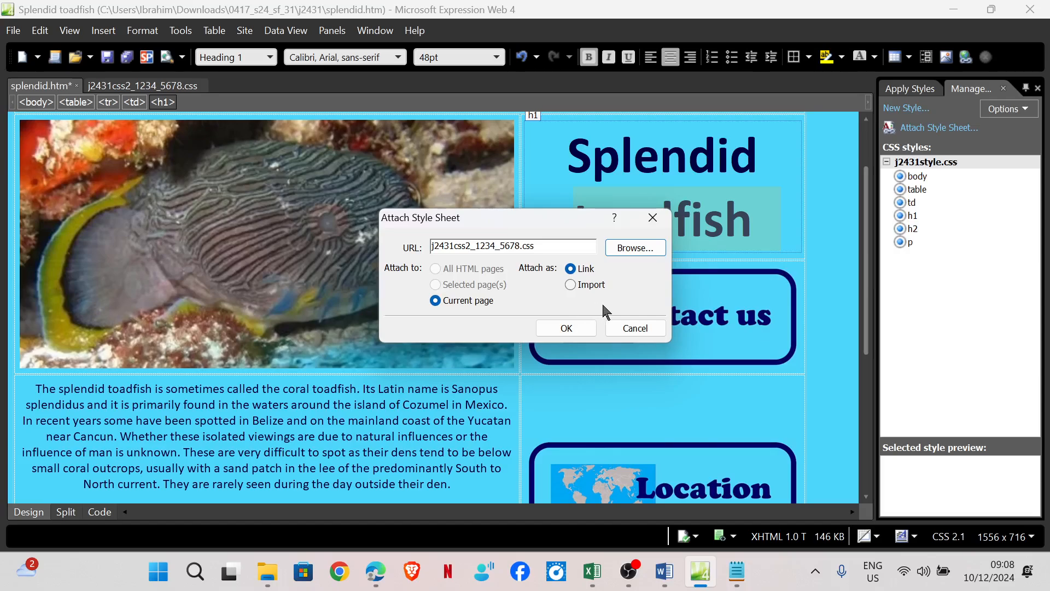
{"action": "left_click", "coordinate": [566, 328]}
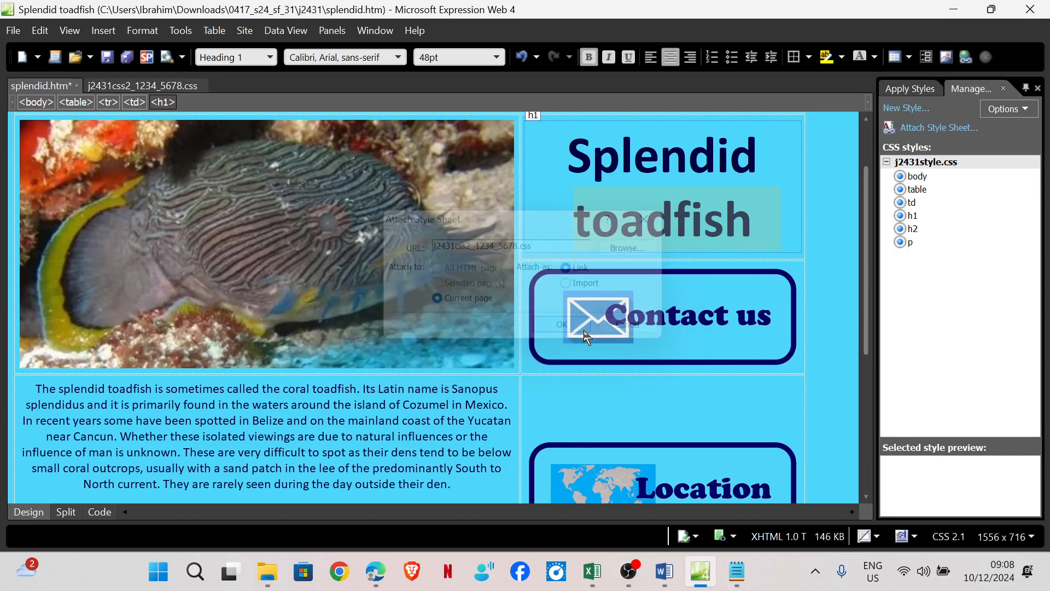
{"action": "left_click", "coordinate": [562, 324]}
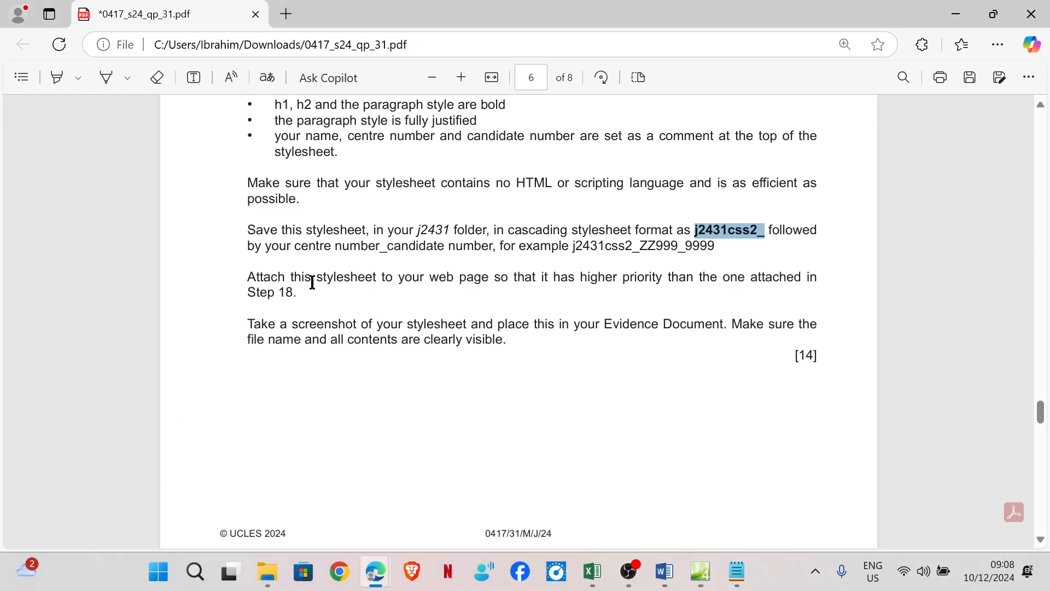
{"action": "mouse_move", "coordinate": [478, 348]}
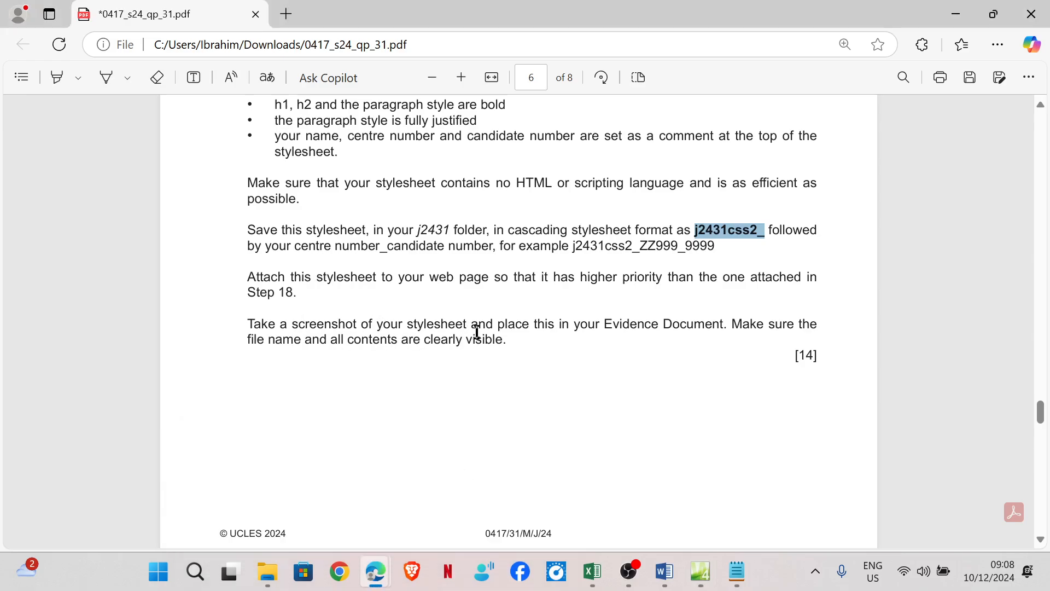
{"action": "mouse_move", "coordinate": [692, 338]}
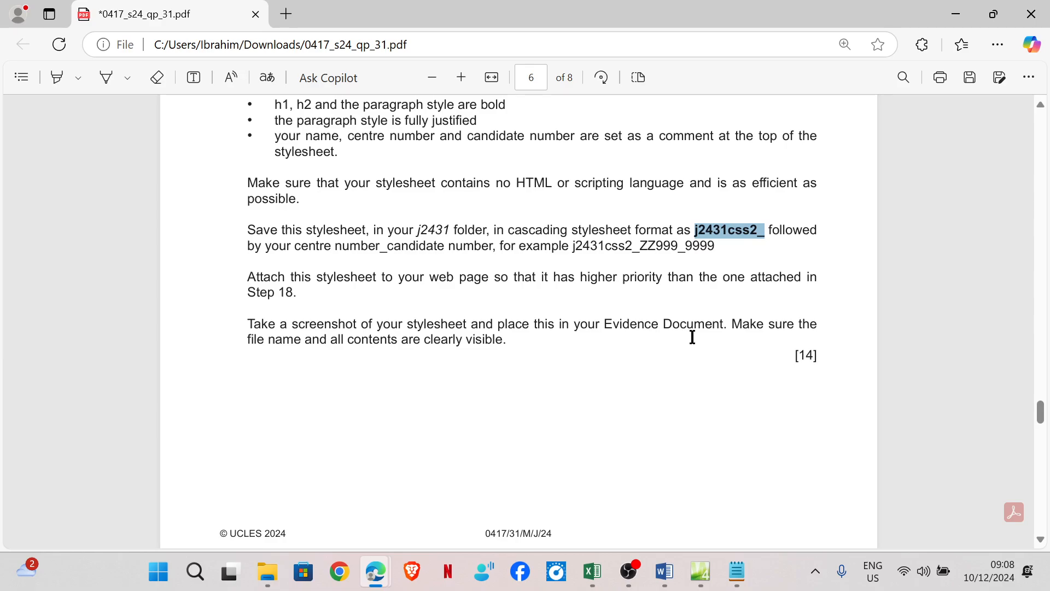
{"action": "mouse_move", "coordinate": [304, 347]}
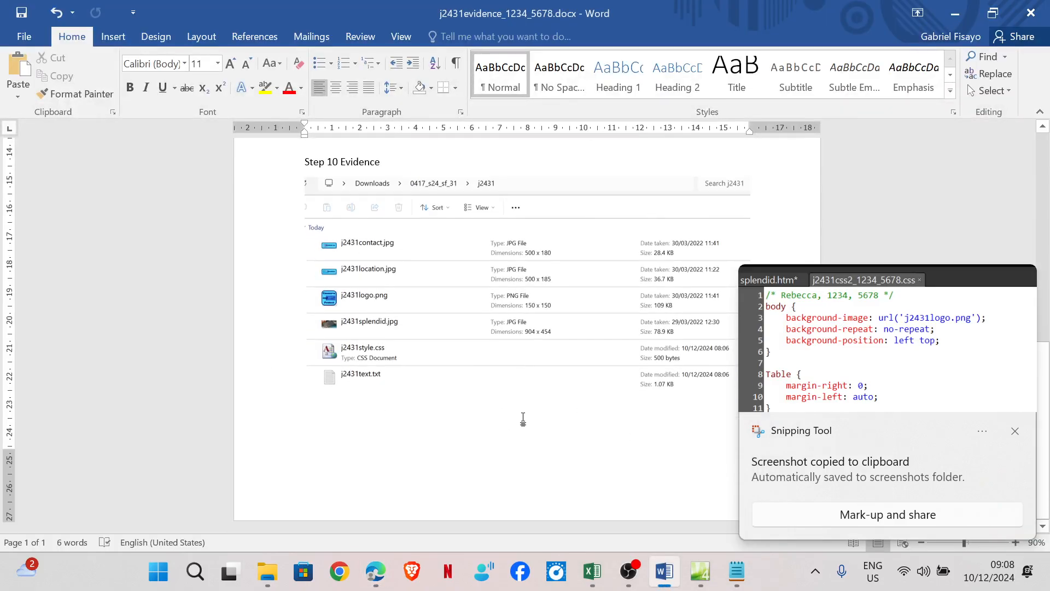
Add a 'Step 19 Evidence' heading below the existing evidence in Word
{"action": "left_click", "coordinate": [1016, 431]}
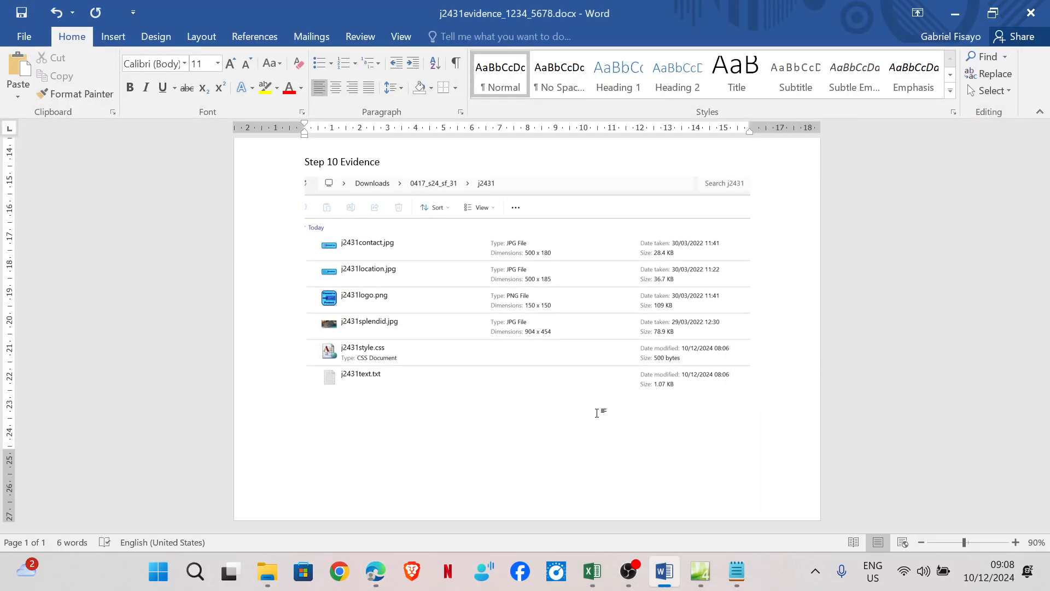
{"action": "type", "text": "Step 19"}
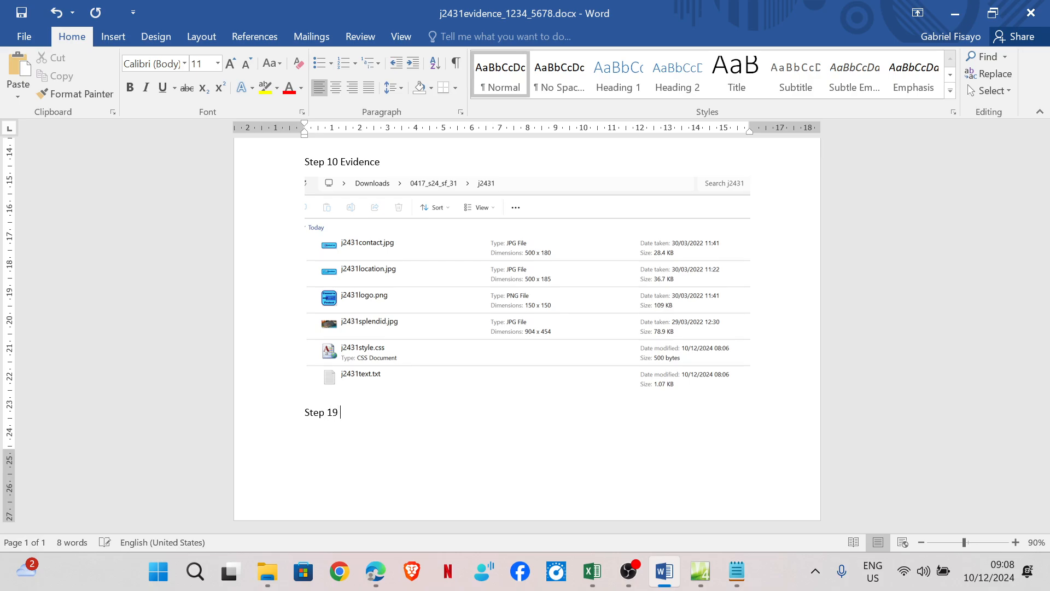
{"action": "type", "text": "Evidence"}
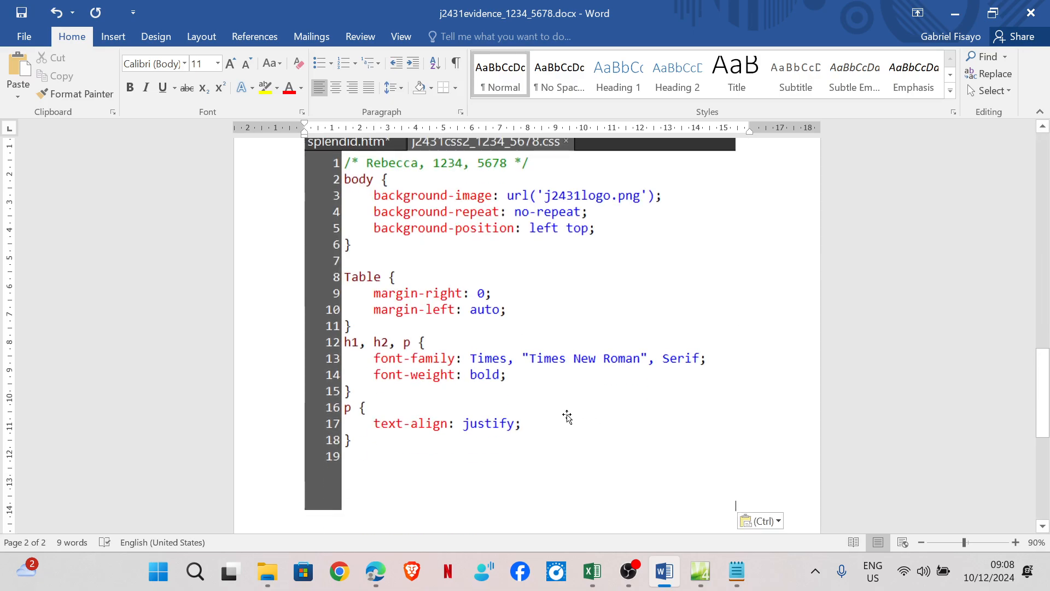
{"action": "left_click", "coordinate": [376, 571]}
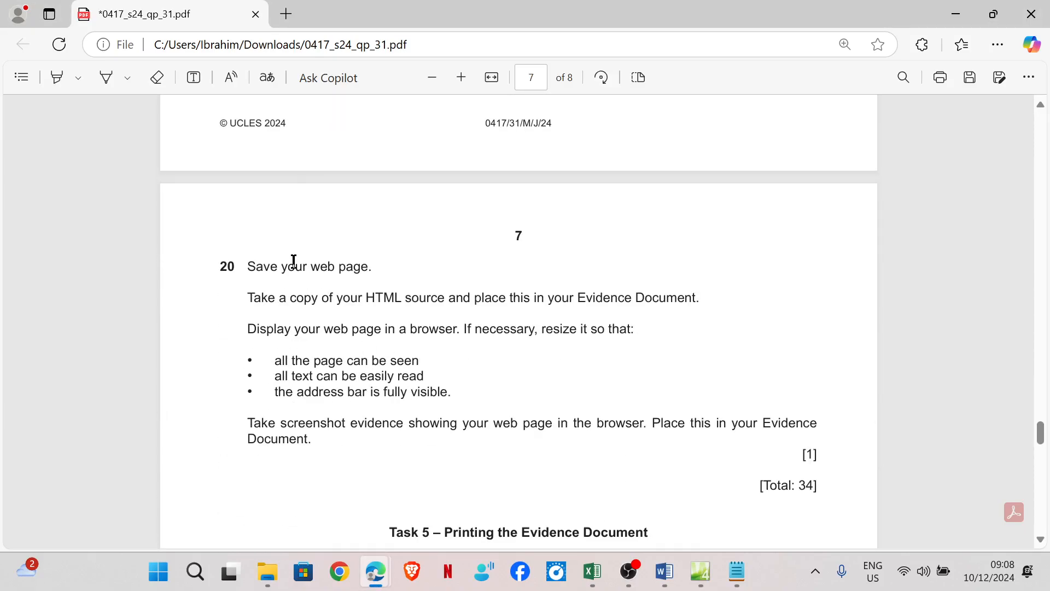
{"action": "mouse_move", "coordinate": [370, 297]}
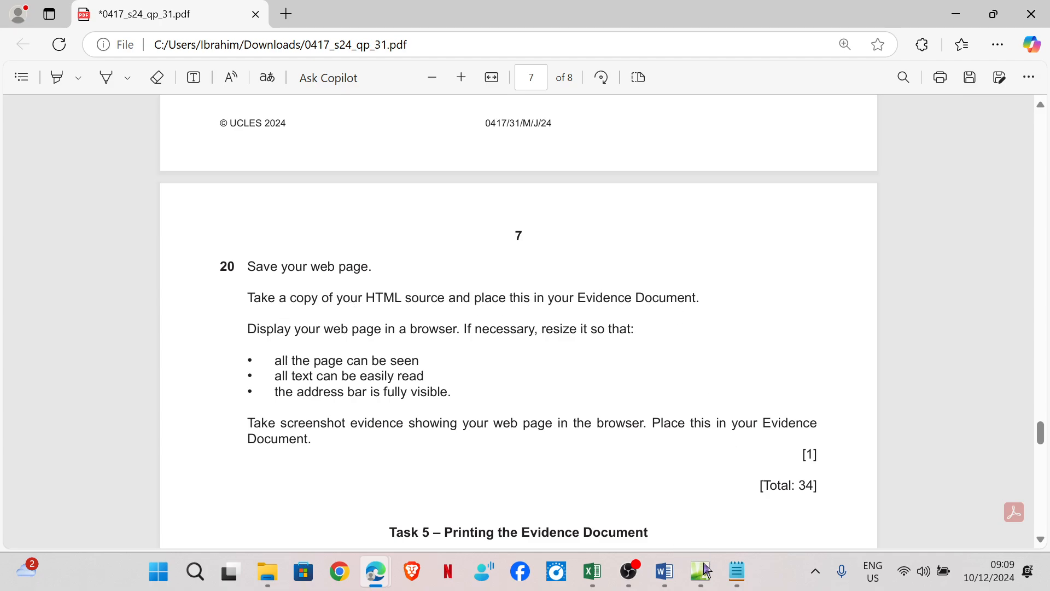
Show splendid.htm in Code view and add a 'Step 1' evidence heading in Word
{"action": "left_click", "coordinate": [700, 571]}
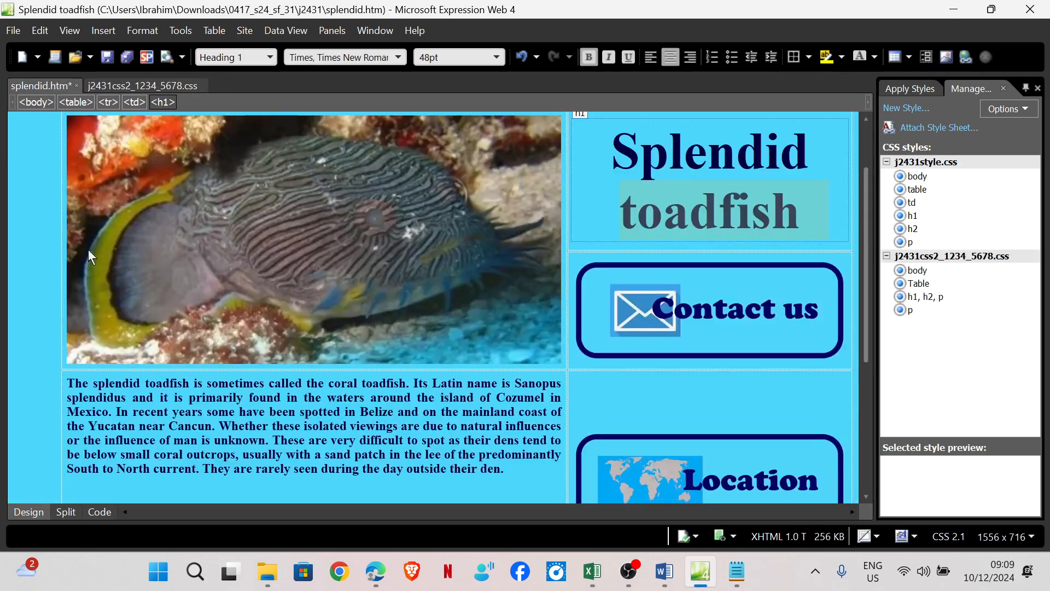
{"action": "left_click", "coordinate": [99, 511]}
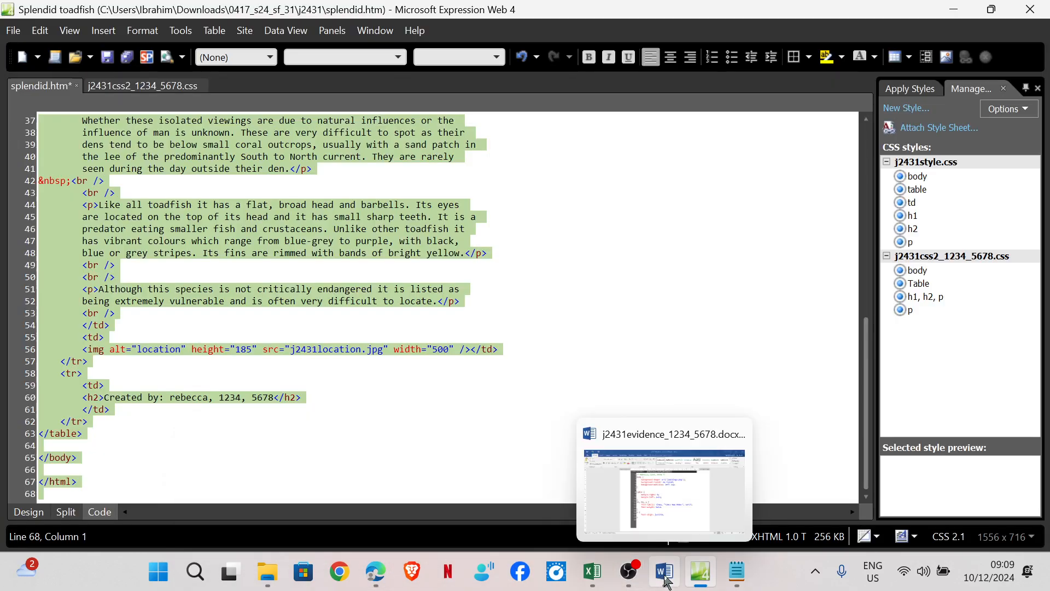
{"action": "left_click", "coordinate": [664, 571]}
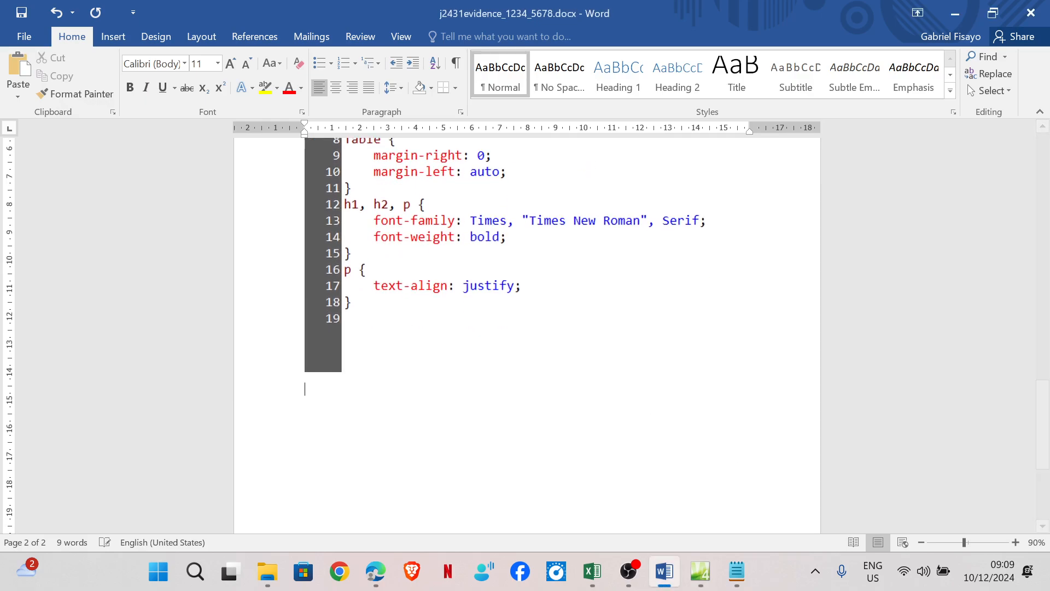
{"action": "type", "text": "Step 10 Evidence:"}
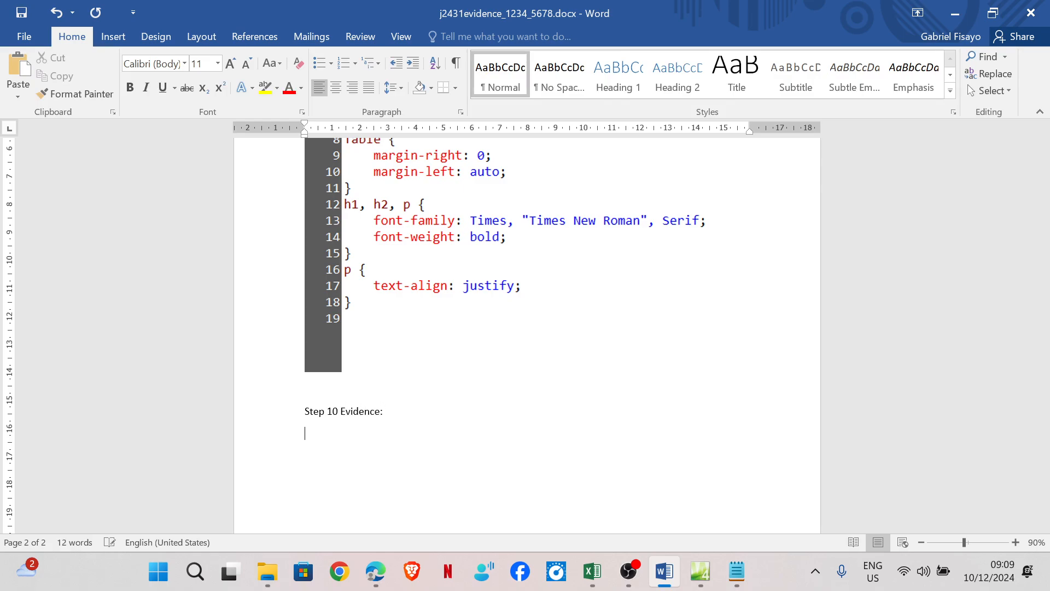
{"action": "scroll", "scroll_direction": "down", "scroll_amount": 3}
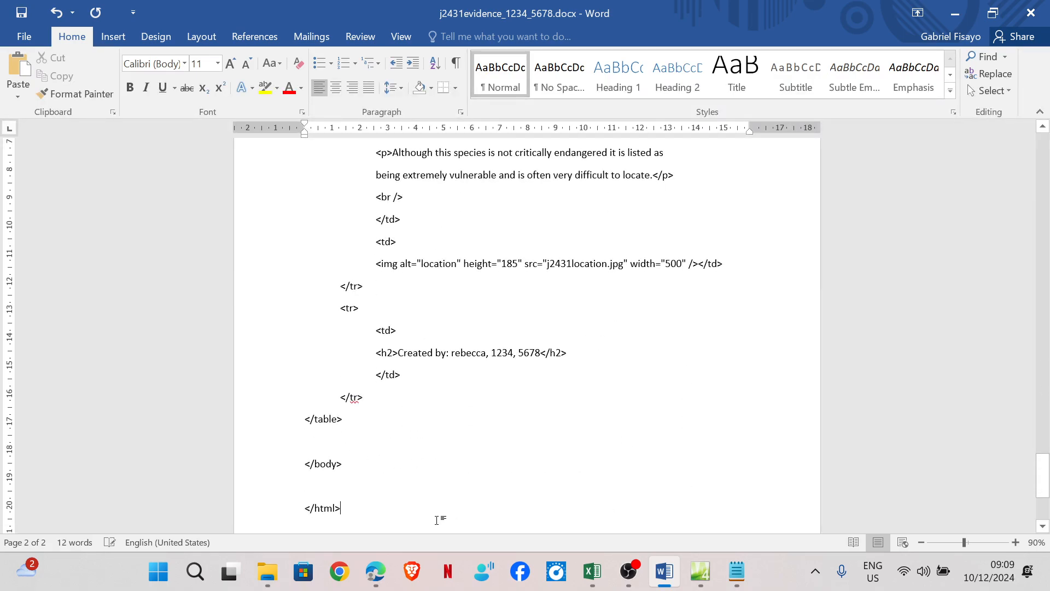
{"action": "left_click", "coordinate": [376, 571]}
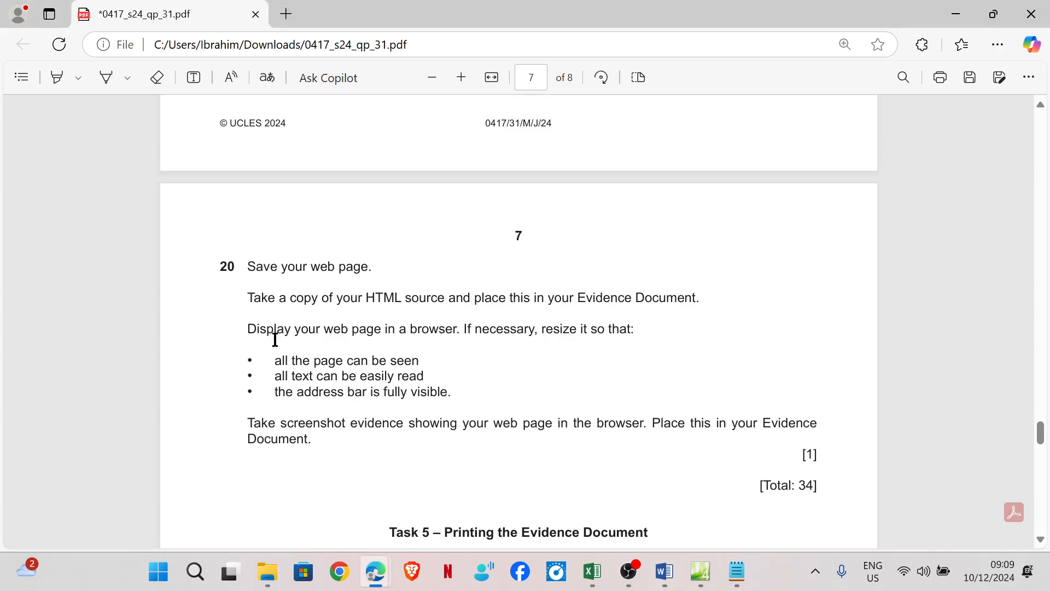
{"action": "mouse_move", "coordinate": [356, 334]}
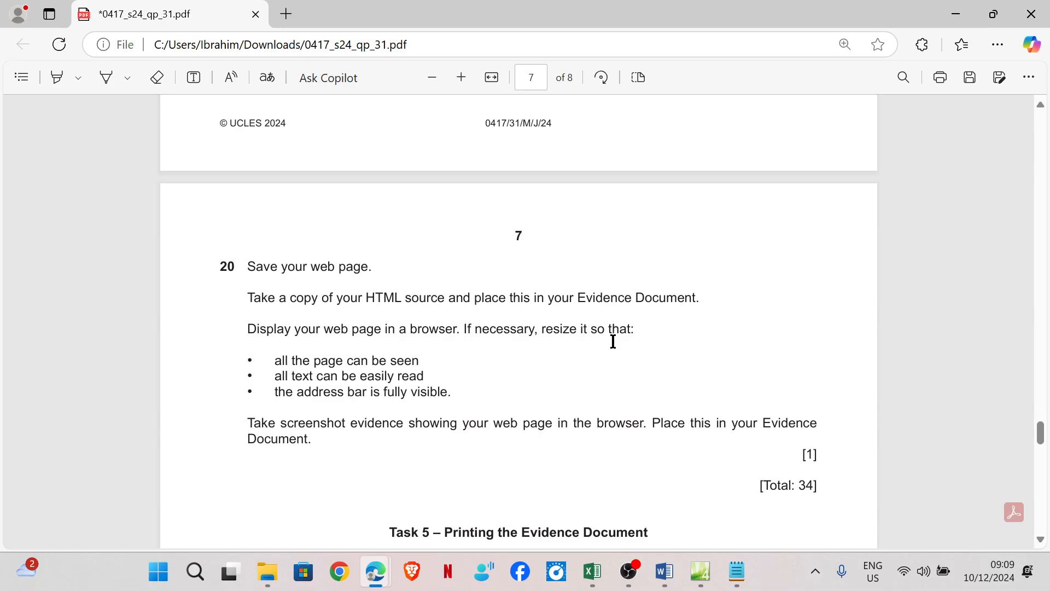
{"action": "mouse_move", "coordinate": [349, 366]}
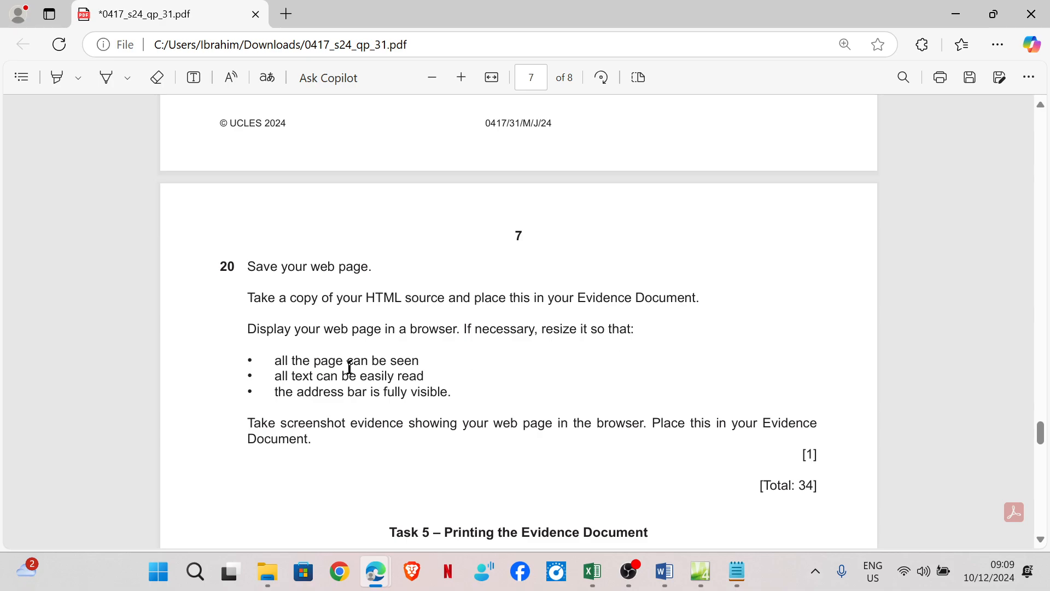
{"action": "mouse_move", "coordinate": [373, 382]}
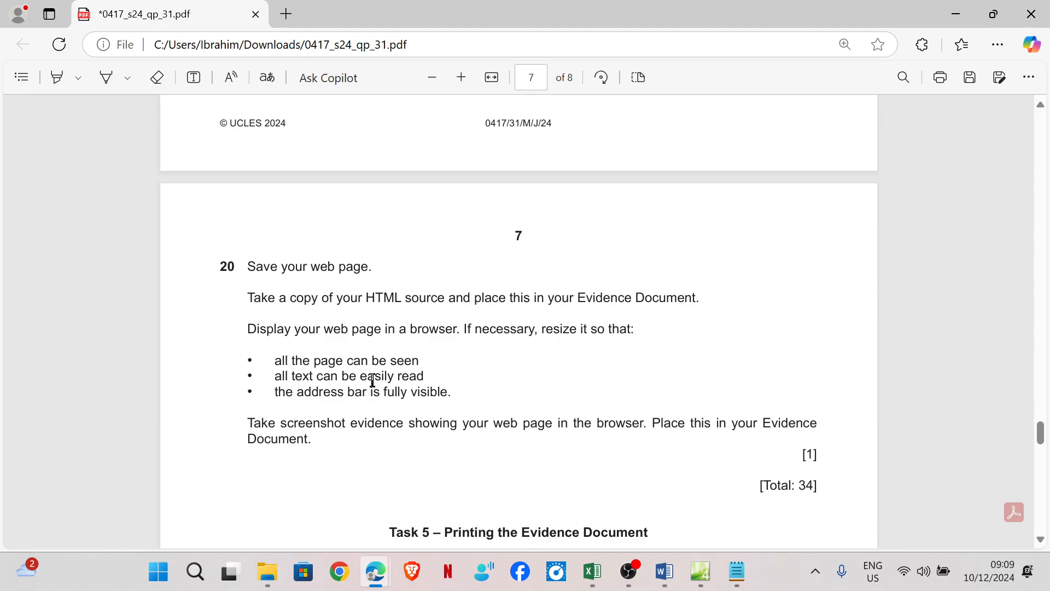
{"action": "mouse_move", "coordinate": [371, 399]}
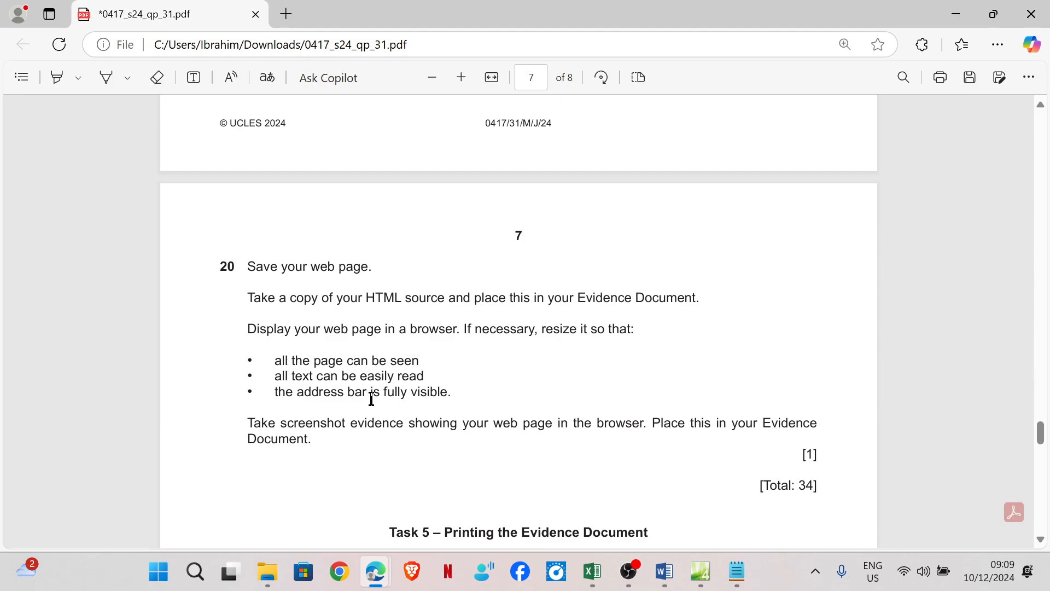
{"action": "mouse_move", "coordinate": [329, 430]}
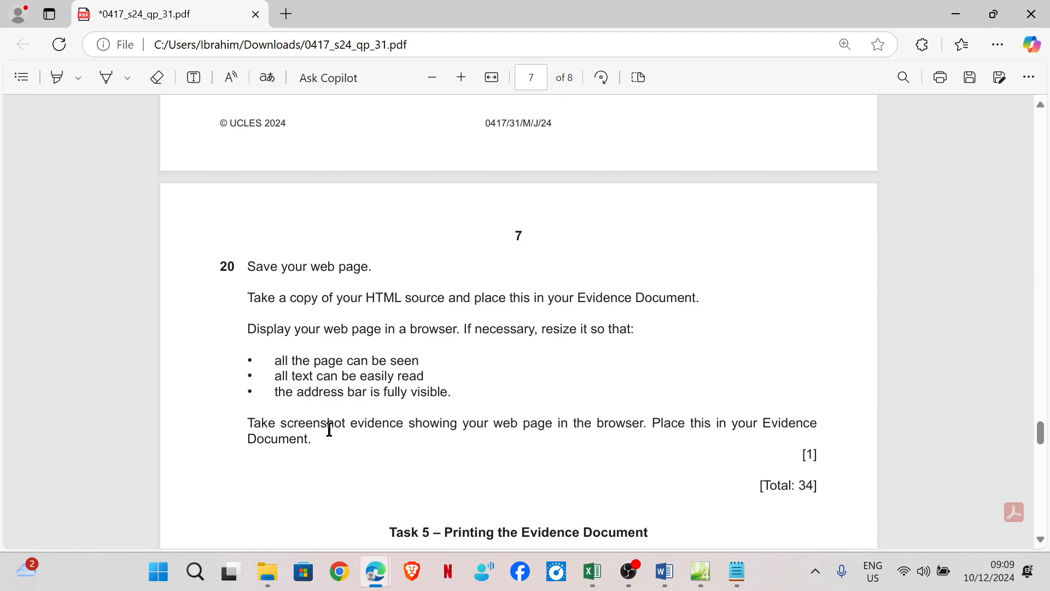
{"action": "mouse_move", "coordinate": [615, 427]}
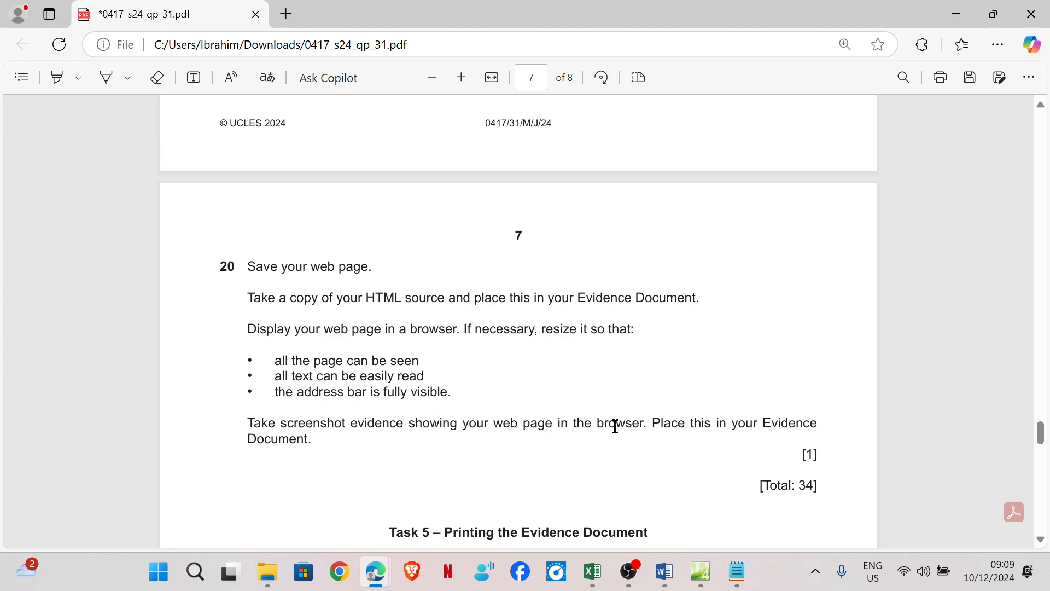
{"action": "mouse_move", "coordinate": [795, 433]}
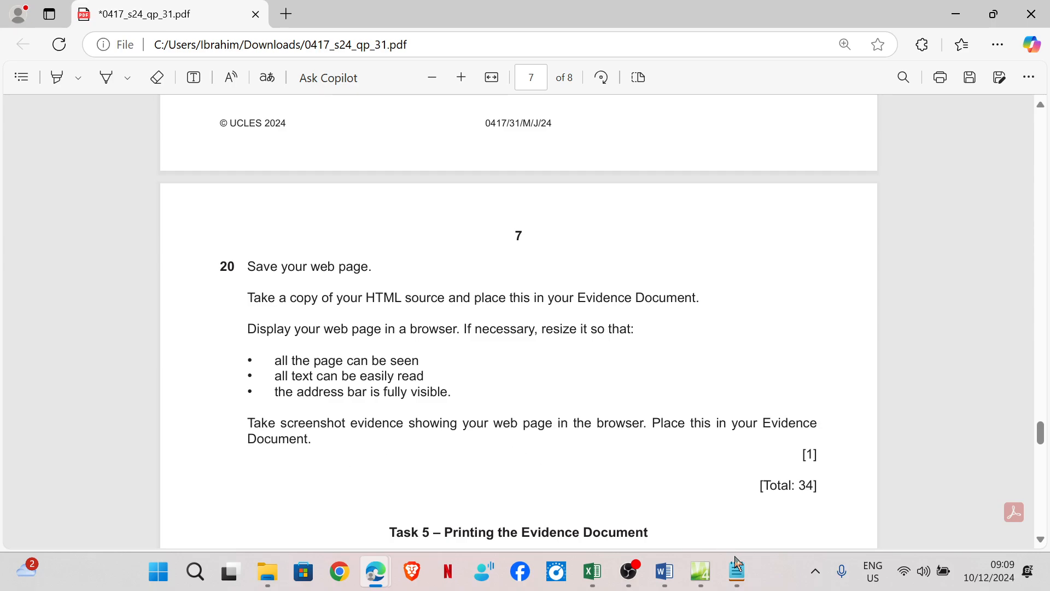
Save splendid.htm with the new stylesheet attached
{"action": "left_click", "coordinate": [701, 572]}
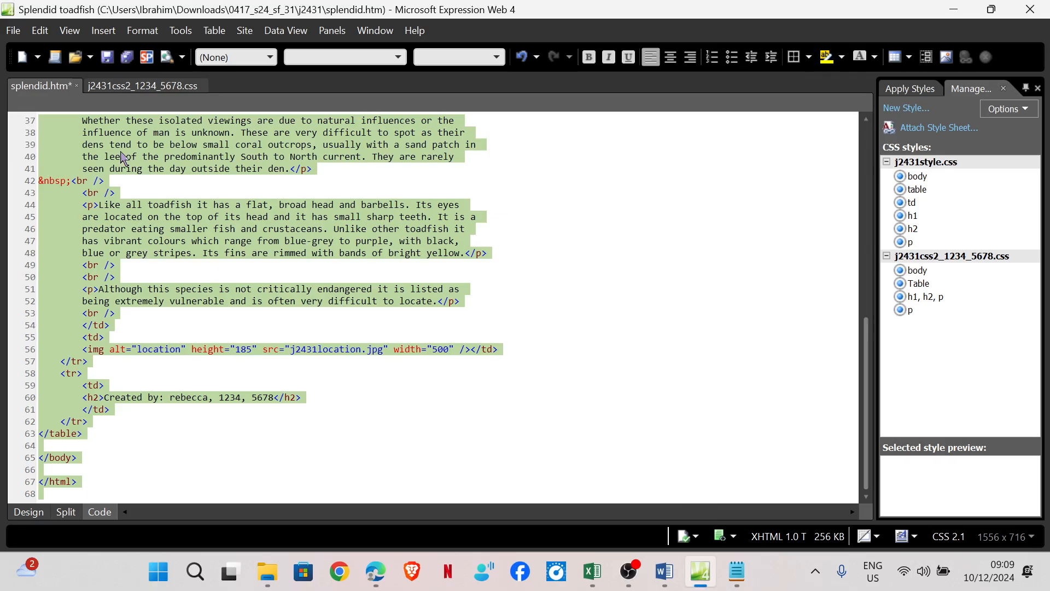
{"action": "mouse_move", "coordinate": [255, 412]}
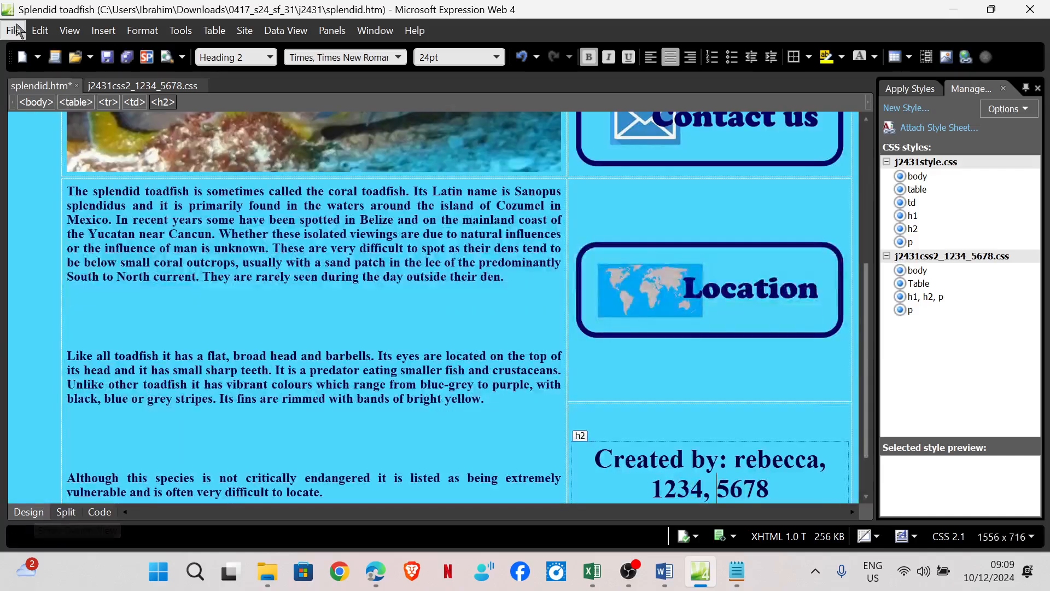
{"action": "left_click", "coordinate": [15, 30]}
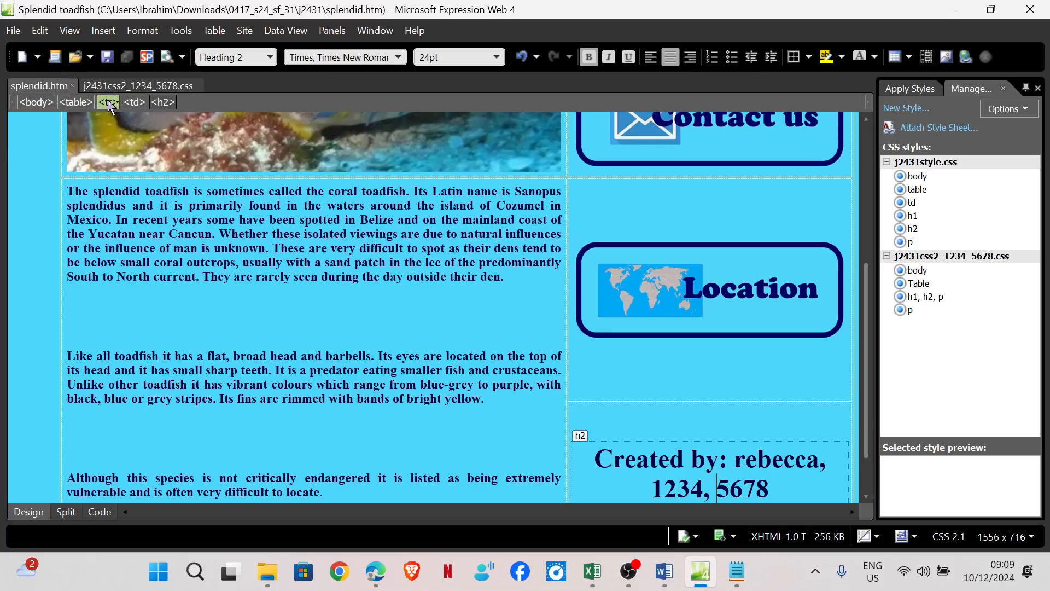
{"action": "left_click", "coordinate": [14, 30]}
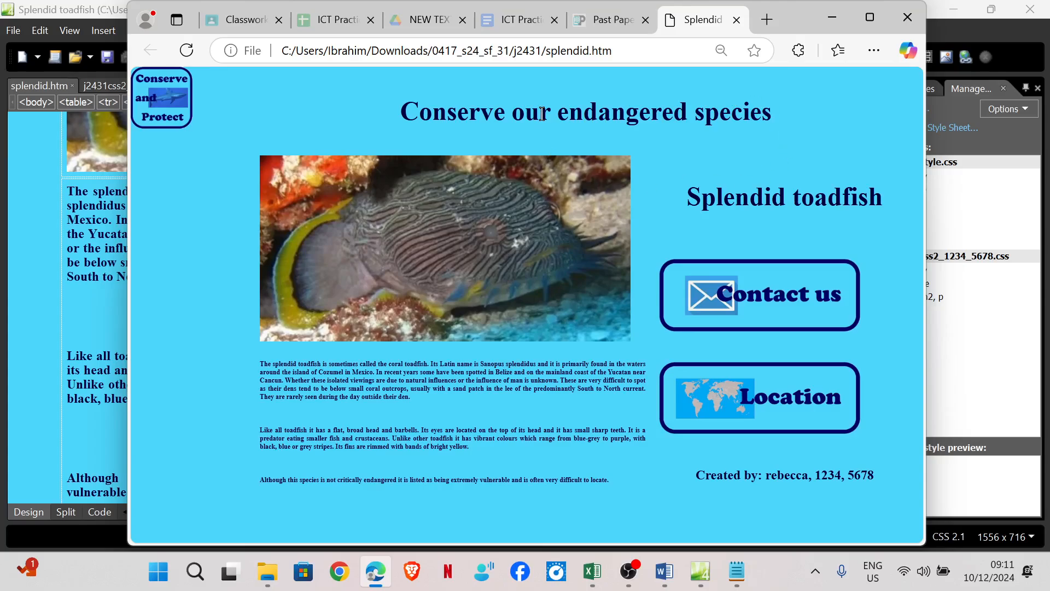
{"action": "mouse_move", "coordinate": [548, 284]}
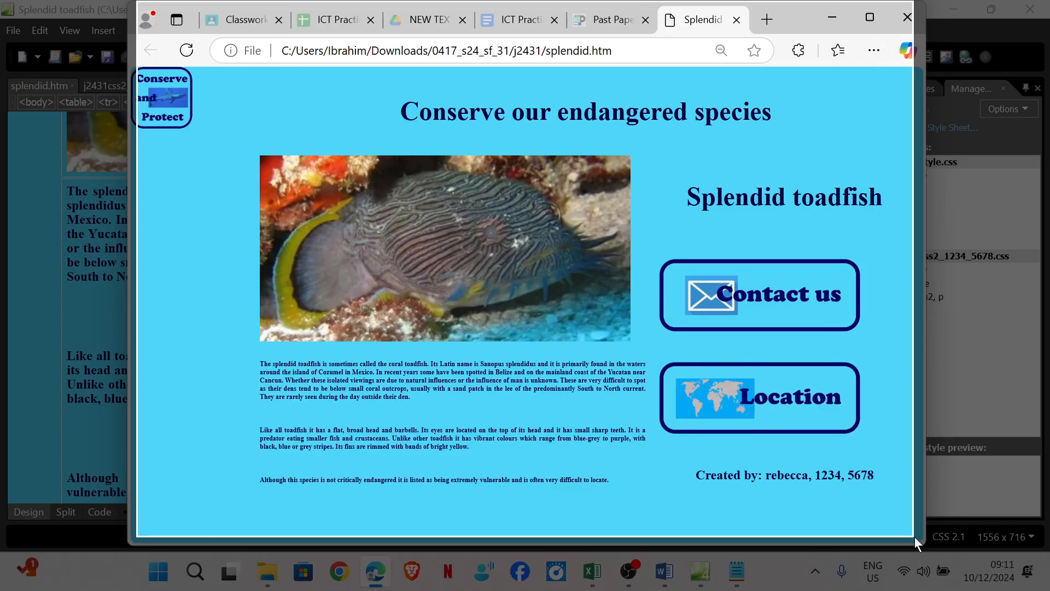
{"action": "mouse_move", "coordinate": [701, 36]}
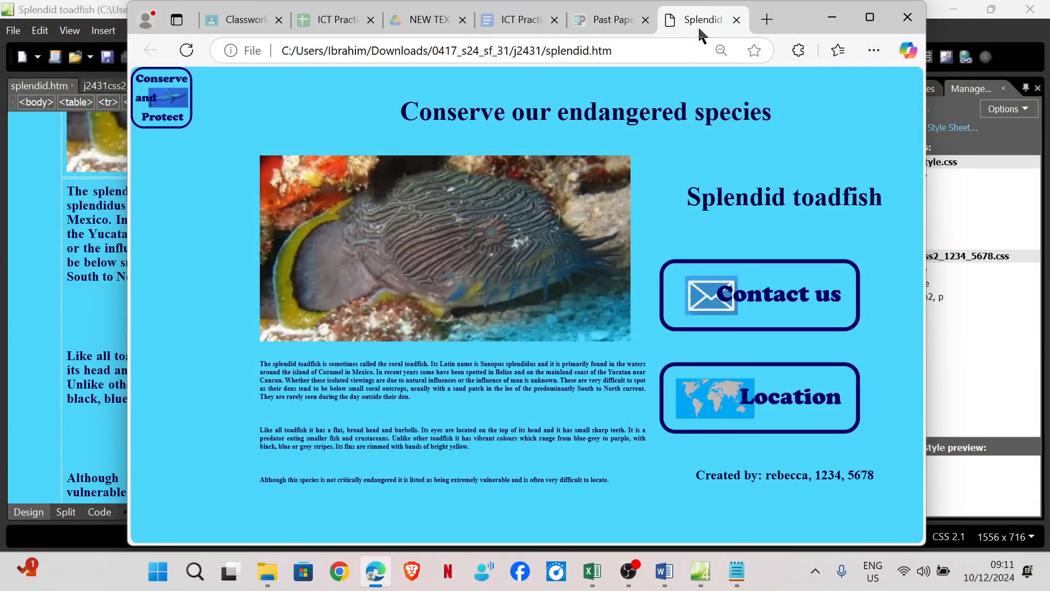
{"action": "mouse_move", "coordinate": [587, 385]}
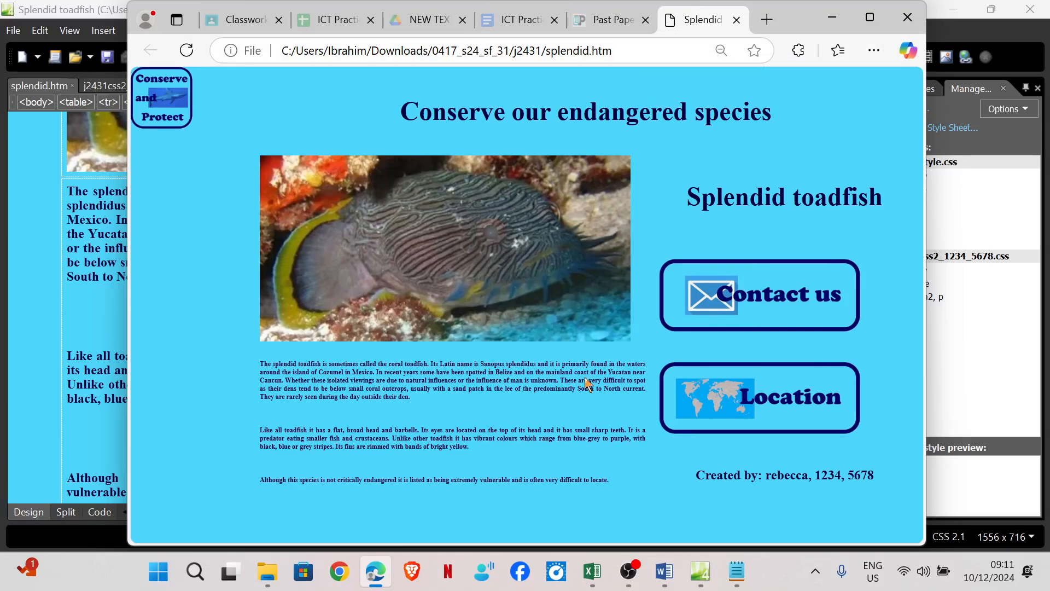